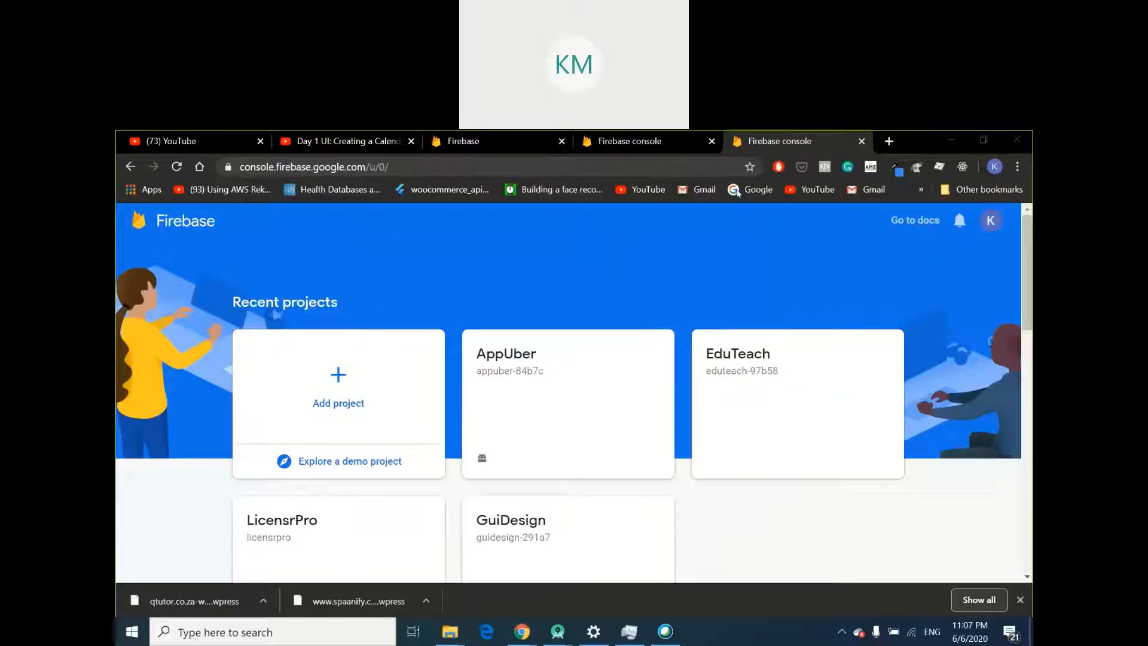
mouse_move(670, 353)
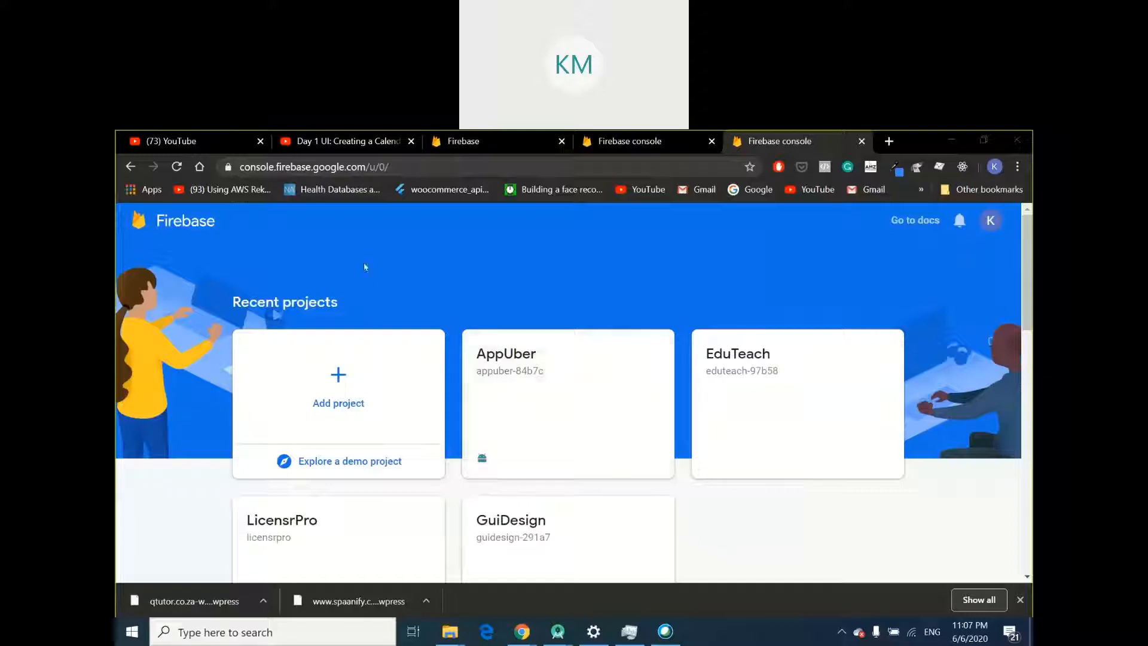
mouse_move(540, 185)
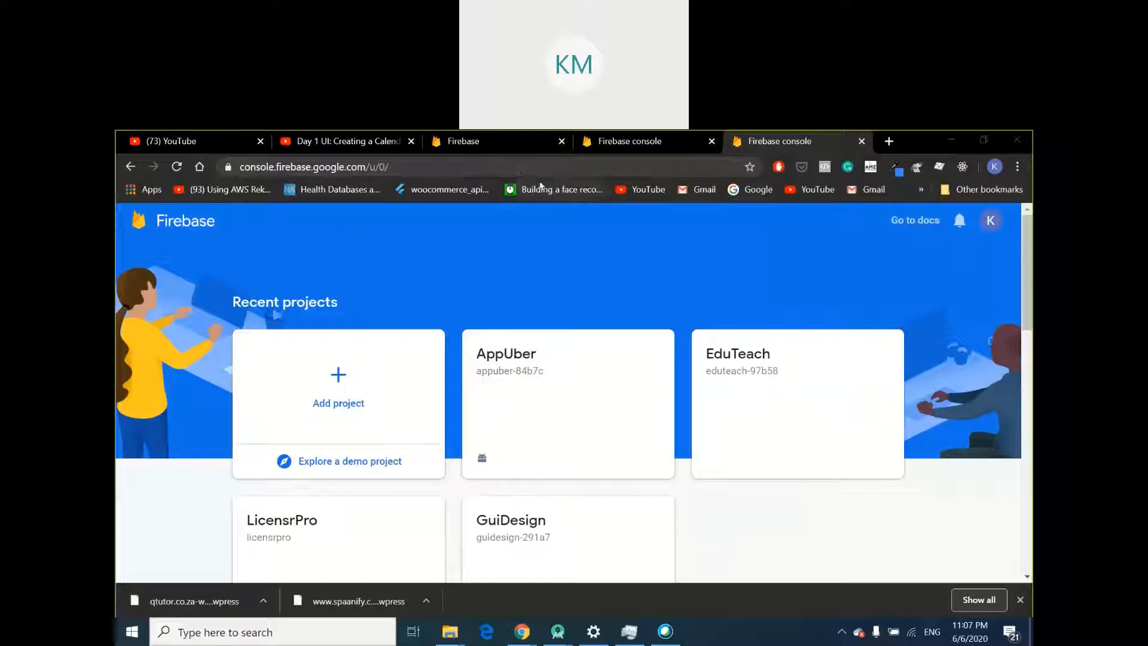
mouse_move(373, 264)
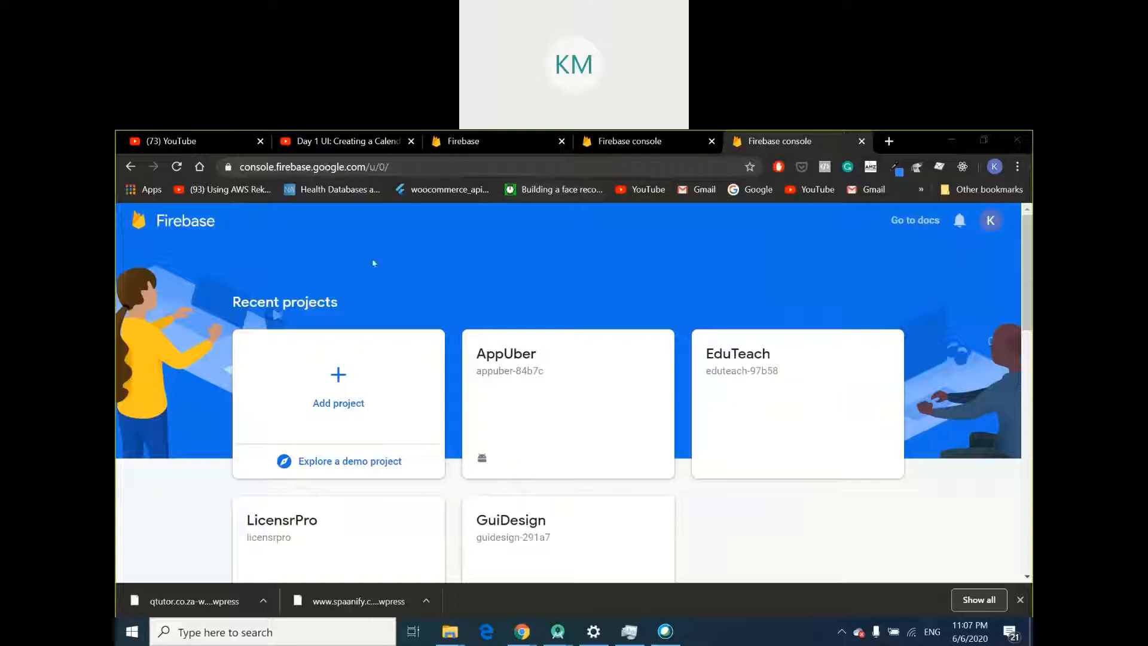
mouse_move(341, 215)
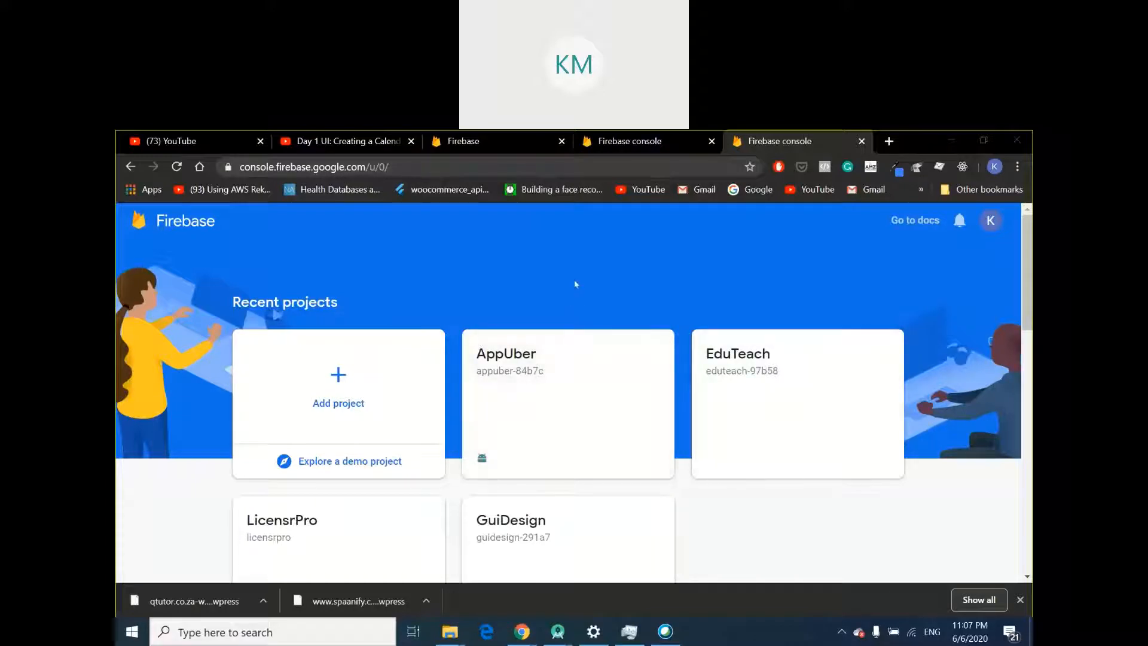
mouse_move(904, 320)
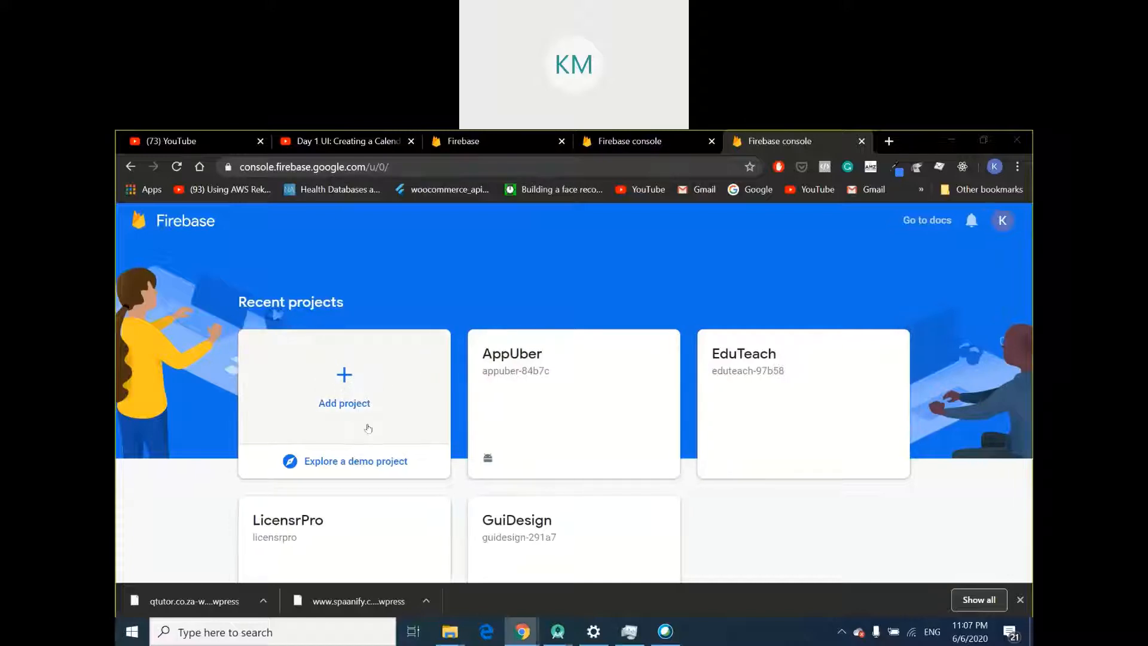
Start a new Firebase project and name it 'Calendar'
click(343, 388)
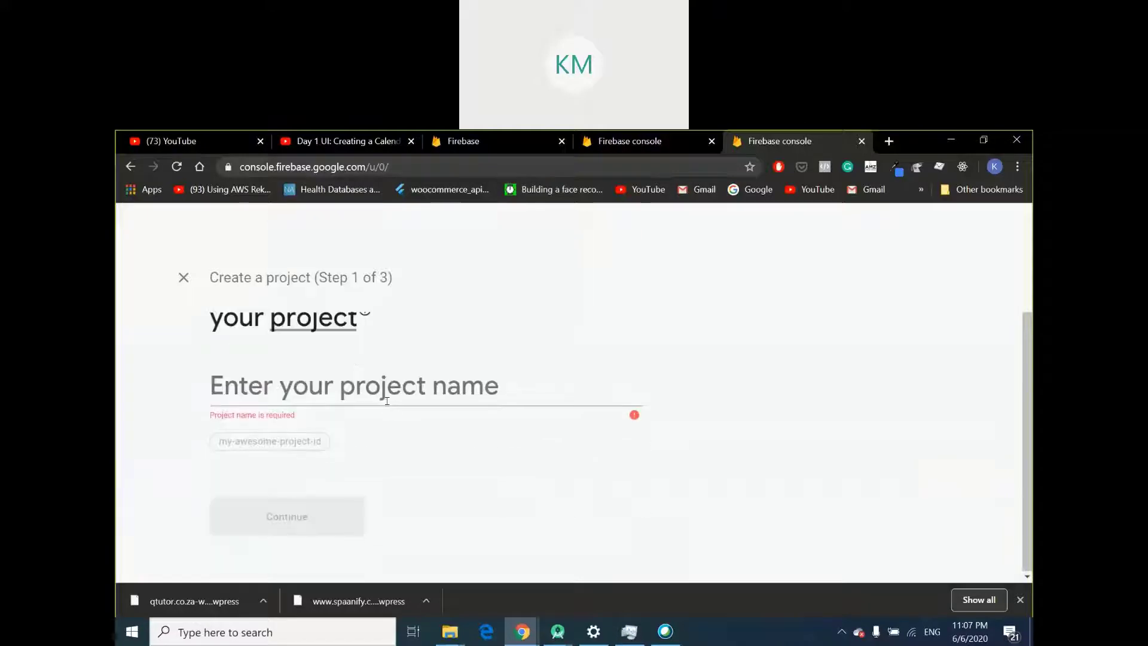
click(386, 386)
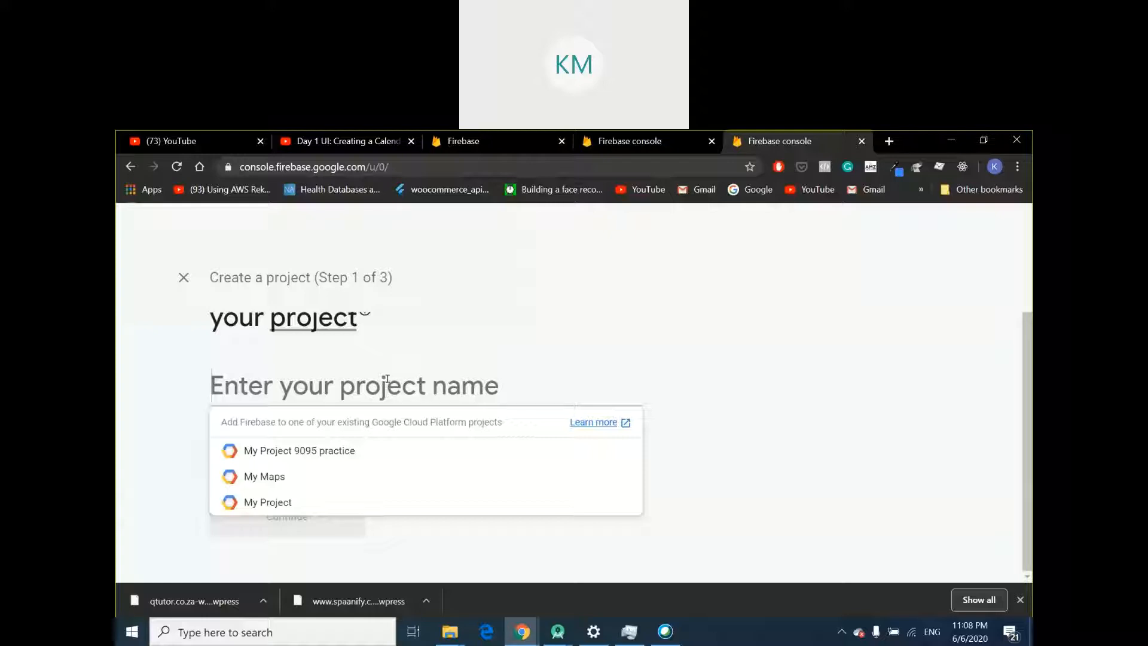
mouse_move(405, 416)
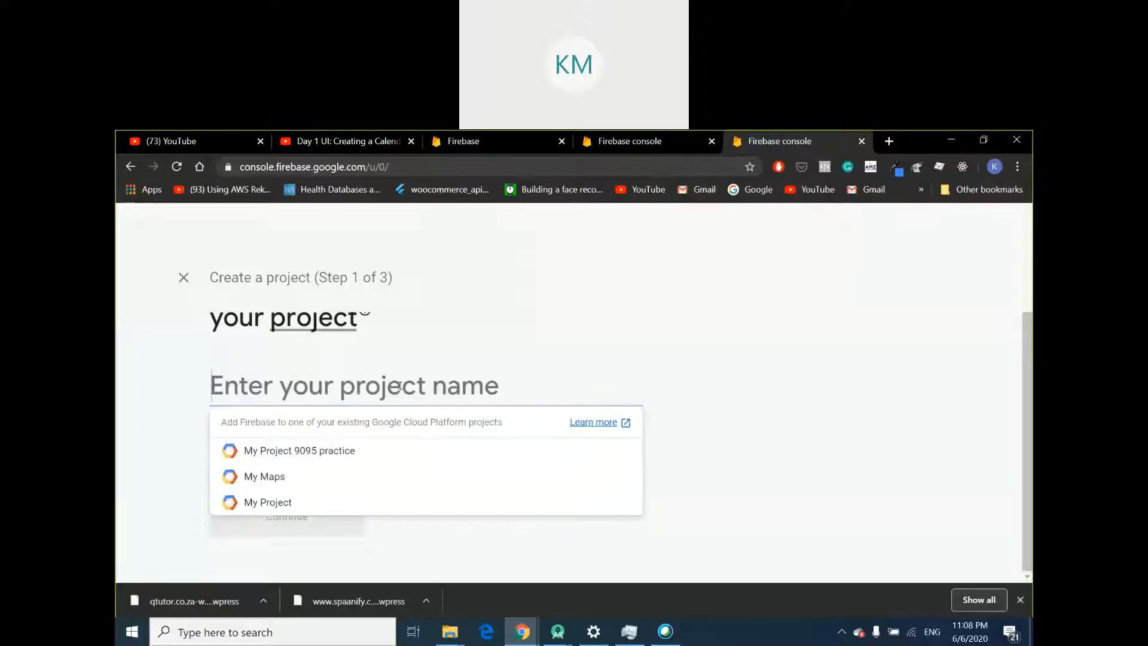
text(Calendar)
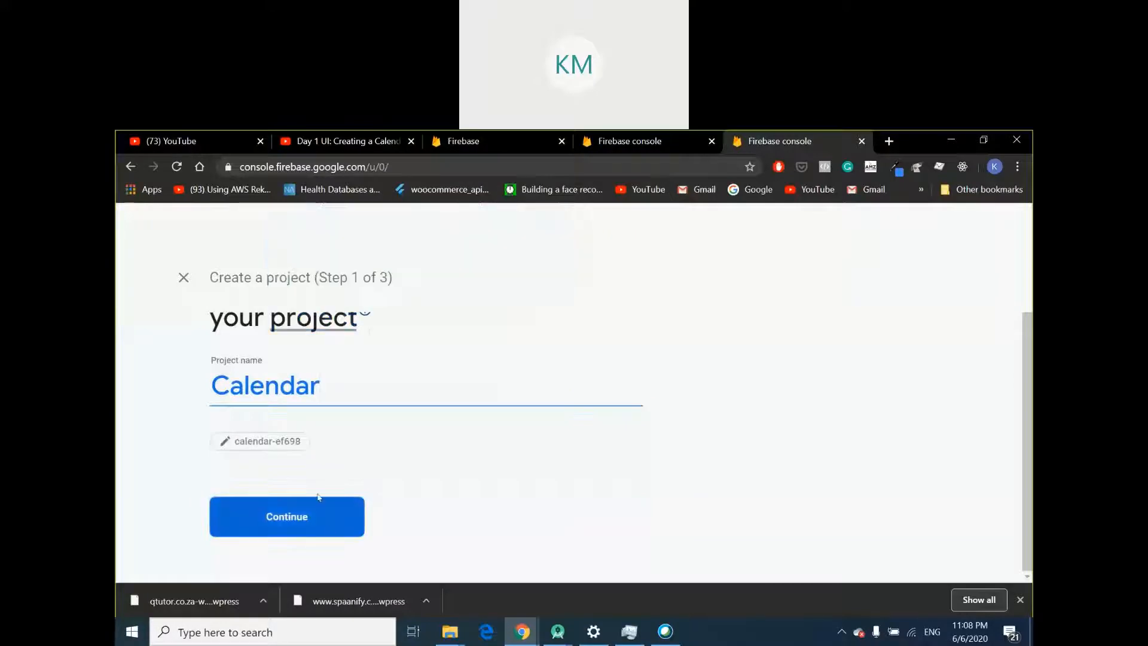
Continue to the analytics step, disable Google Analytics and create the Calendar project
click(287, 517)
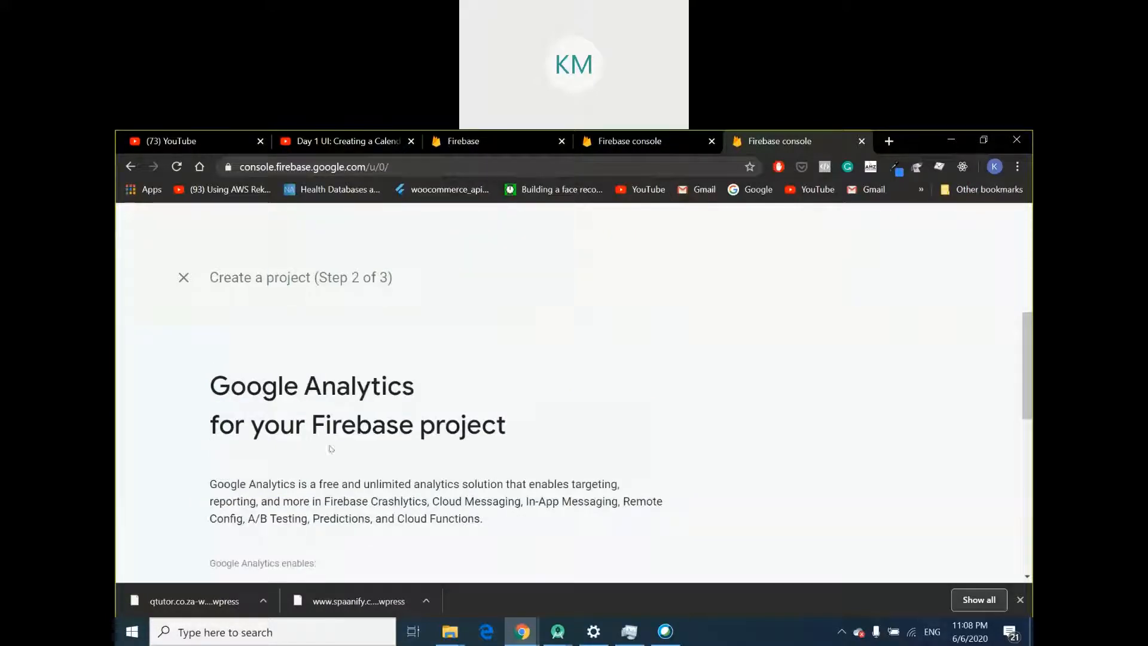
scroll(down, 3)
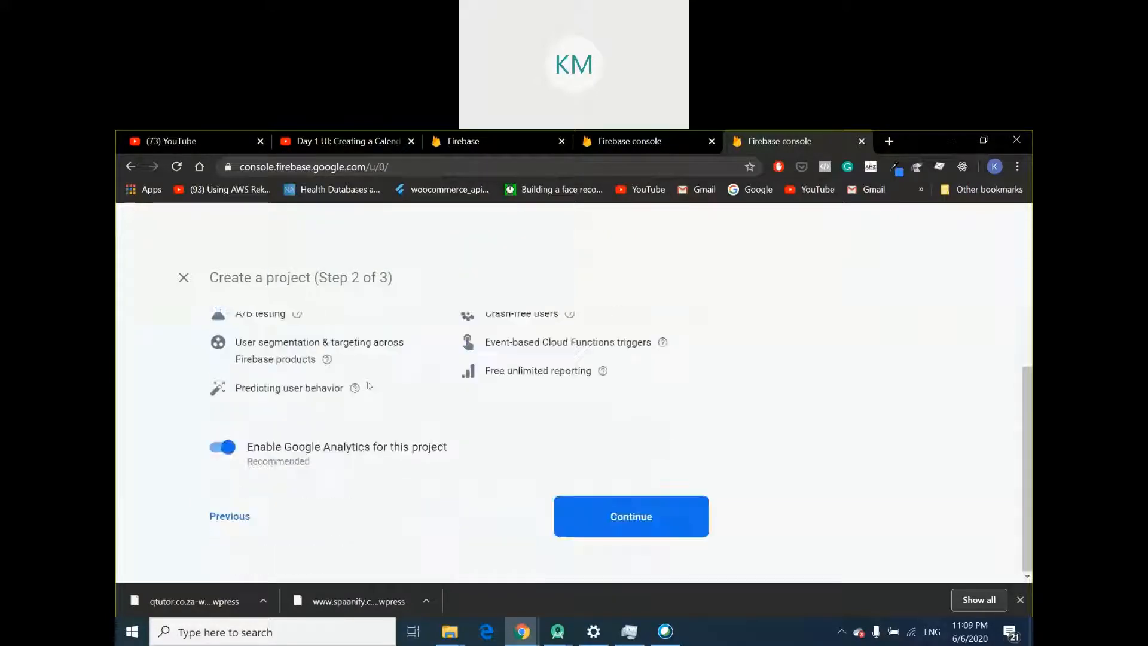
mouse_move(484, 419)
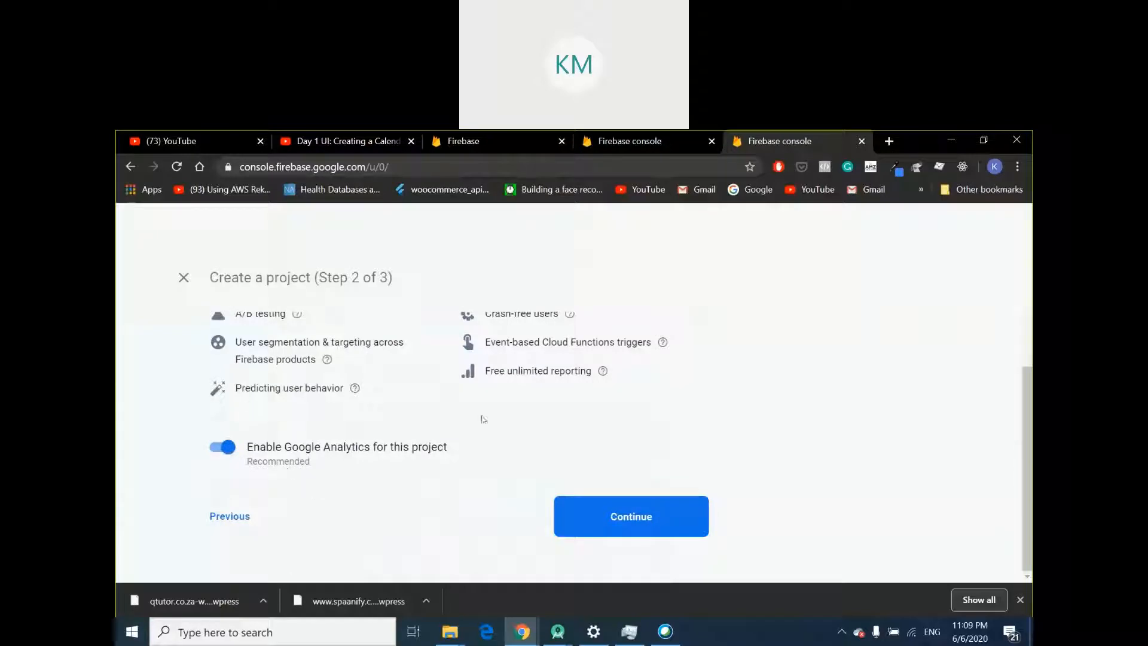
mouse_move(228, 464)
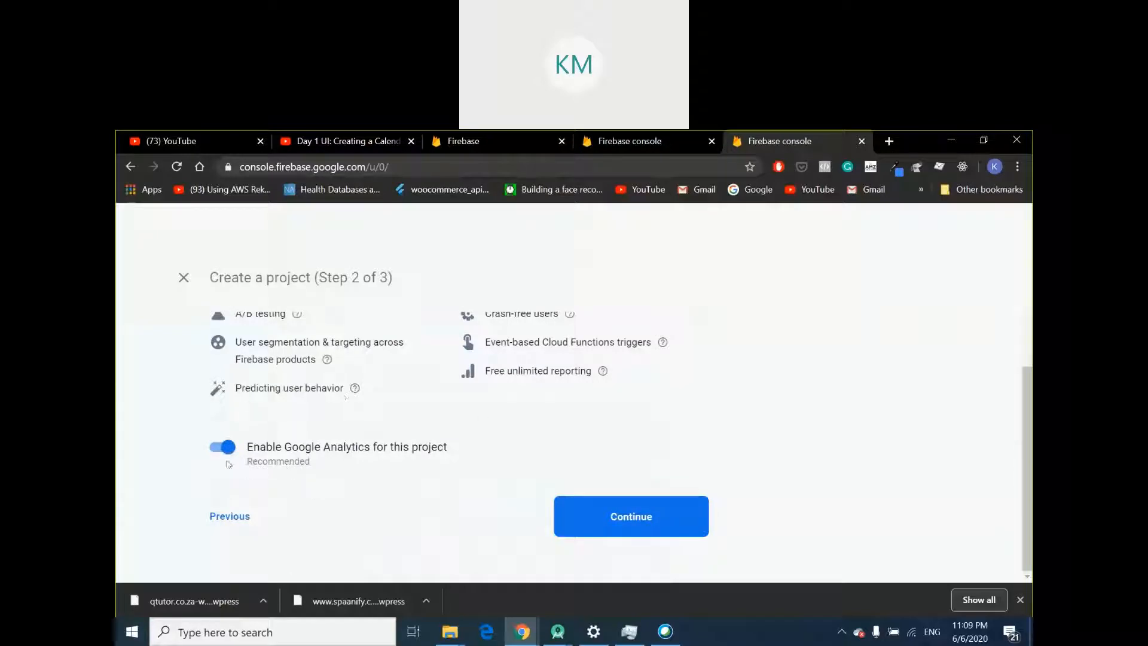
click(223, 448)
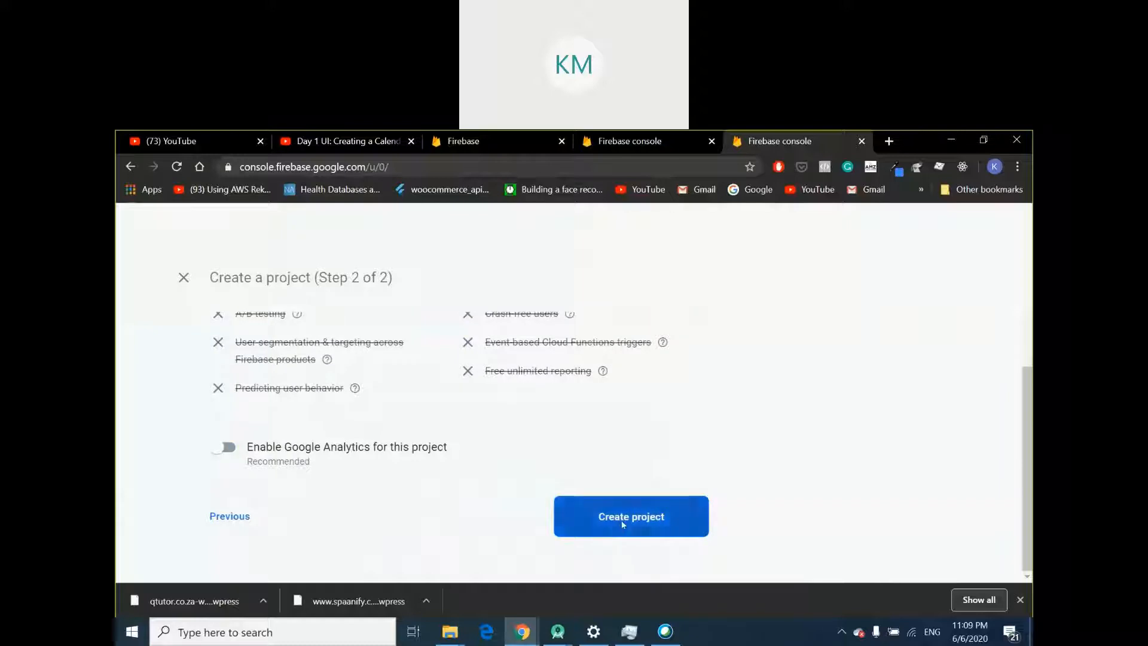
click(632, 517)
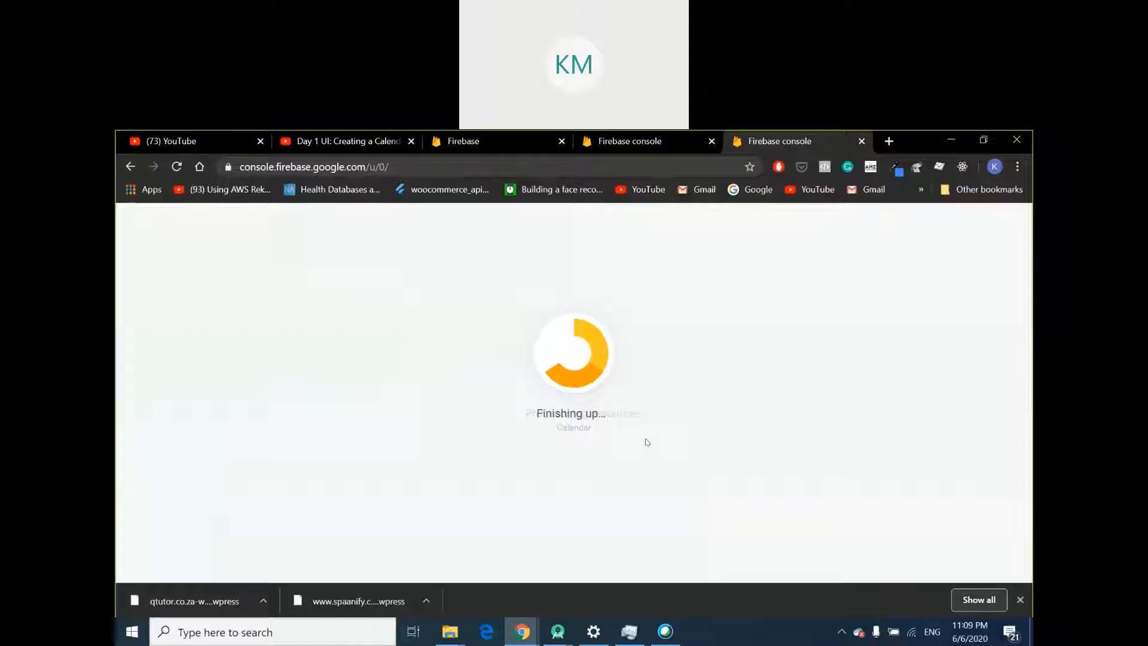
mouse_move(584, 461)
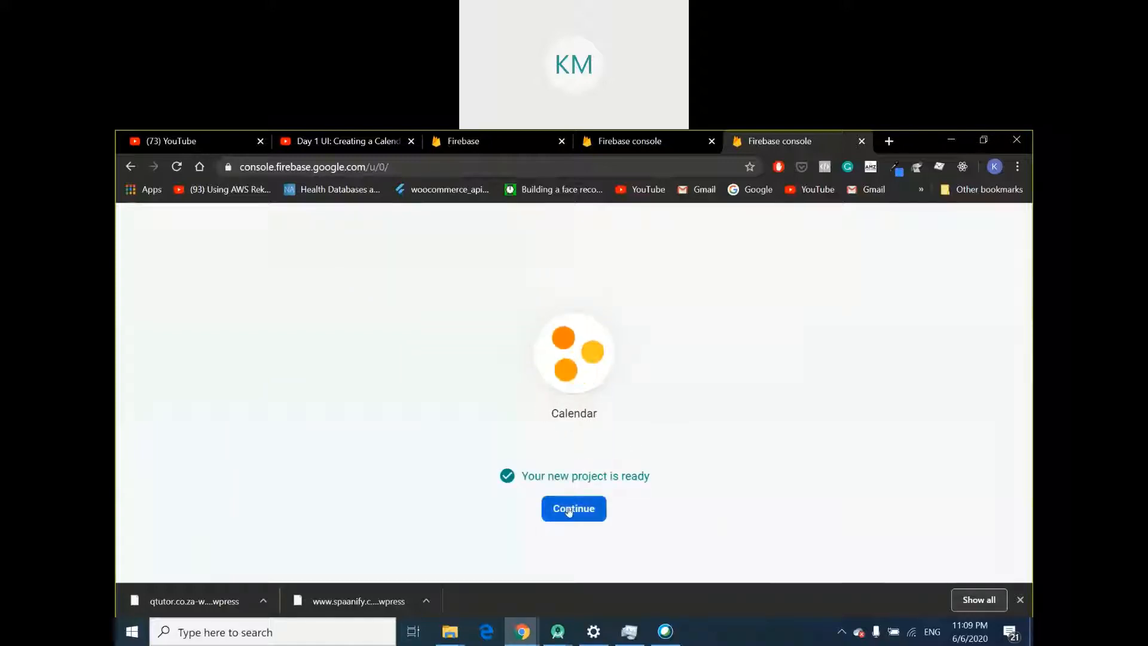
Continue into the Calendar project overview and dismiss the email-updates banner
click(574, 508)
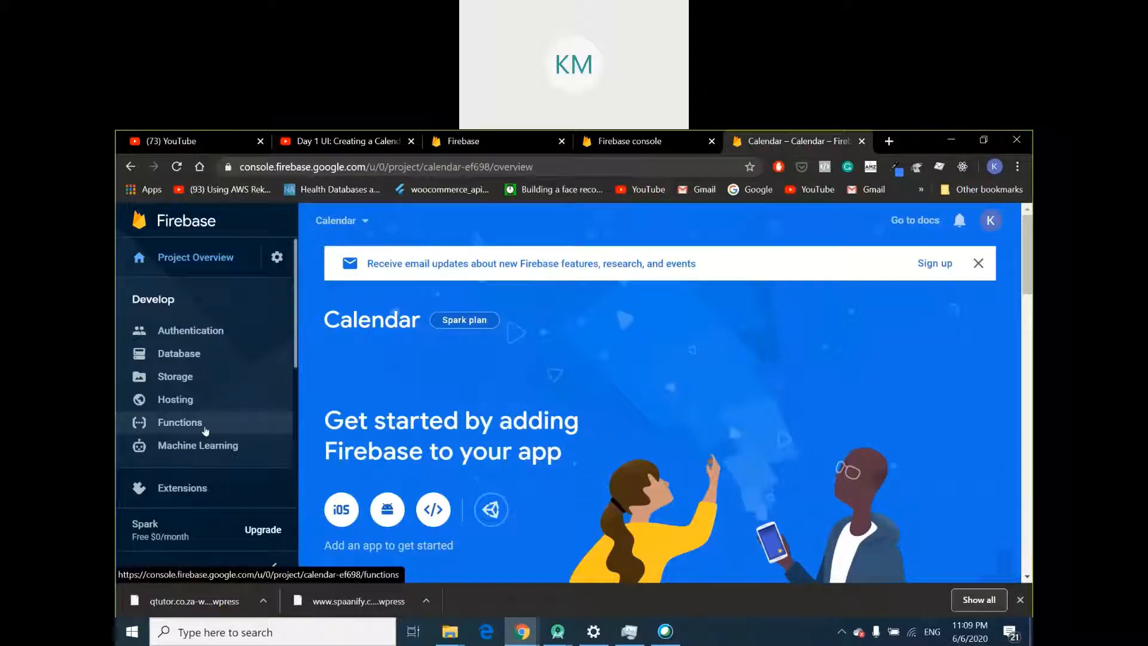
mouse_move(214, 416)
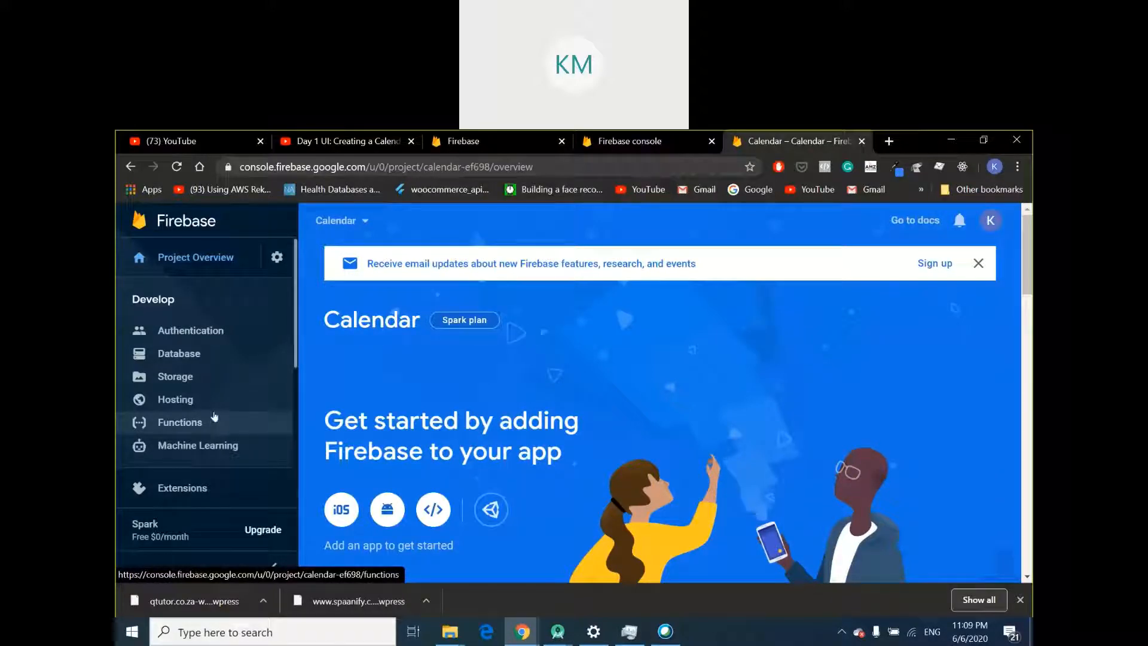
mouse_move(213, 321)
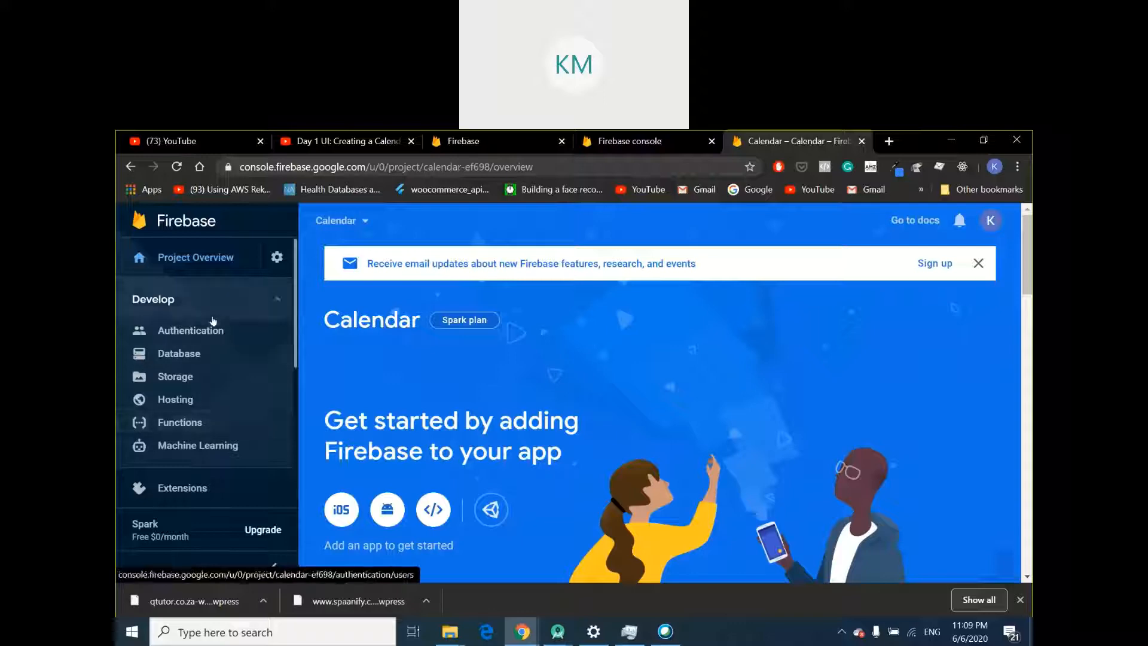
mouse_move(220, 387)
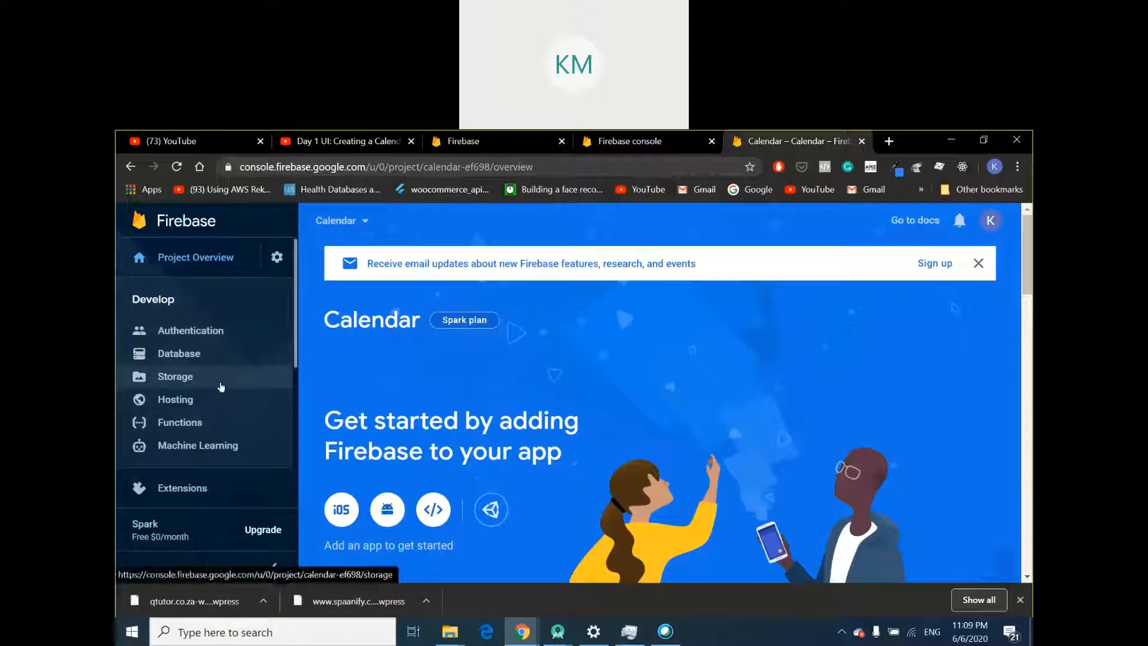
mouse_move(982, 264)
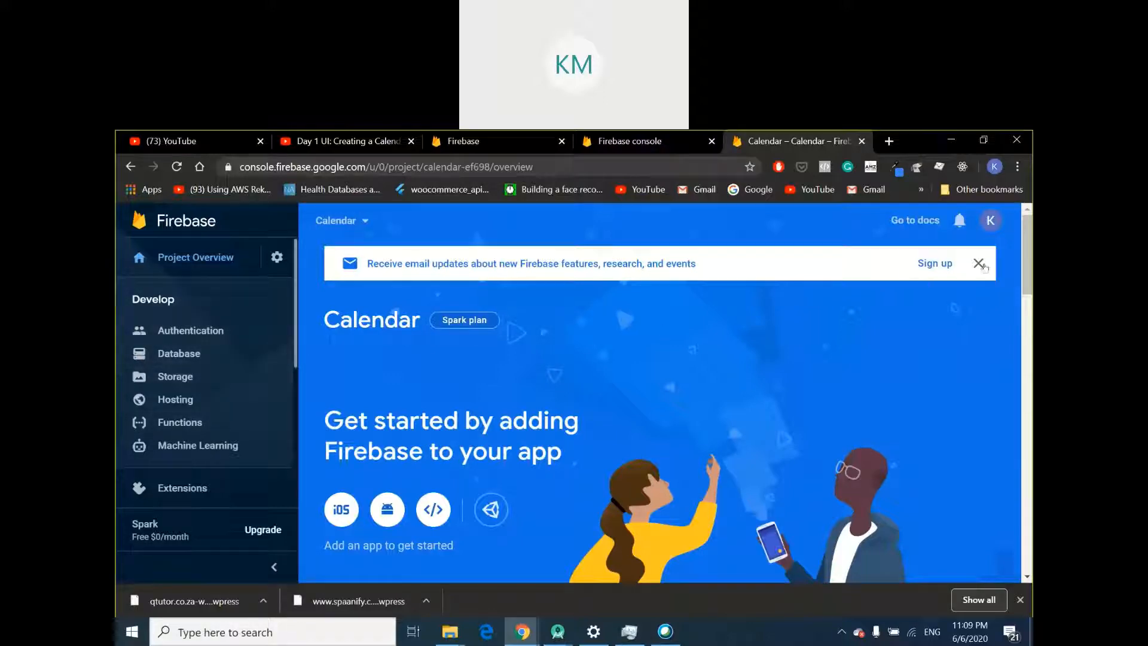
click(980, 263)
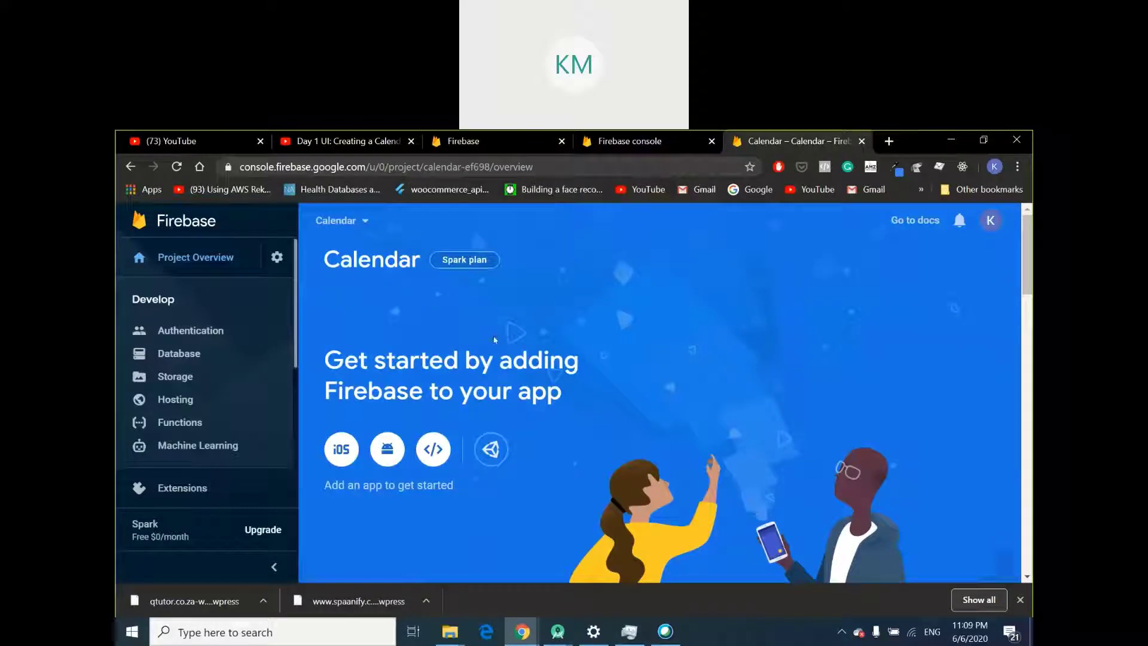
mouse_move(354, 504)
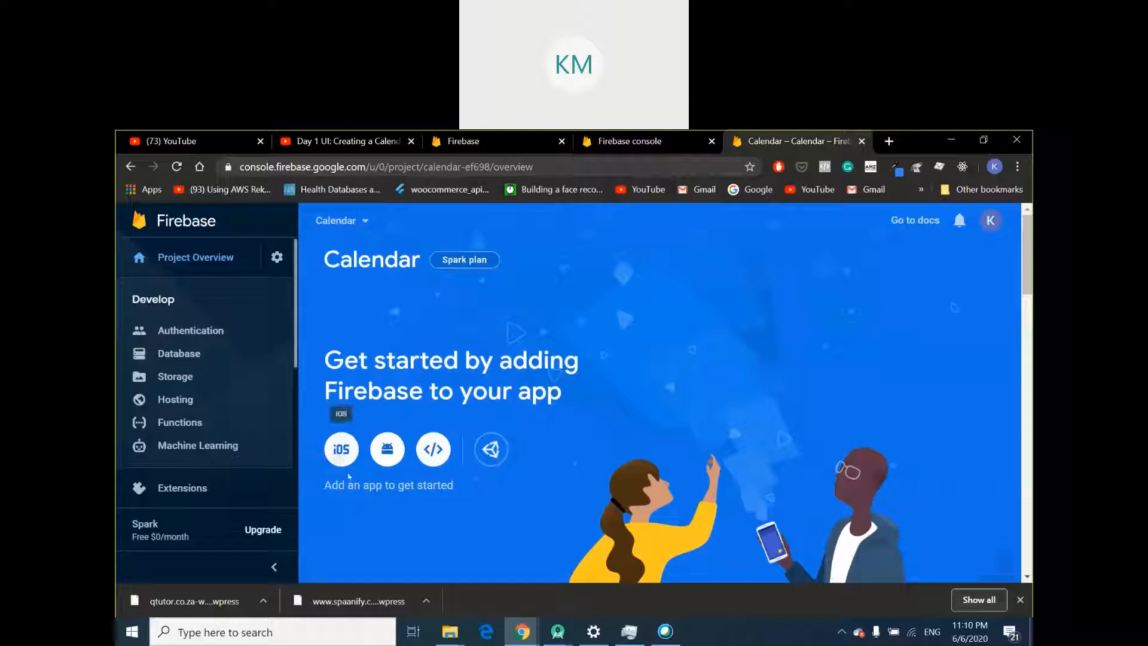
mouse_move(387, 449)
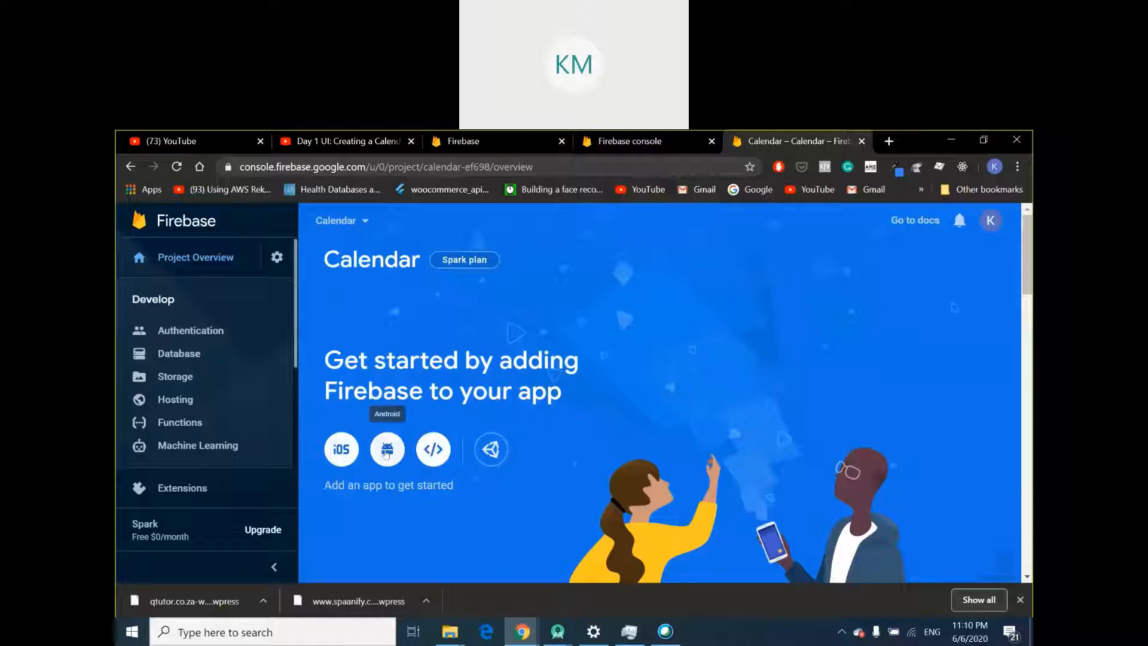
mouse_move(433, 457)
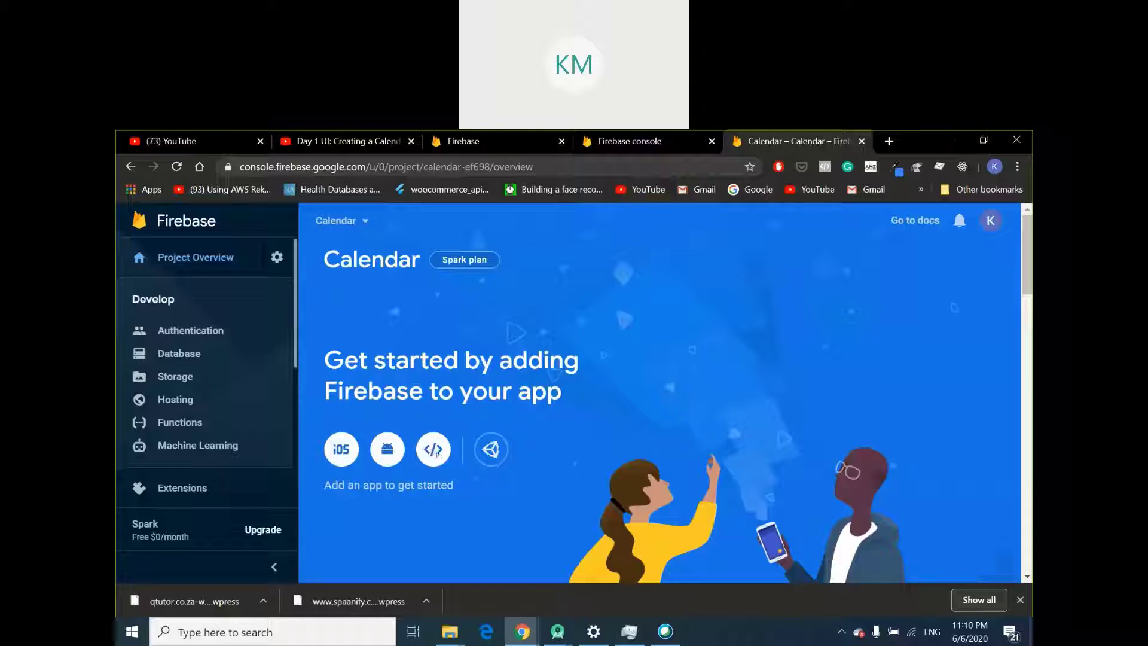
mouse_move(292, 451)
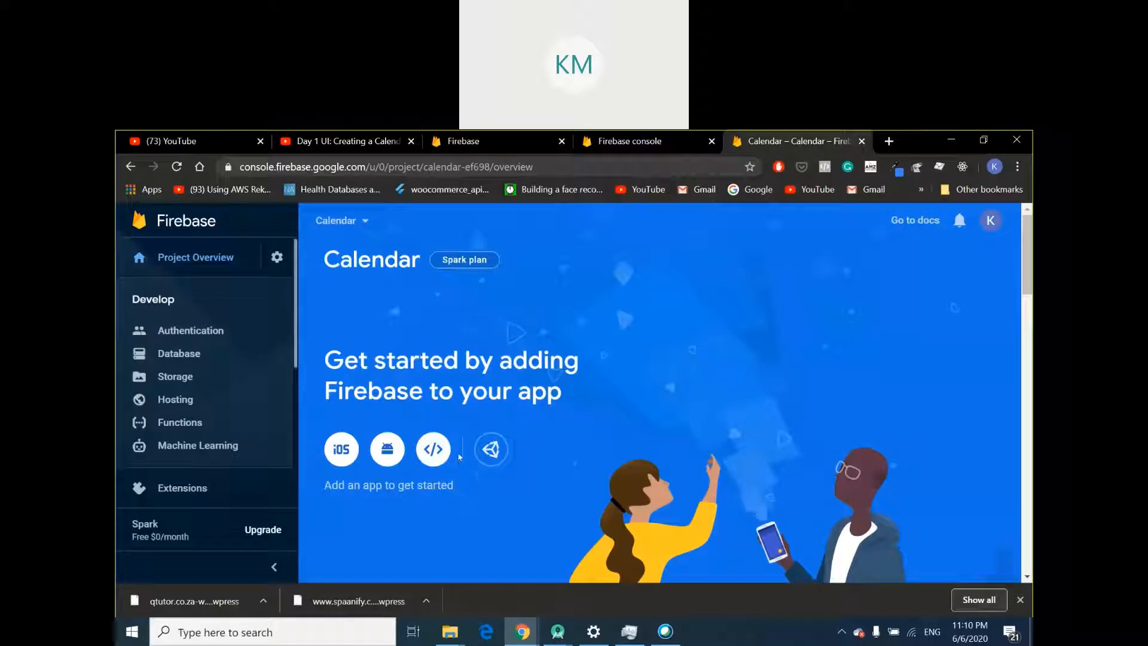
mouse_move(460, 457)
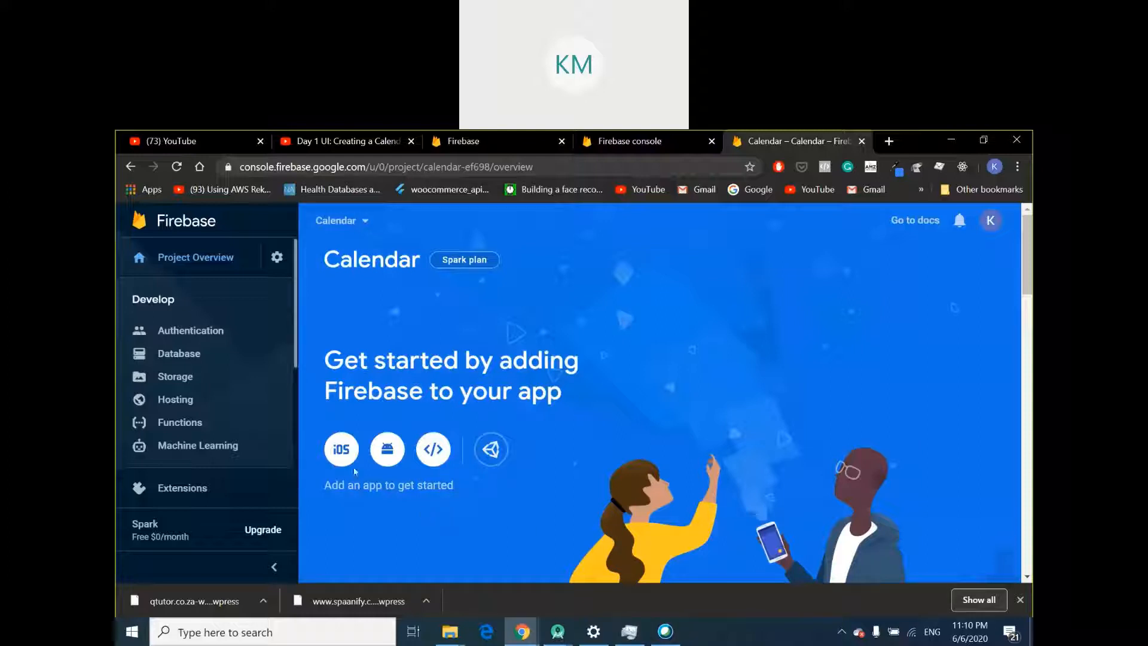
mouse_move(341, 449)
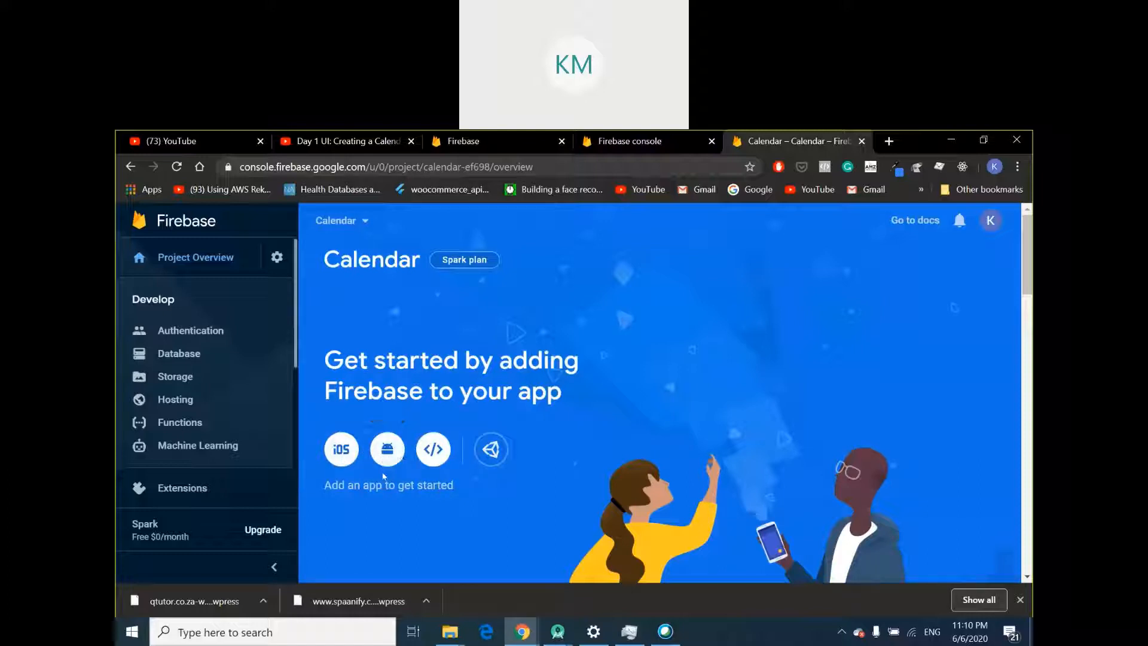
mouse_move(387, 462)
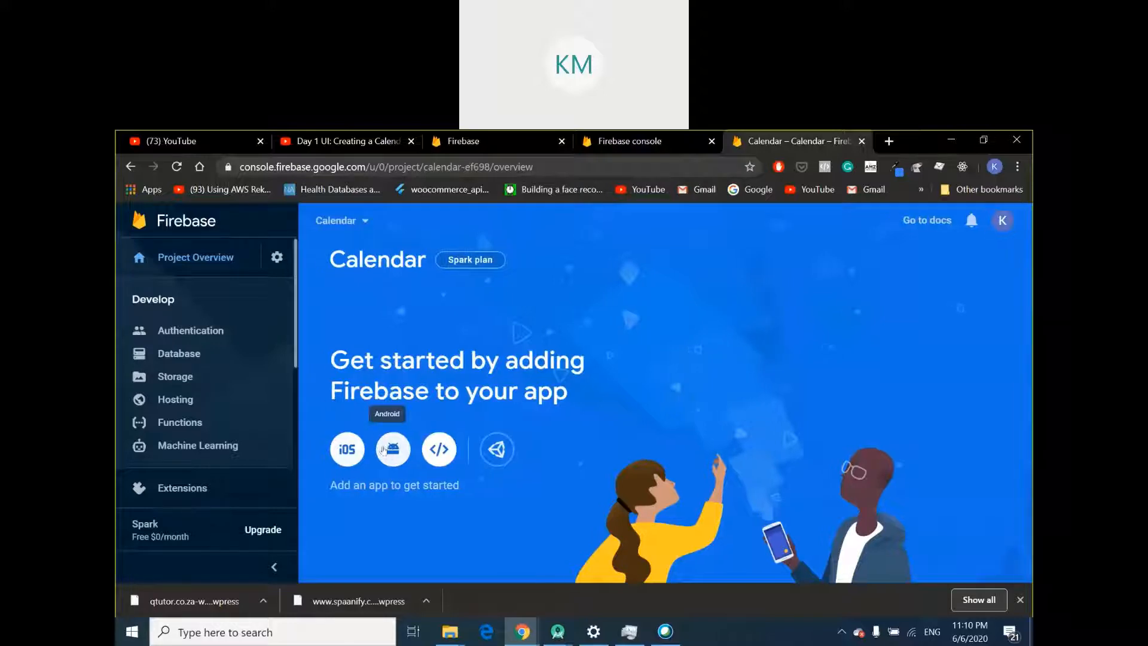
Begin adding an Android app to the project, reaching the register-app form
click(392, 448)
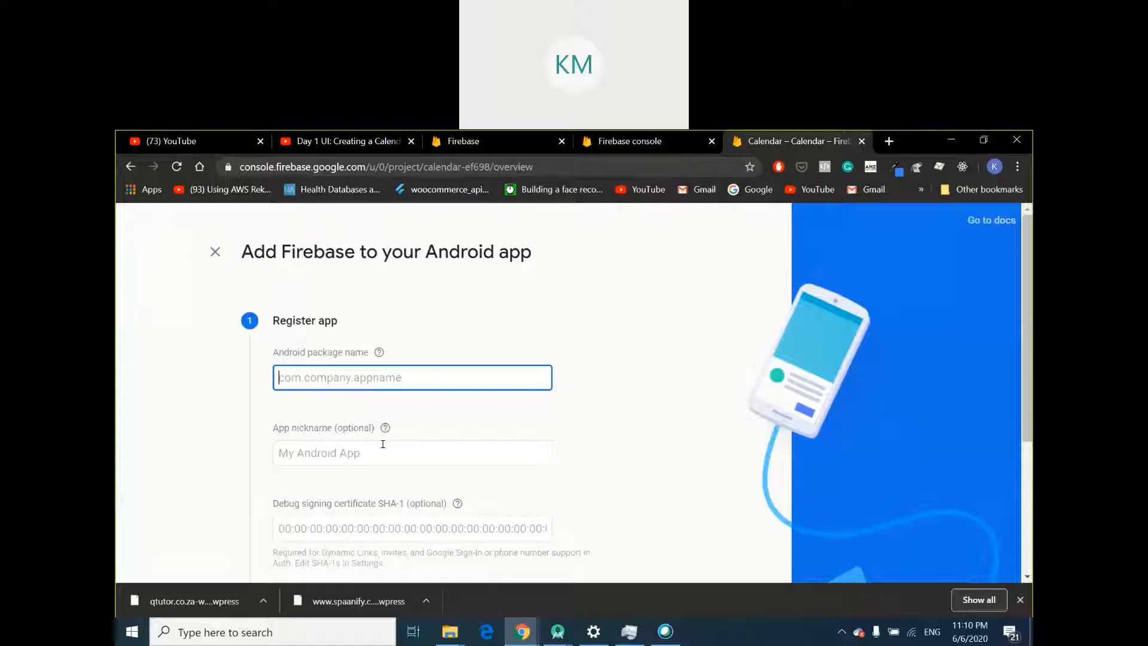
mouse_move(379, 352)
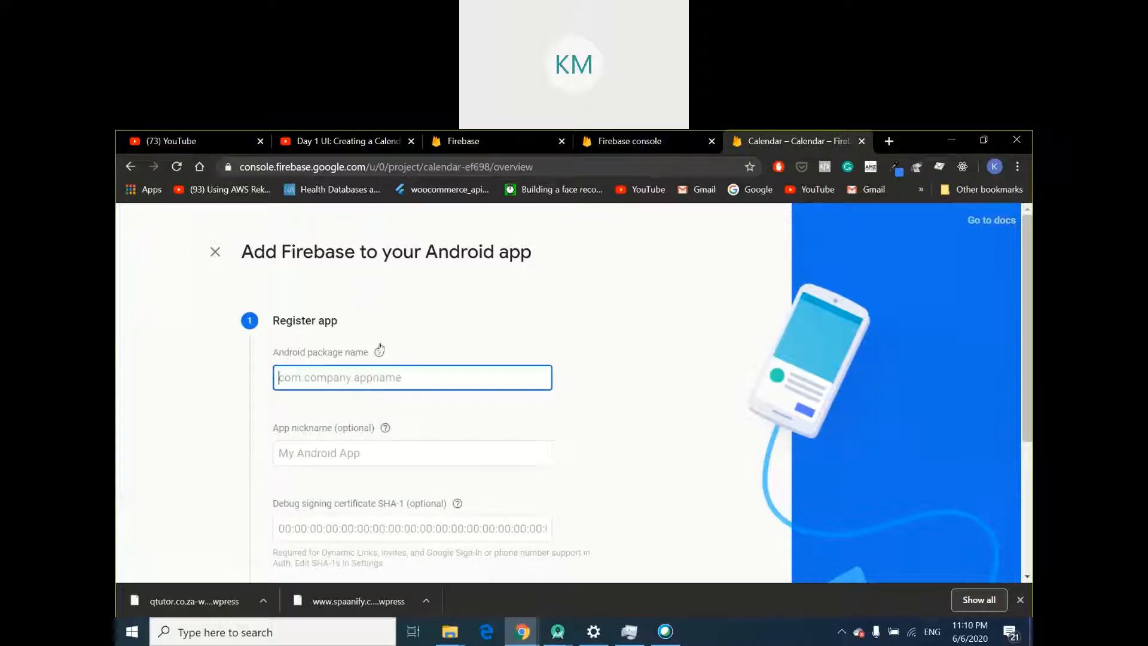
scroll(down, 3)
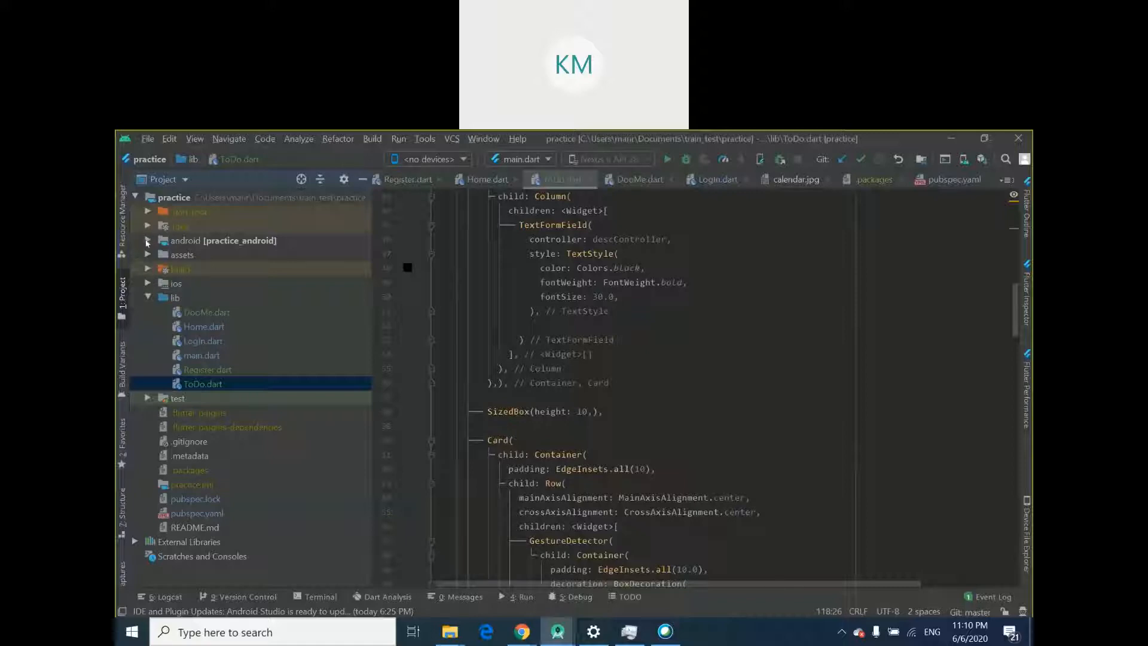
Expand android > app > src > main > kotlin and open MainActivity with package qubit.solutions.practice
click(149, 240)
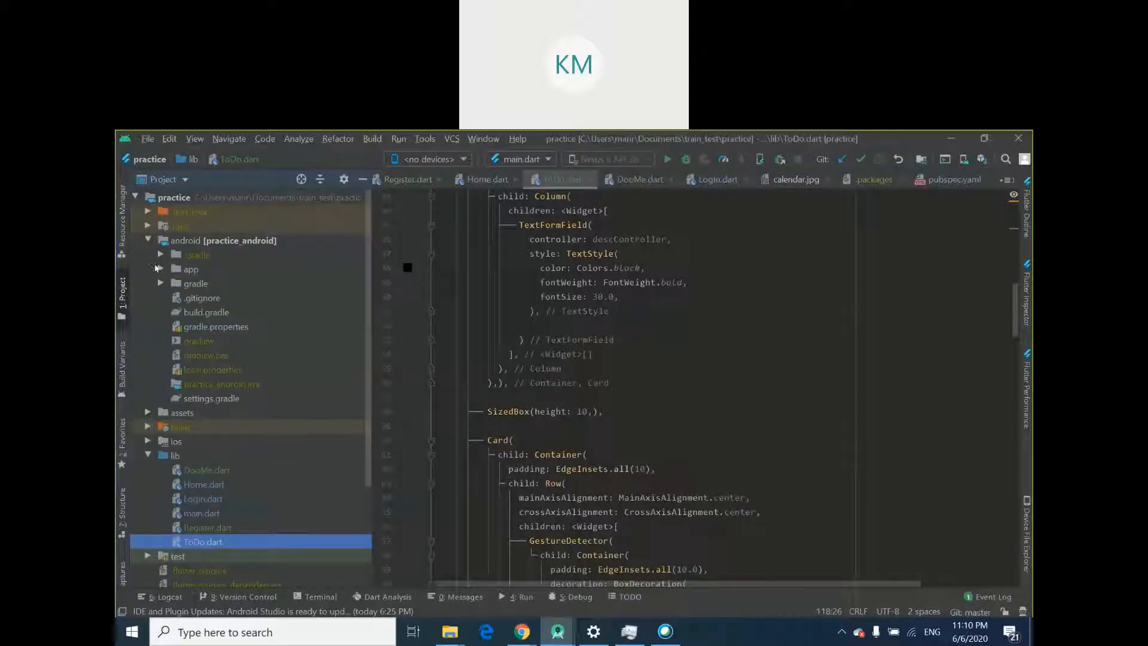
click(160, 268)
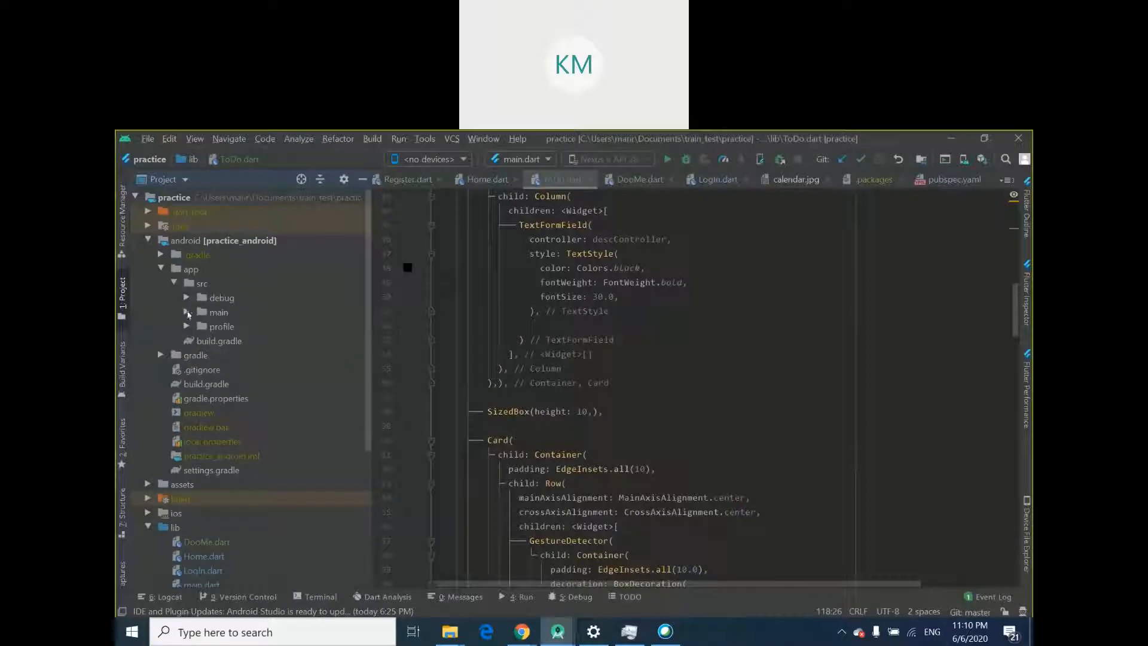
click(186, 312)
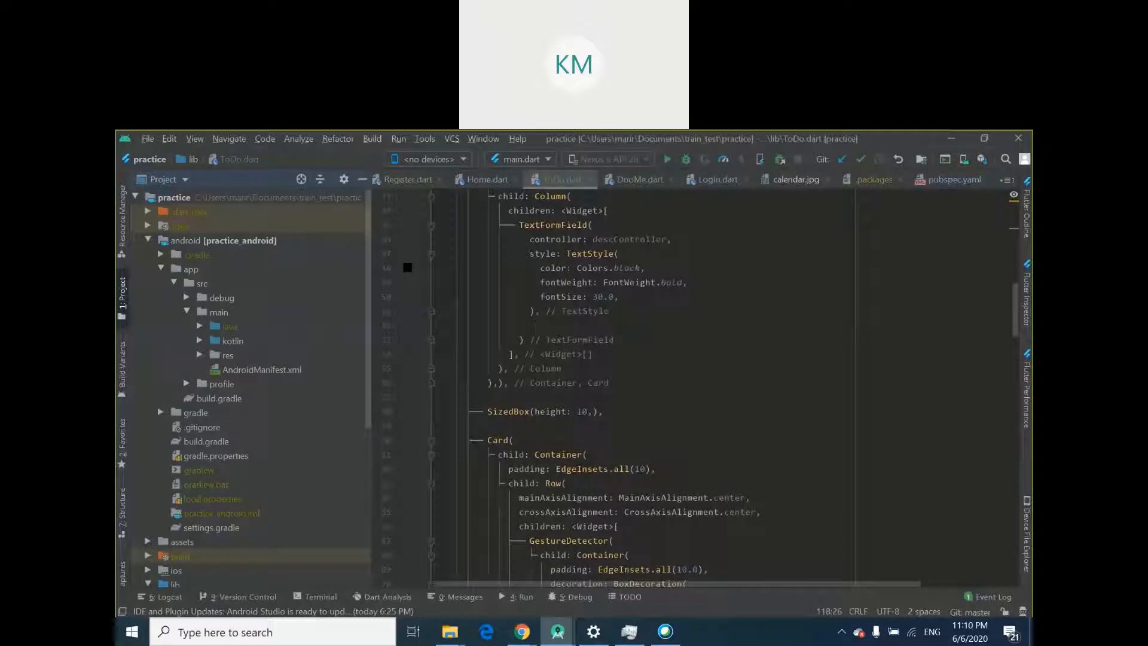
mouse_move(201, 347)
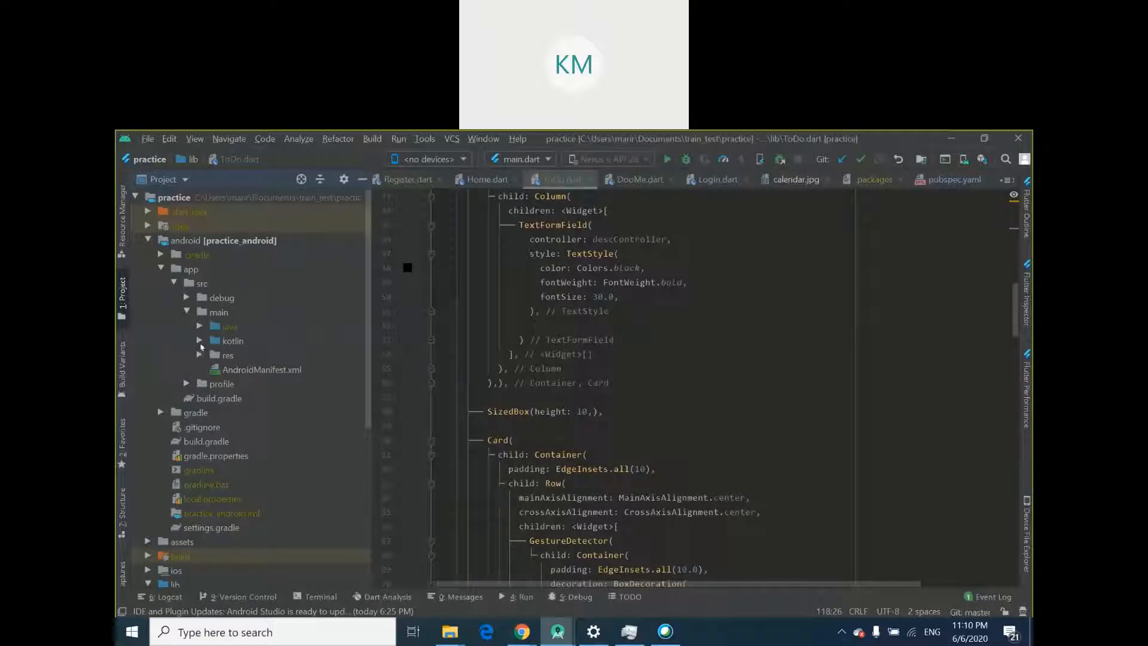
click(198, 326)
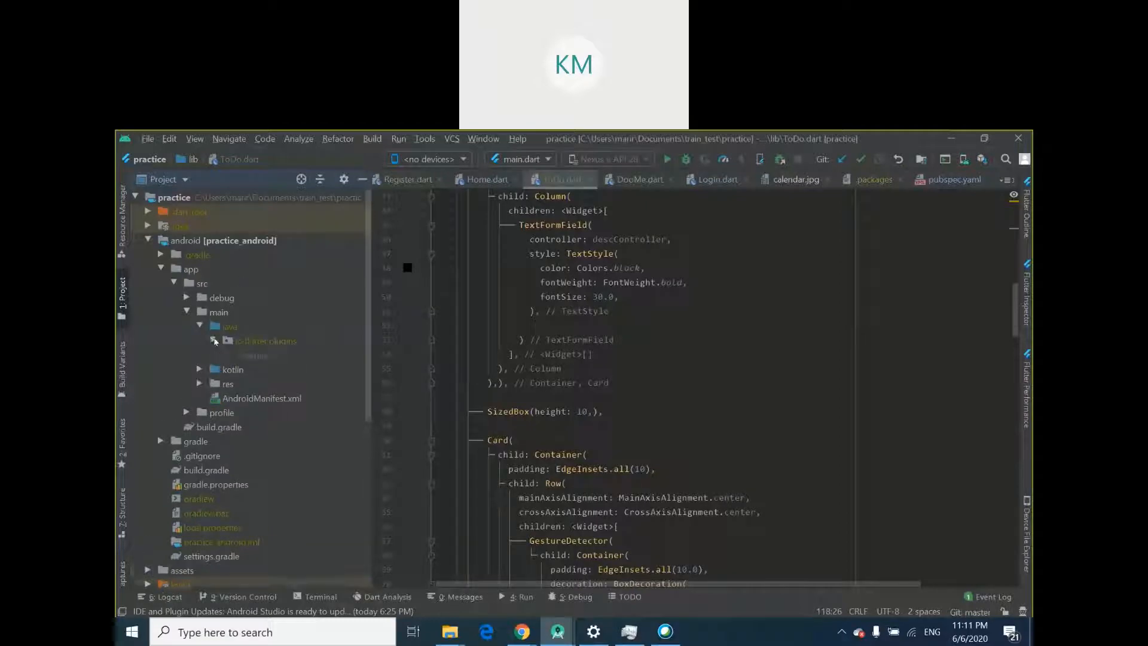
click(213, 341)
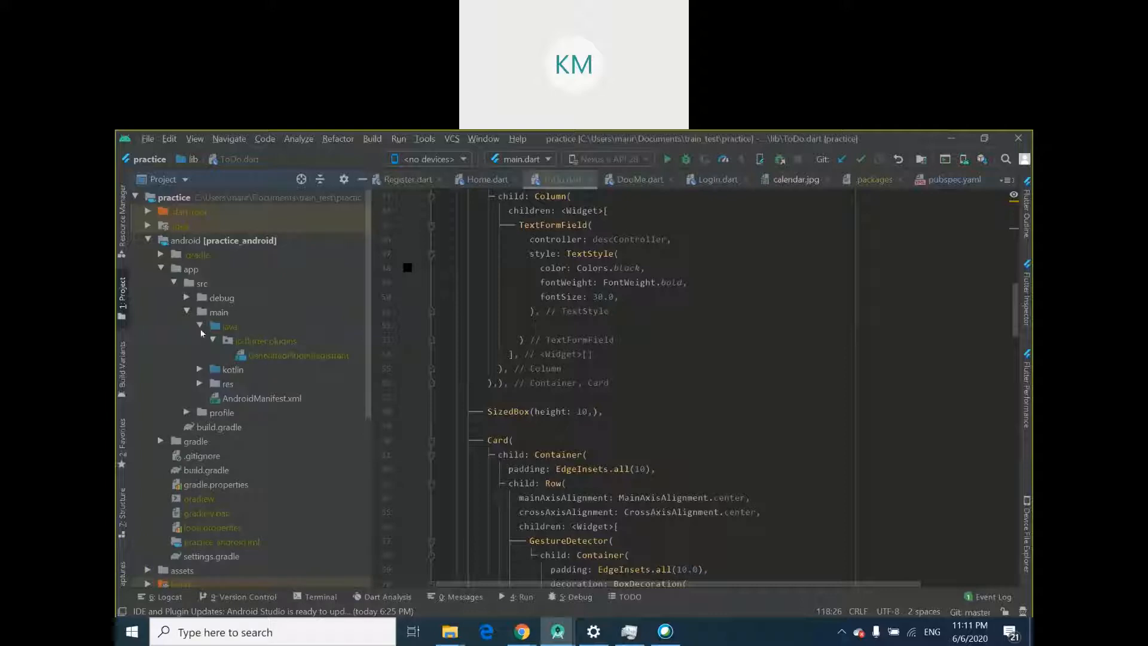
click(201, 325)
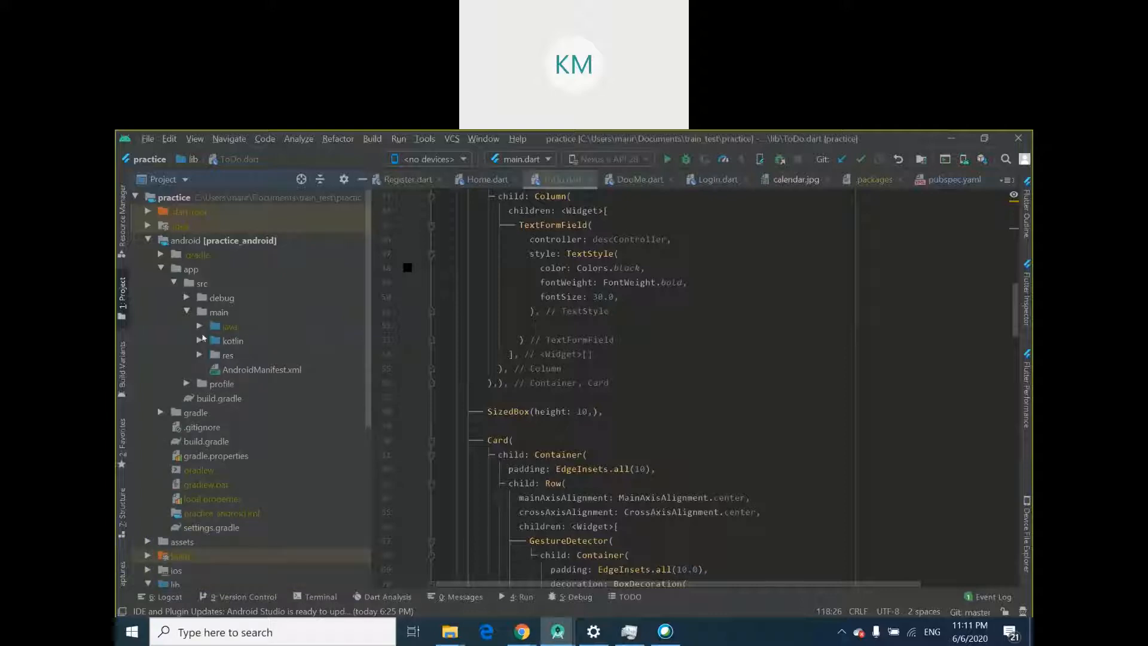
click(200, 339)
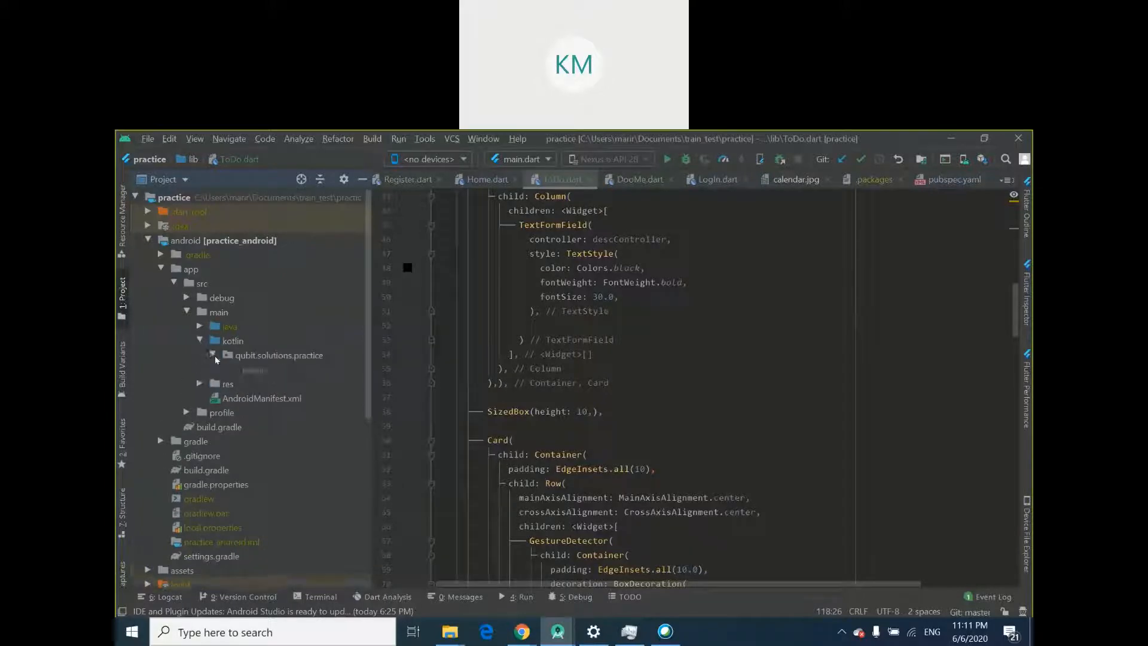
click(213, 355)
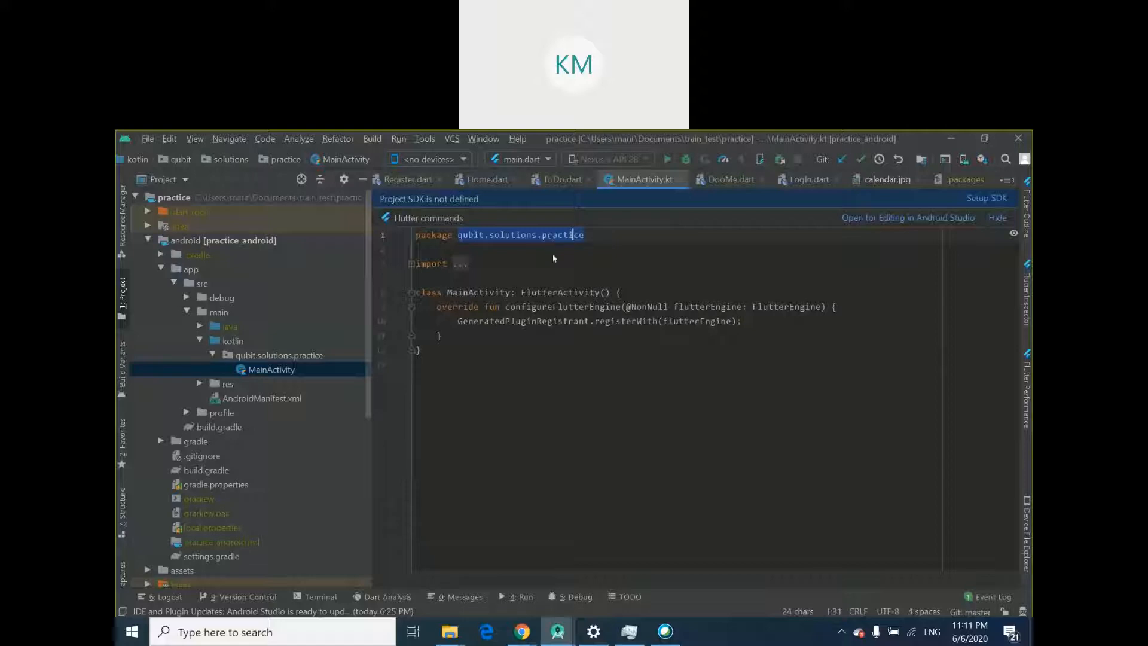
right_click(557, 235)
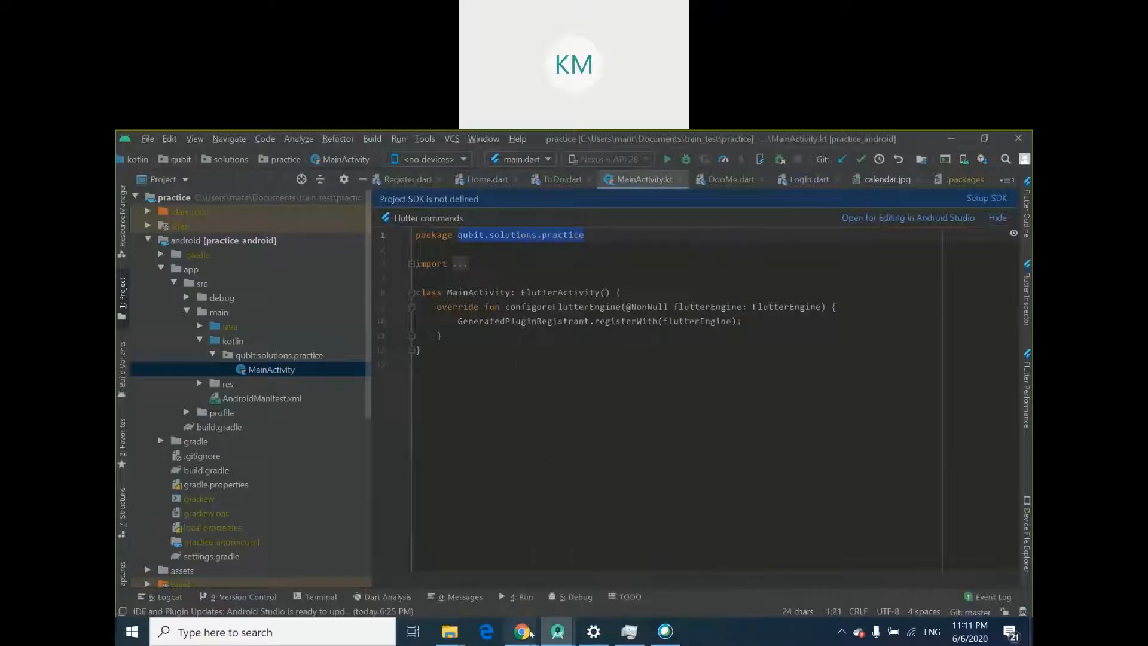
click(519, 632)
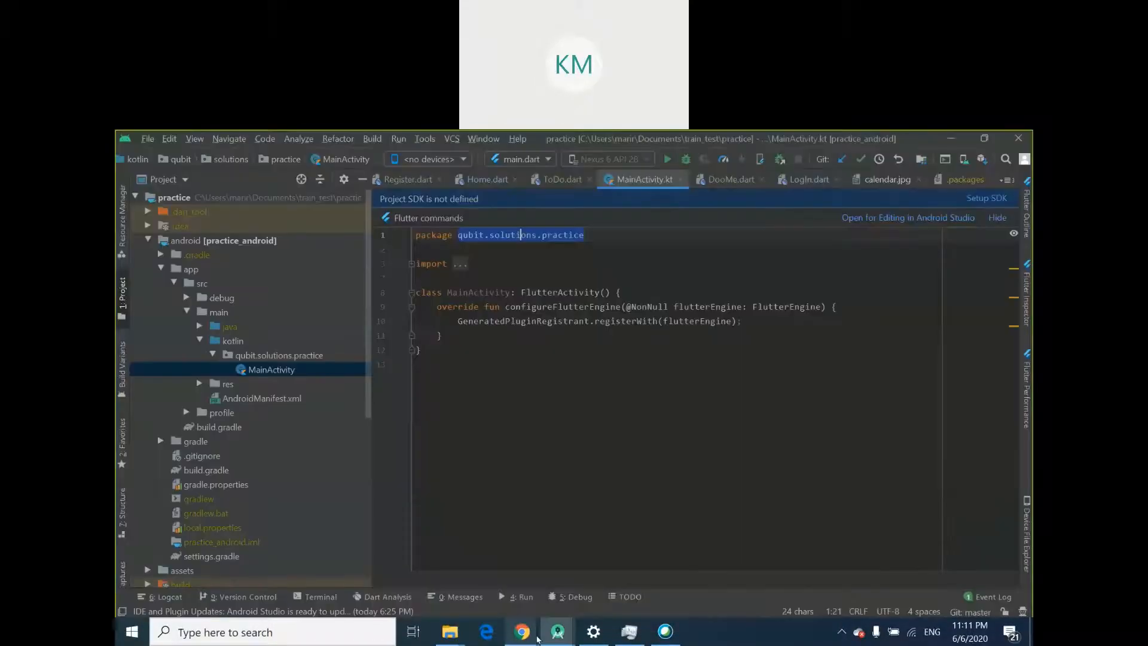
Enter Android package name qubit.solutions.practice1 in the Firebase registration form
click(521, 632)
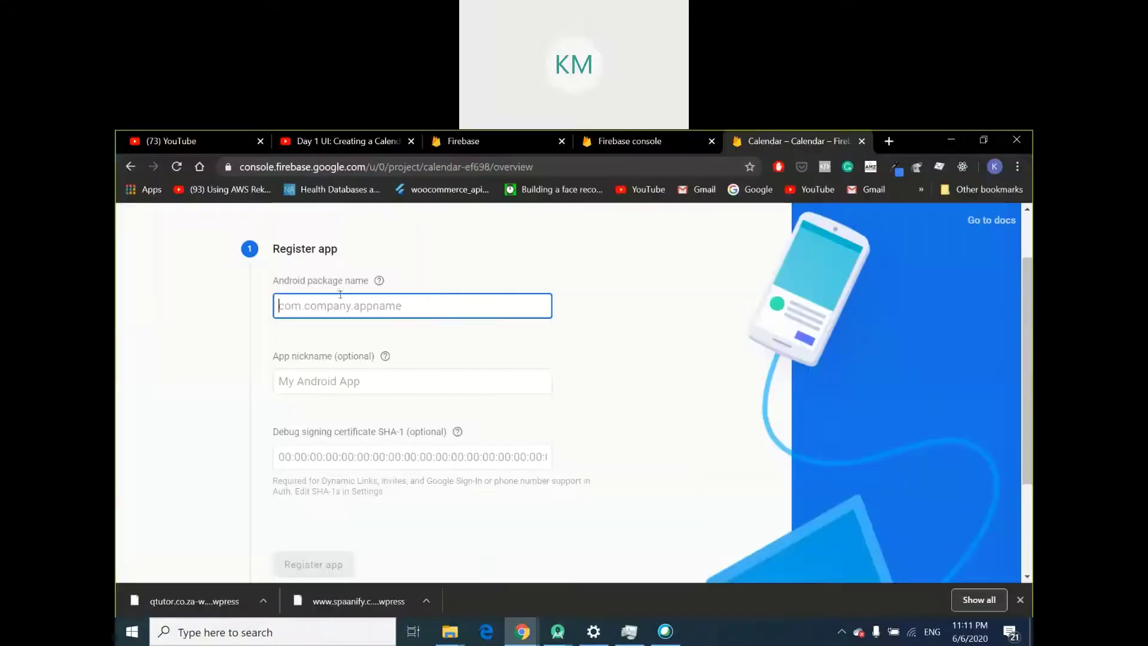
text(qubit.solutions.practice)
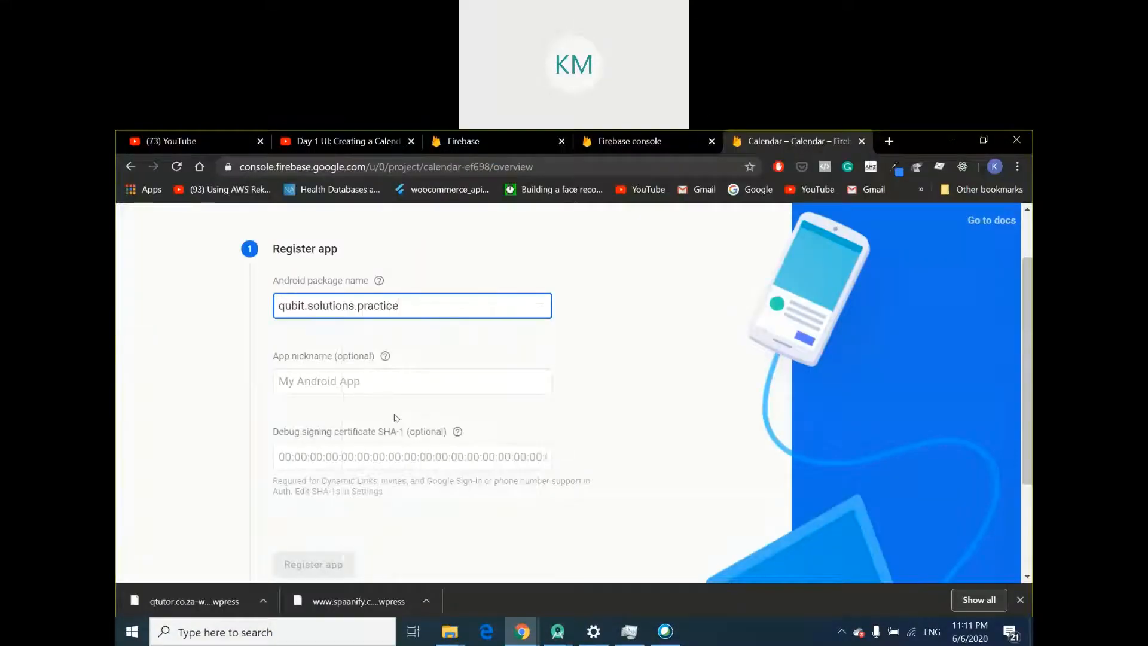
text(1)
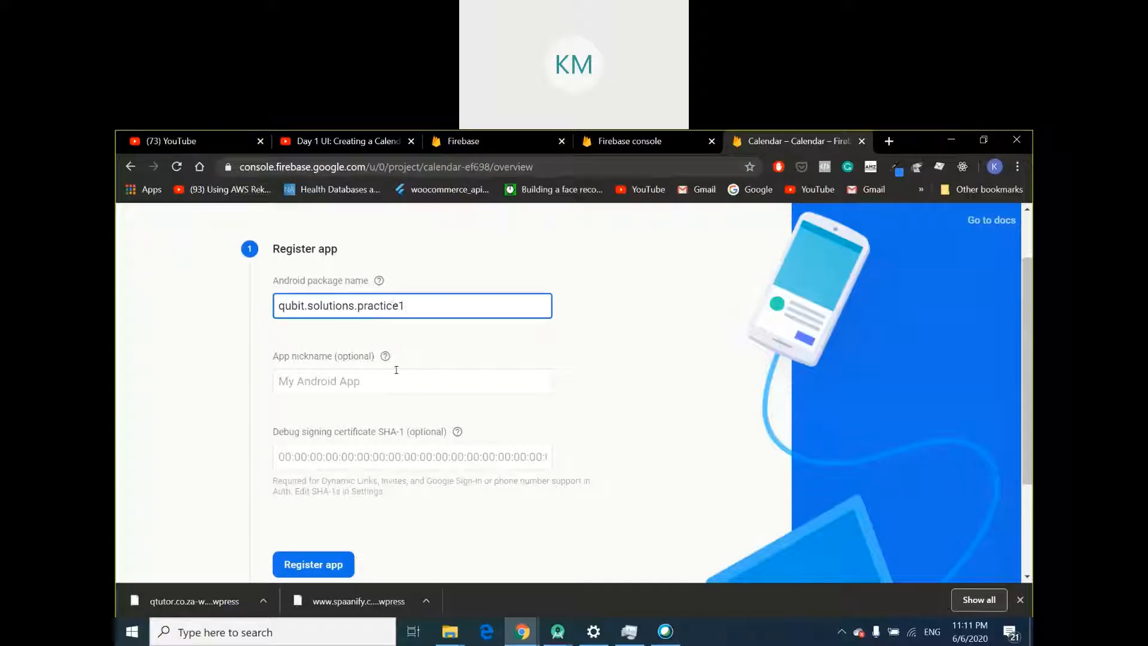
click(411, 381)
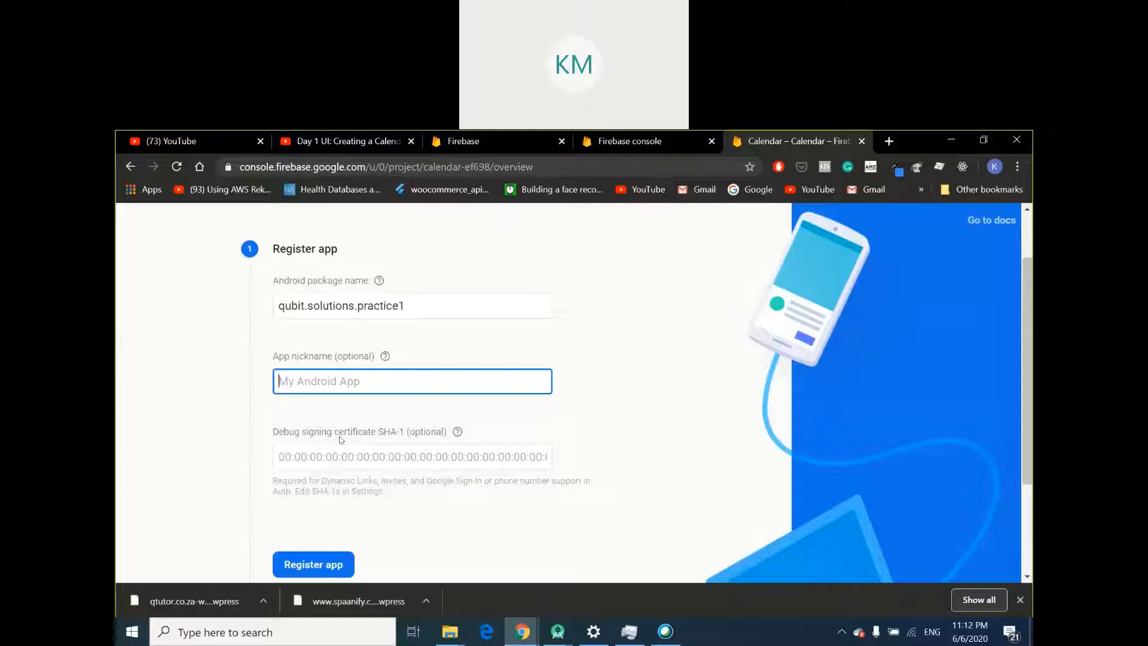
Inspect the nickname and SHA-1 certificate fields, leaving both empty
click(412, 457)
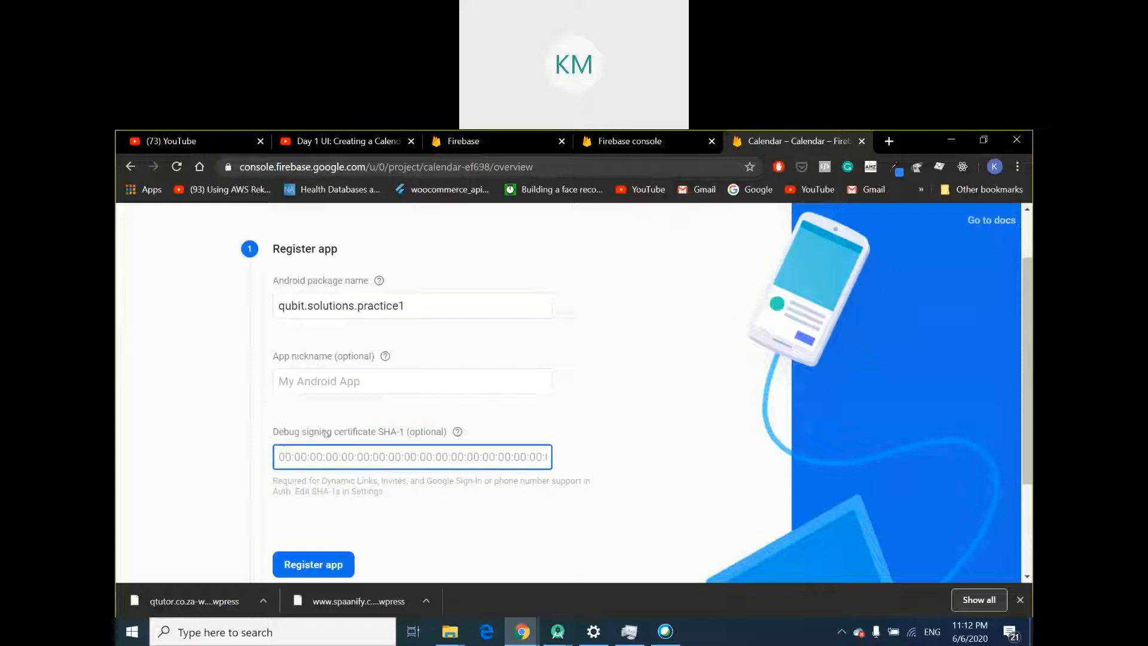
double_click(388, 432)
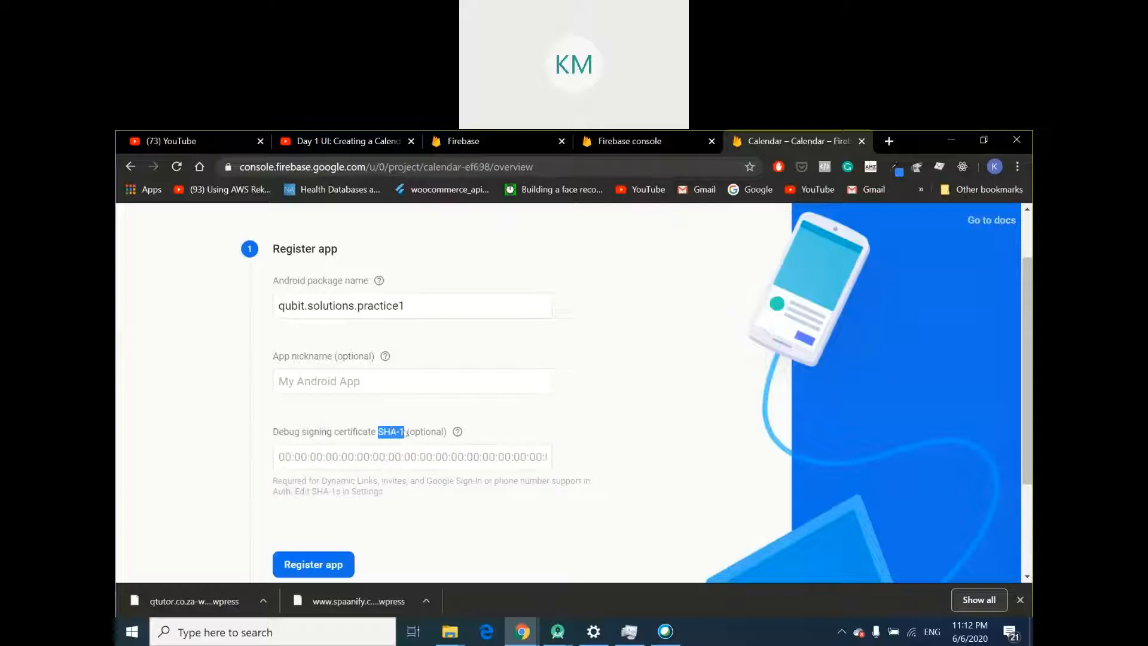
click(411, 457)
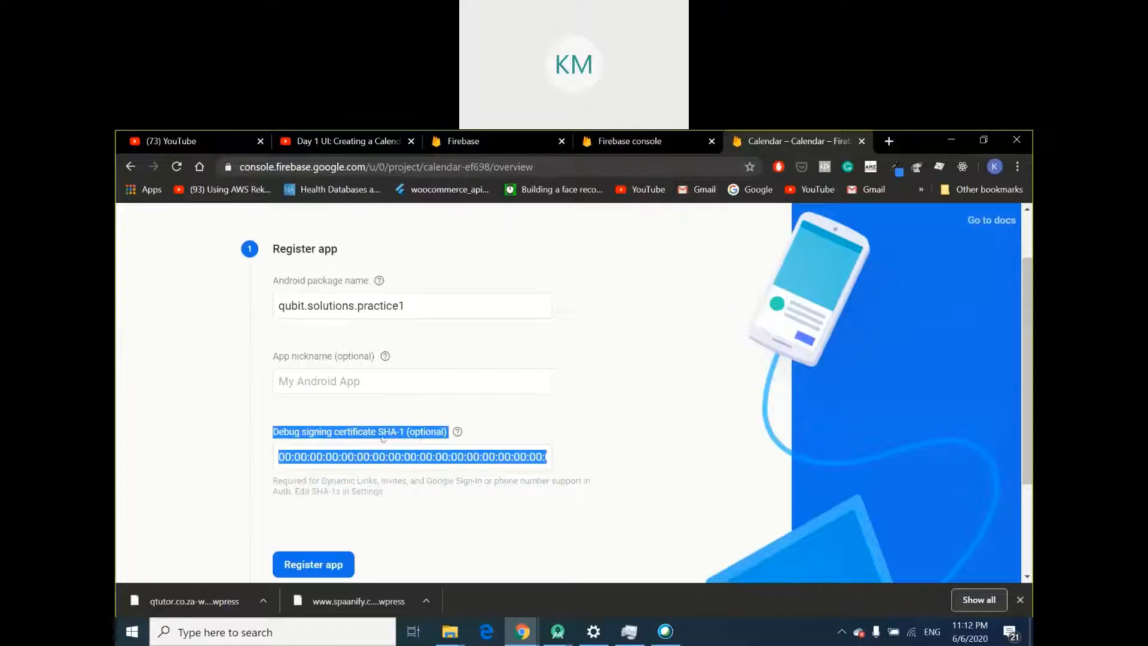
click(413, 457)
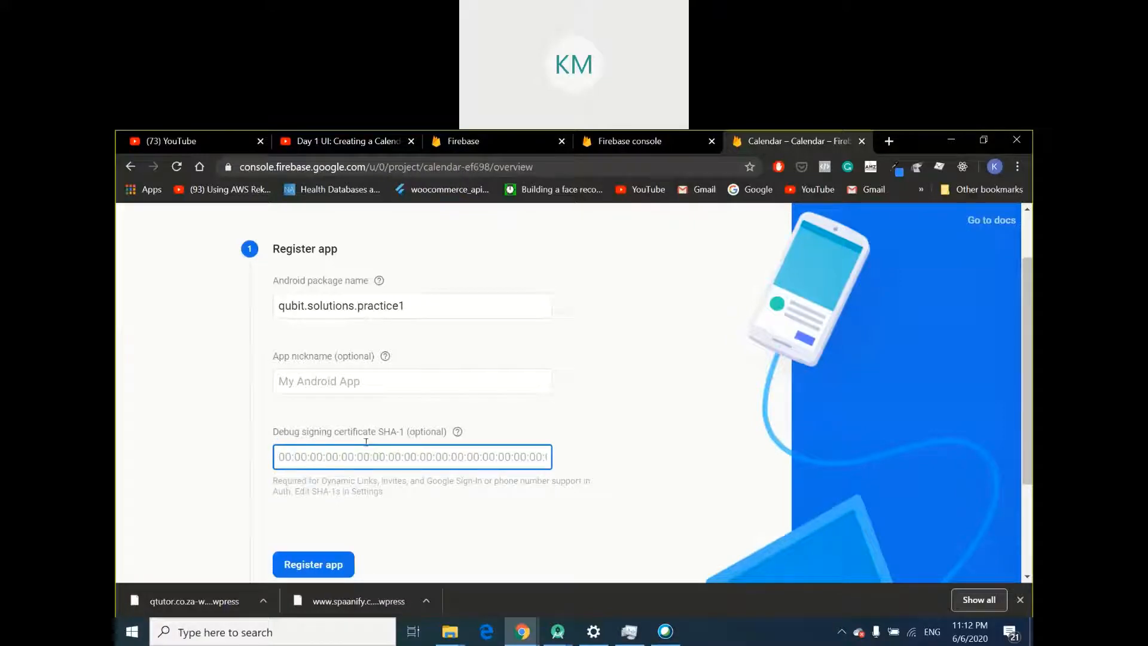
scroll(down, 3)
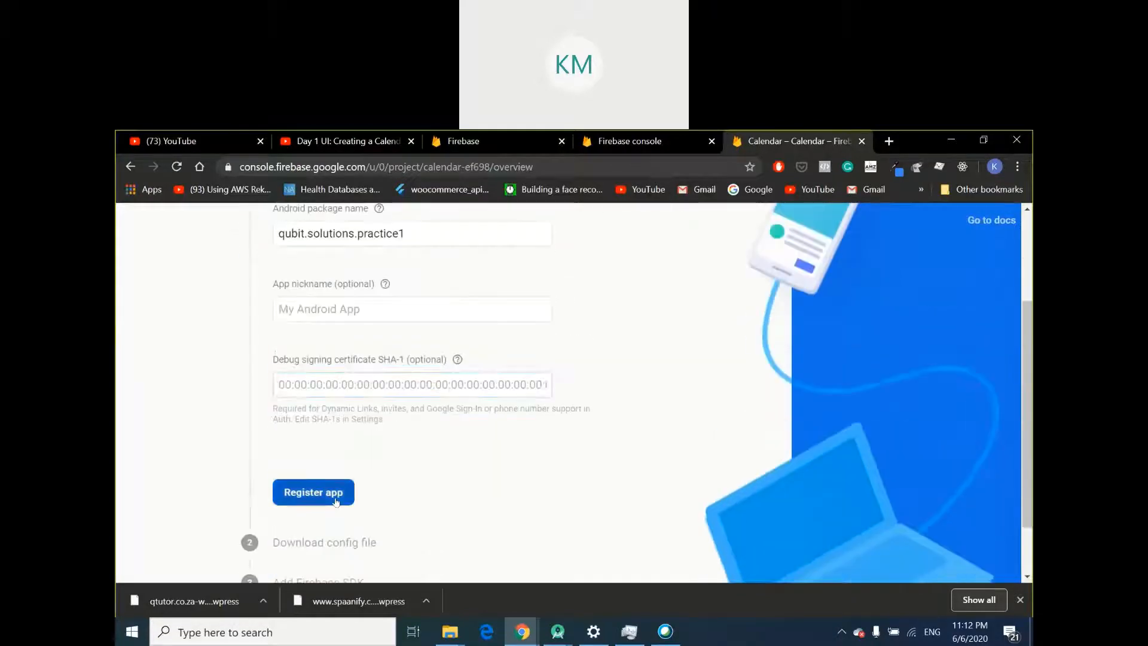
Register the Android app and download the google-services.json config file
click(313, 493)
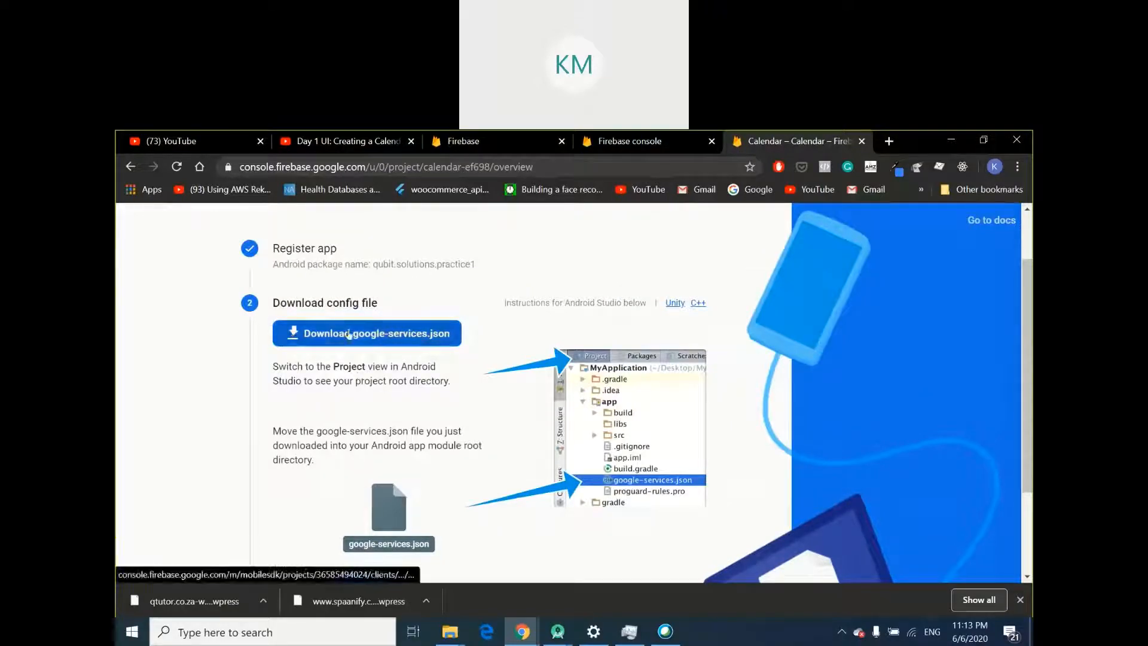
click(366, 332)
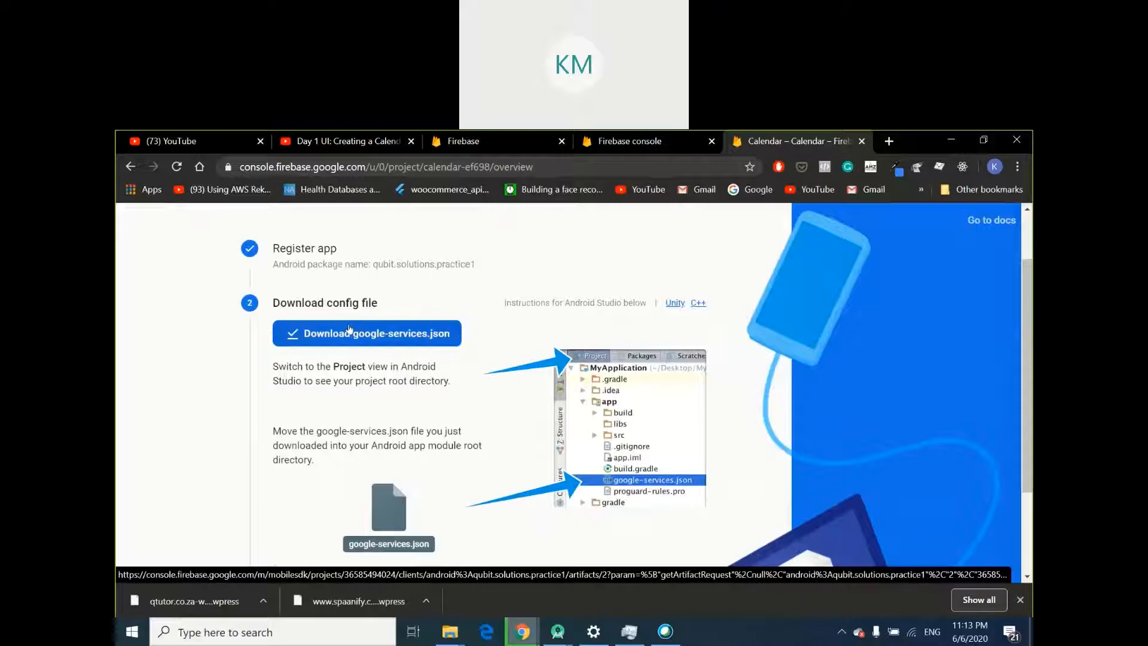
click(366, 332)
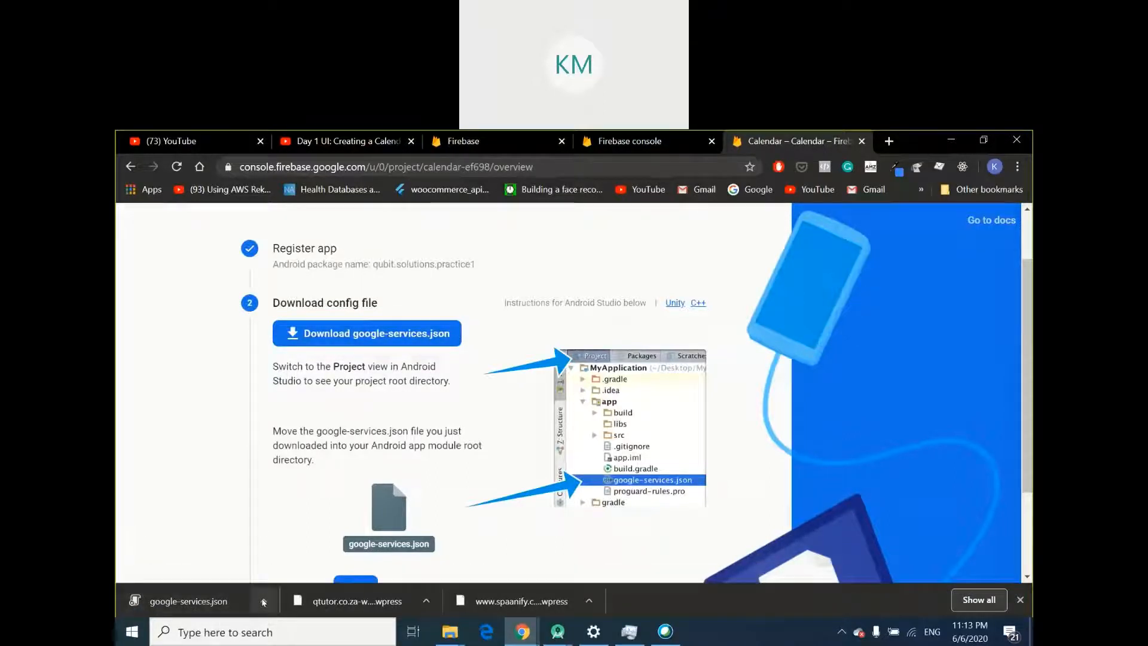
Show the downloaded google-services.json in its Downloads folder
click(264, 600)
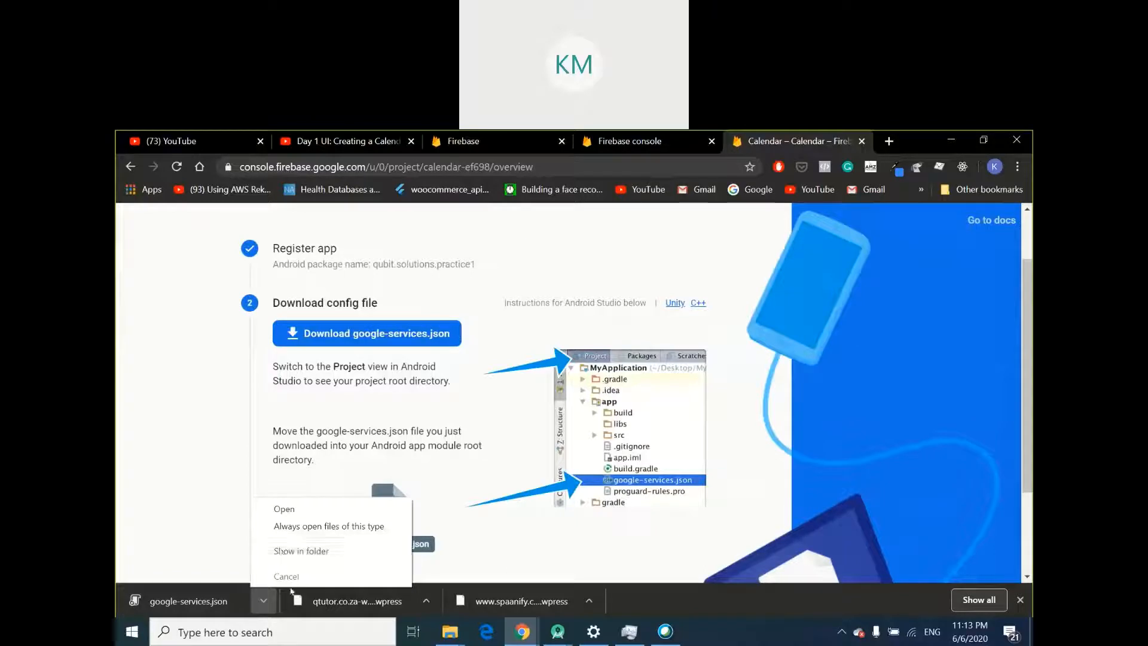
mouse_move(311, 552)
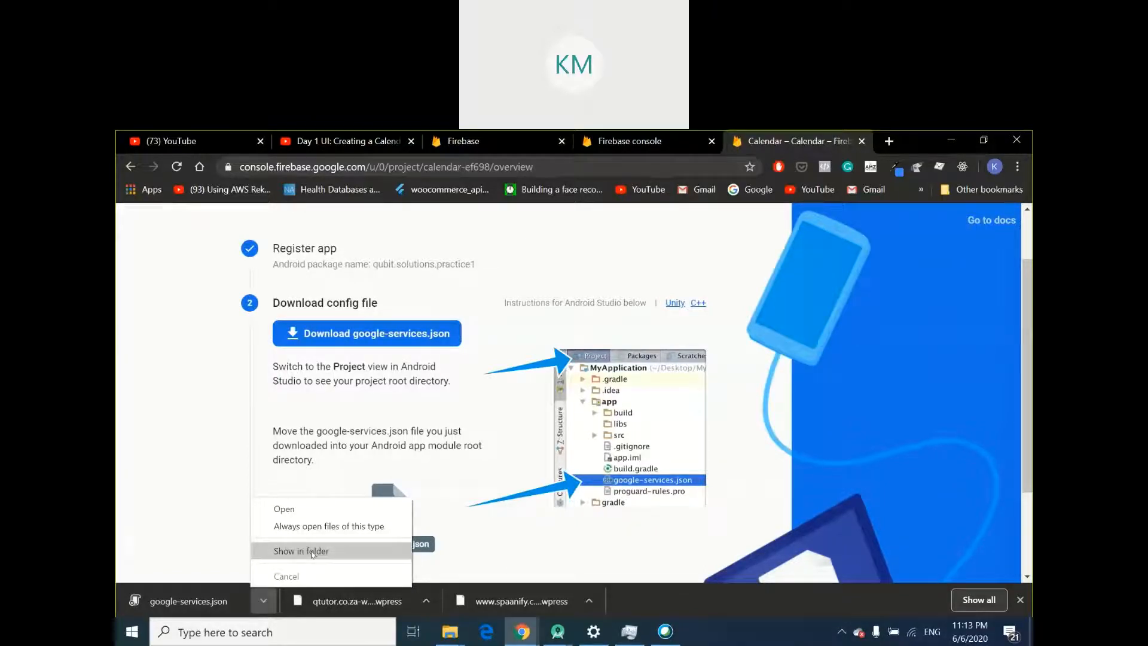
click(301, 550)
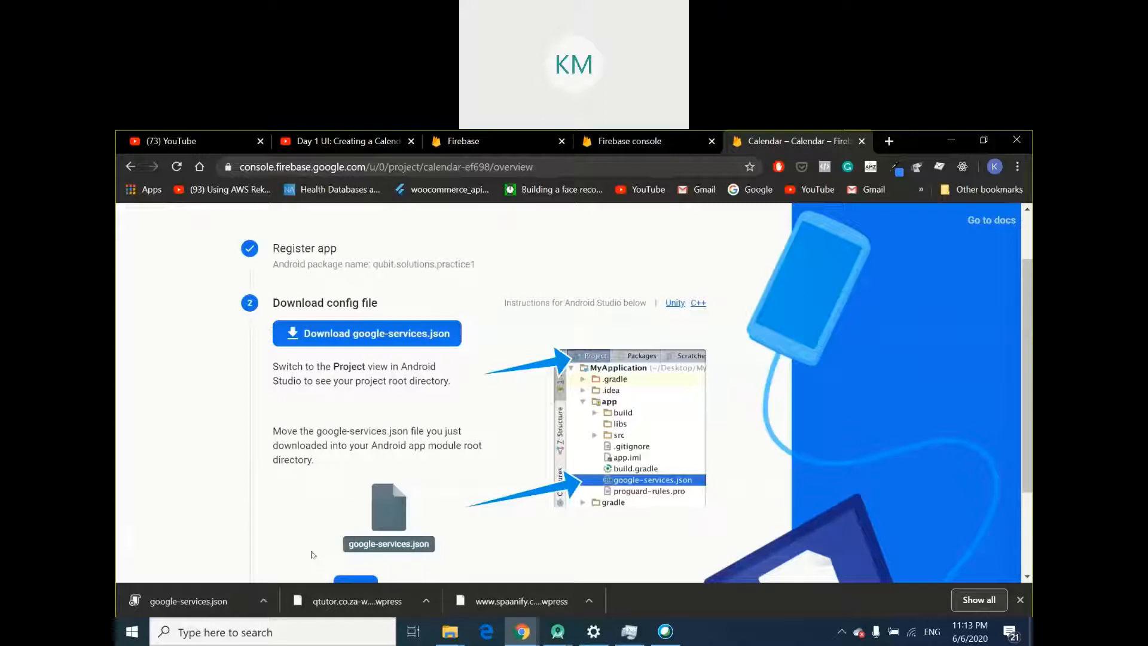
click(450, 632)
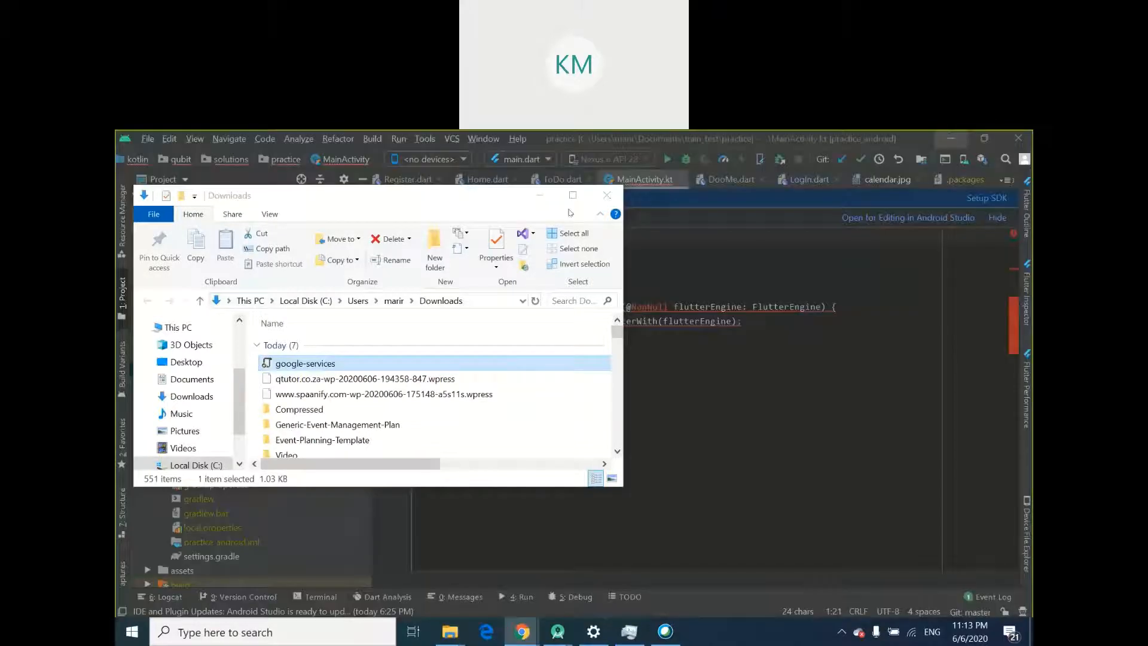
Copy google-services.json into the android/app module folder and return to MainActivity.kt
right_click(305, 364)
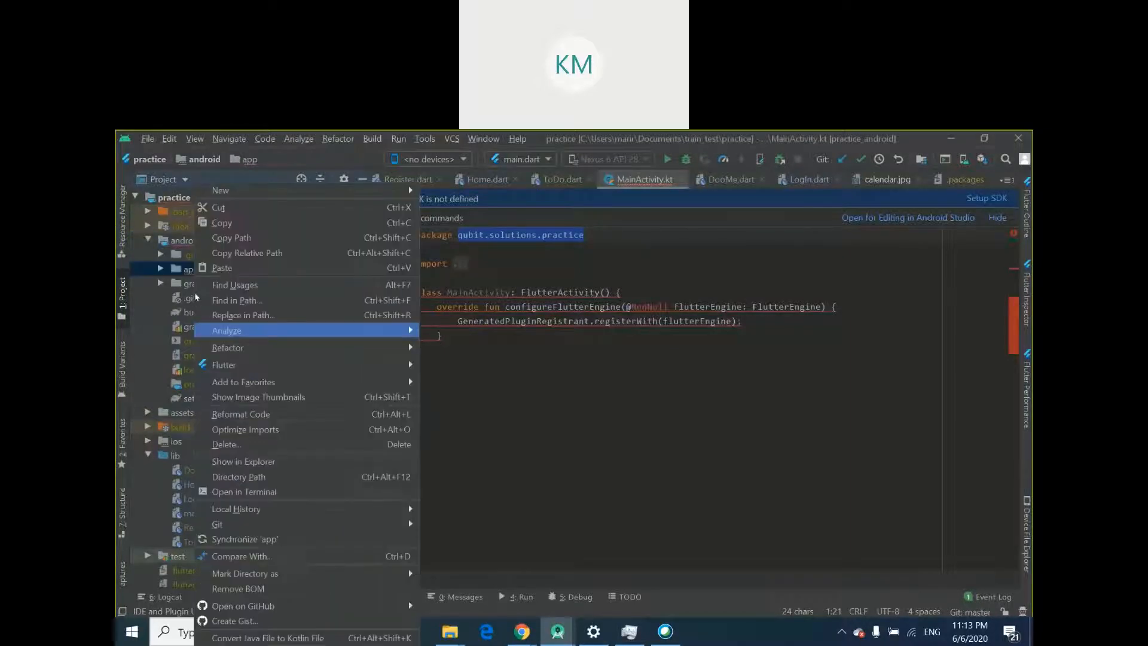
mouse_move(223, 268)
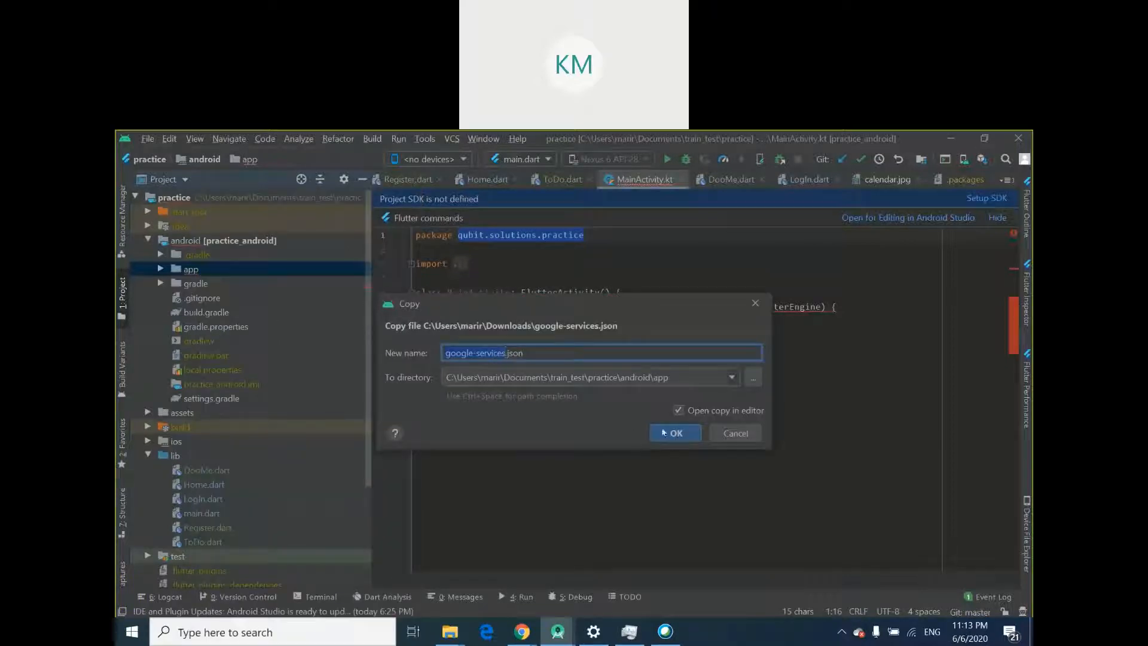
click(675, 433)
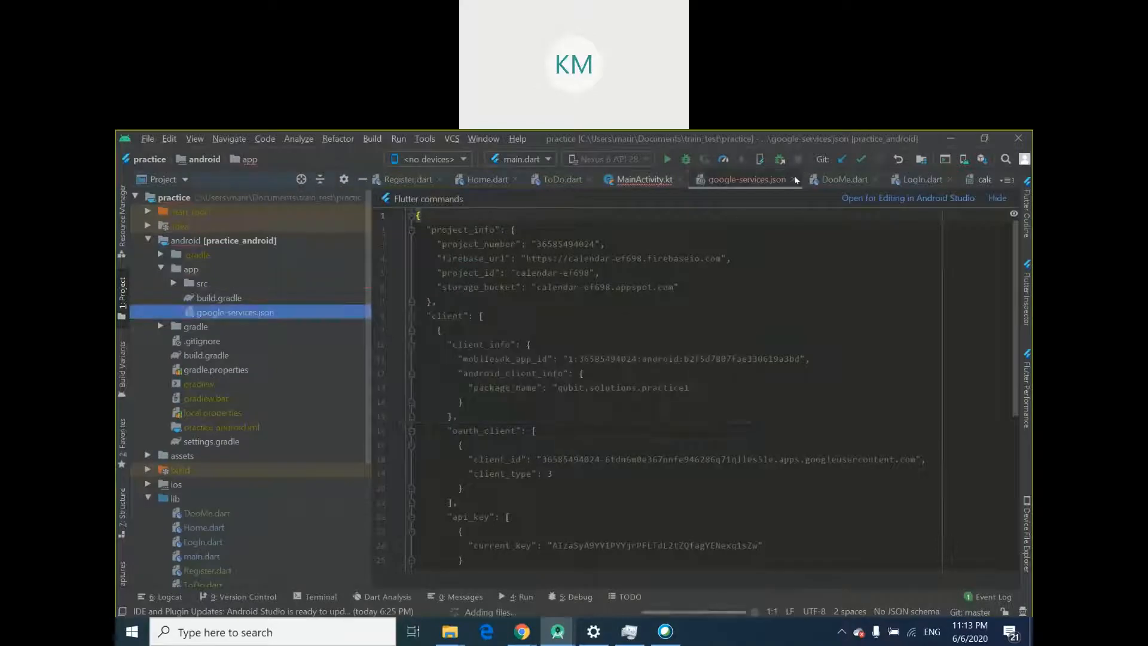
click(646, 179)
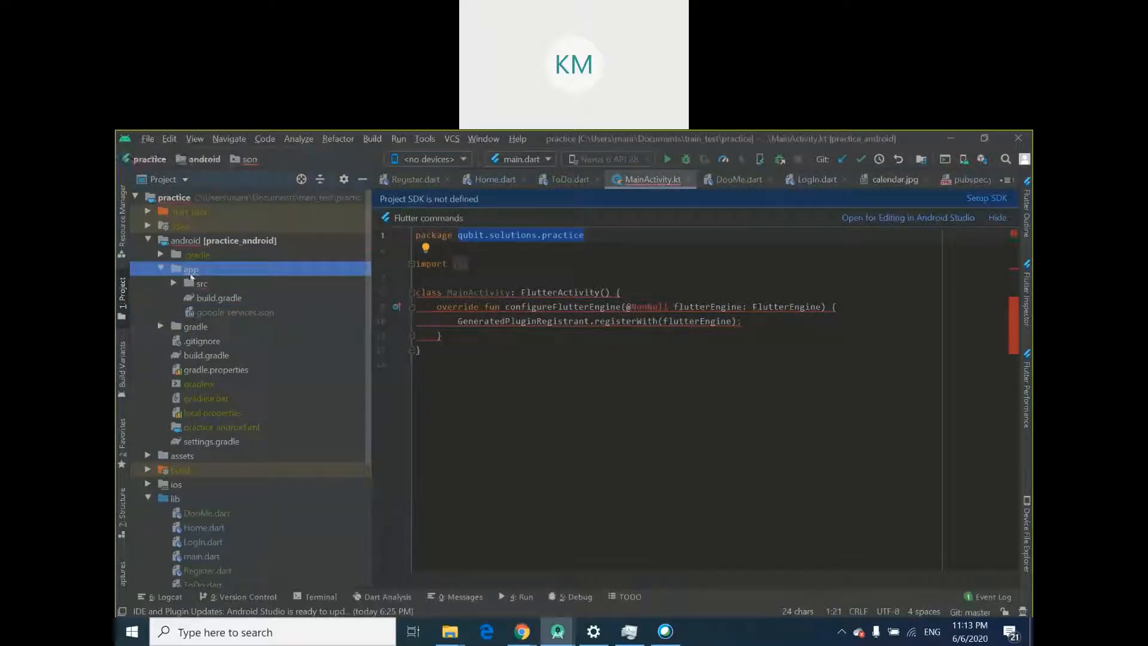
click(234, 312)
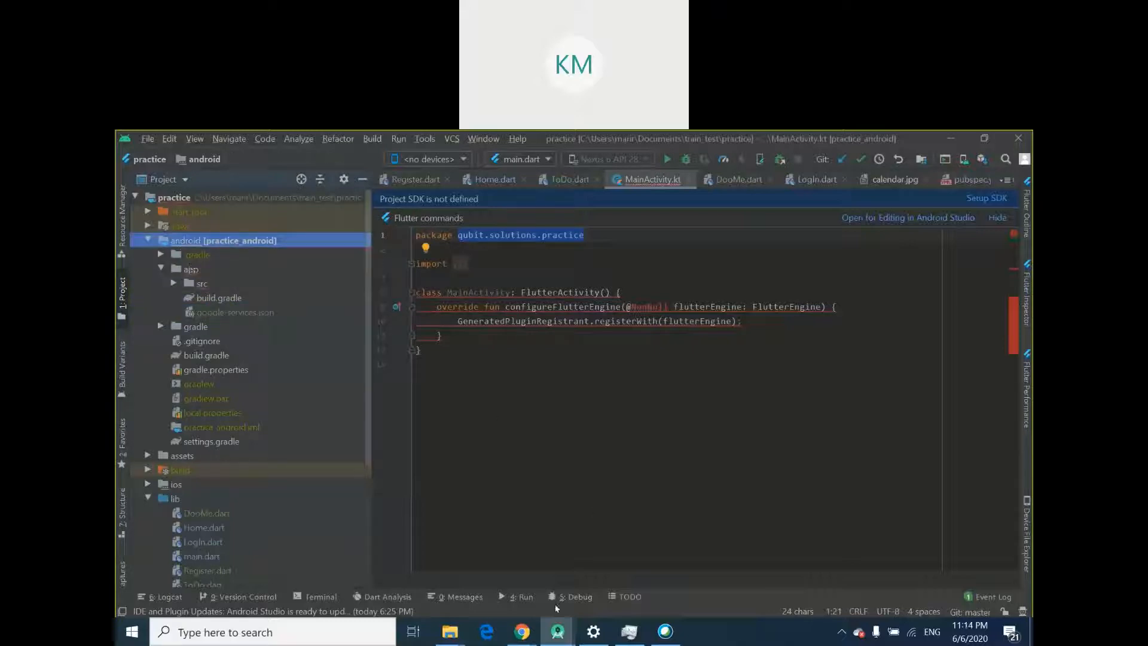
mouse_move(516, 632)
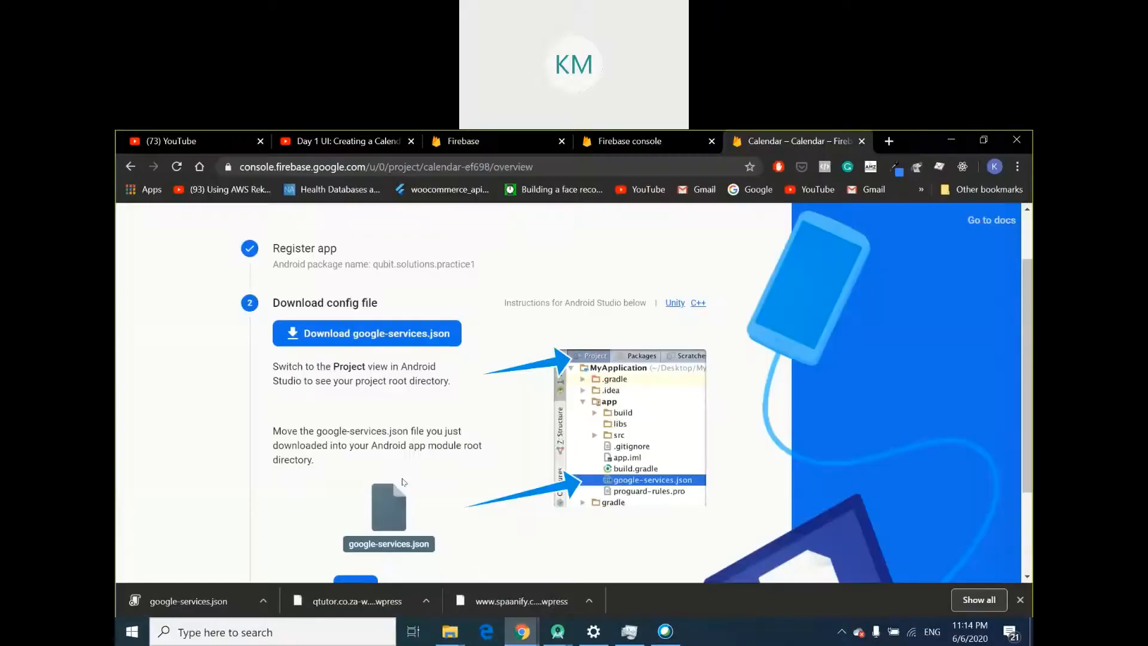
Read the Add Firebase SDK build.gradle instructions, then minimize Chrome to return to Android Studio
scroll(down, 3)
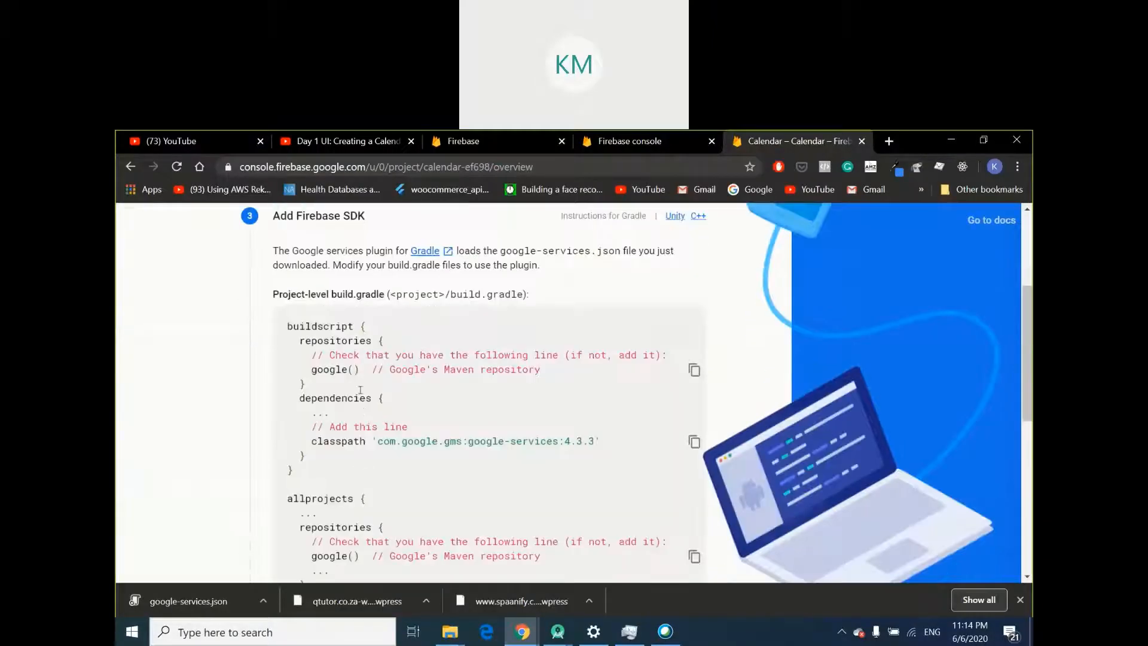
scroll(down, 3)
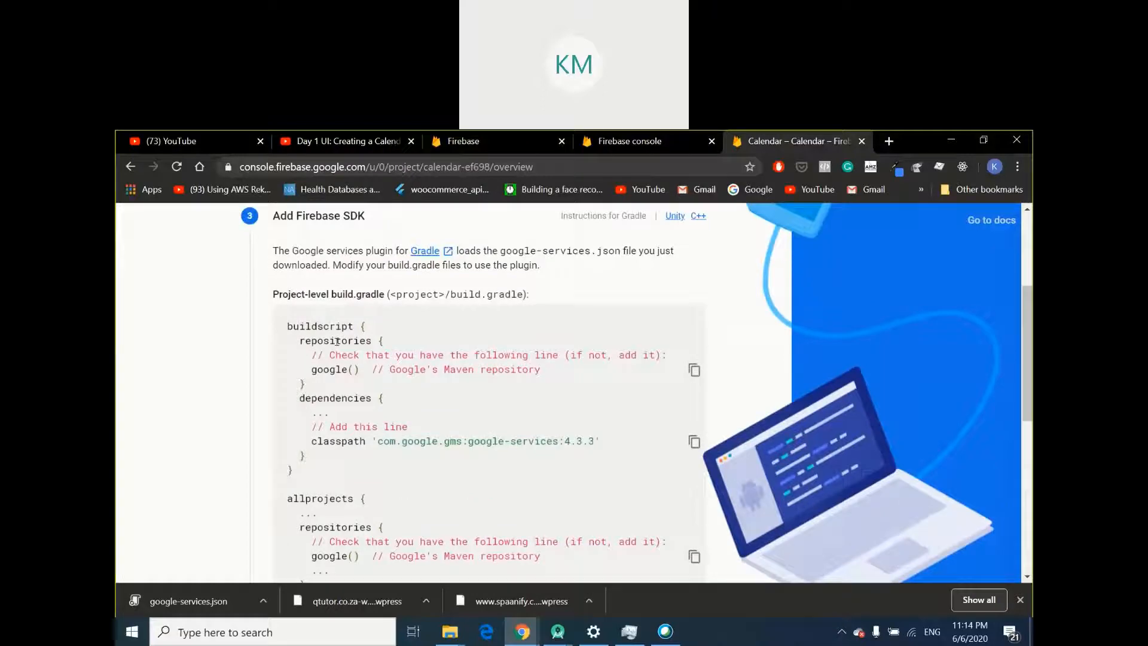
scroll(up, 3)
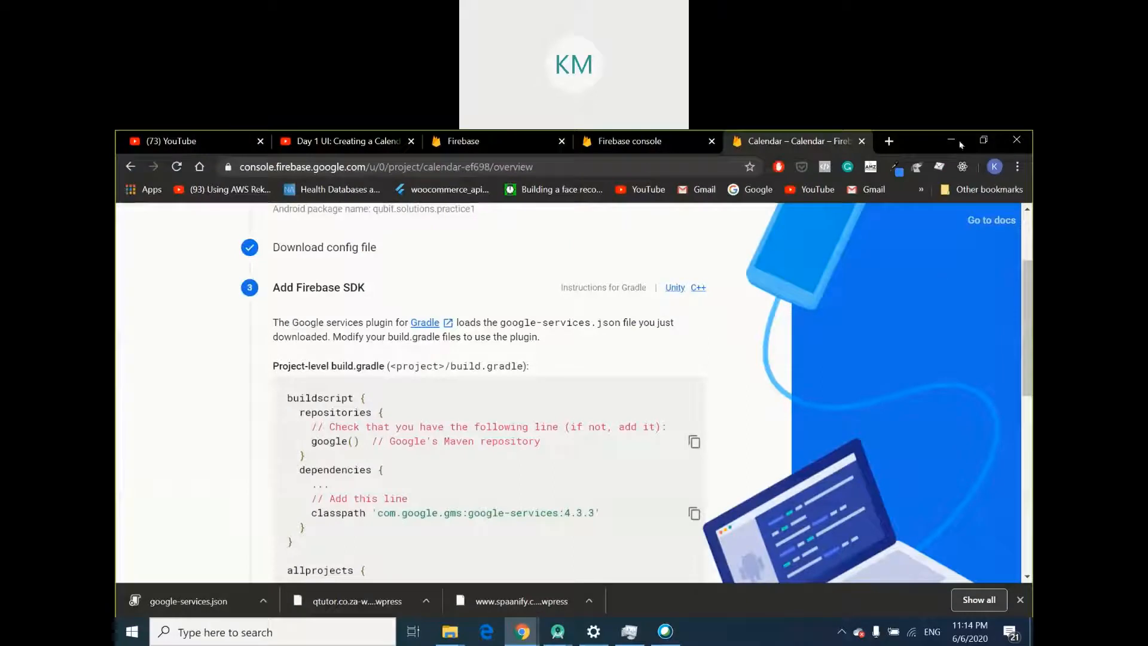
click(559, 630)
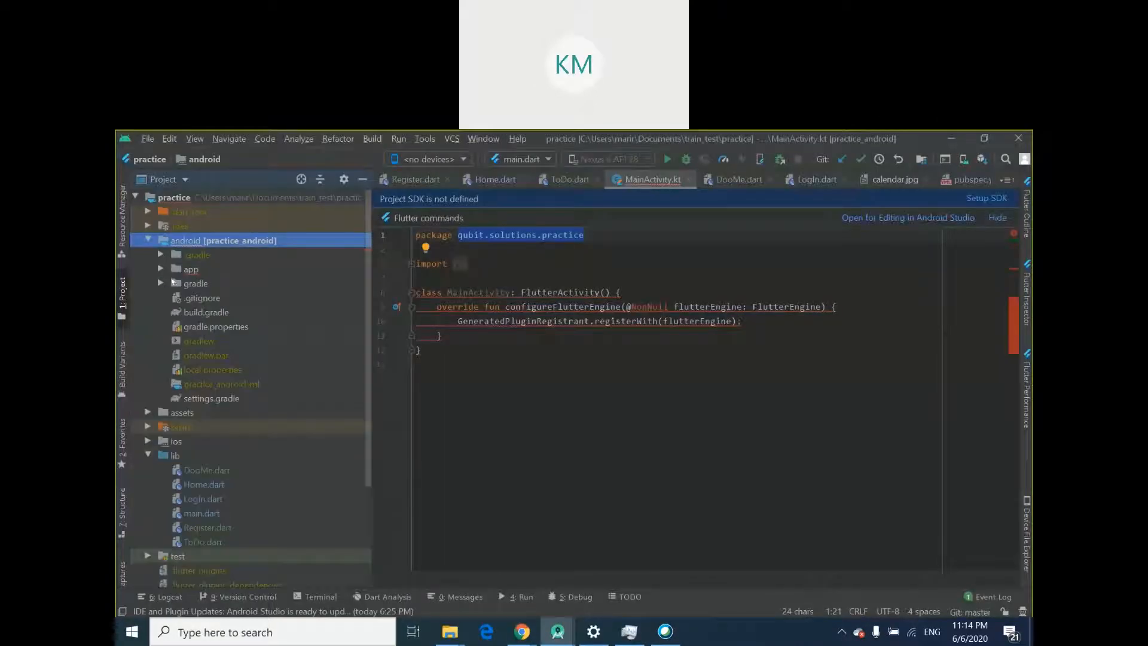
mouse_move(228, 342)
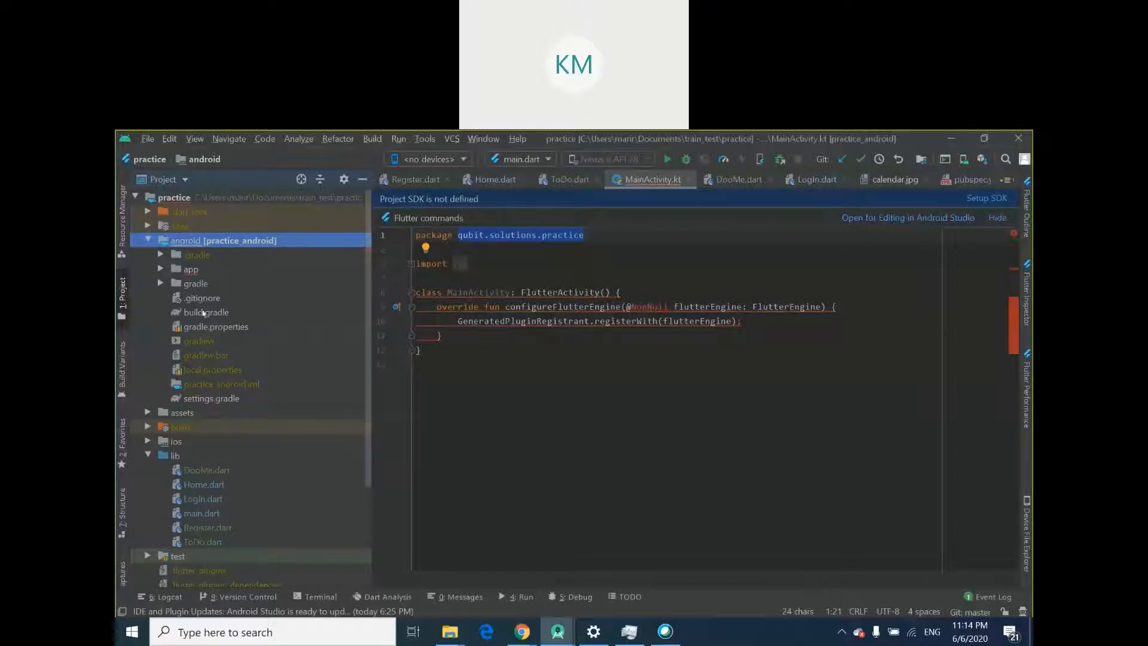
Add classpath 'com.google.gms:google-services:4.1.3' to the project-level build.gradle dependencies
click(148, 240)
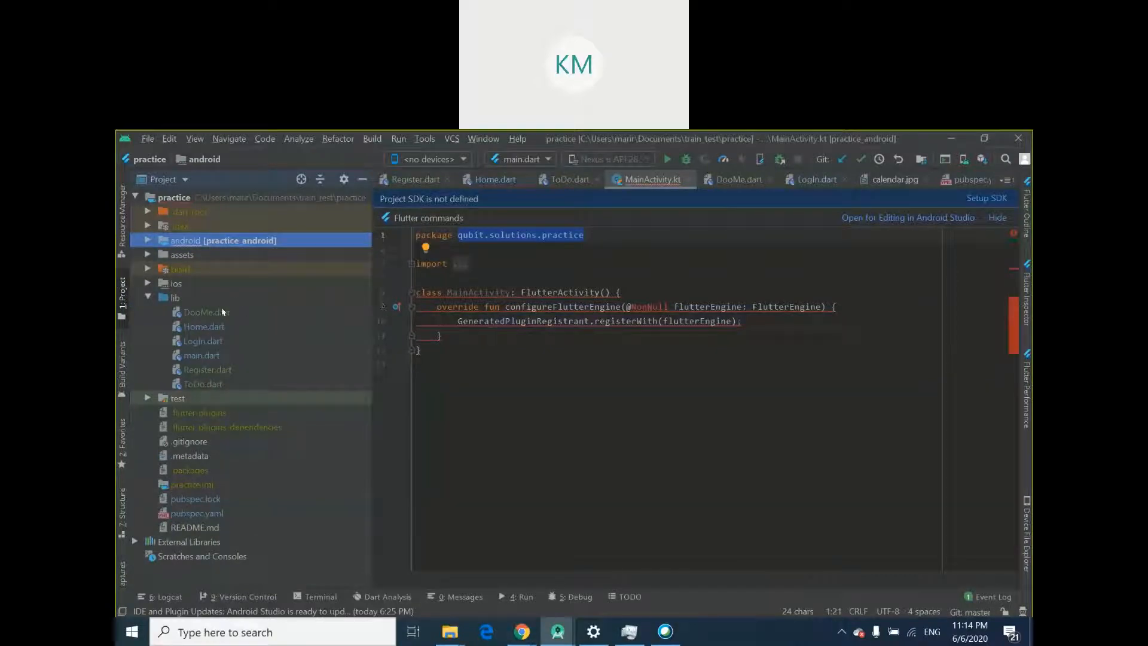
click(147, 240)
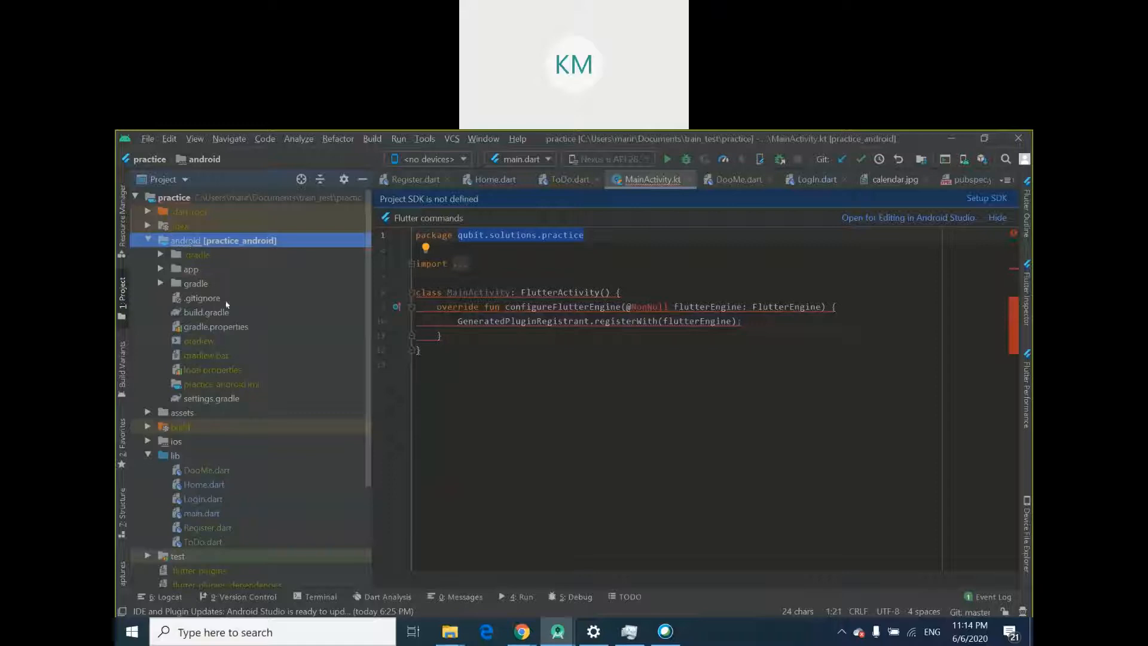
click(206, 313)
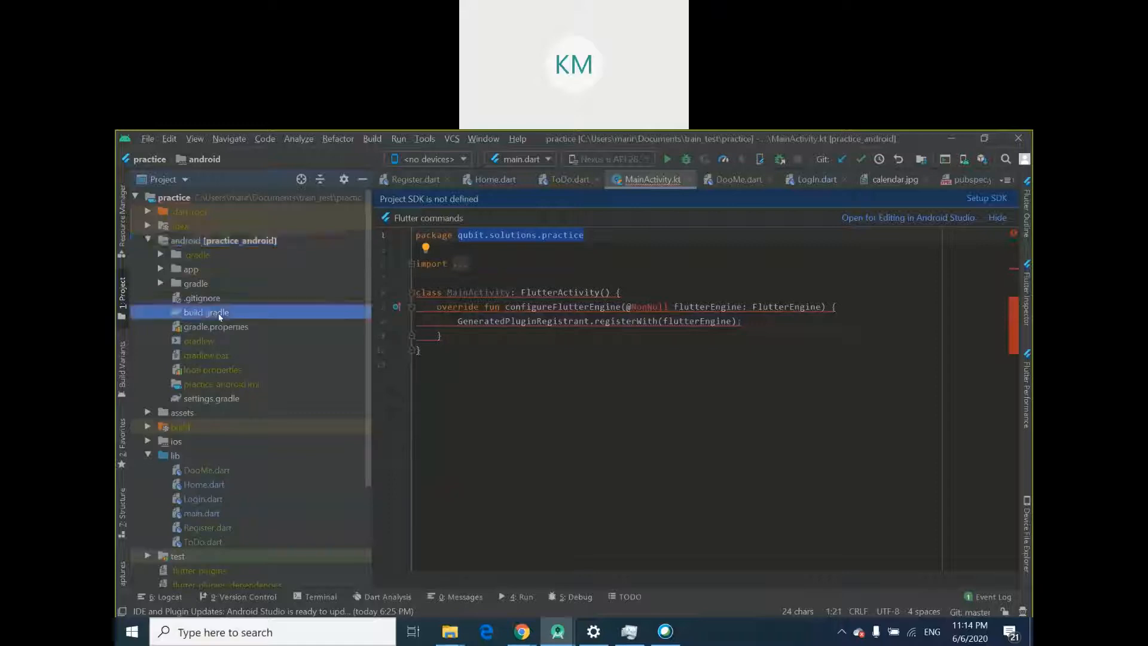
double_click(205, 312)
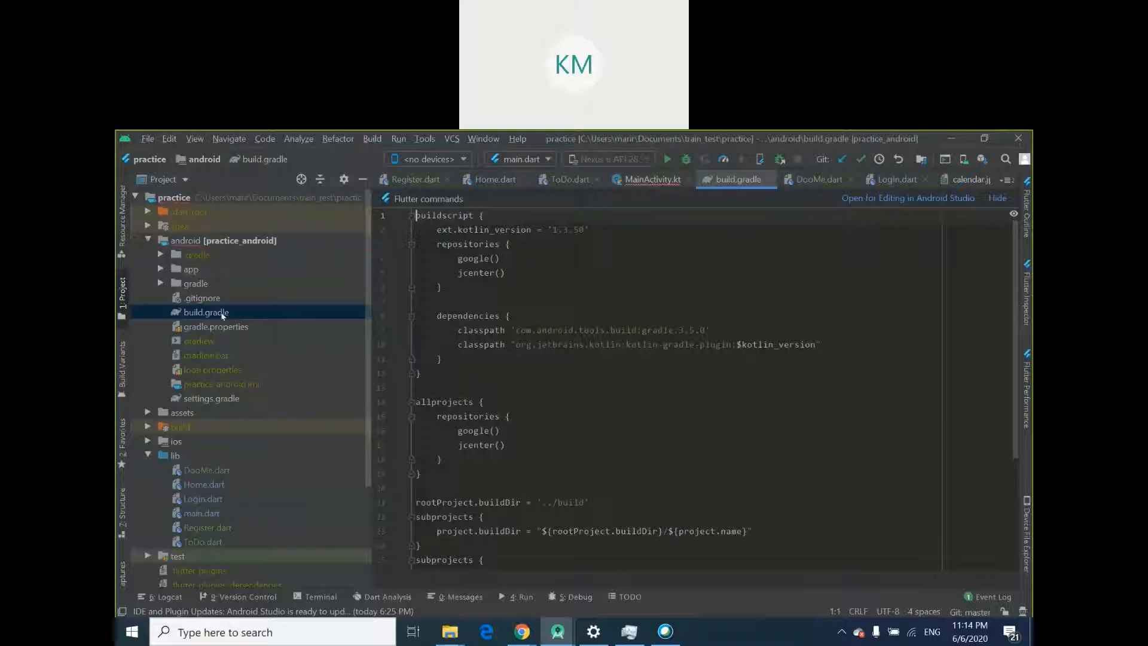
mouse_move(202, 282)
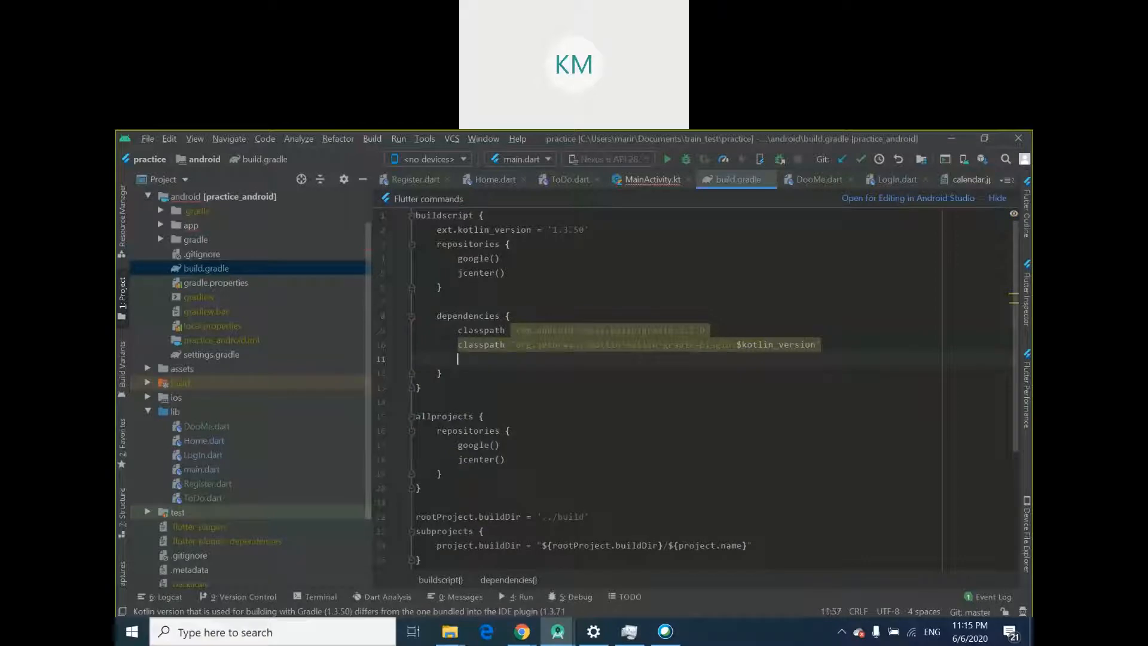
text(classpath 'com.google.gms:google-services:4.1.3')
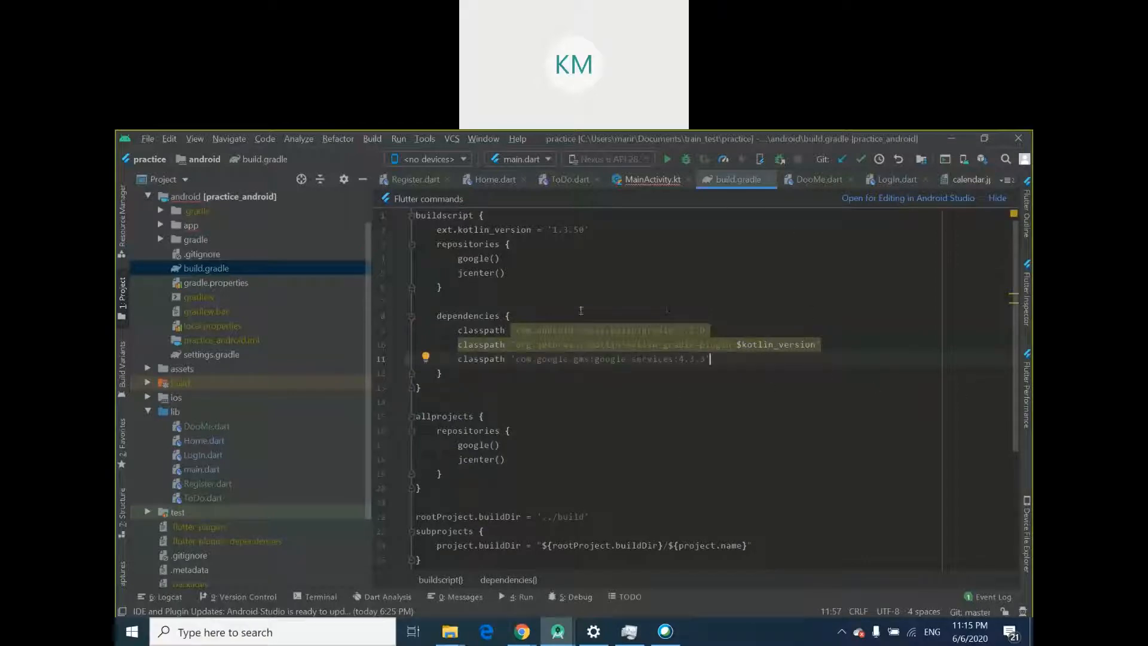
mouse_move(515, 632)
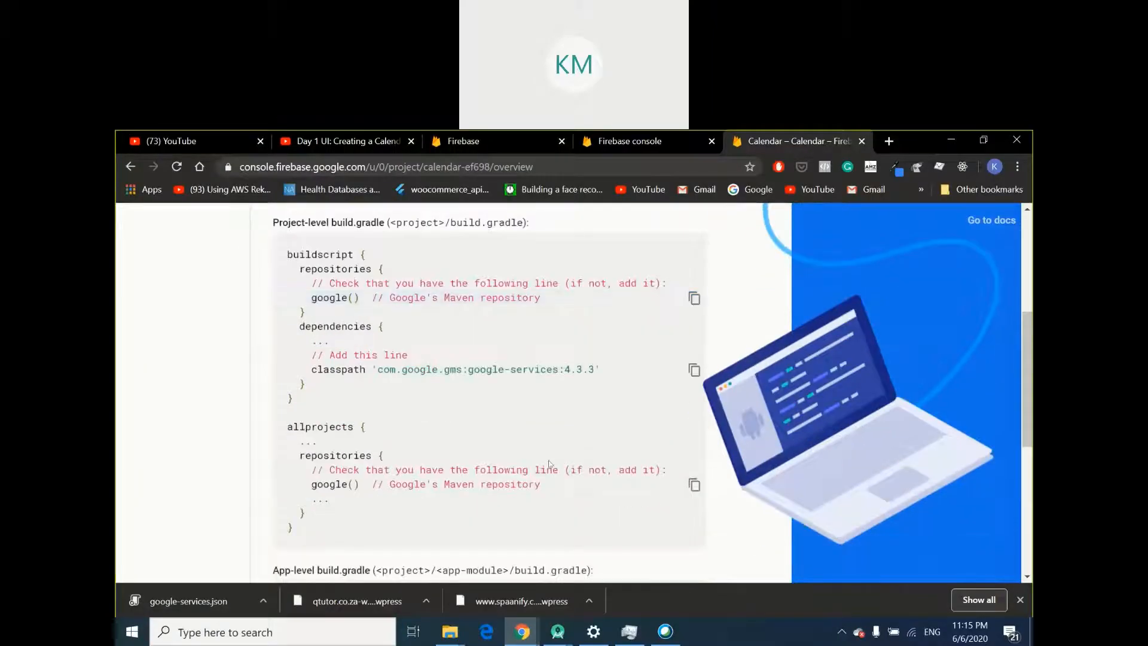
mouse_move(462, 484)
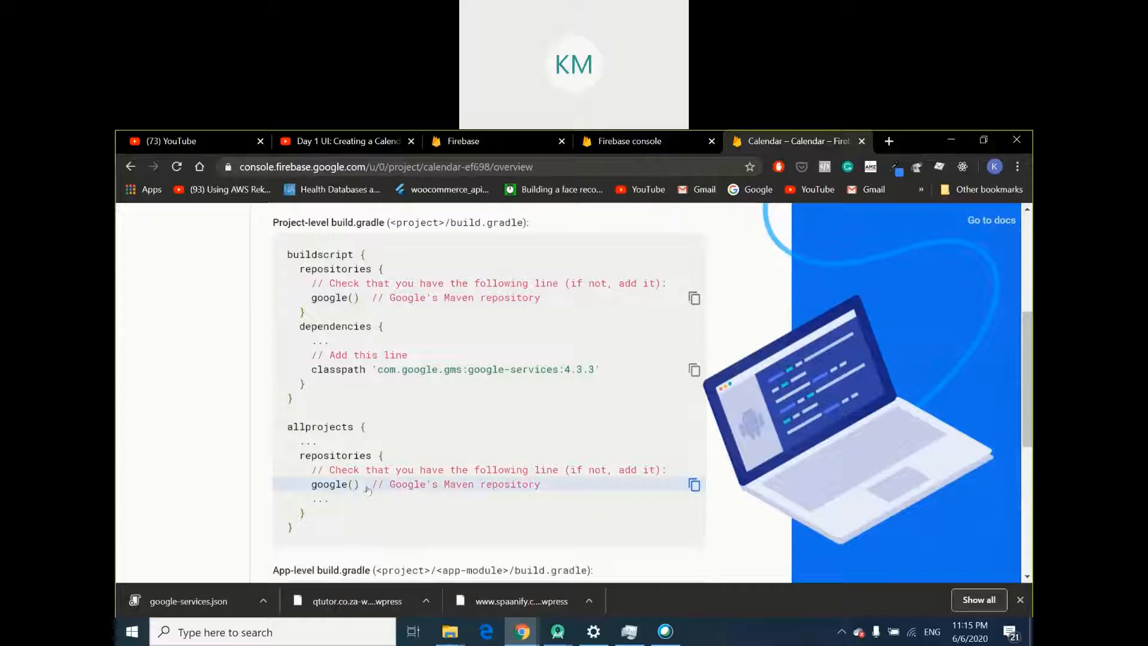
Copy the app-level 'apply plugin: com.google.gms.google-services' line from the Firebase setup page and return to Android Studio
scroll(down, 3)
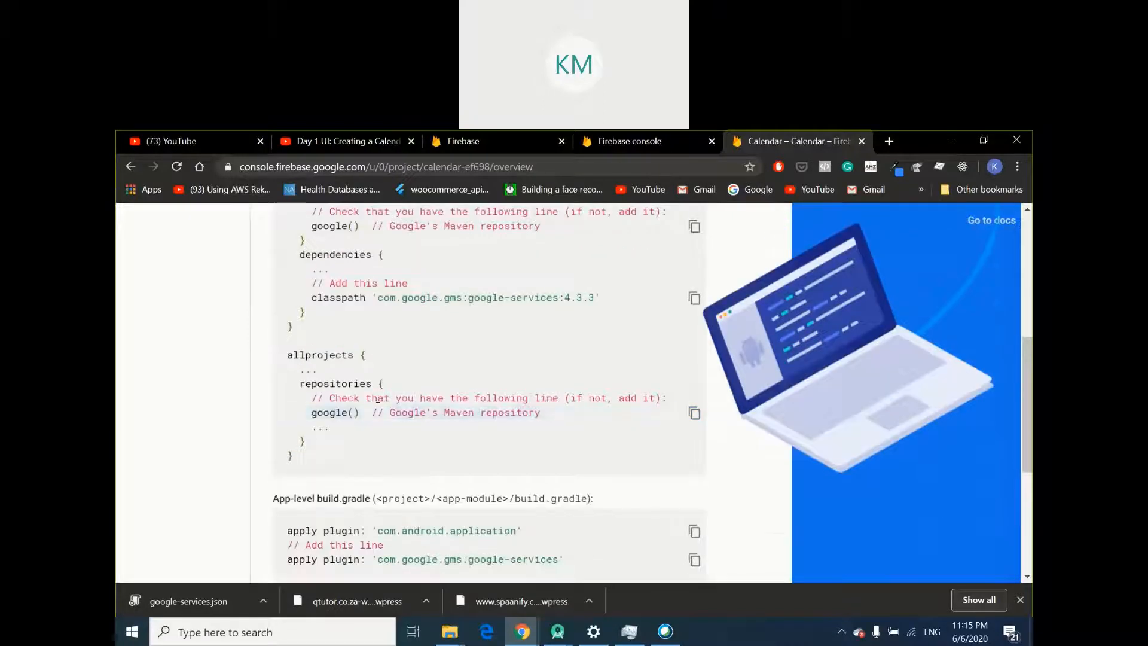
scroll(down, 3)
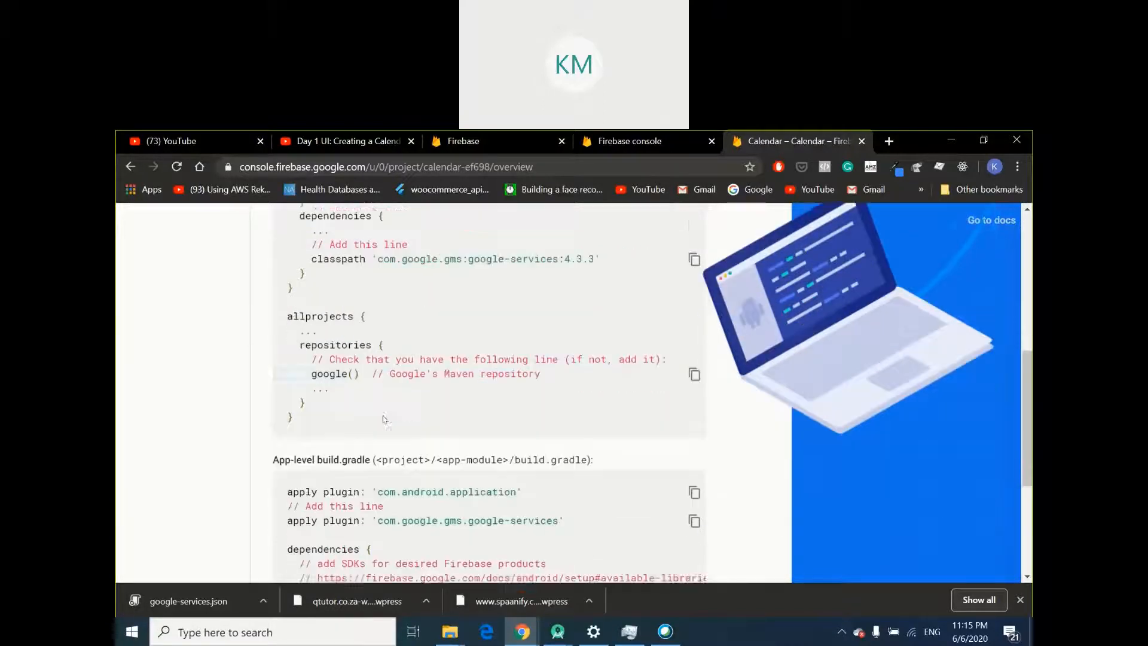
scroll(down, 3)
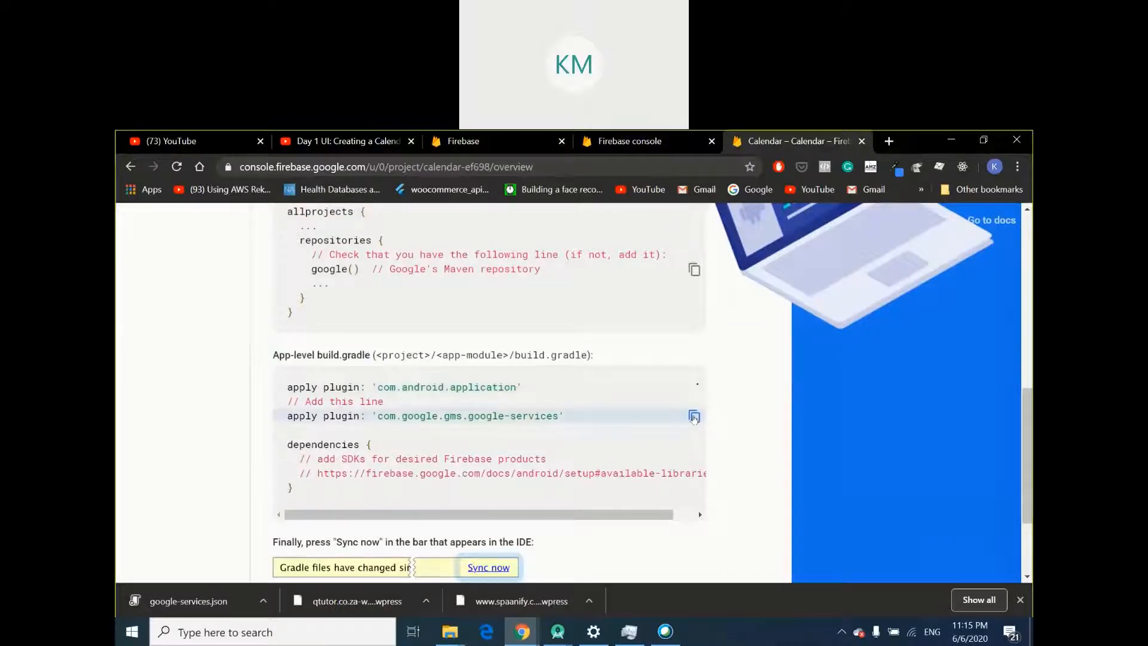
click(694, 416)
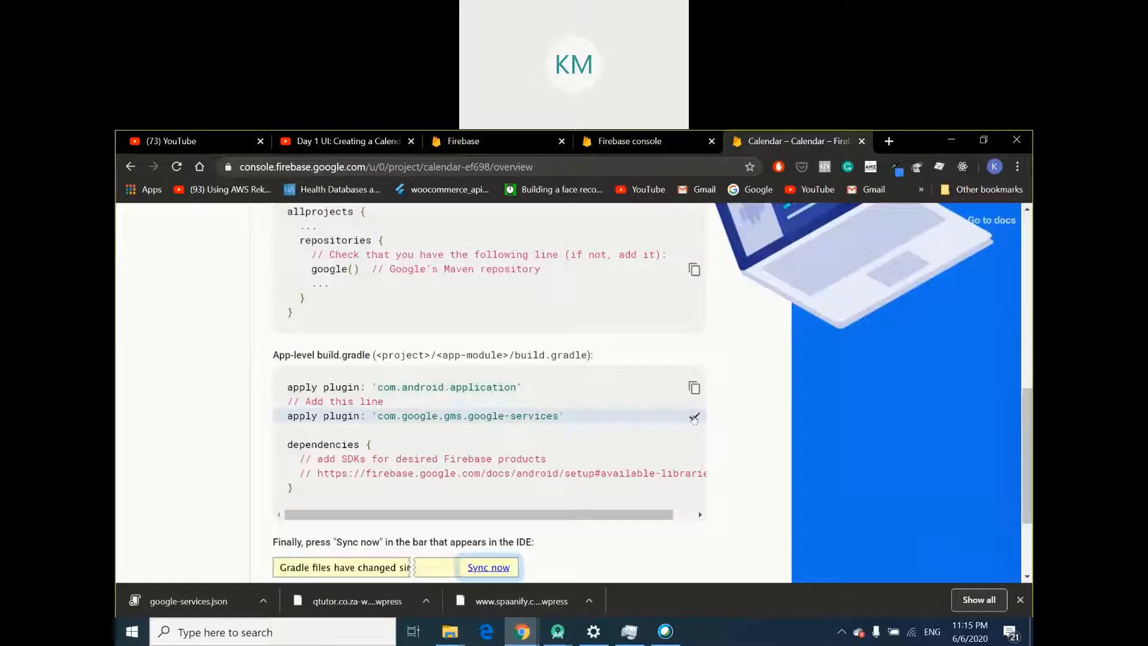
mouse_move(748, 335)
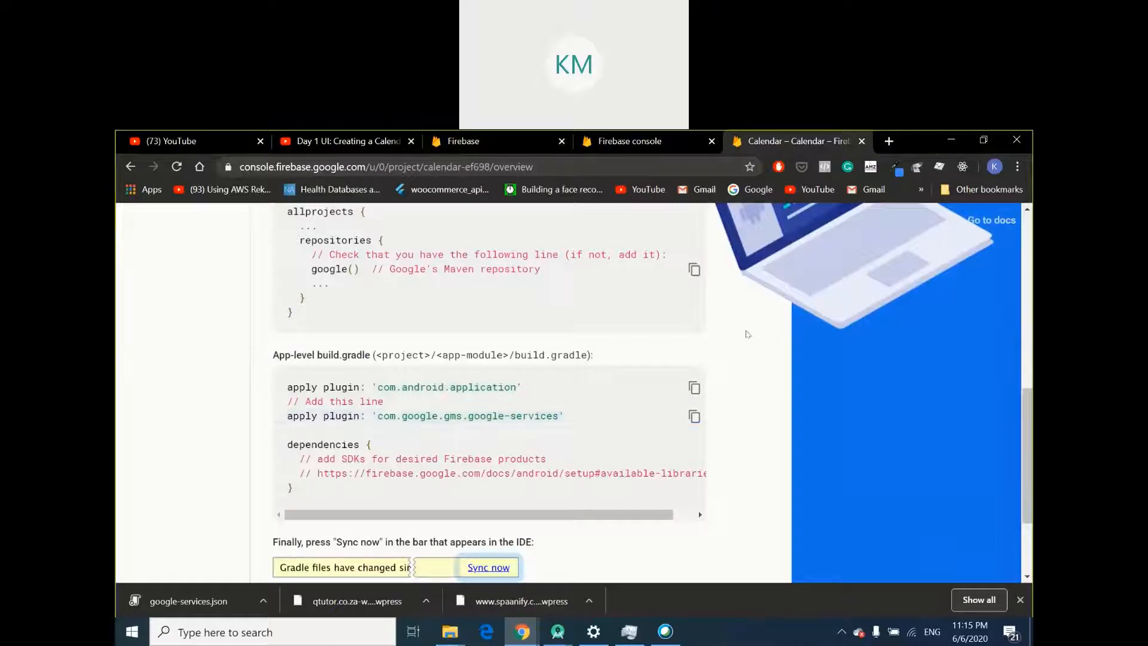
click(557, 631)
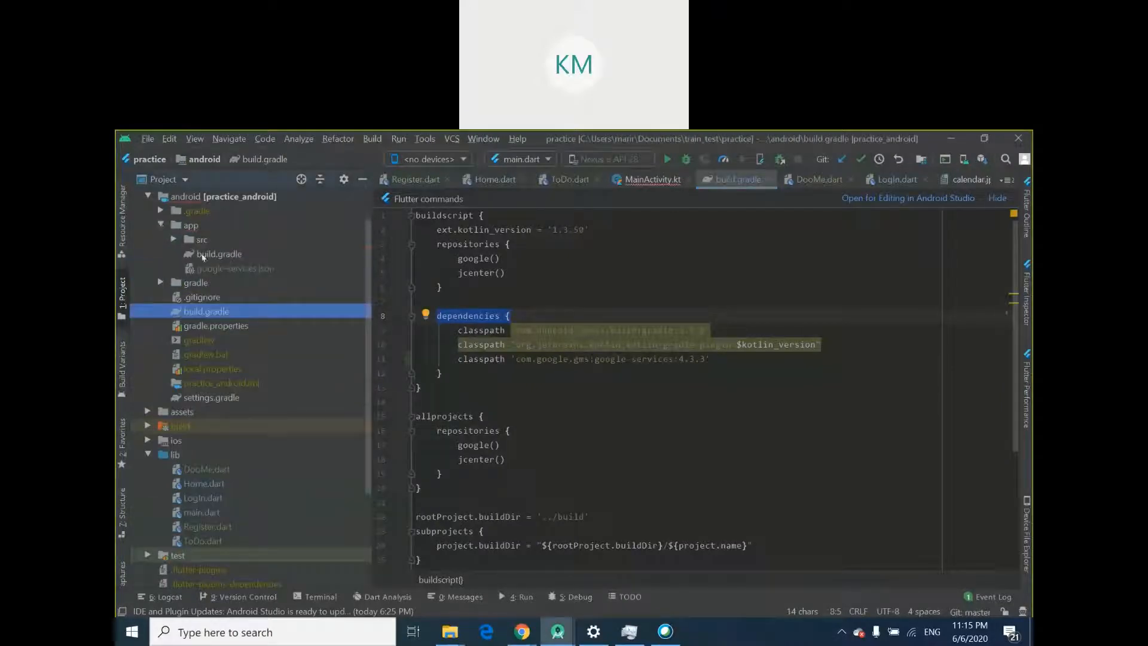
Add apply plugin: 'com.google.gms.google-services' to app/build.gradle and advance Firebase setup to the final step
click(218, 254)
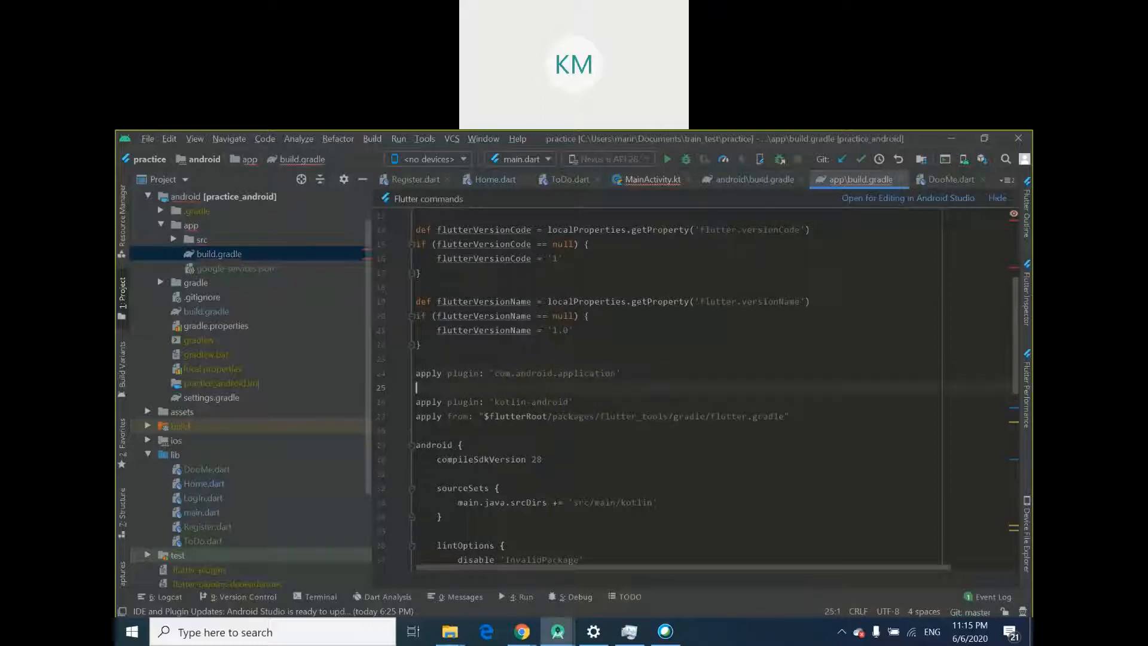
text(apply plugin: 'com.google.gms.google-services')
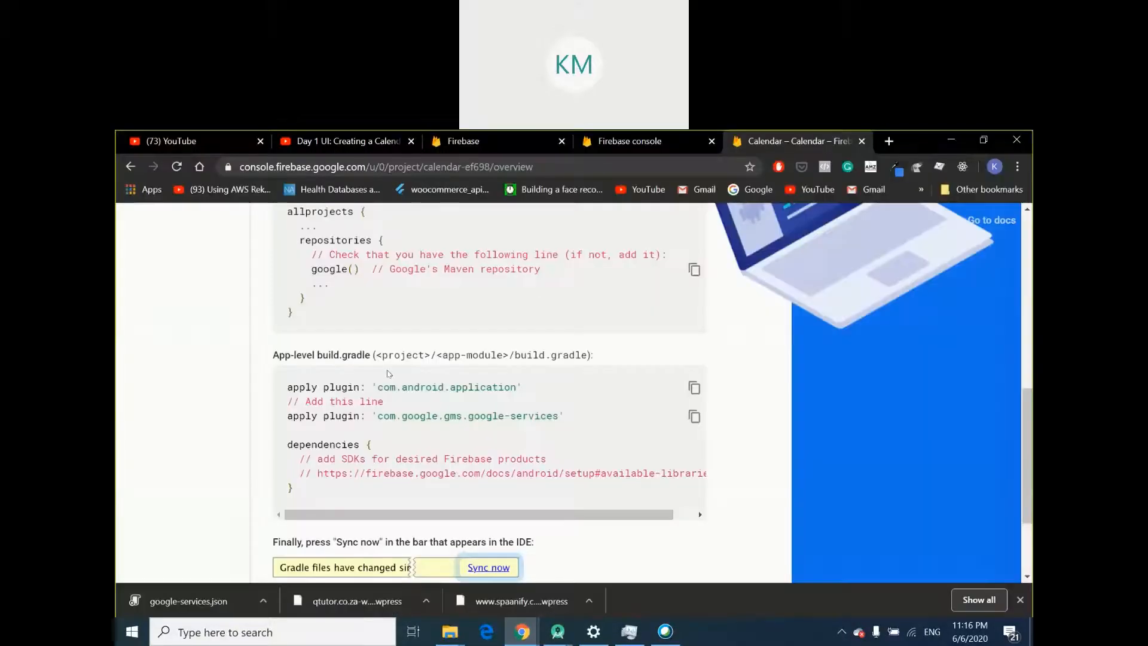
scroll(down, 3)
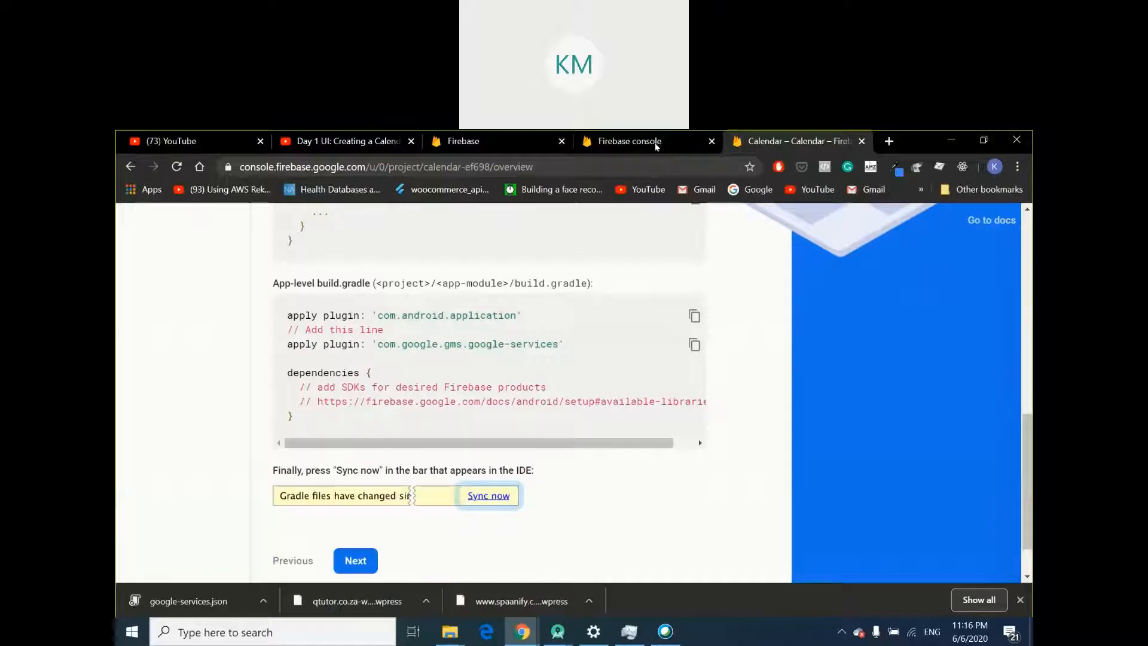
scroll(down, 3)
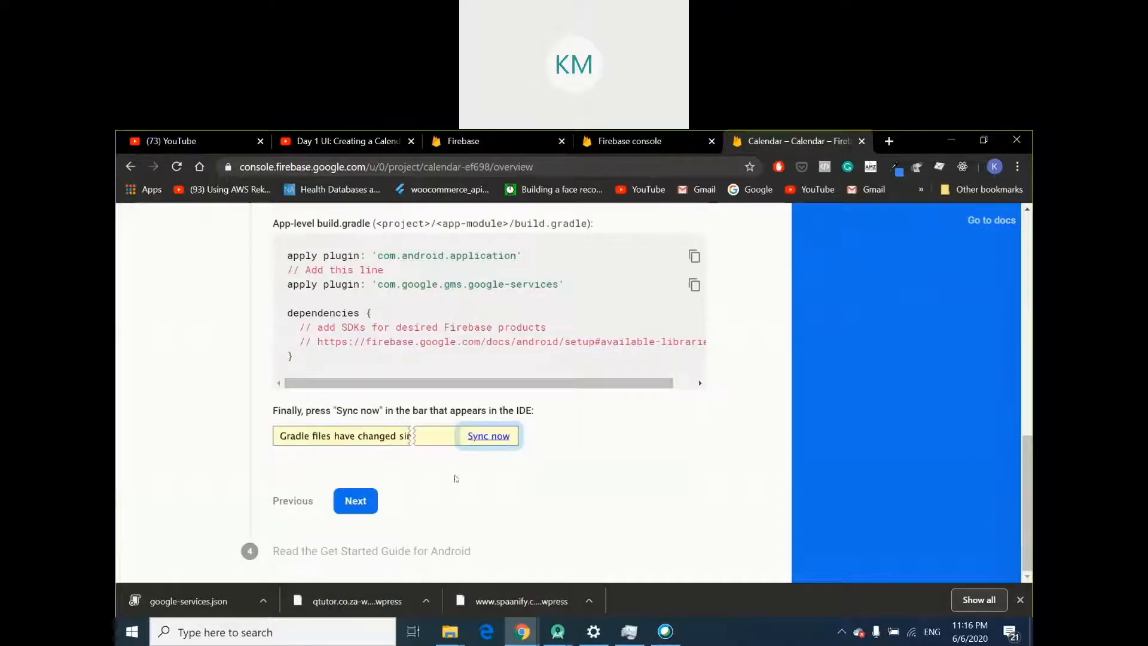
click(355, 500)
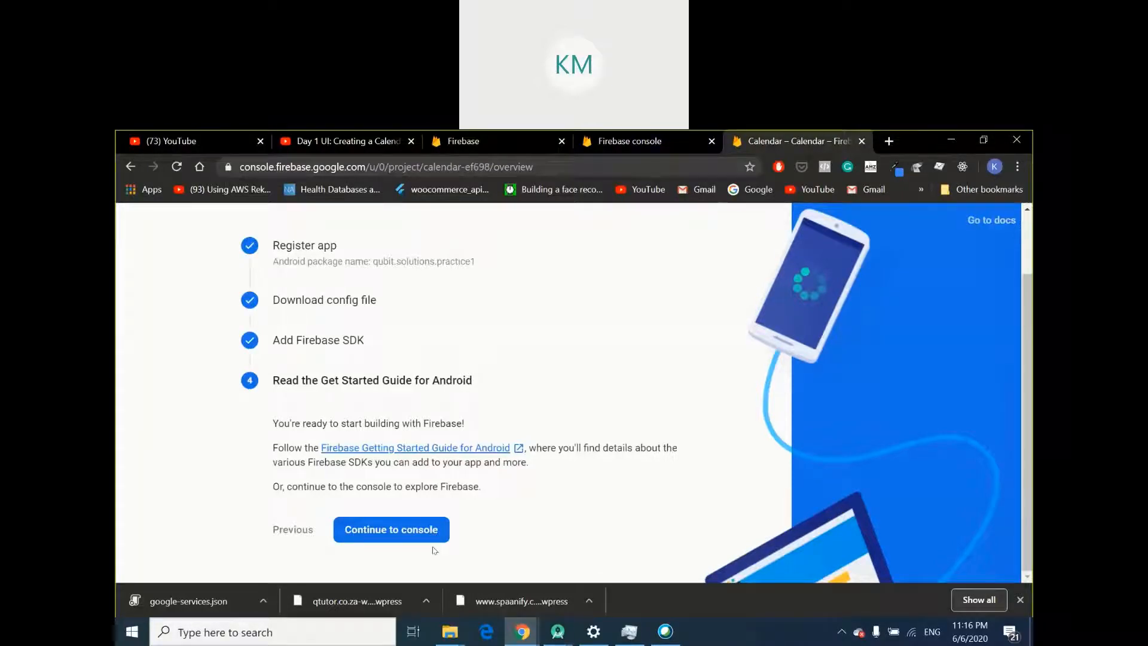
mouse_move(351, 546)
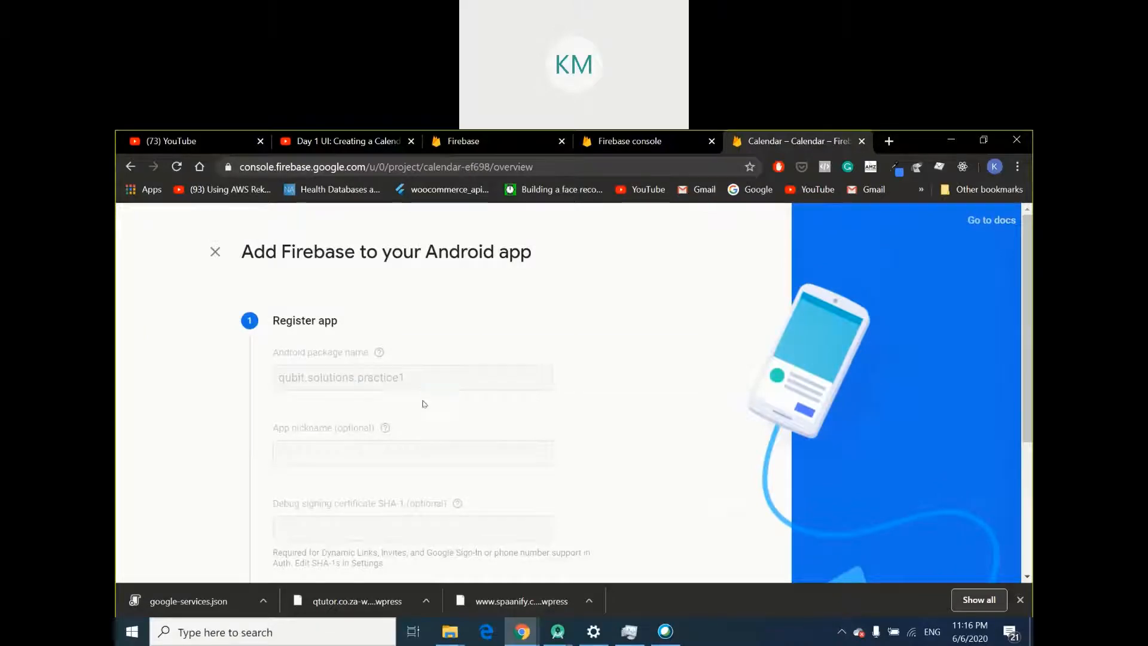
Abandon the practice1 app setup and restart Add Firebase to your Android app with an empty form
double_click(380, 377)
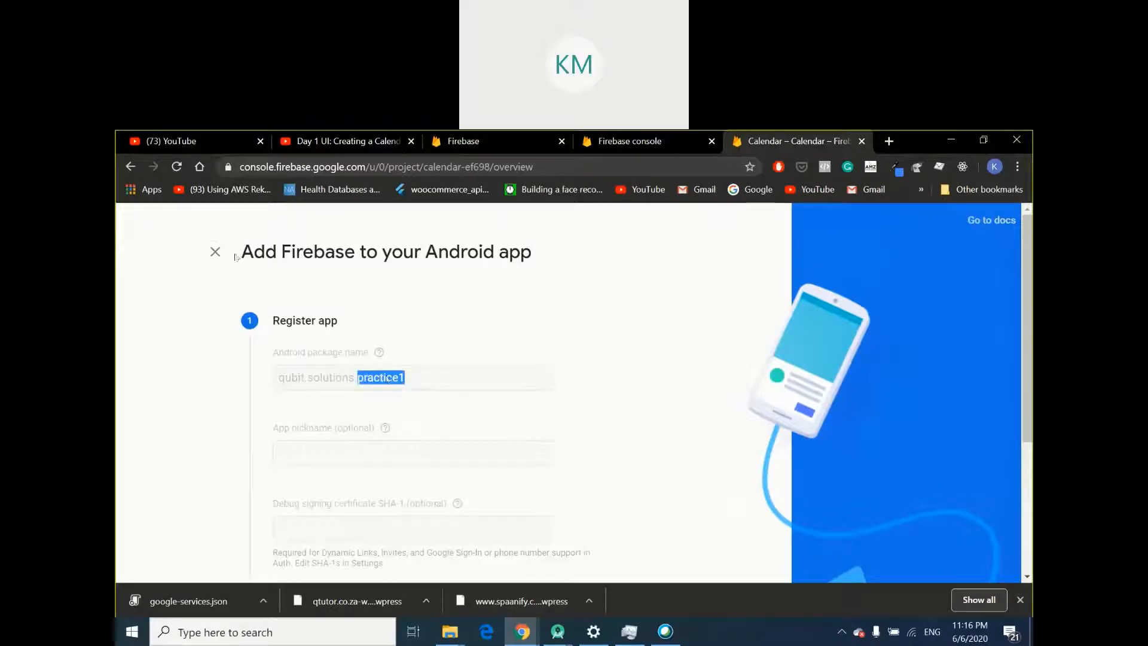
click(215, 251)
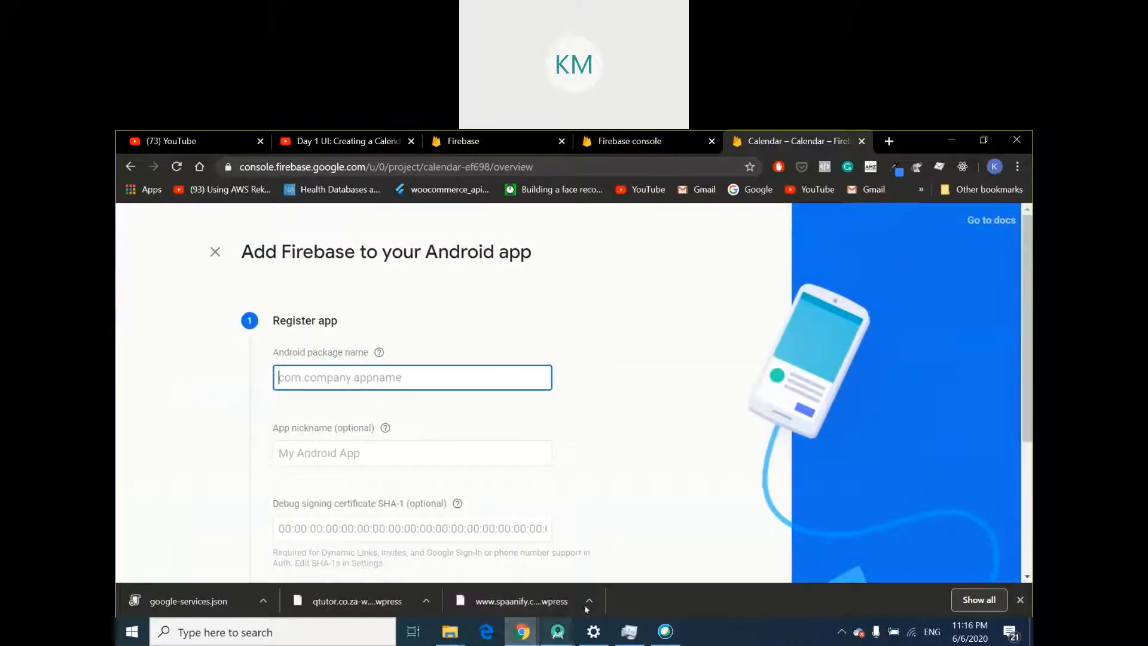
click(559, 631)
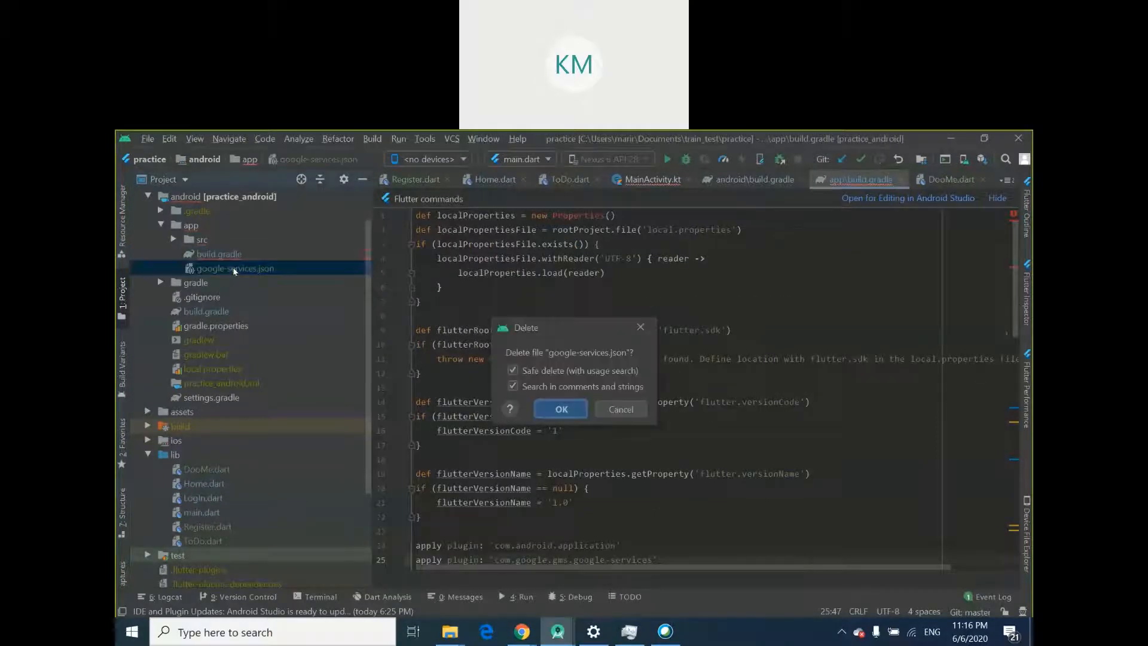
Delete the old google-services.json and open MainActivity.kt under qubit.solutions.practice to check the package name
click(560, 409)
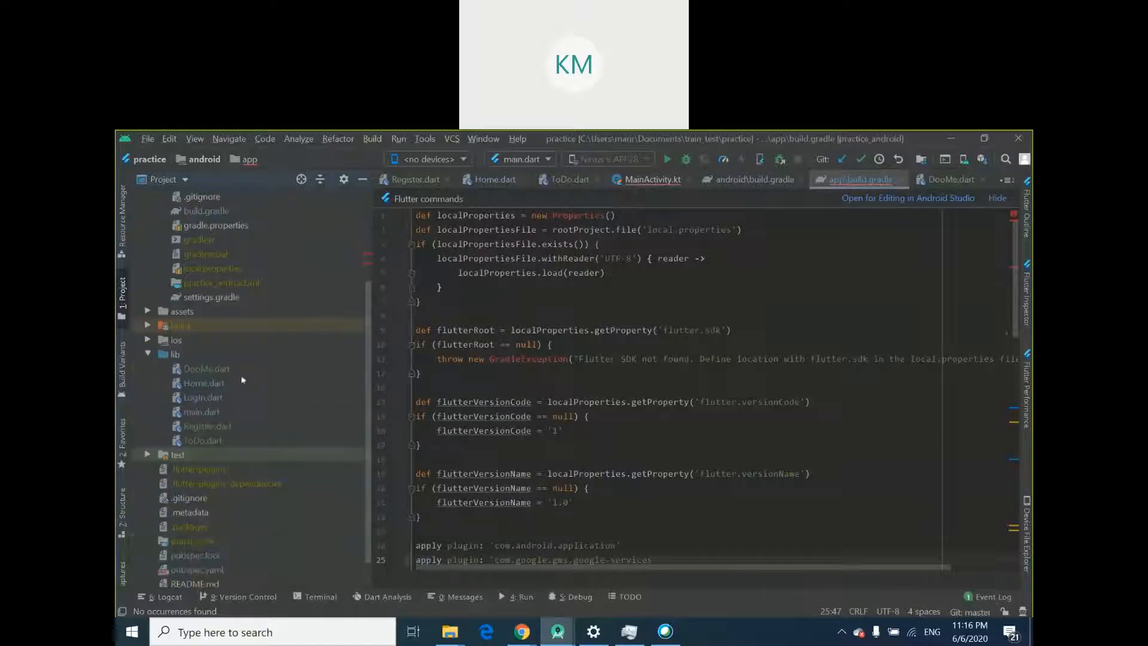
click(190, 268)
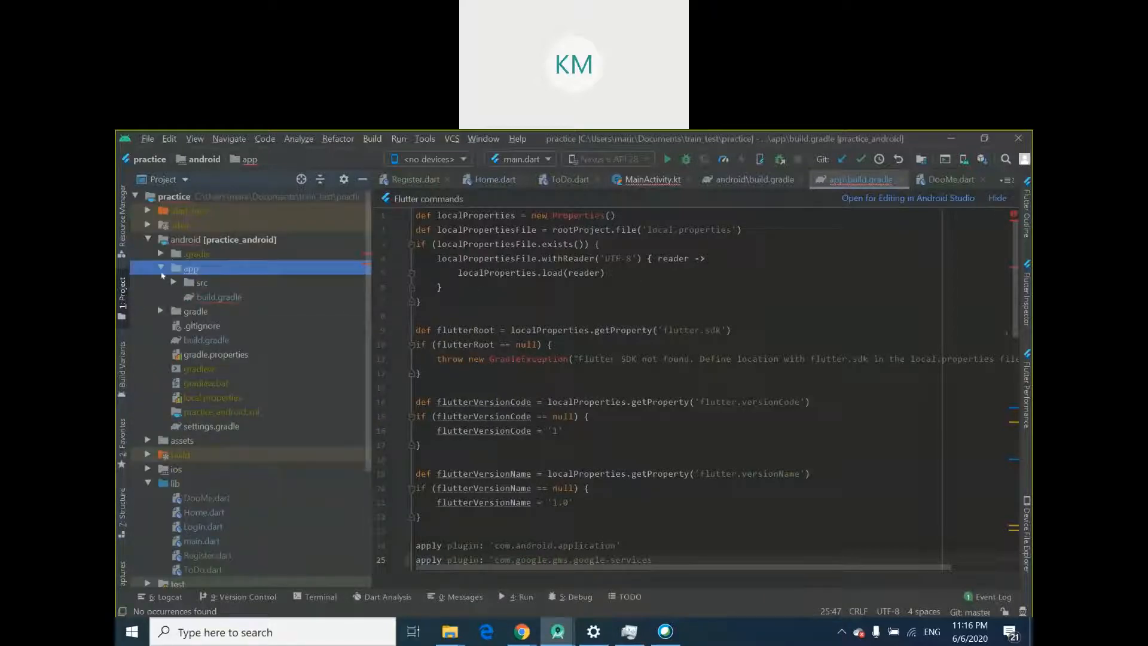
click(160, 268)
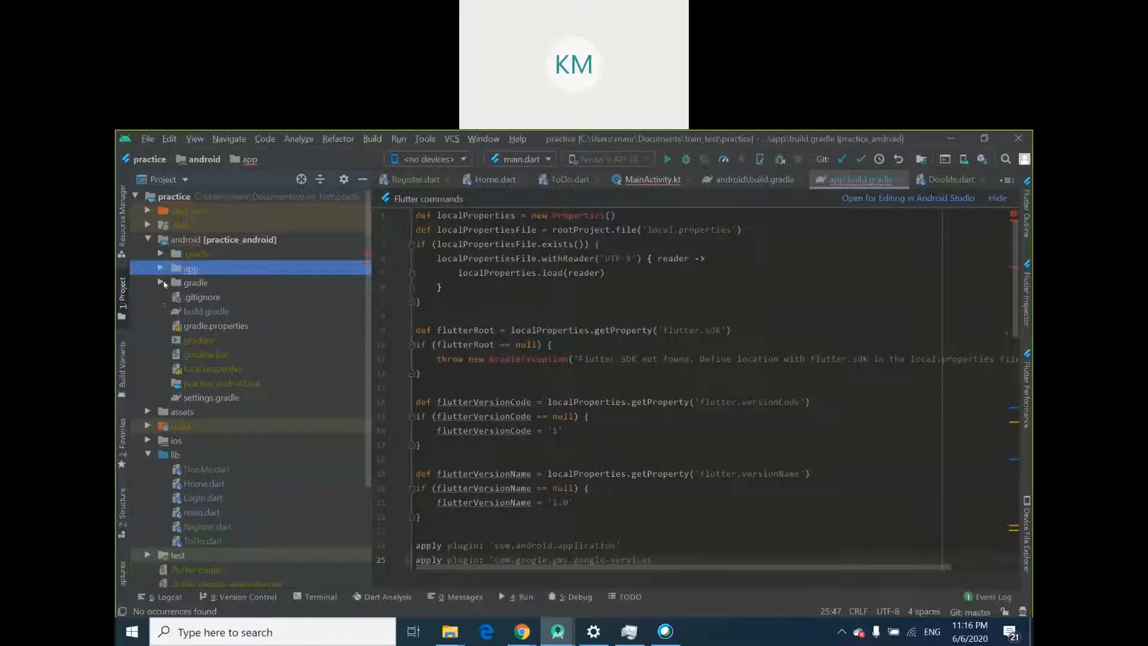
click(160, 268)
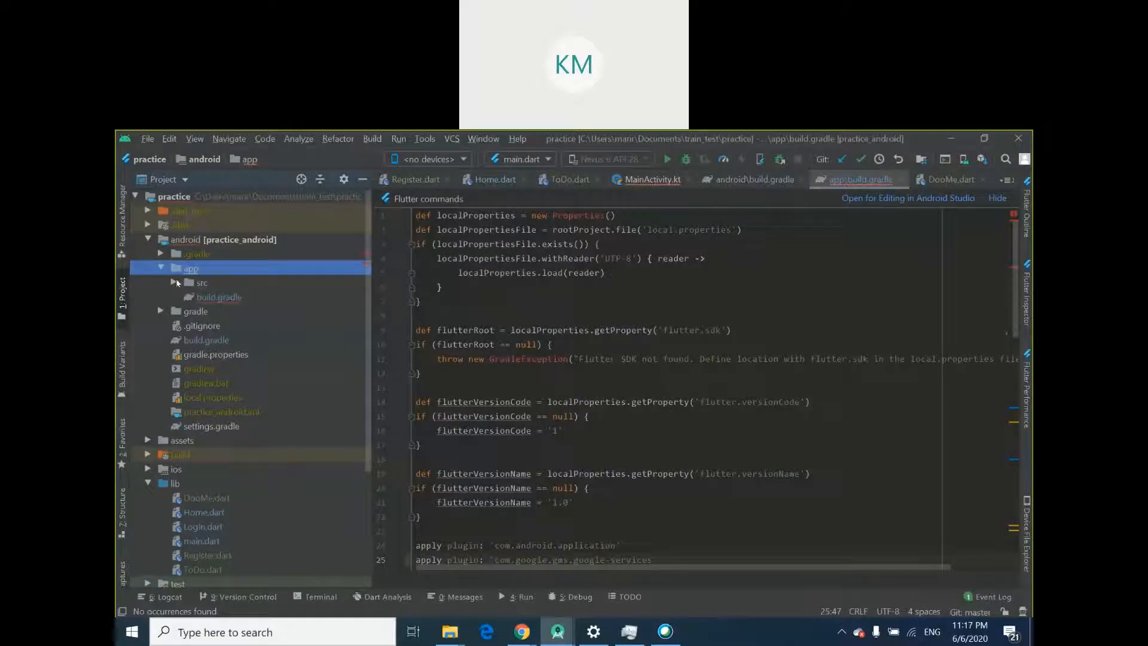
click(174, 282)
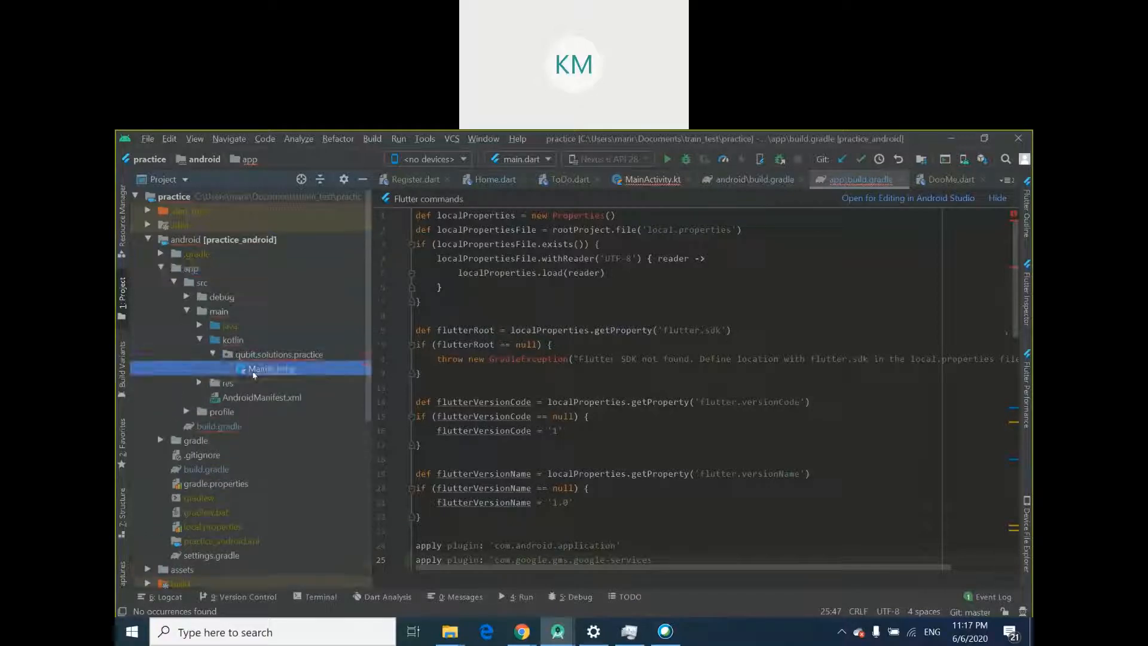
double_click(268, 368)
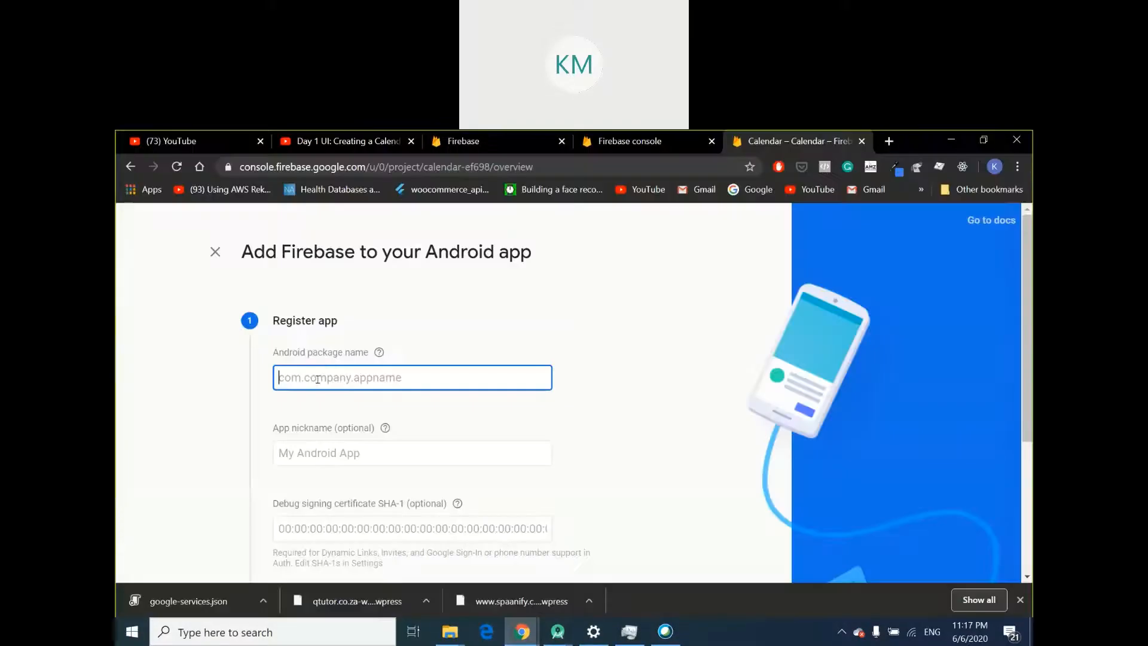
Register the app as qubit.solutions.practice, download google-services.json and show it in Downloads
text(qubit.solutions.practice)
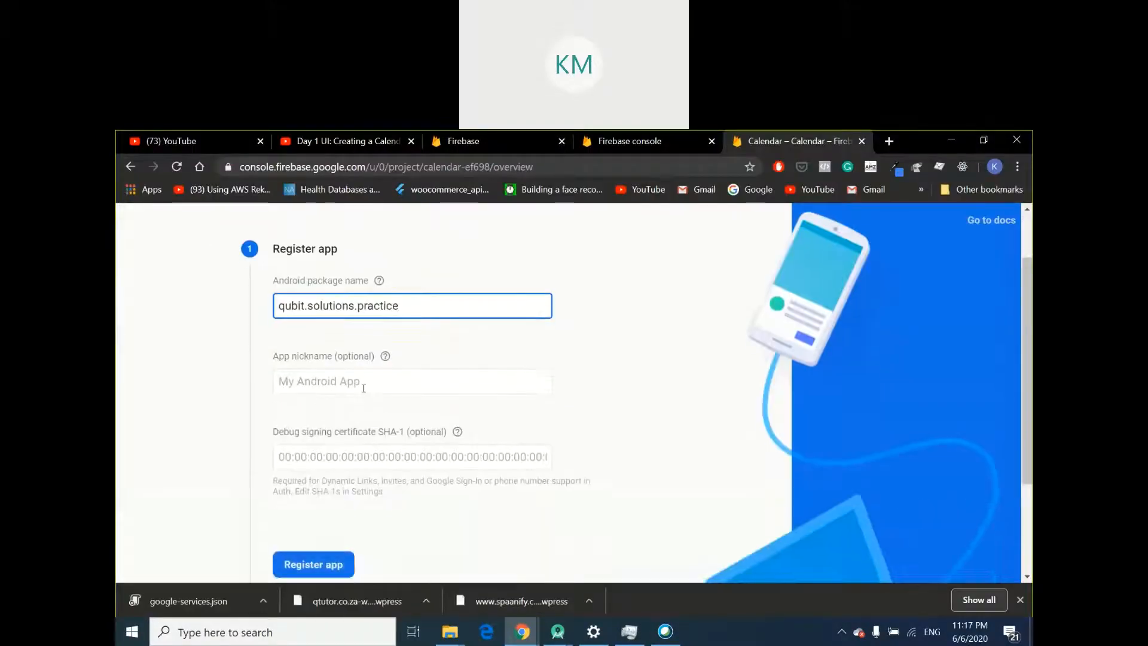
click(314, 565)
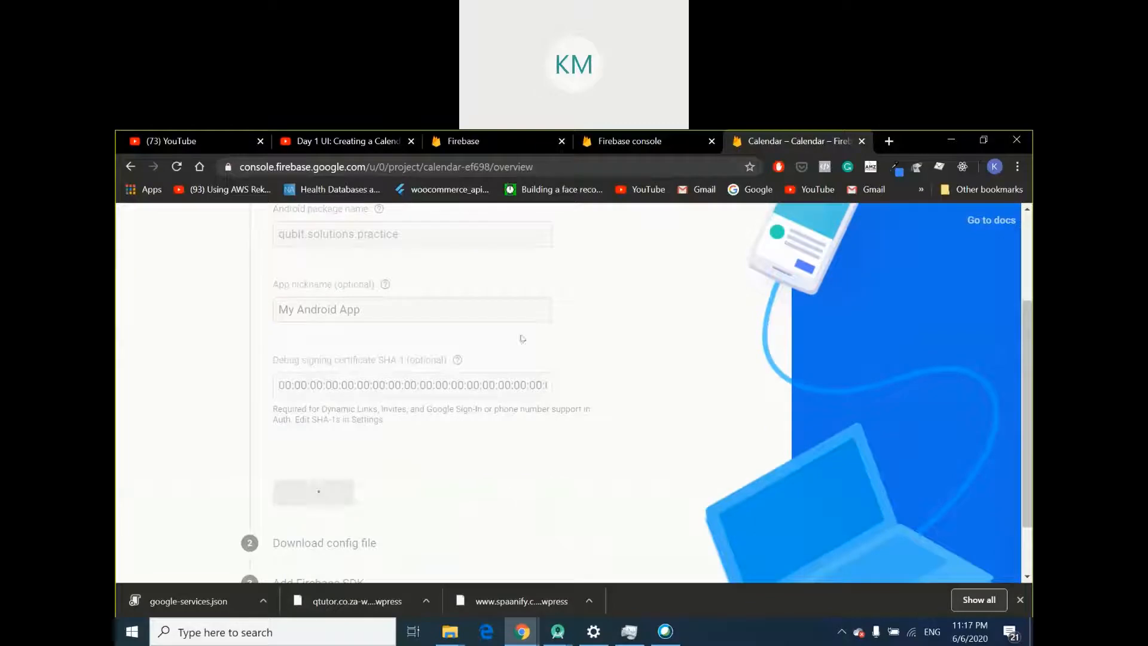
click(316, 492)
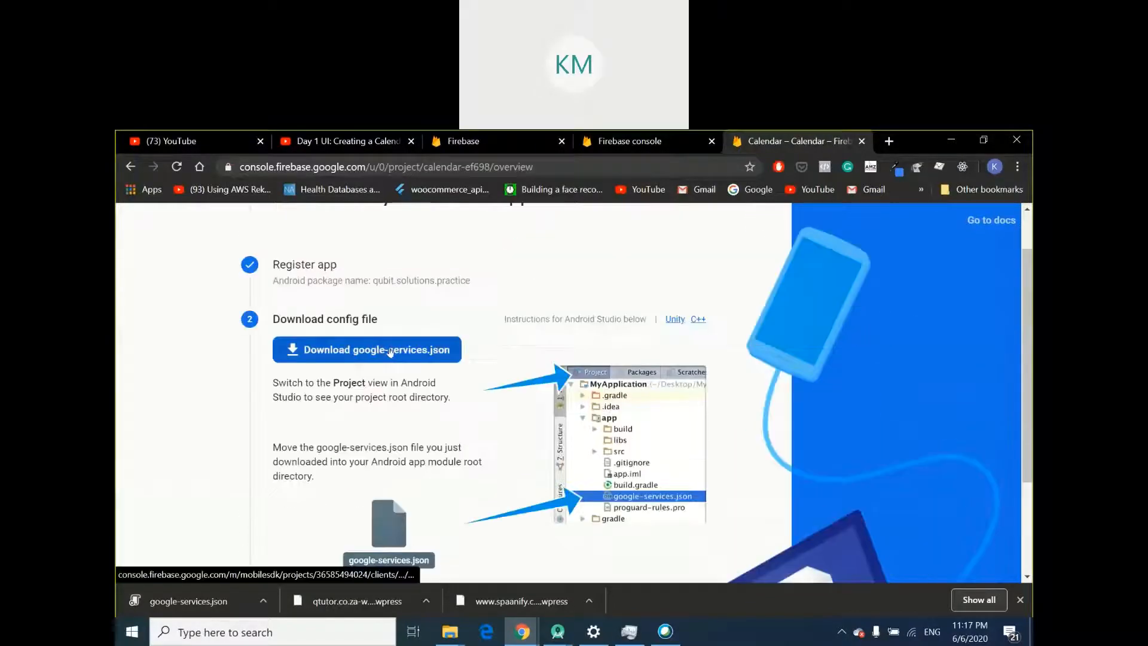
click(366, 349)
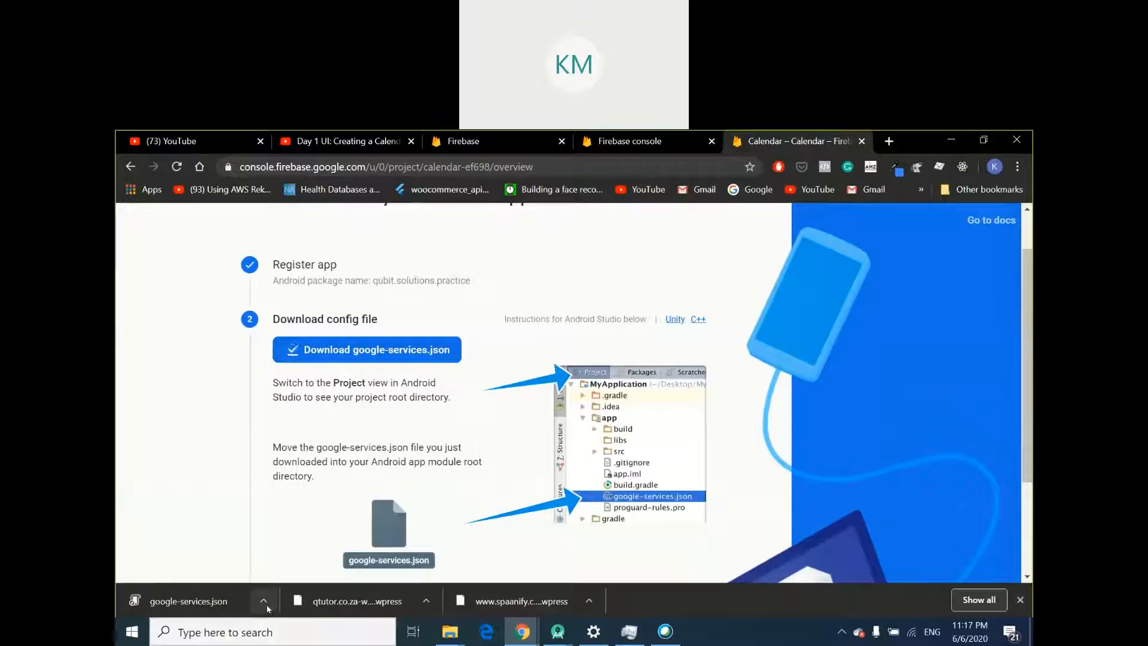
click(263, 600)
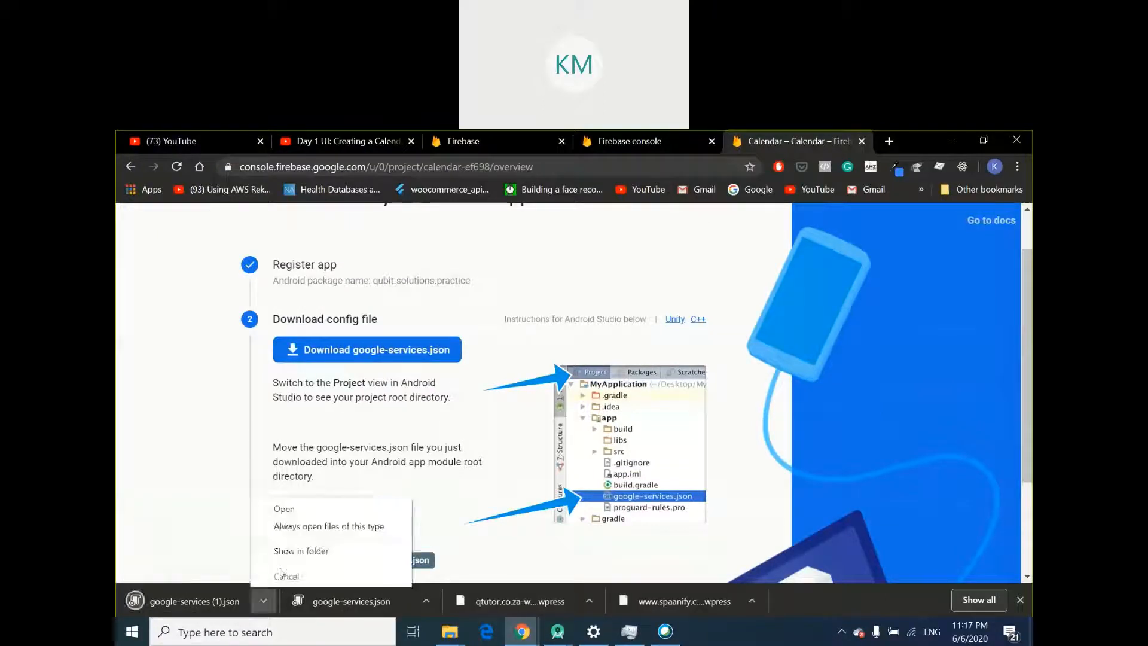
click(301, 550)
text(google-services)
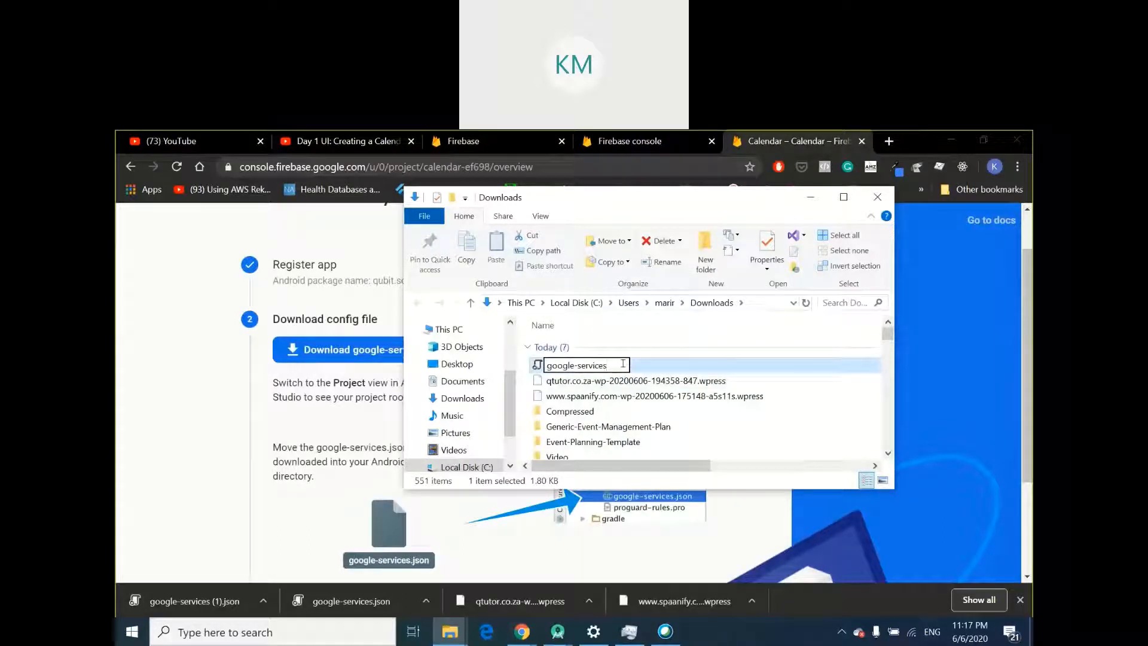
Copy google-services.json from the Downloads folder
right_click(579, 365)
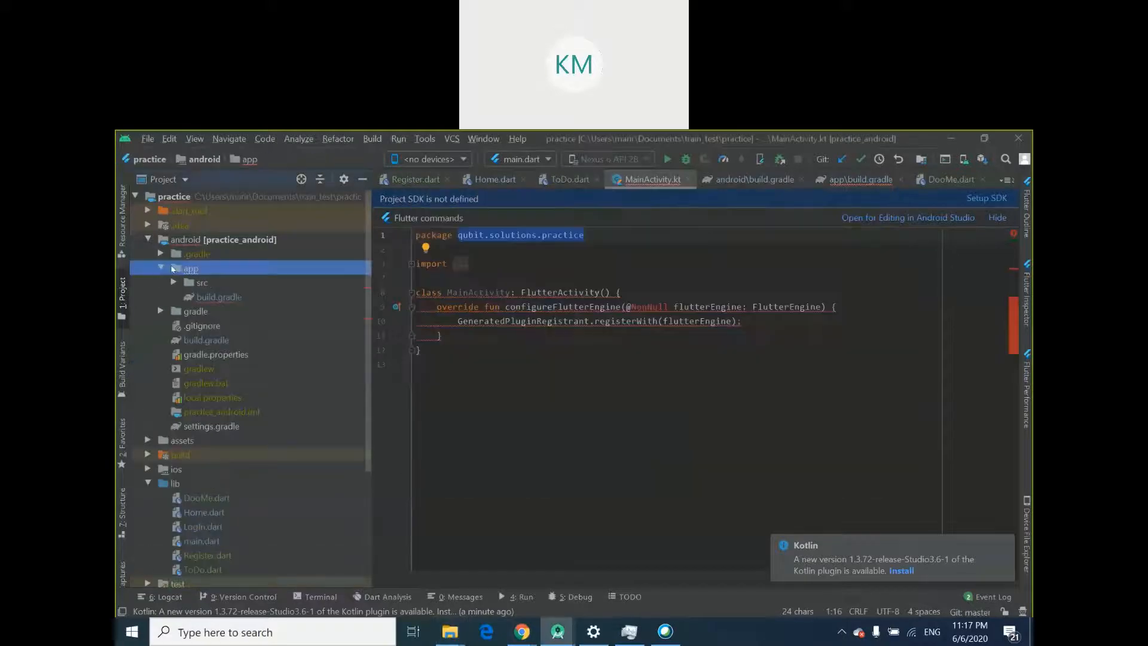
Paste google-services.json into android/app, add it to Git, and check app/build.gradle for the plugin
right_click(191, 267)
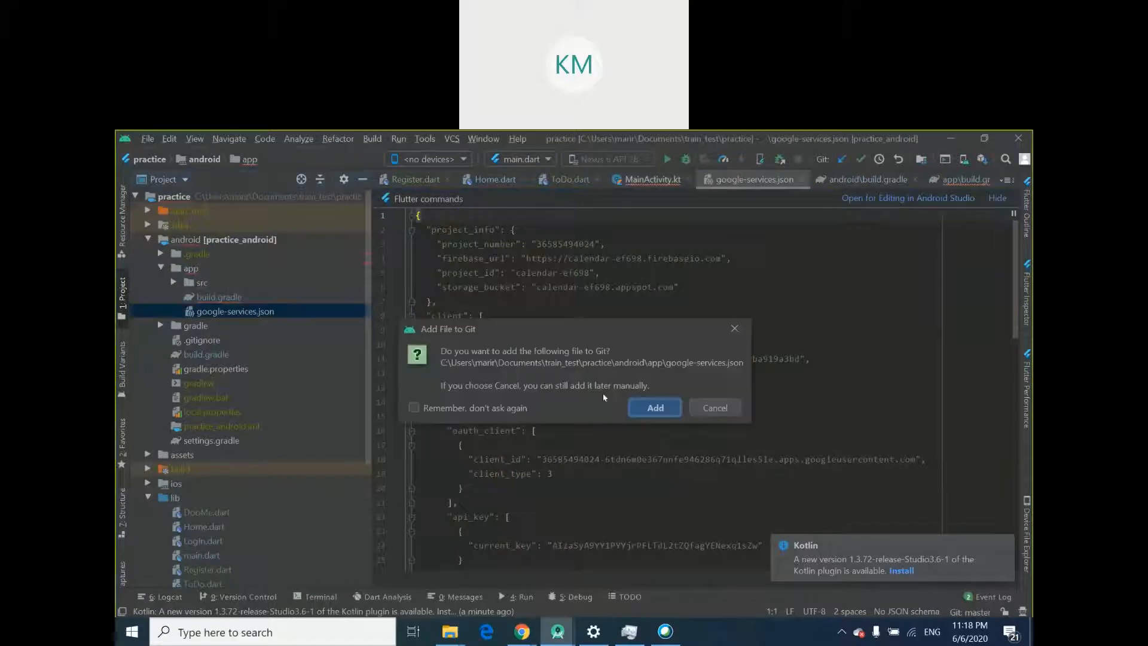
click(656, 407)
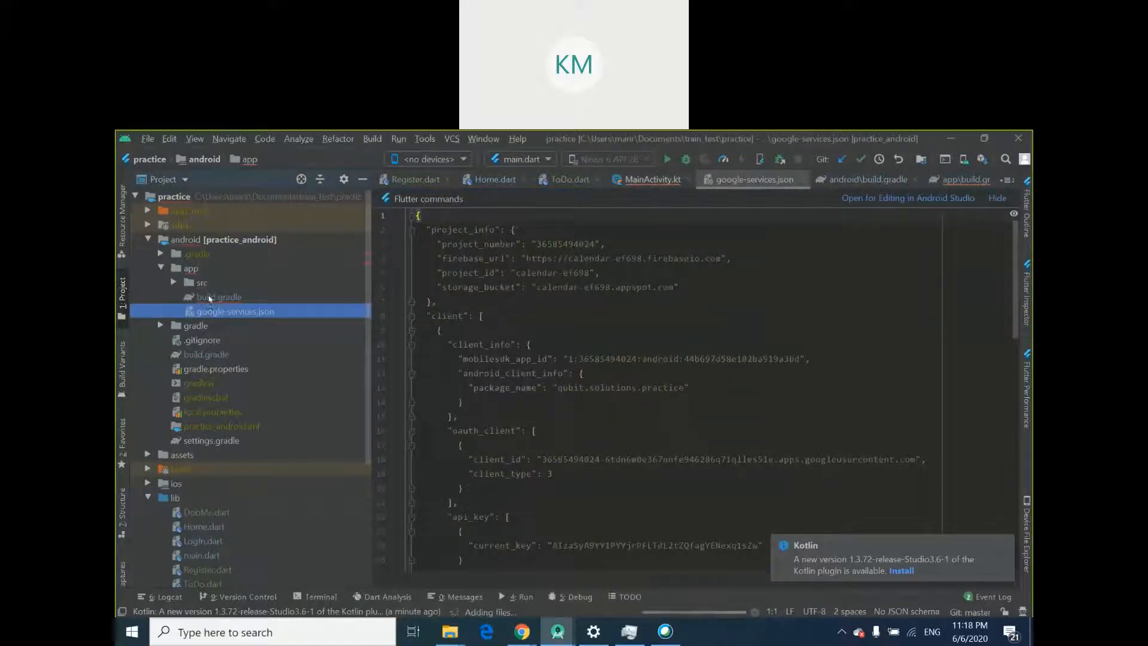
click(220, 297)
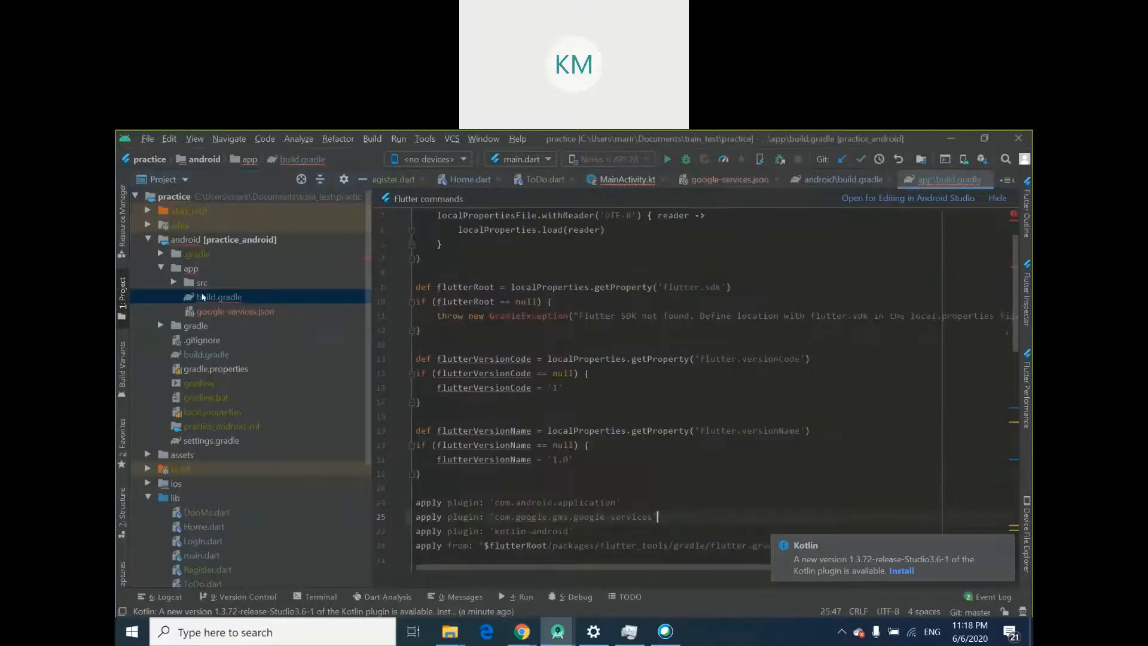
click(192, 268)
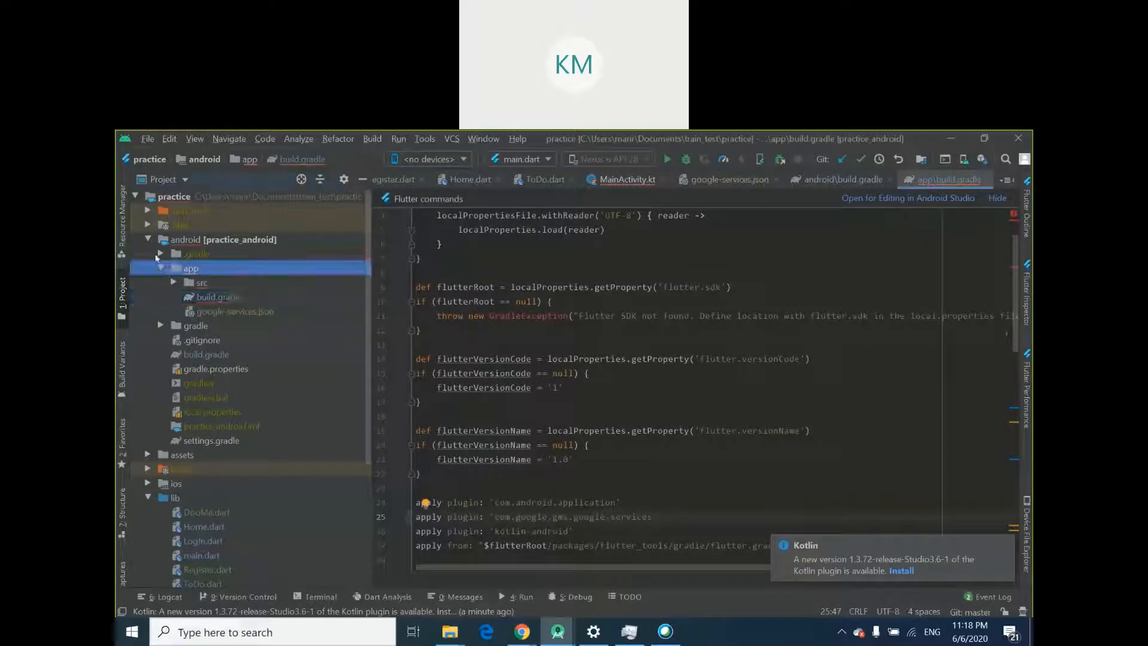
click(160, 268)
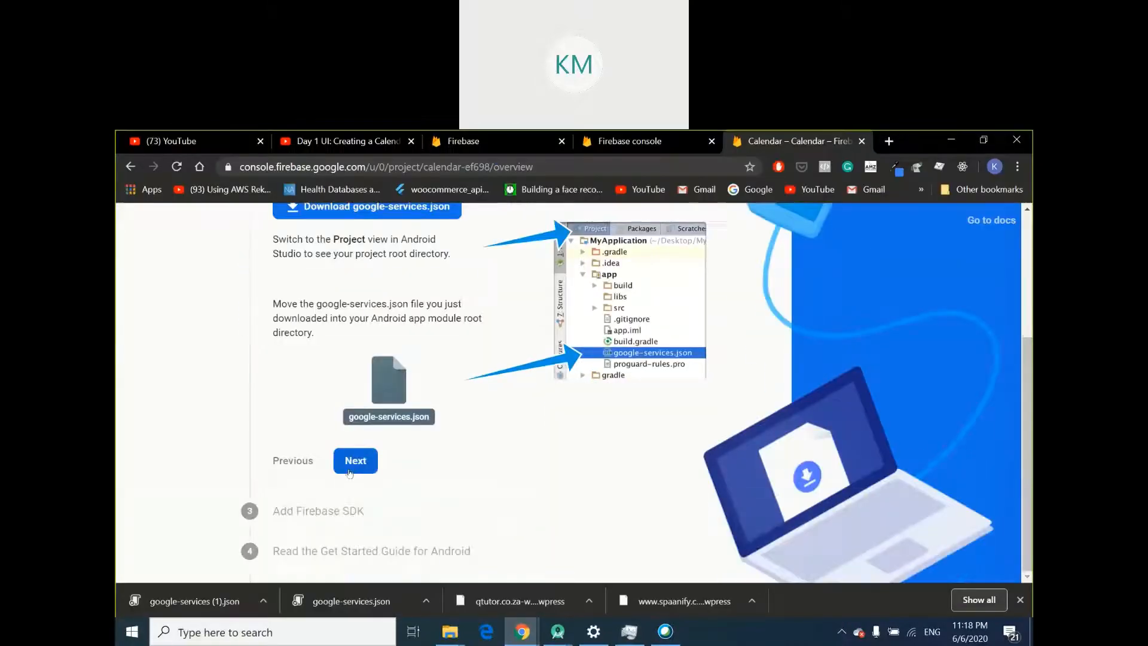
Finish the config-file and SDK steps and continue to the Calendar project console listing 2 apps
click(356, 461)
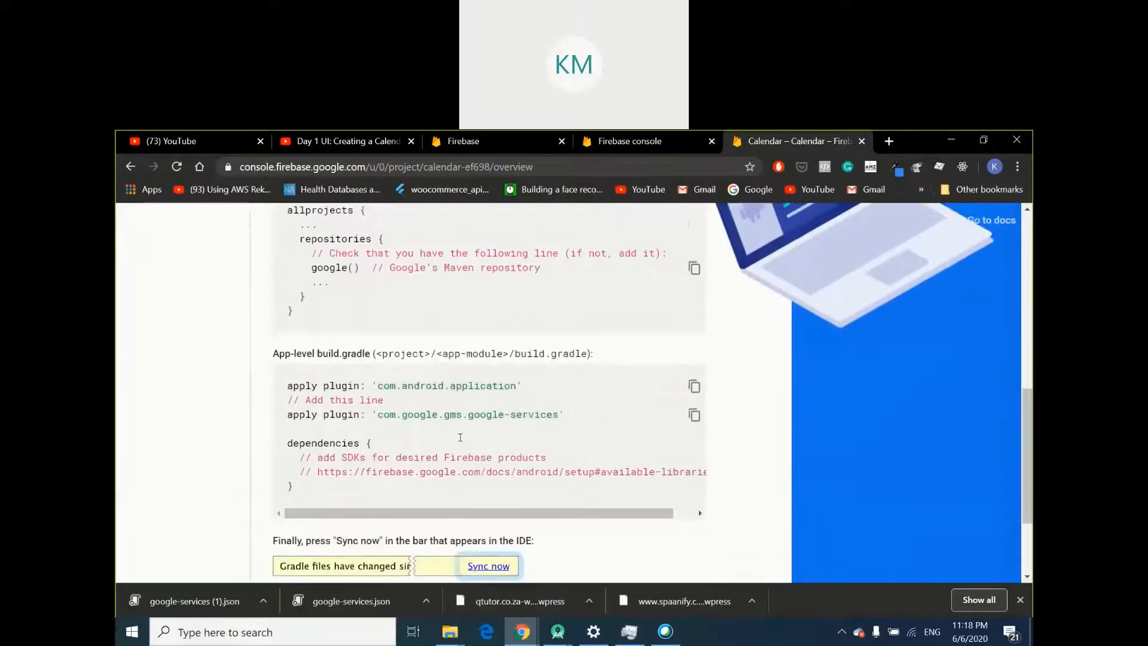
scroll(down, 3)
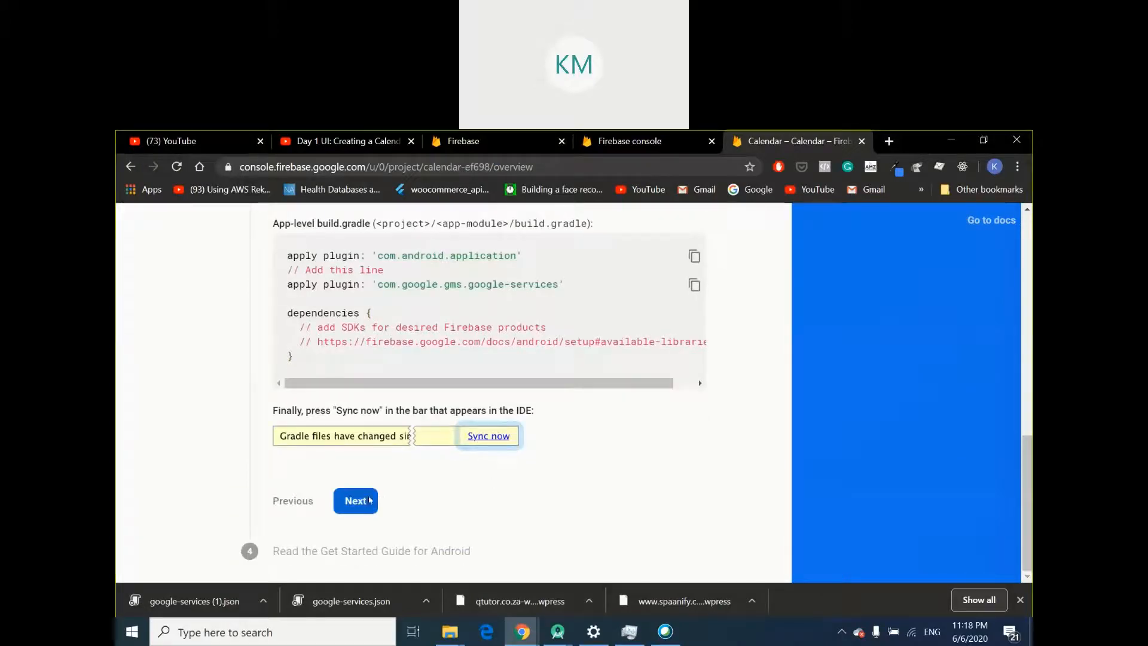
click(356, 500)
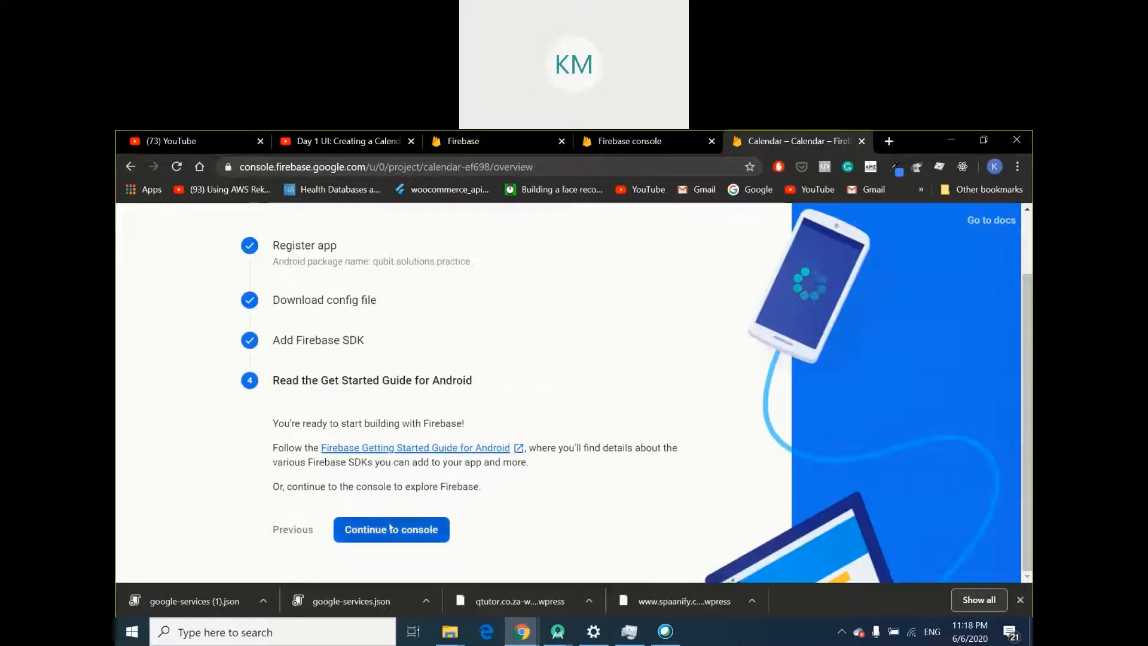
click(391, 529)
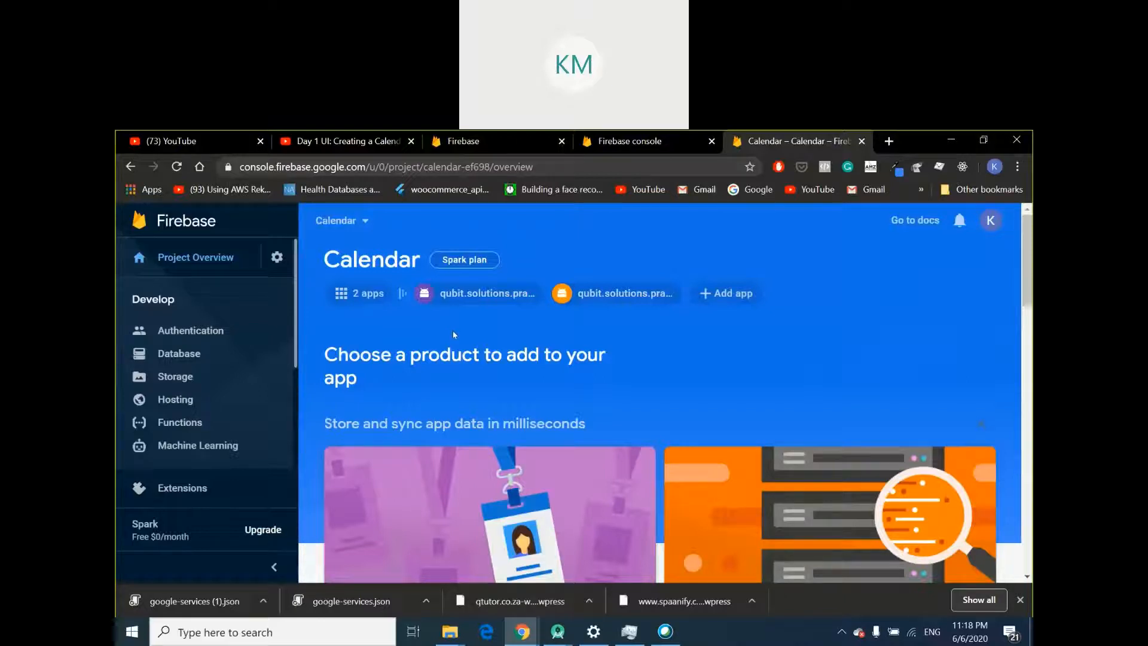
mouse_move(486, 277)
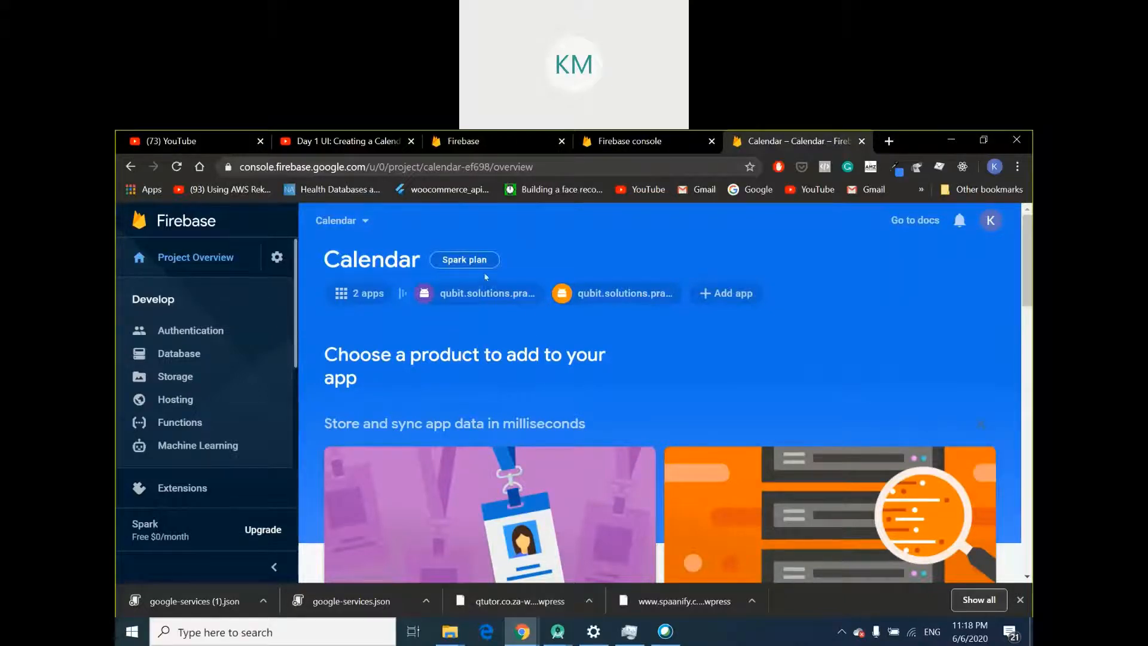
mouse_move(409, 298)
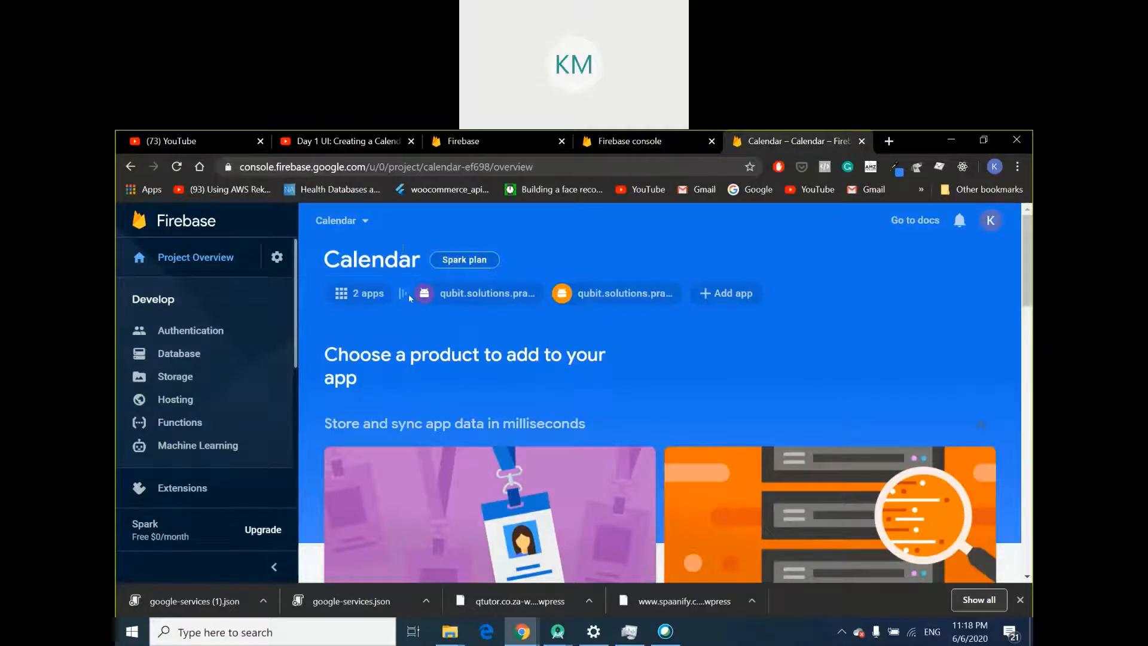
mouse_move(433, 299)
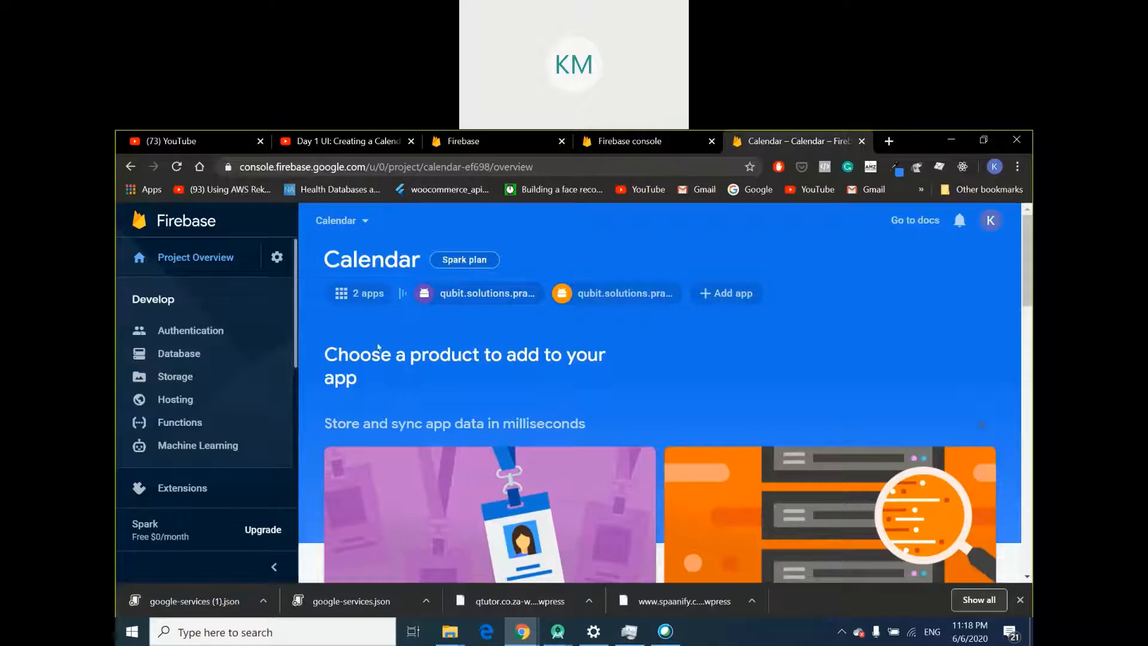
mouse_move(206, 332)
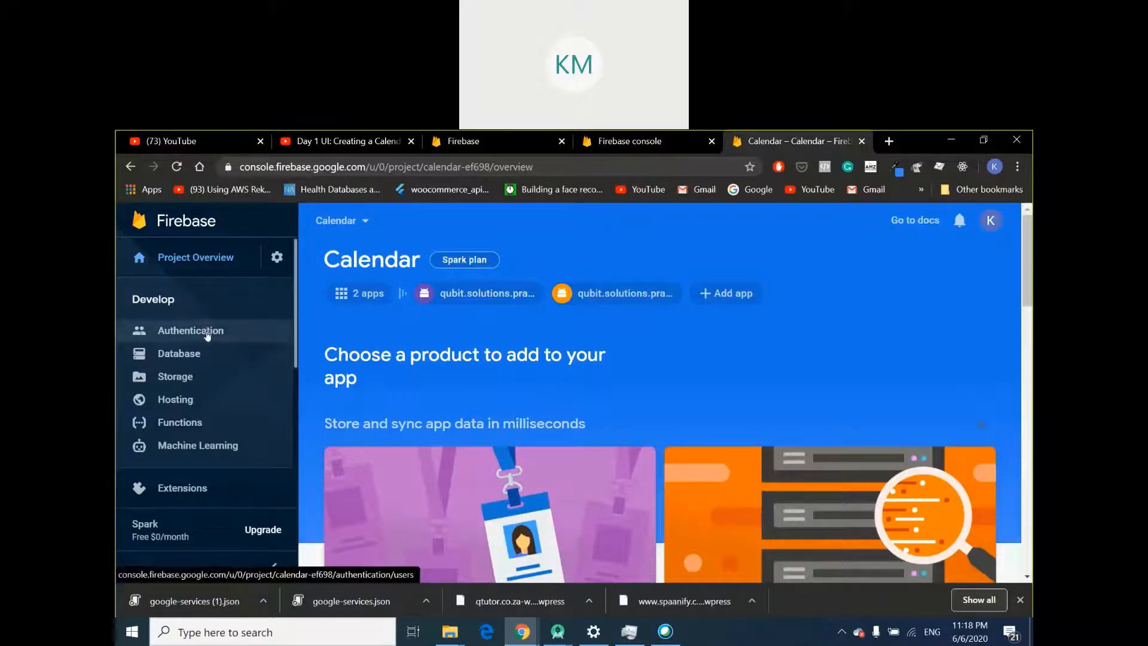
Go to the Calendar project's Authentication section from the Develop menu
click(190, 331)
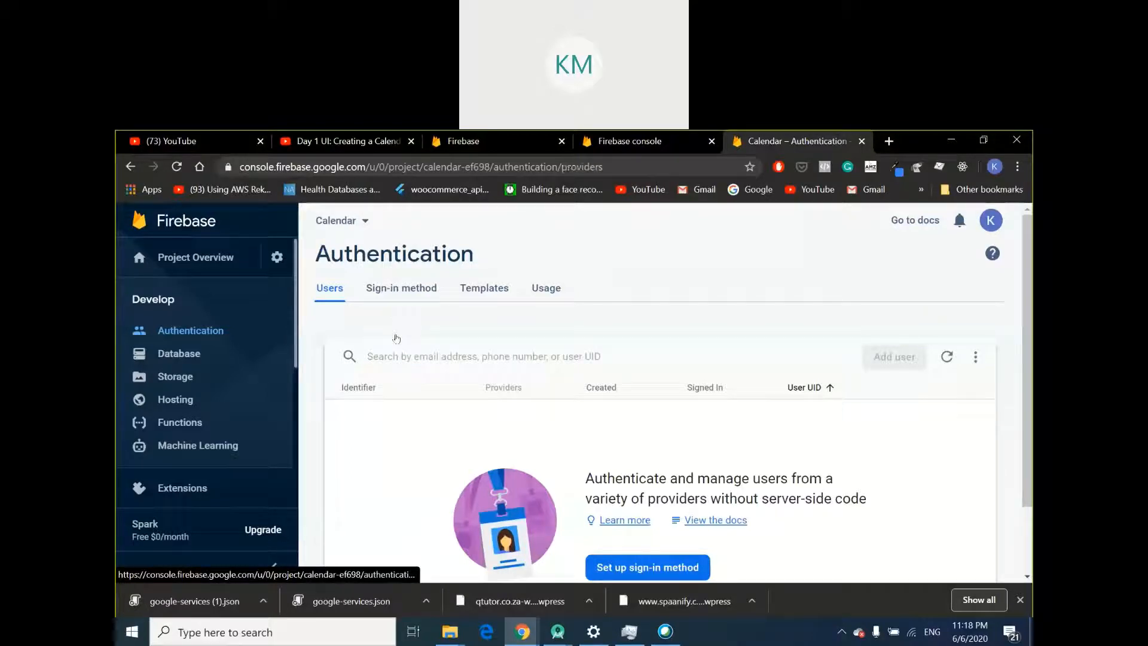
Enable the Email/Password sign-in provider and save, leaving other providers disabled
click(401, 287)
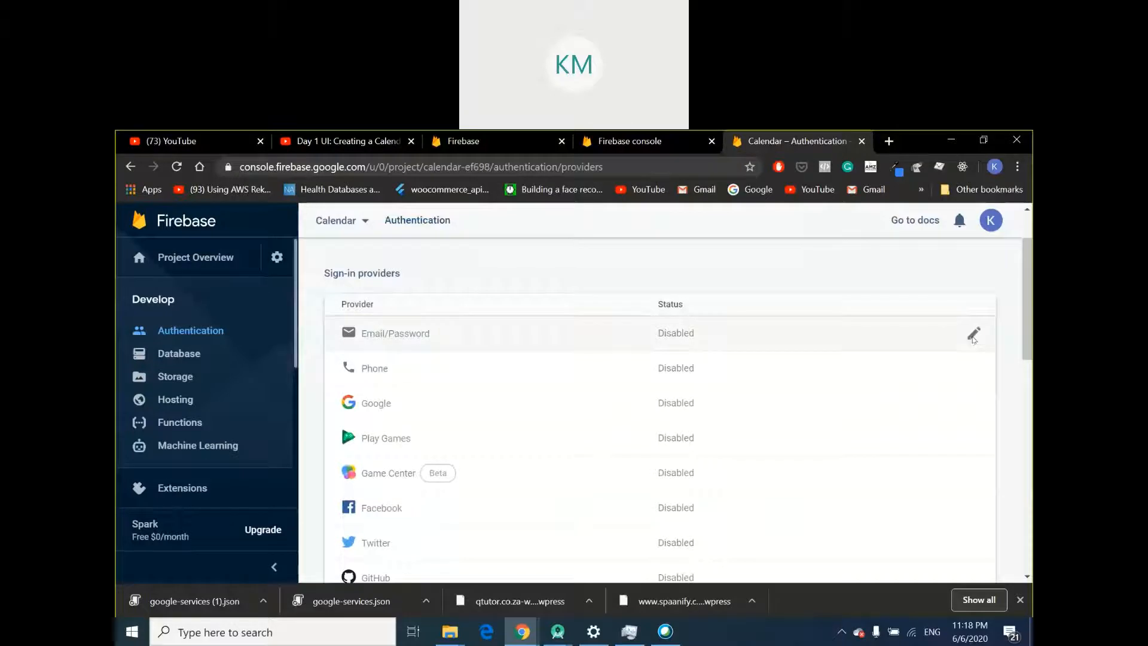
click(973, 335)
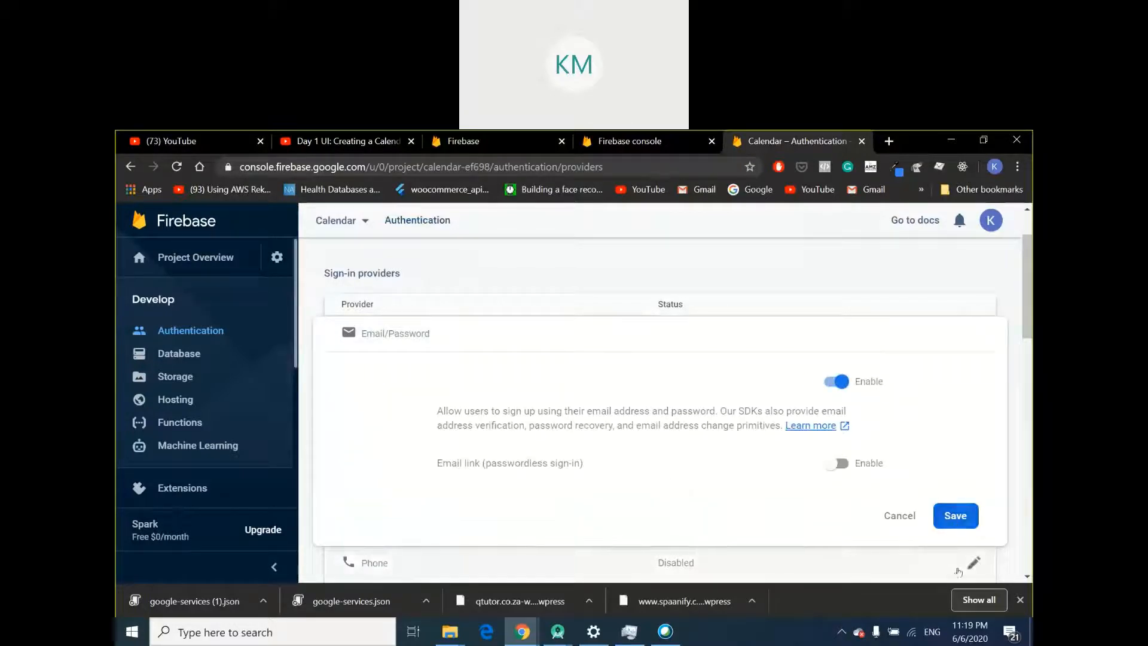
click(956, 515)
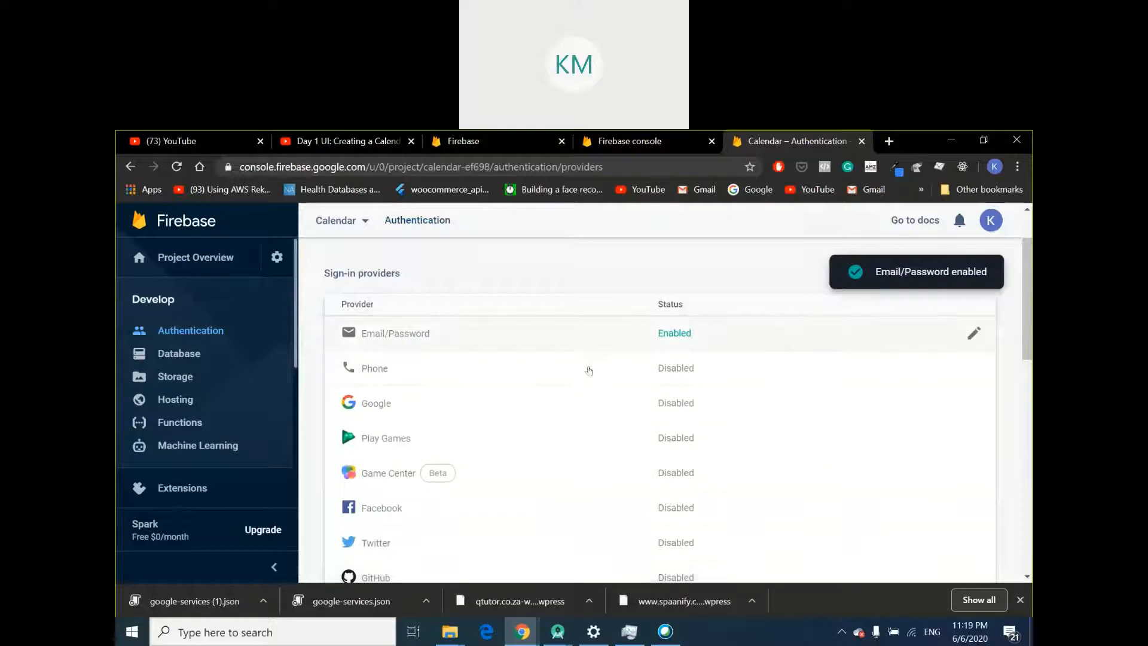
scroll(down, 3)
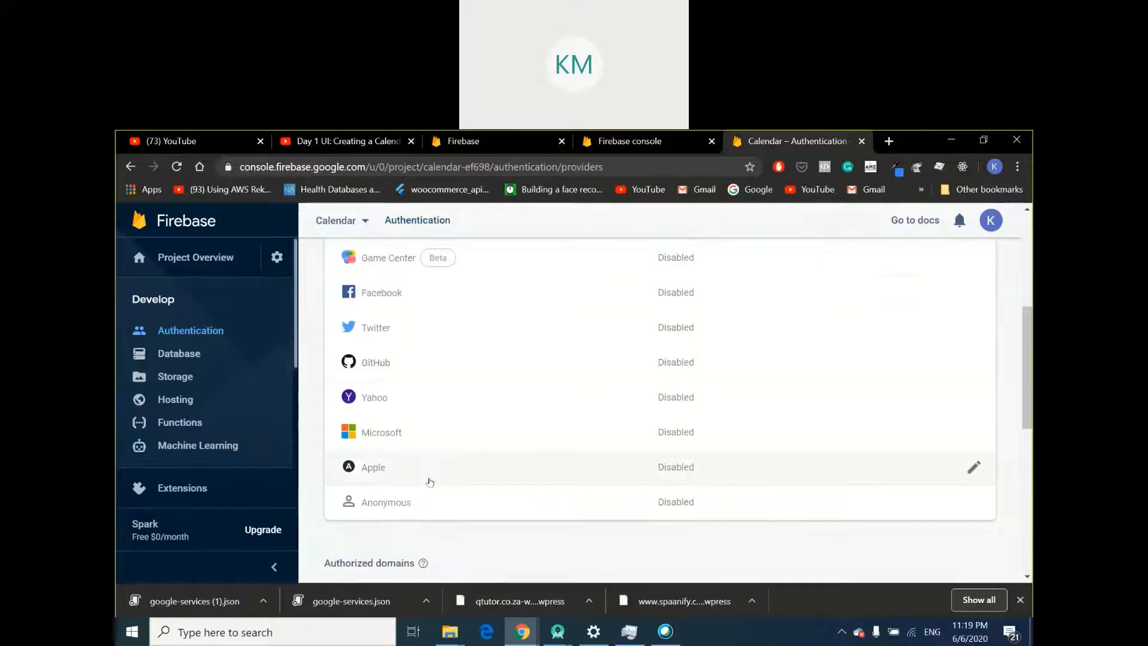
scroll(up, 3)
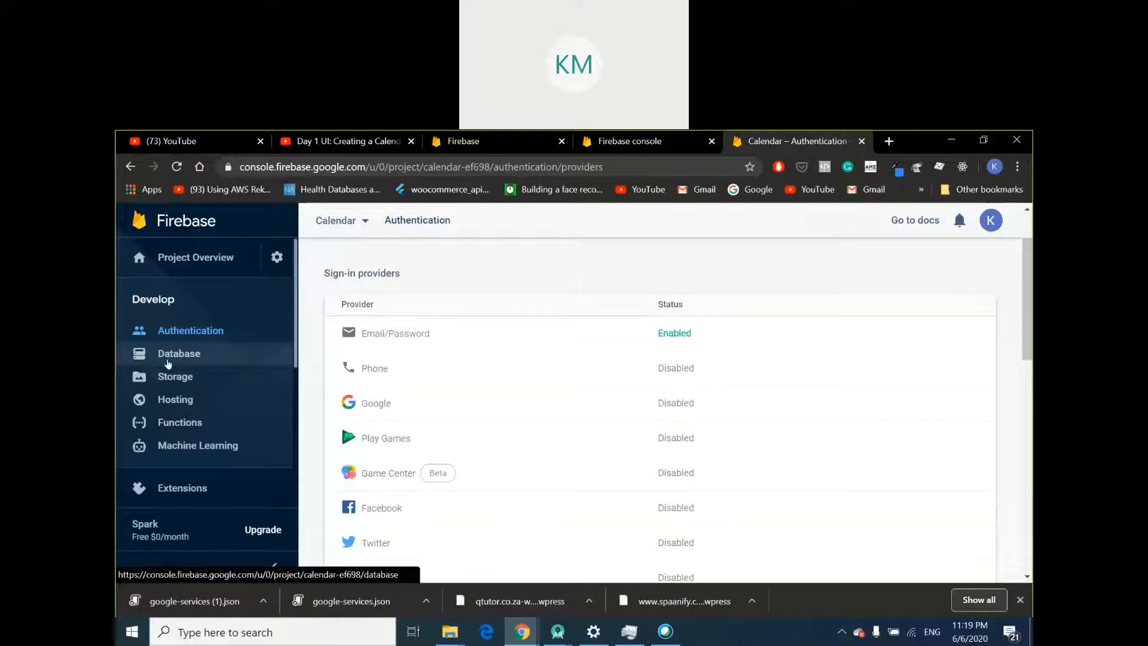
Show the Database page and scroll past Cloud Firestore to the Realtime Database option
click(179, 353)
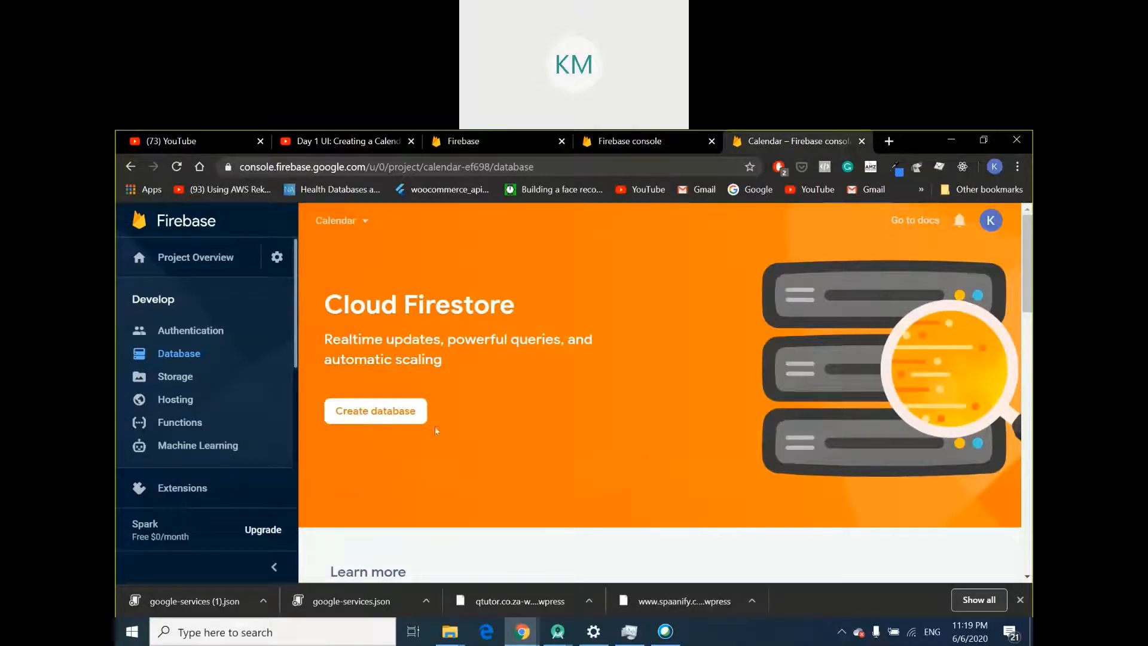
mouse_move(404, 443)
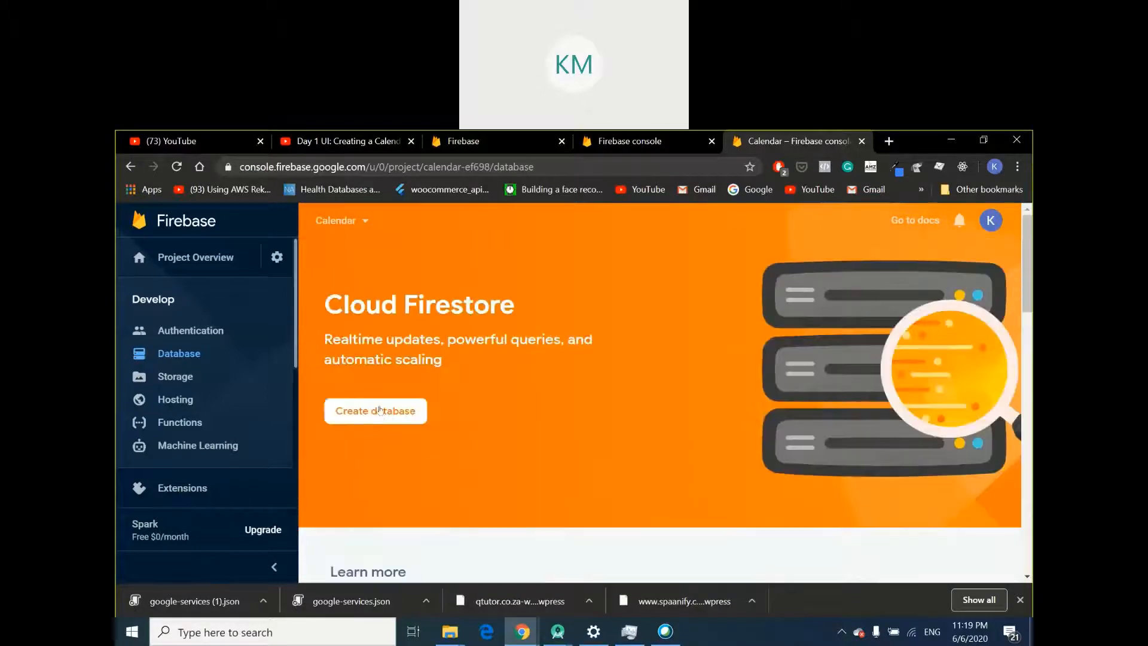
scroll(down, 3)
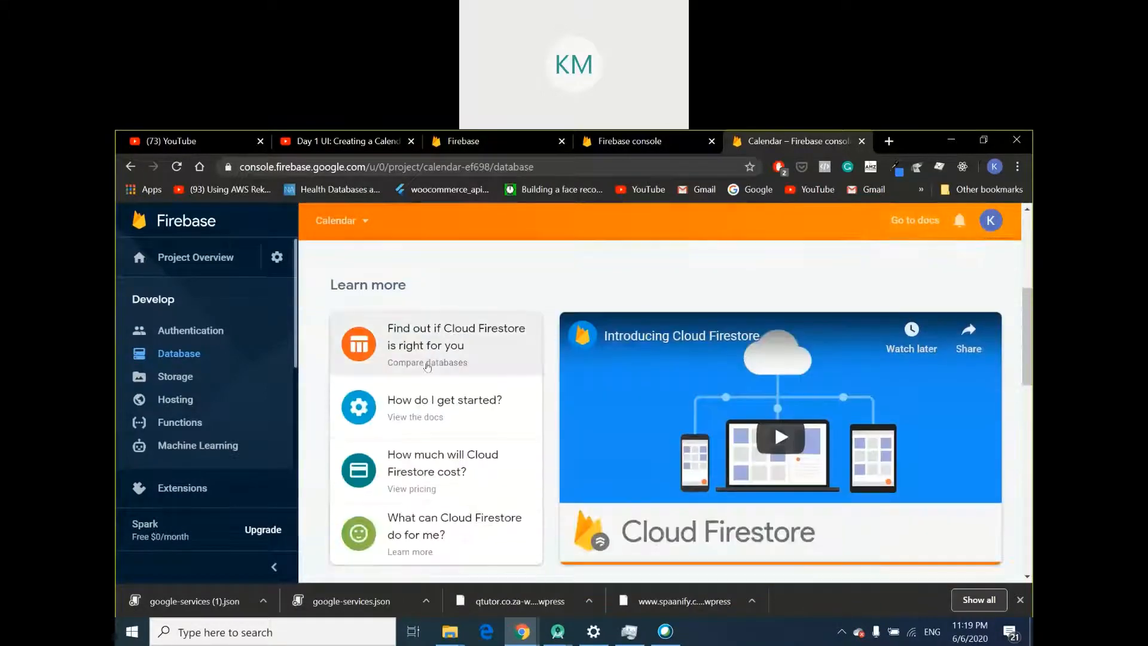
scroll(down, 3)
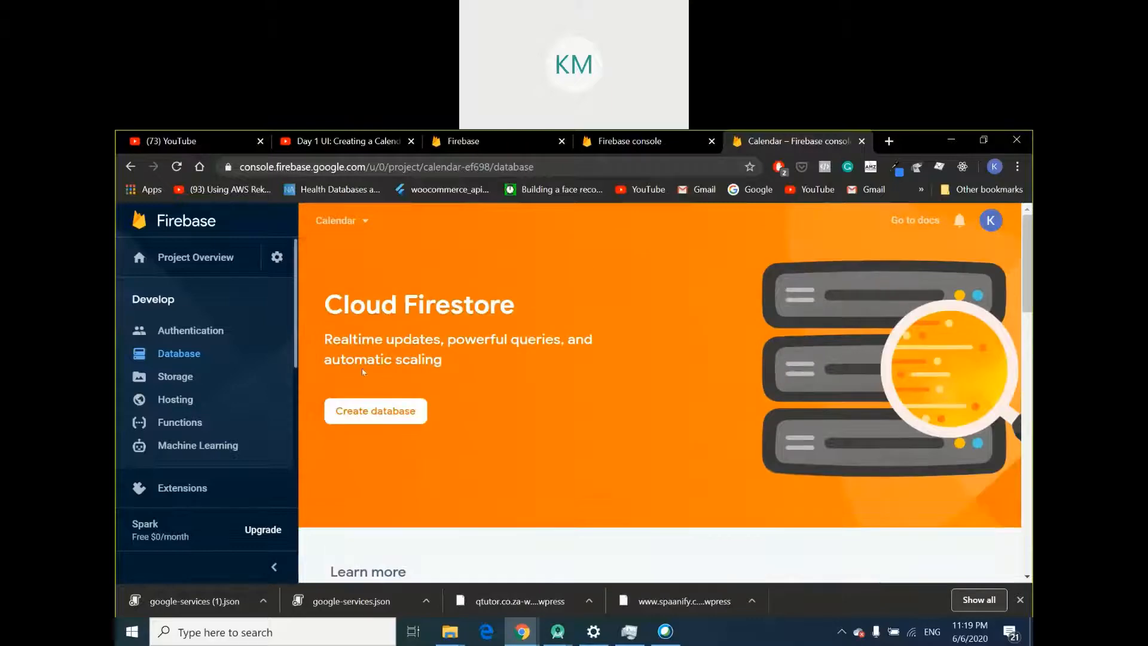
mouse_move(562, 418)
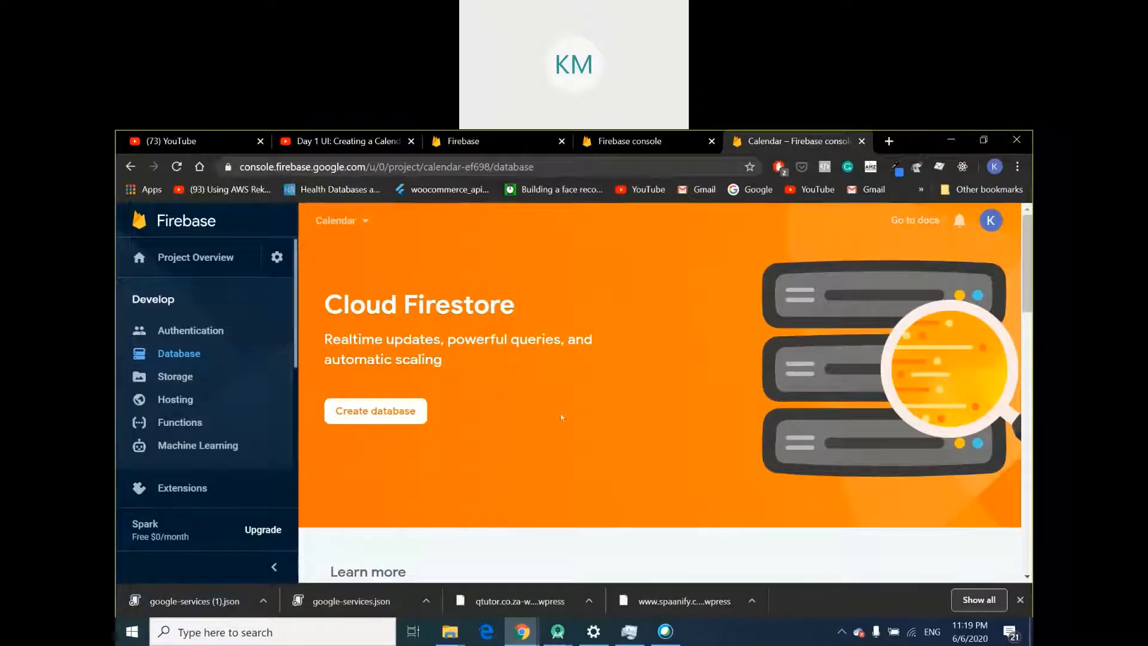
mouse_move(584, 390)
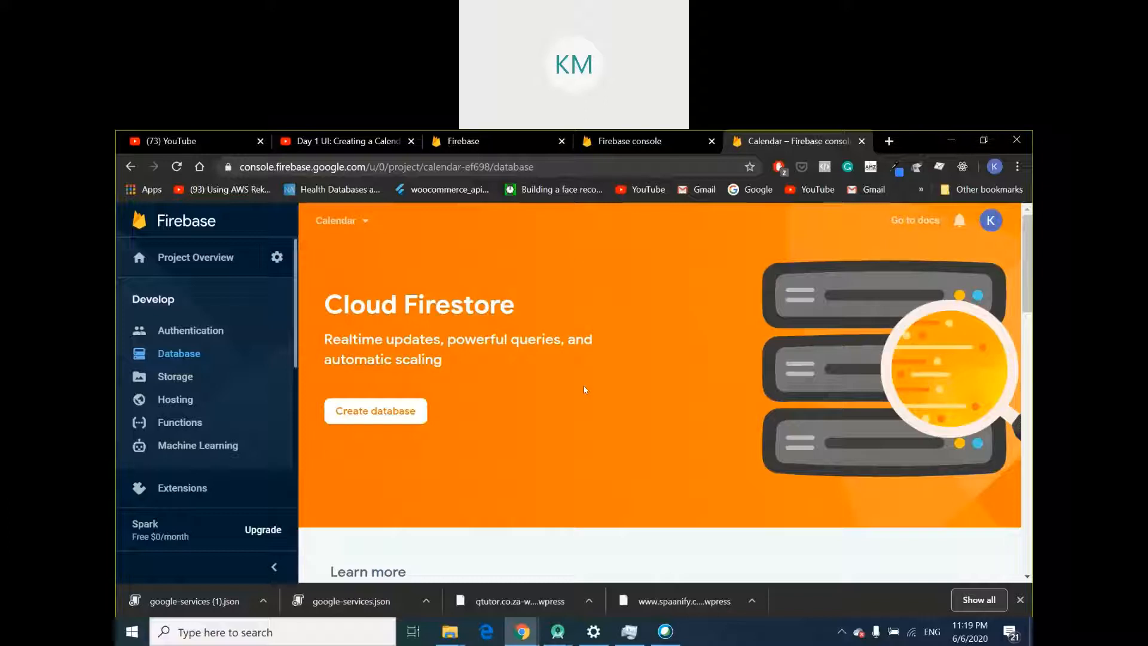
mouse_move(584, 406)
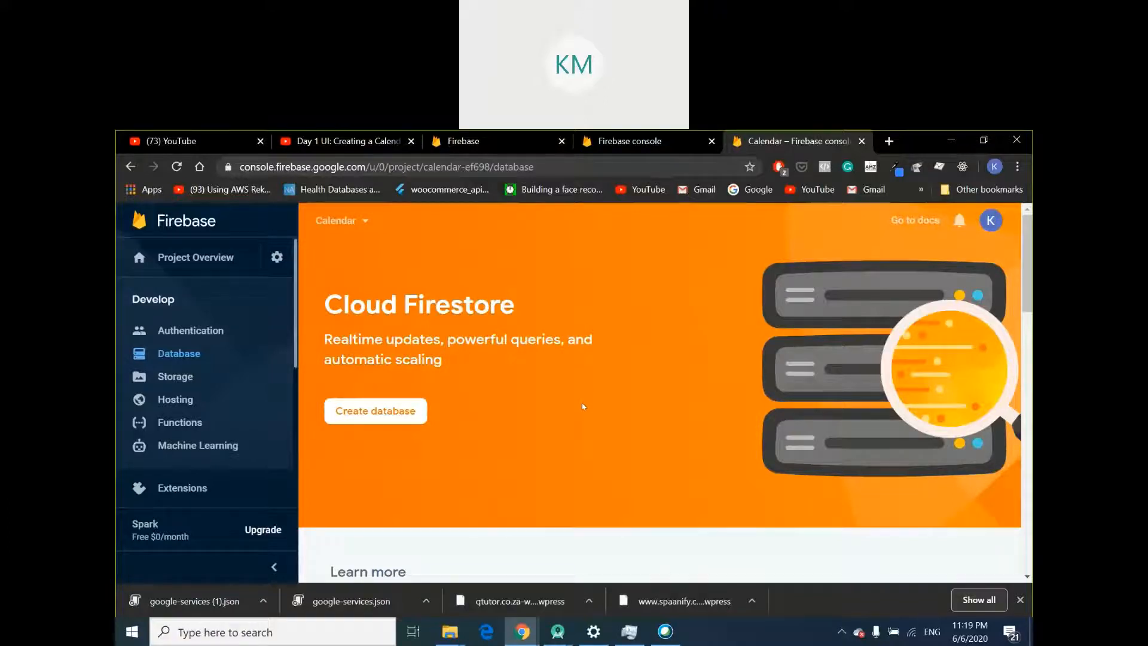
mouse_move(559, 421)
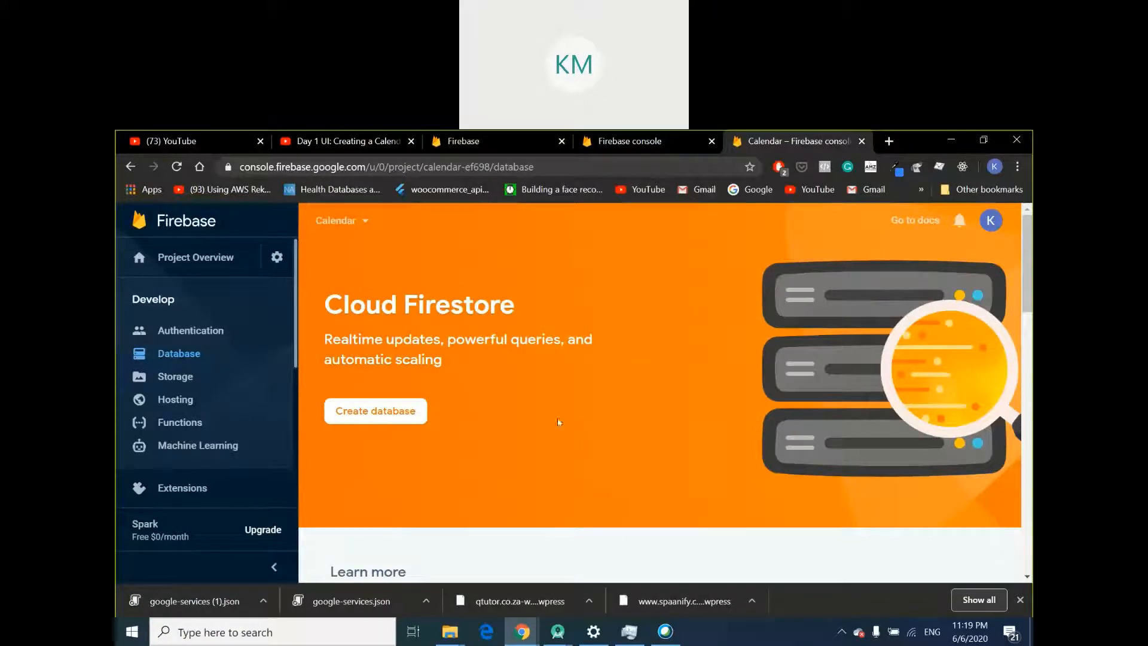
mouse_move(876, 511)
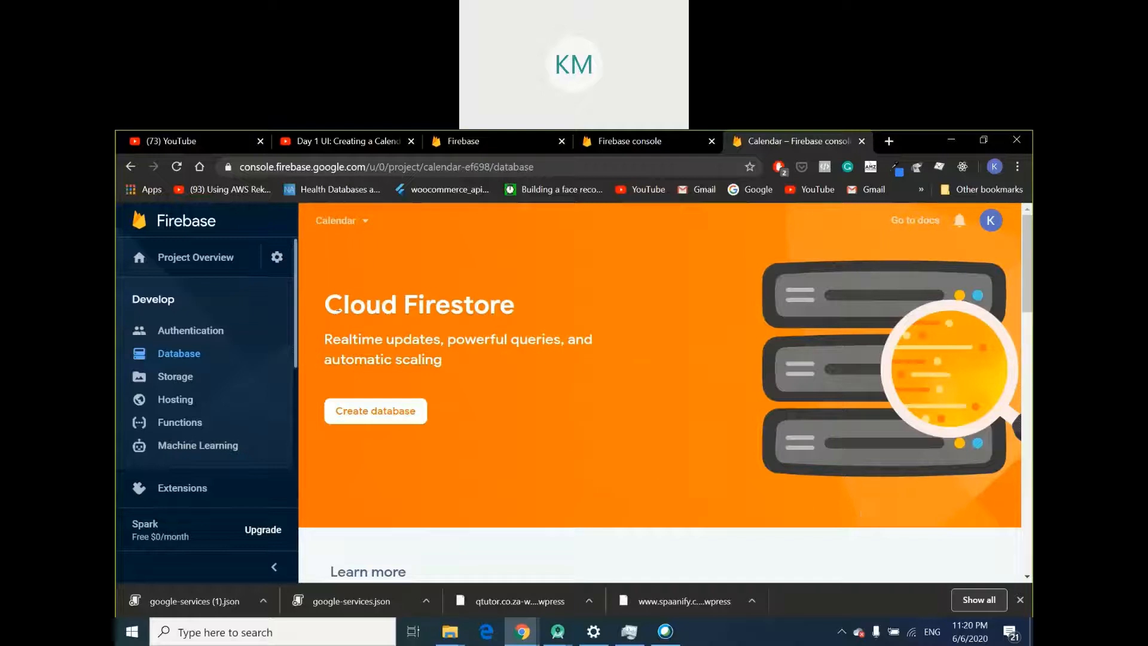
scroll(down, 3)
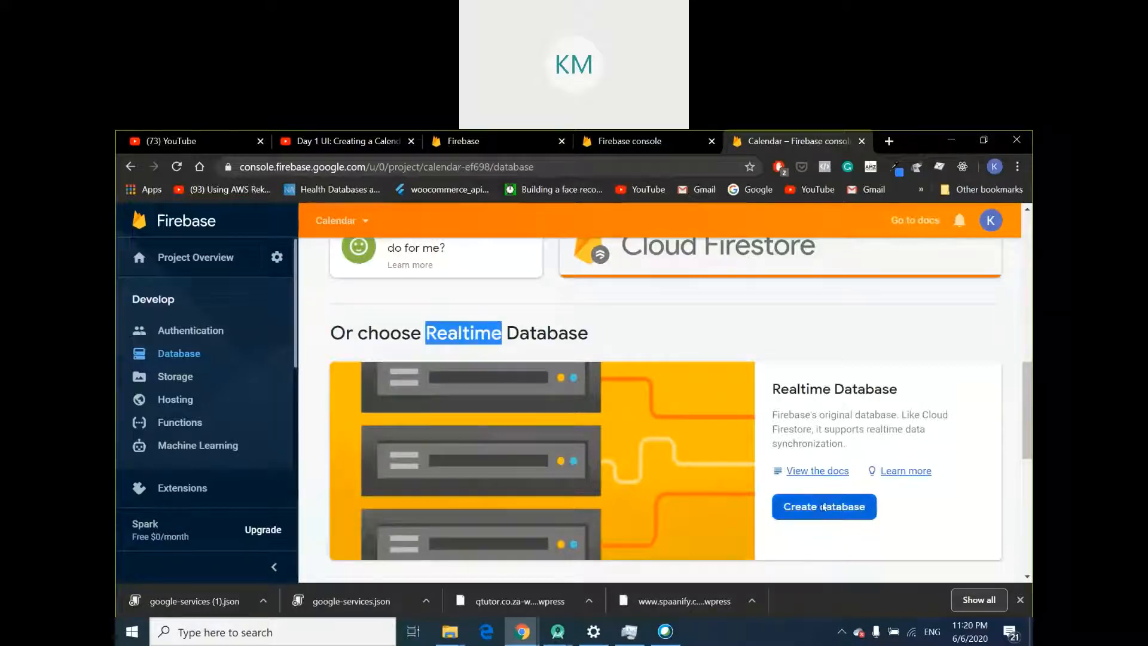
Create the Realtime Database in test mode and enable it with open read/write rules
click(824, 508)
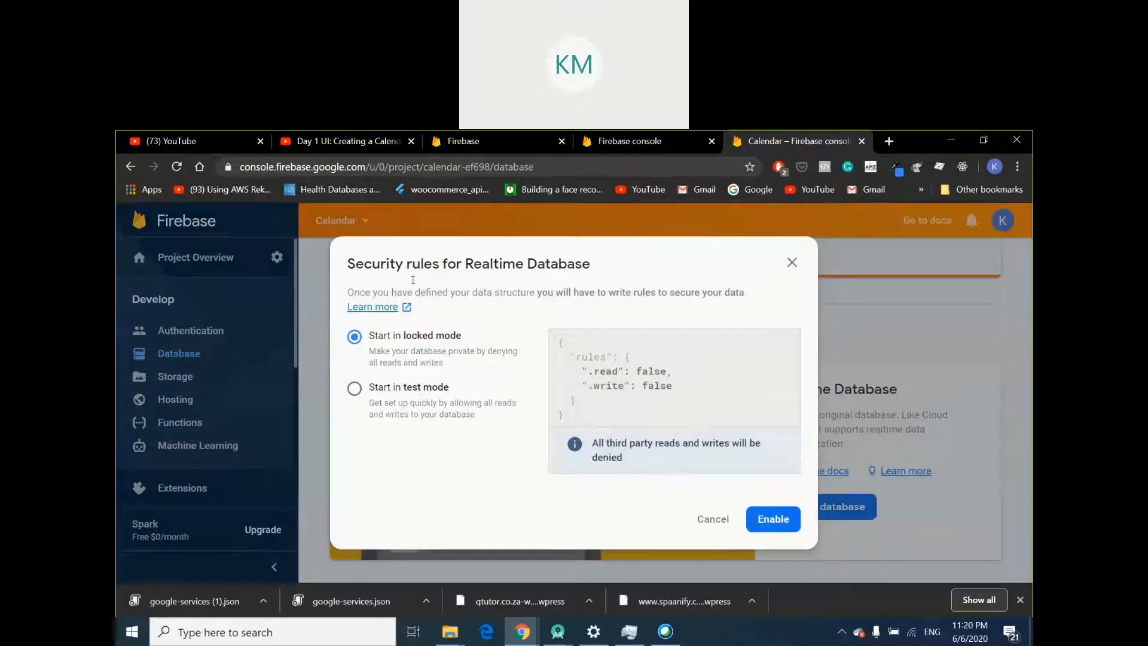
click(354, 387)
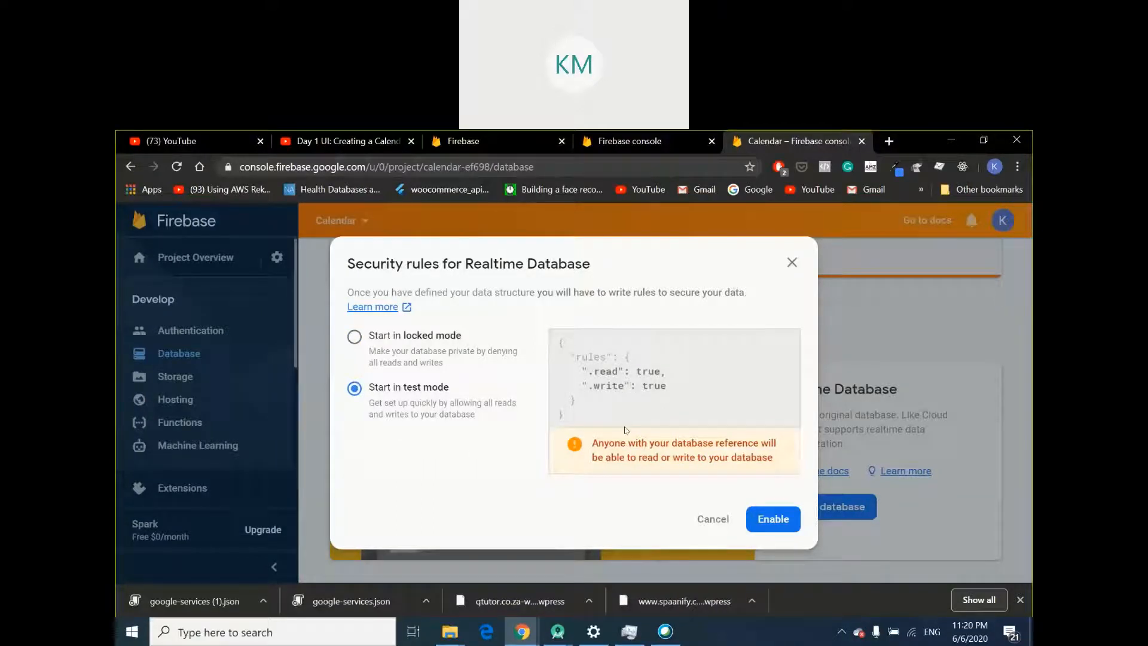
mouse_move(637, 392)
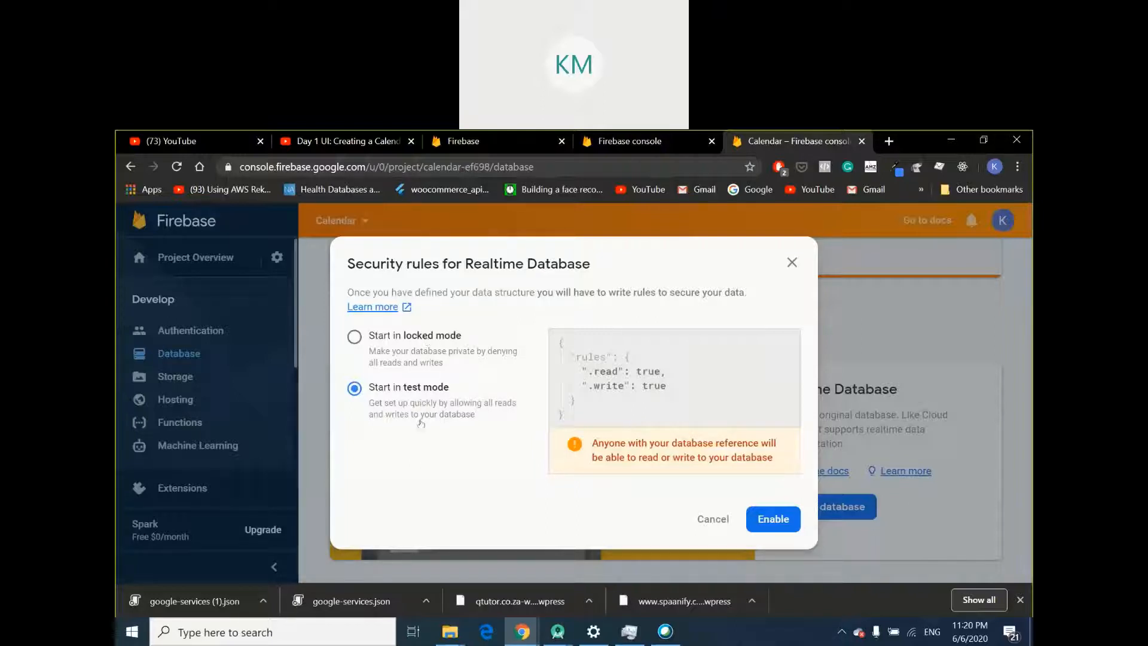
mouse_move(410, 402)
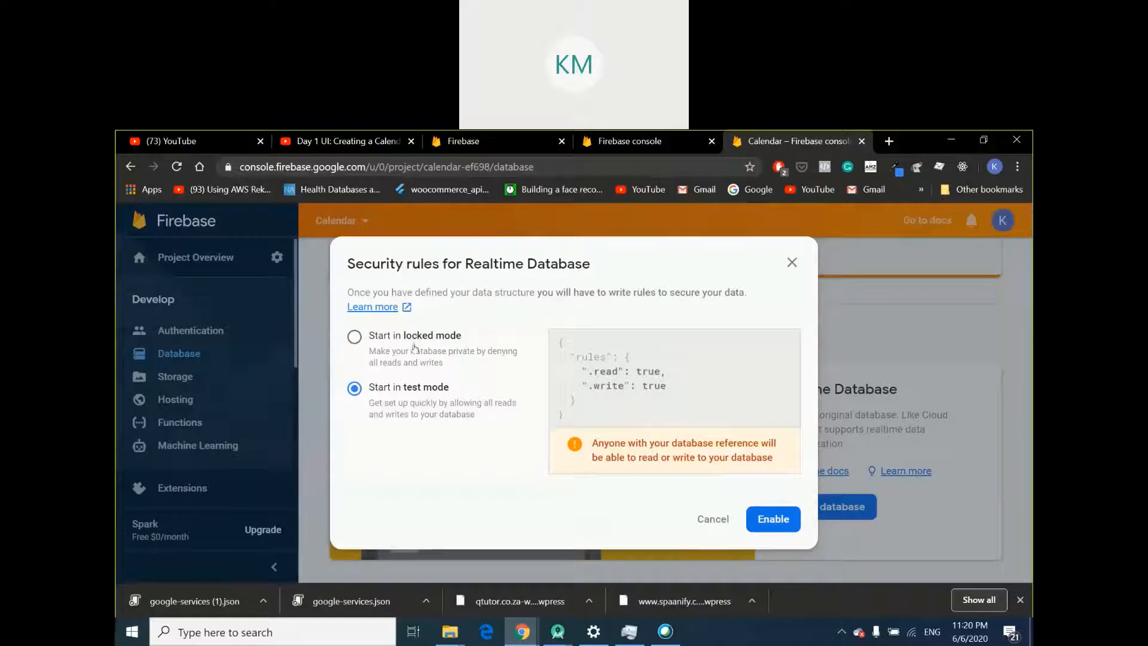
mouse_move(359, 406)
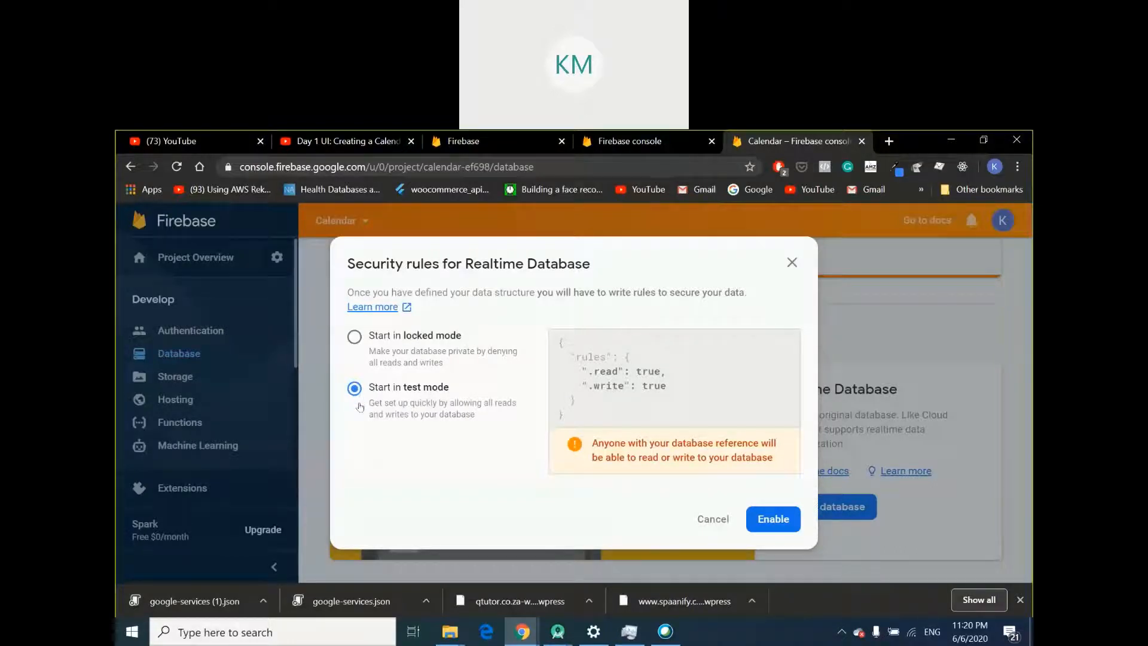
mouse_move(665, 462)
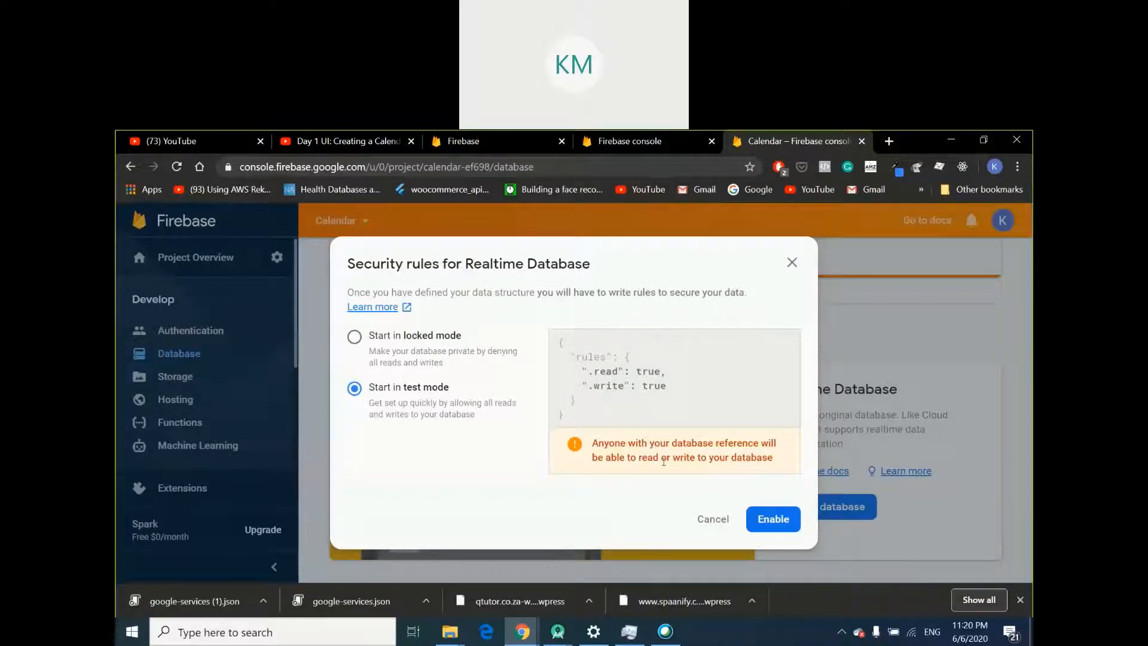
click(773, 519)
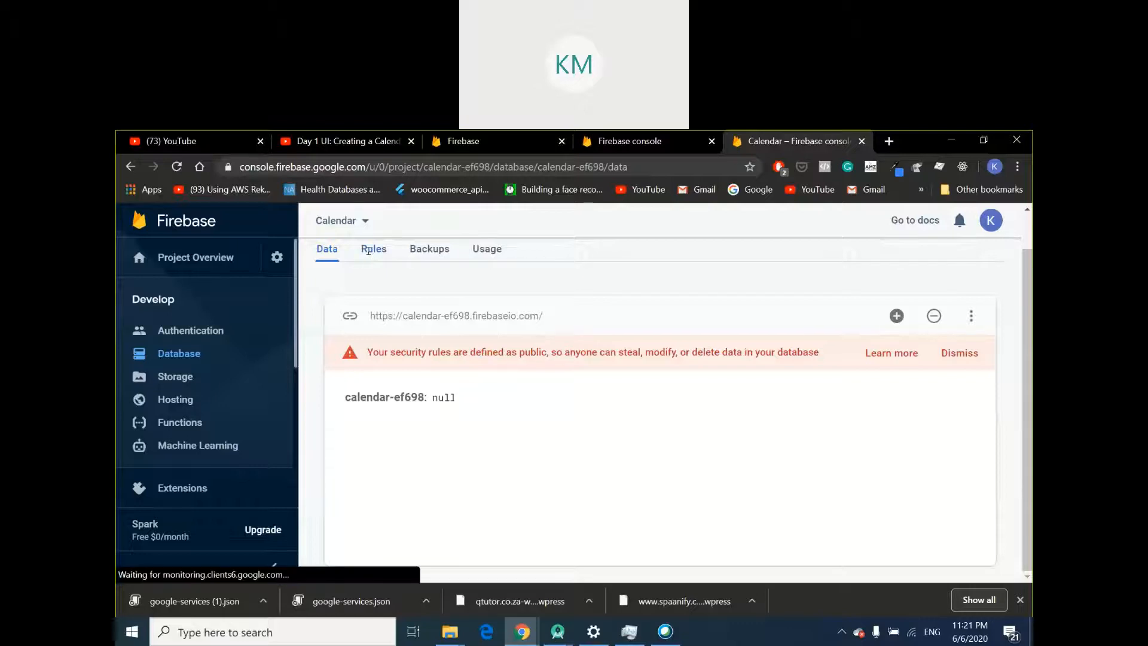
Review the Rules tab, return to Data, then minimise Chrome to reveal Android Studio
click(373, 249)
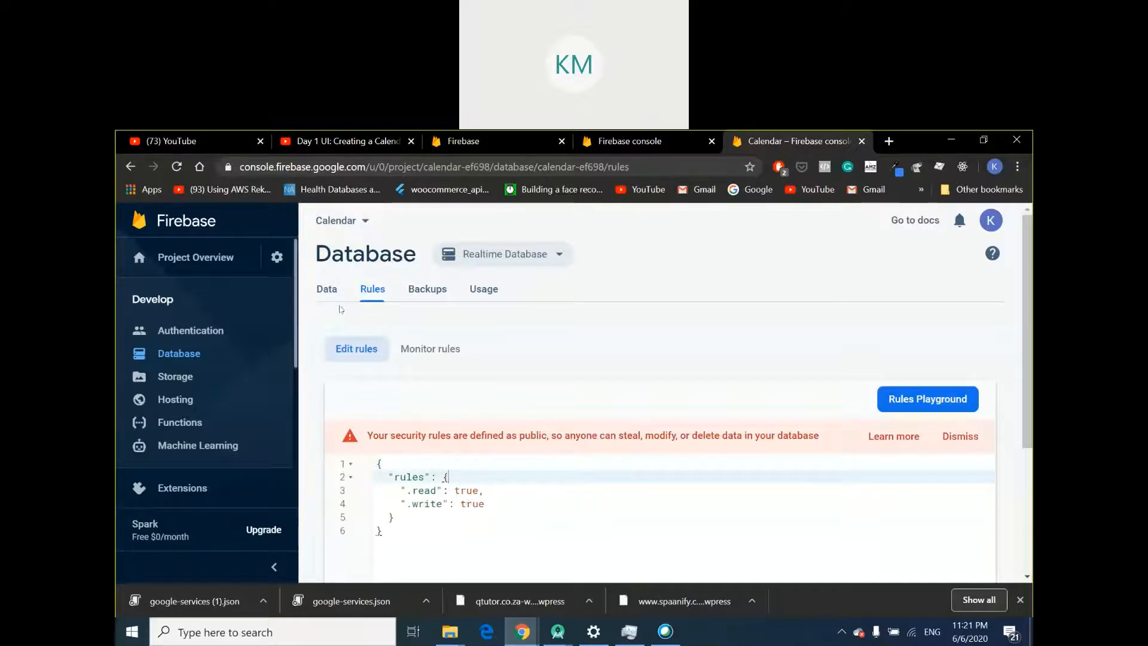
click(326, 288)
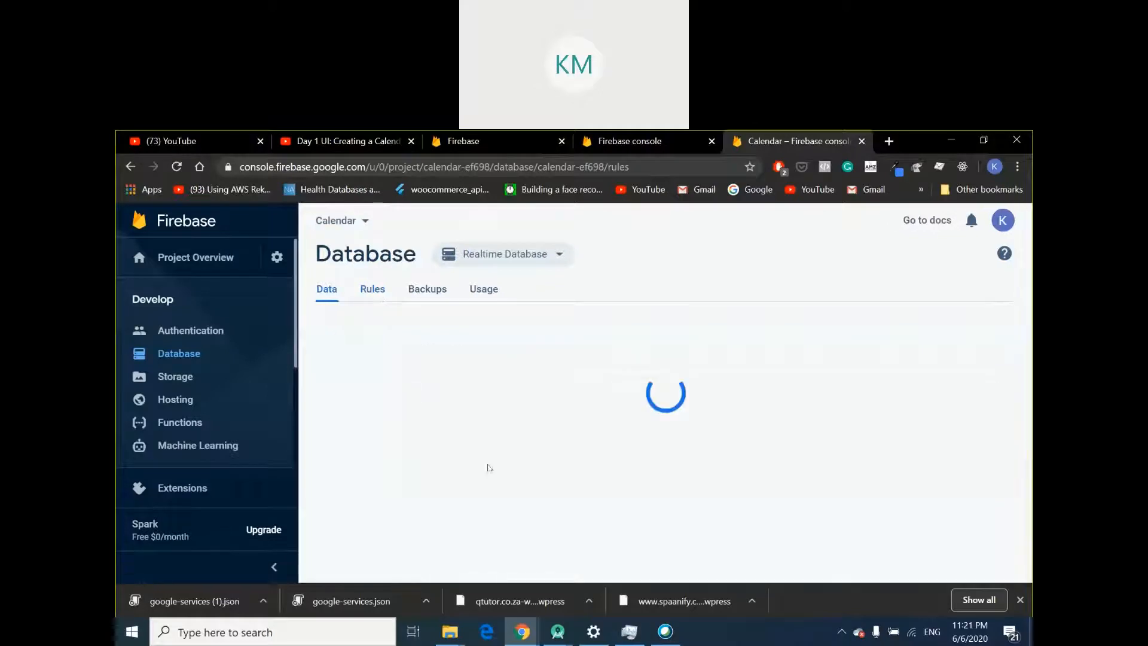
click(327, 288)
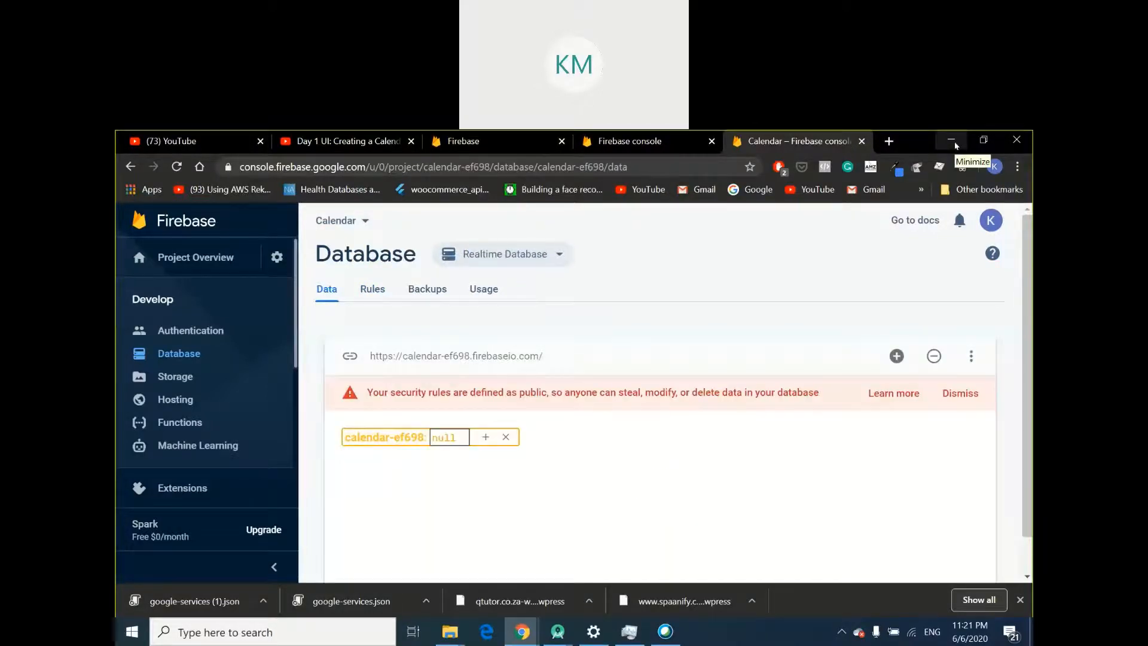
click(558, 632)
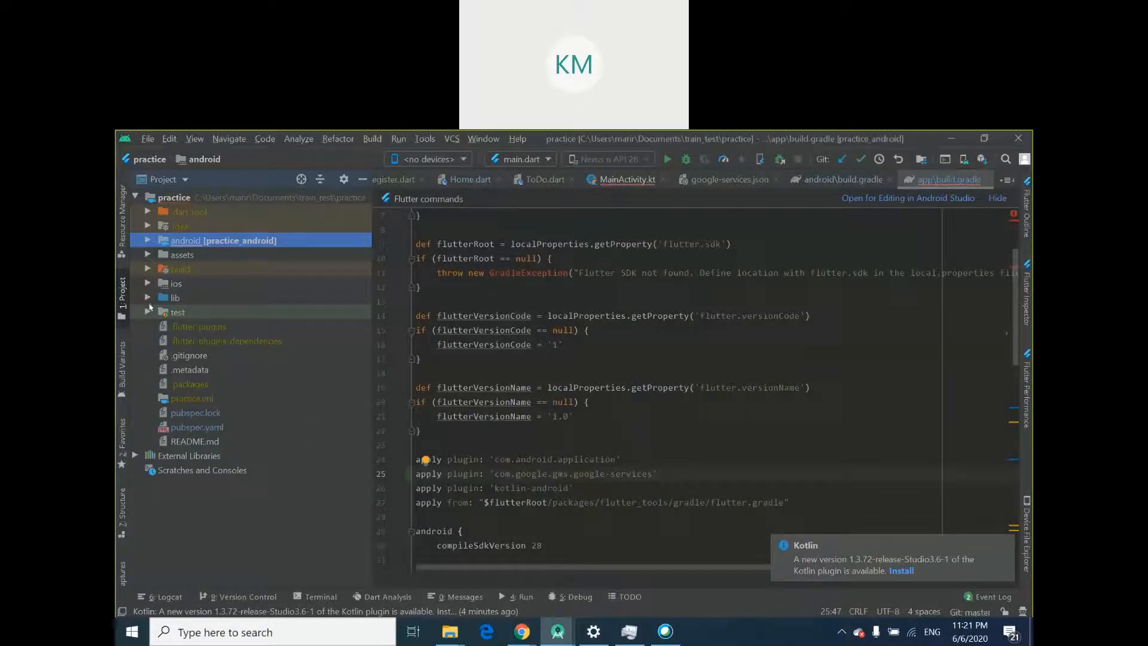
Open lib/Register.dart and add import 'package:firebase_auth/firebase_auth.dart';
click(148, 296)
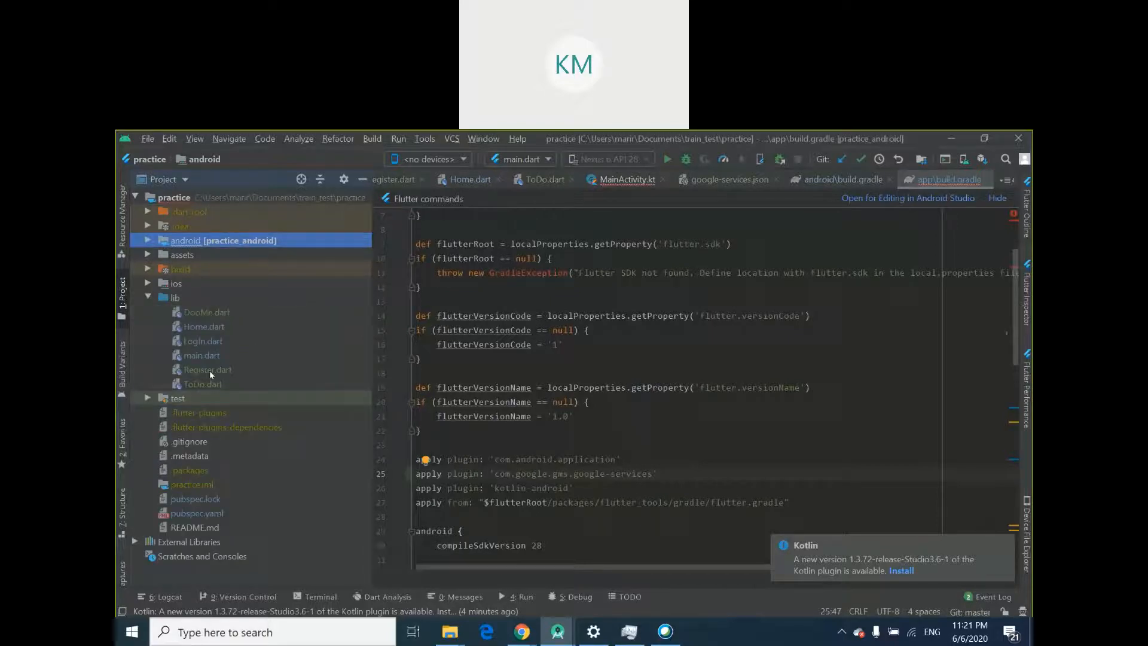
double_click(209, 370)
text(import '';)
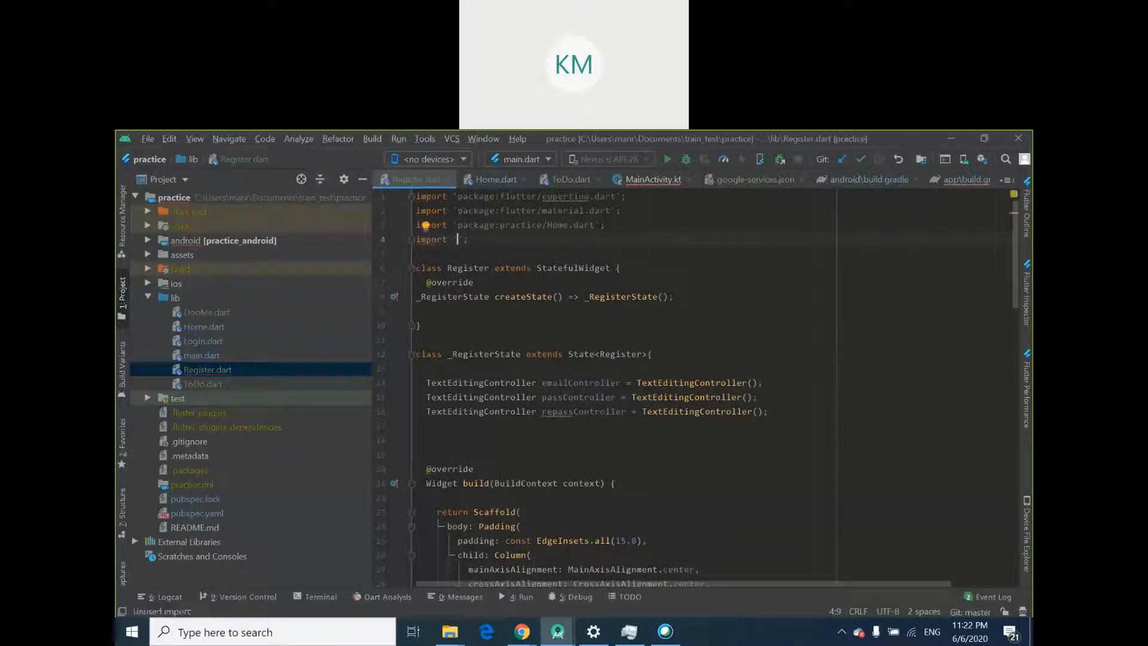
text(fire)
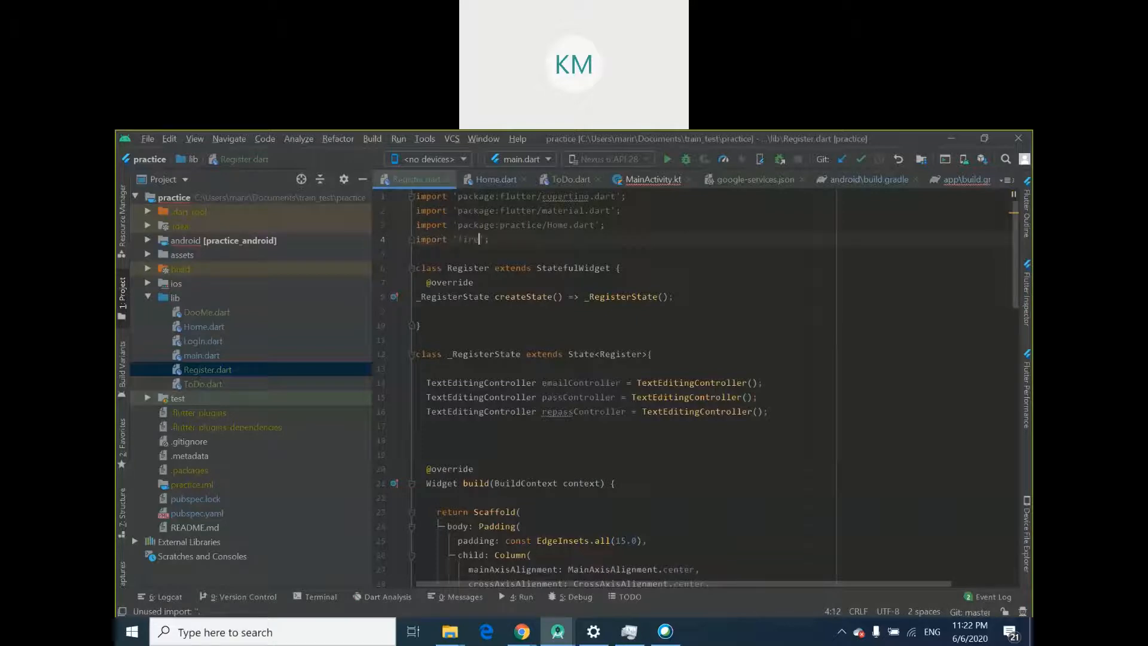
text(firebase_auth.dart)
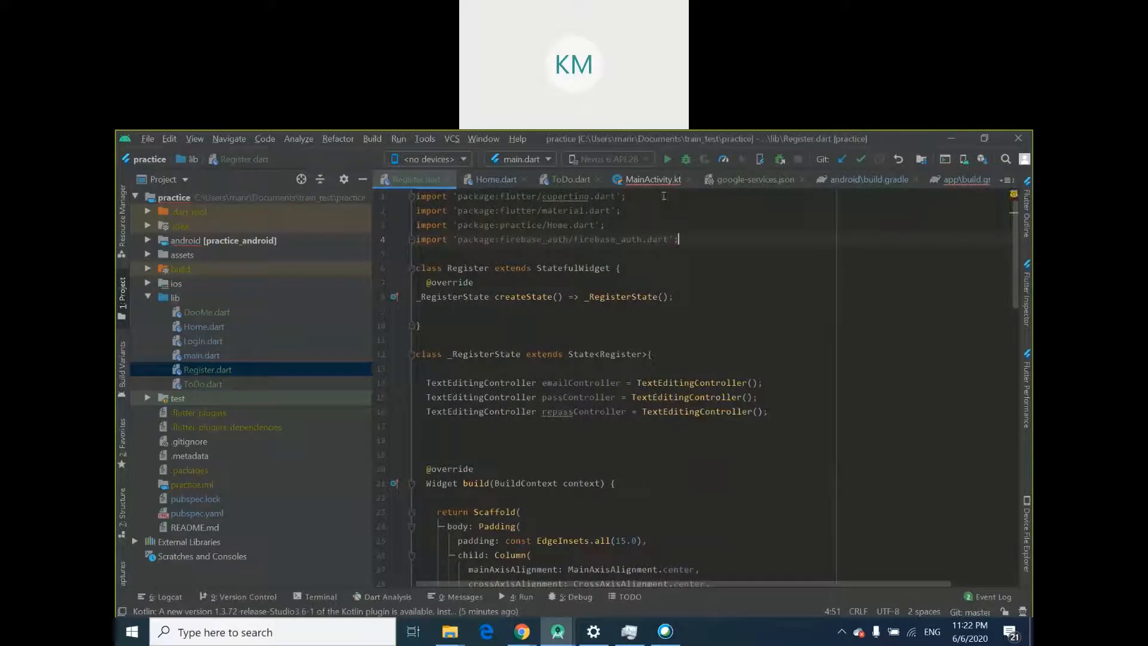
scroll(down, 3)
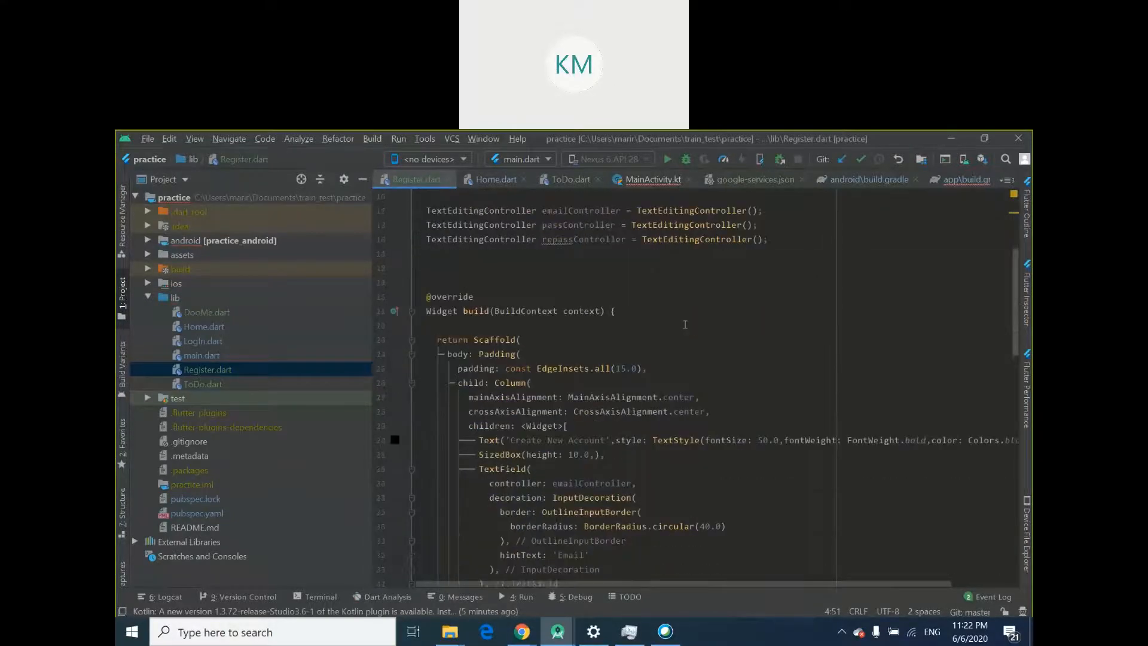
scroll(down, 3)
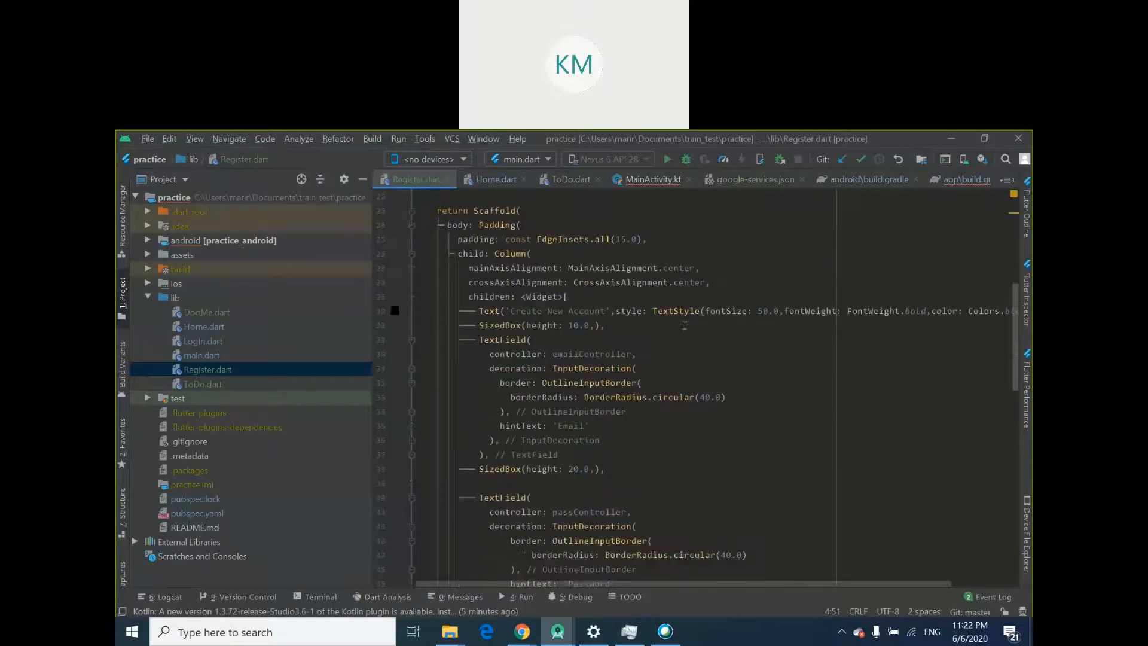
scroll(down, 3)
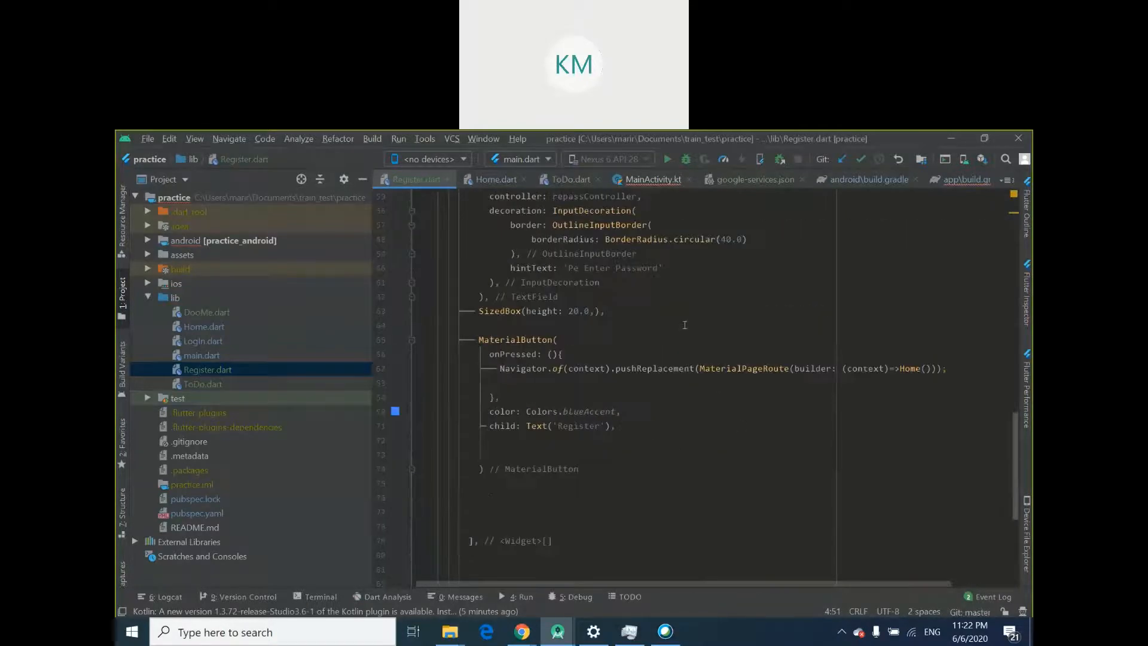
scroll(up, 3)
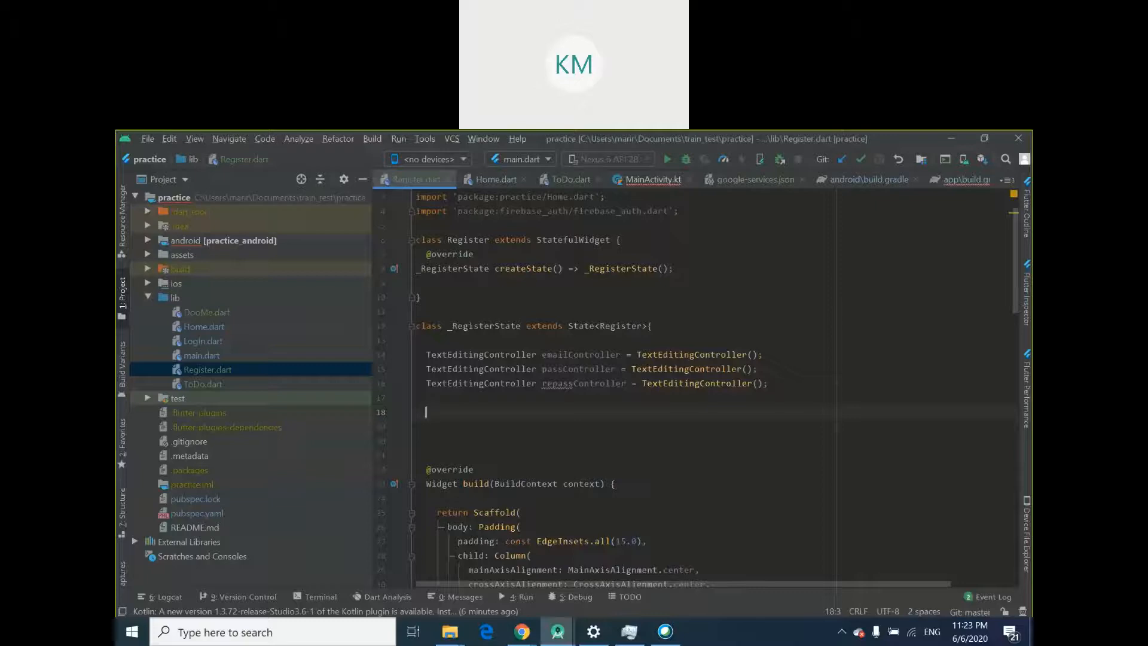
Declare Future<AuthResult> signUp(String email,String password) { in _RegisterState
text(Future<>)
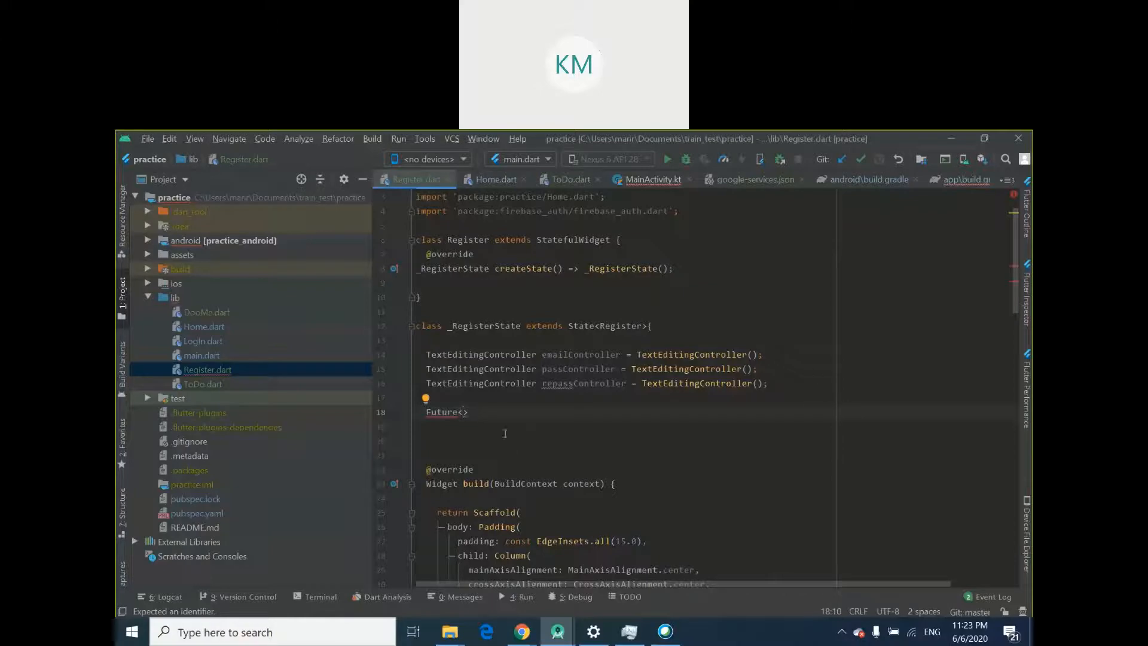
click(428, 159)
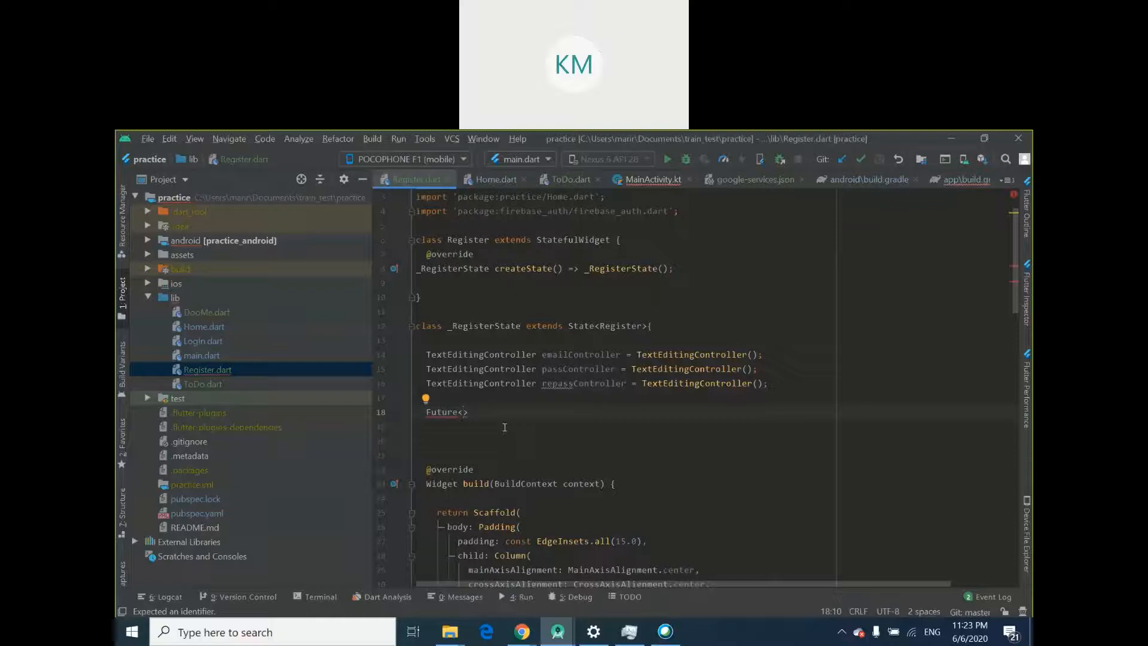
mouse_move(536, 414)
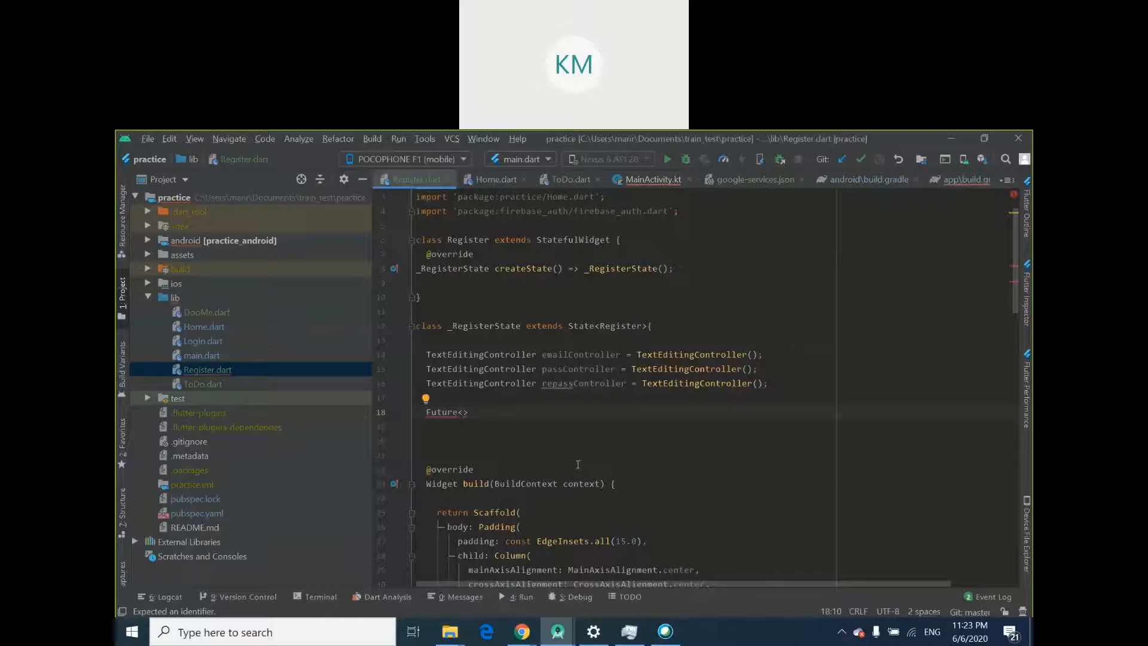
mouse_move(761, 468)
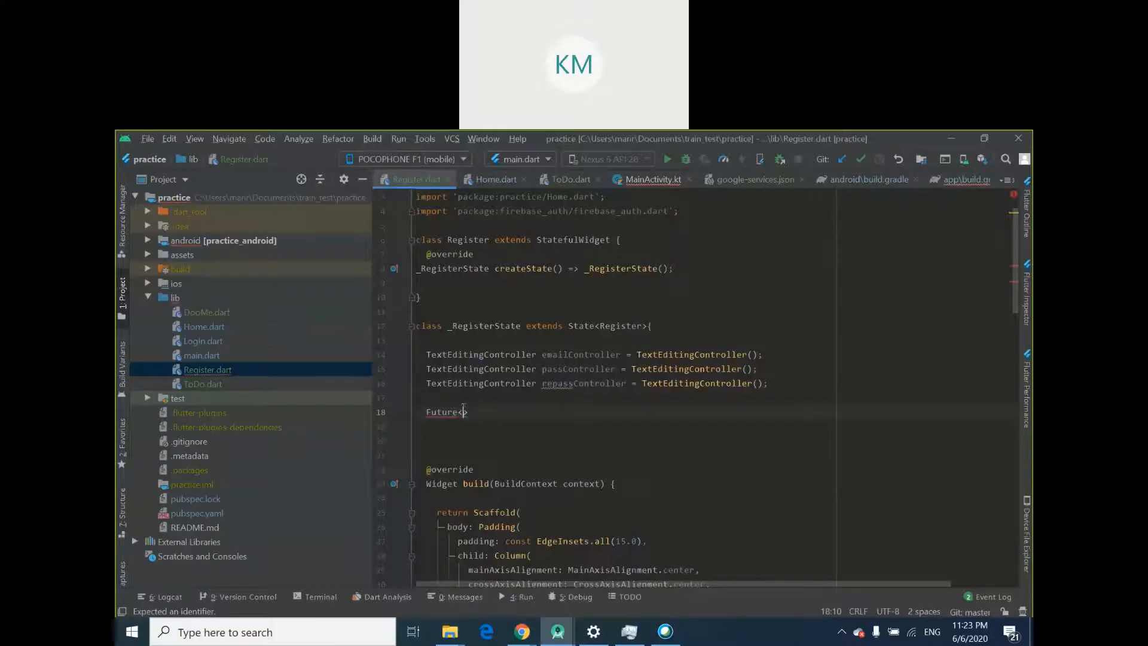
mouse_move(463, 411)
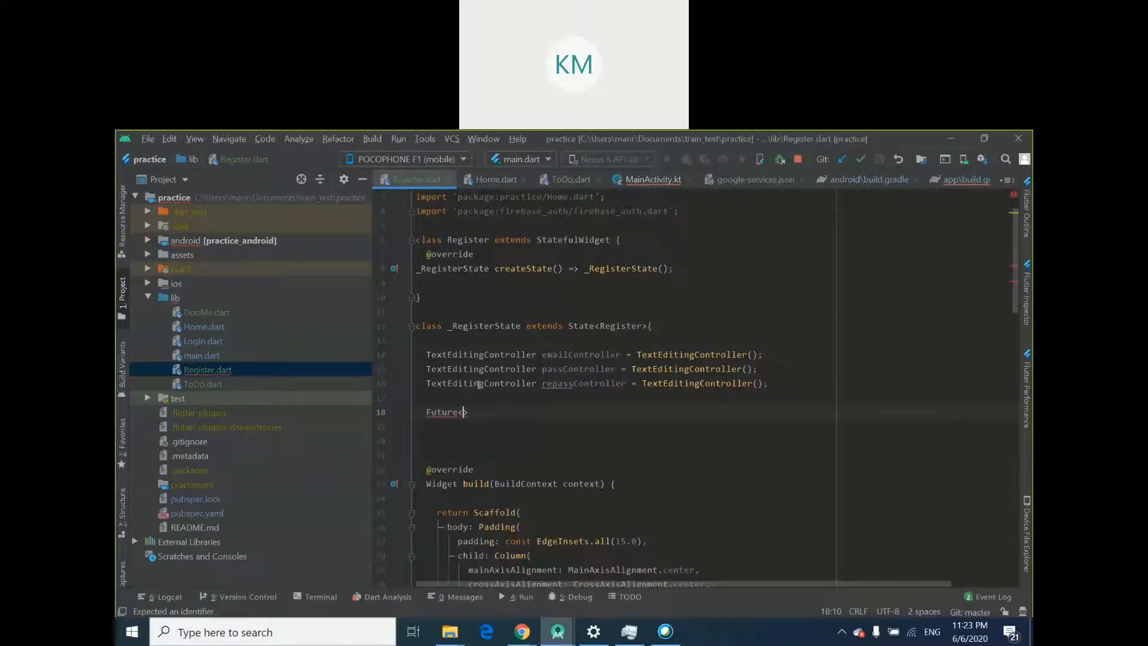
text(Auth)
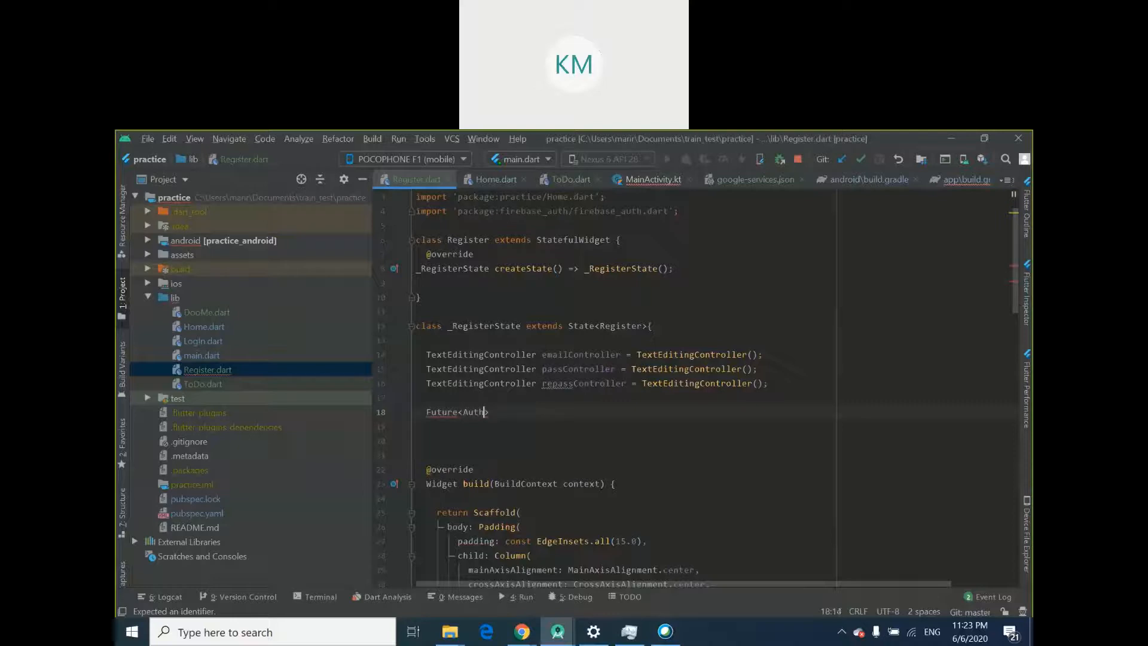
text(Result>)
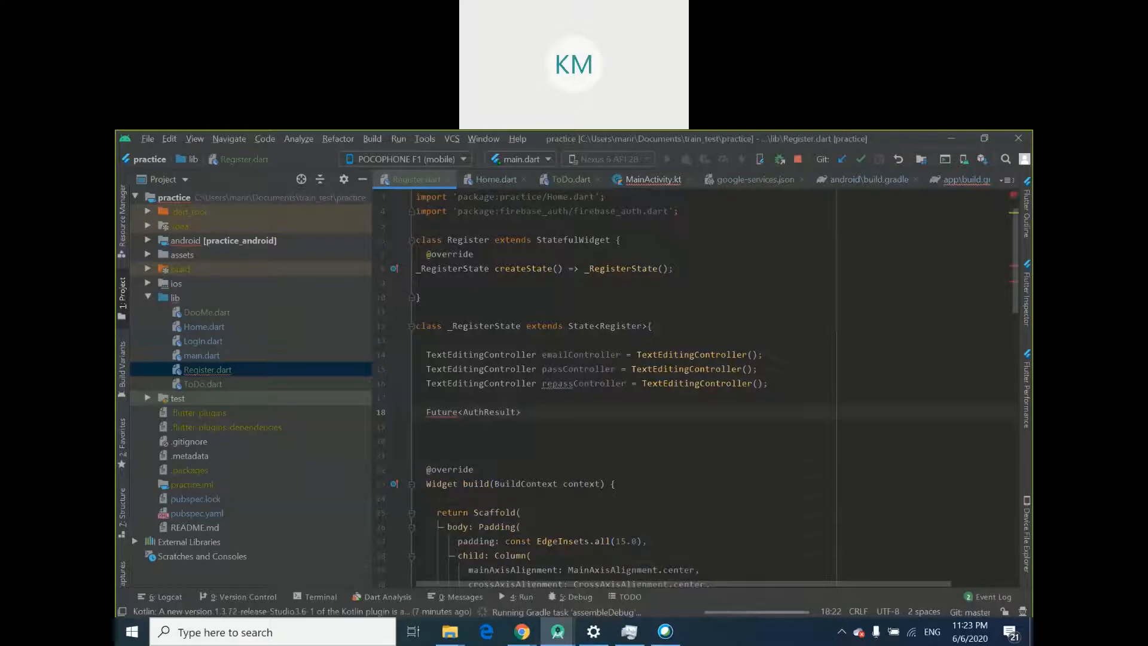
click(527, 412)
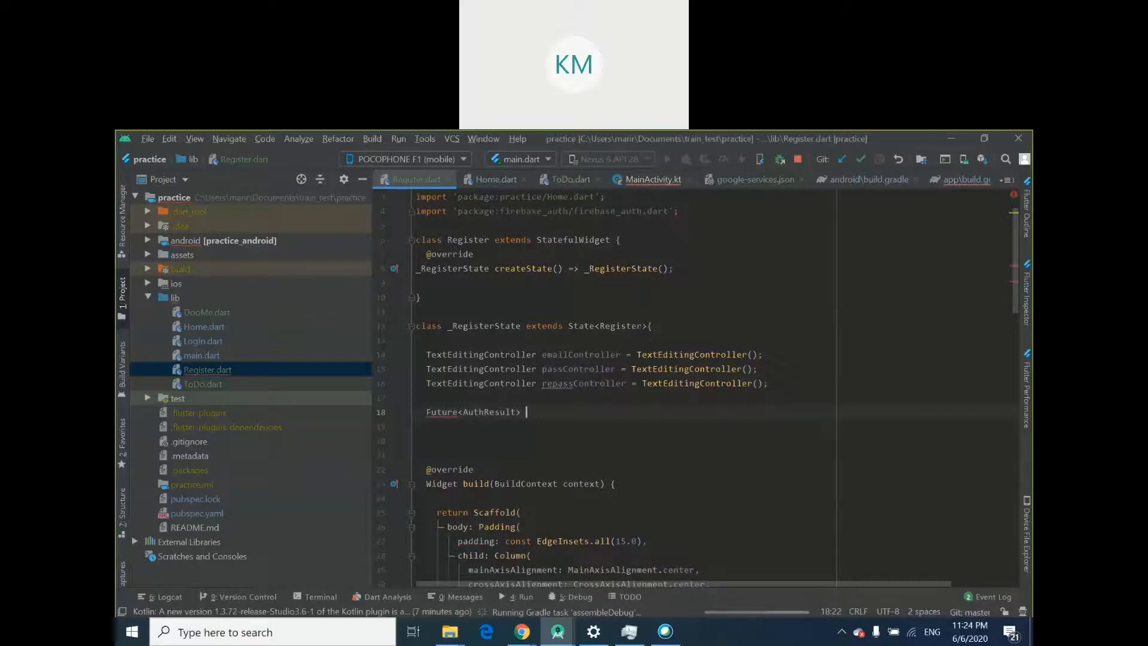
double_click(489, 411)
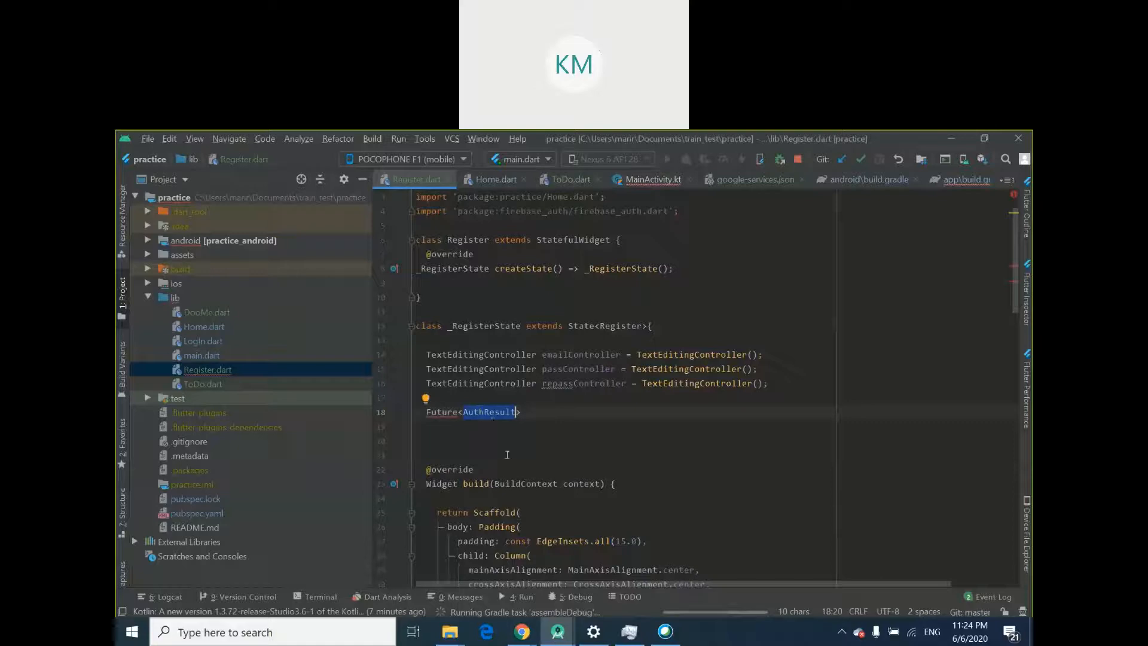
click(524, 412)
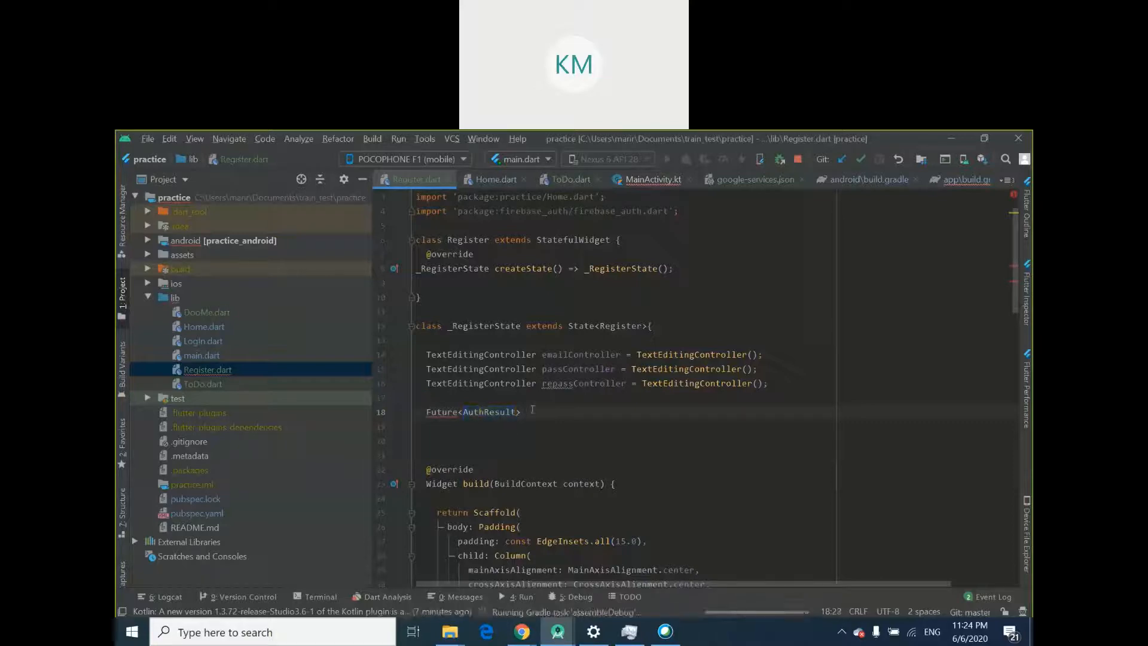
text(sign)
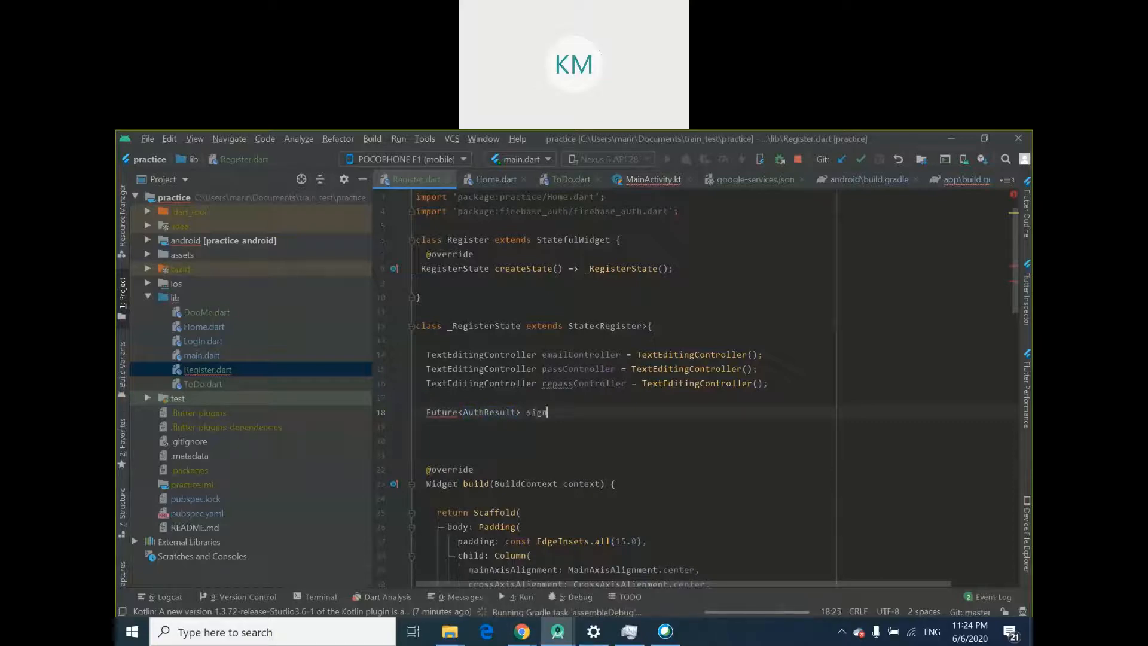
text(Up)
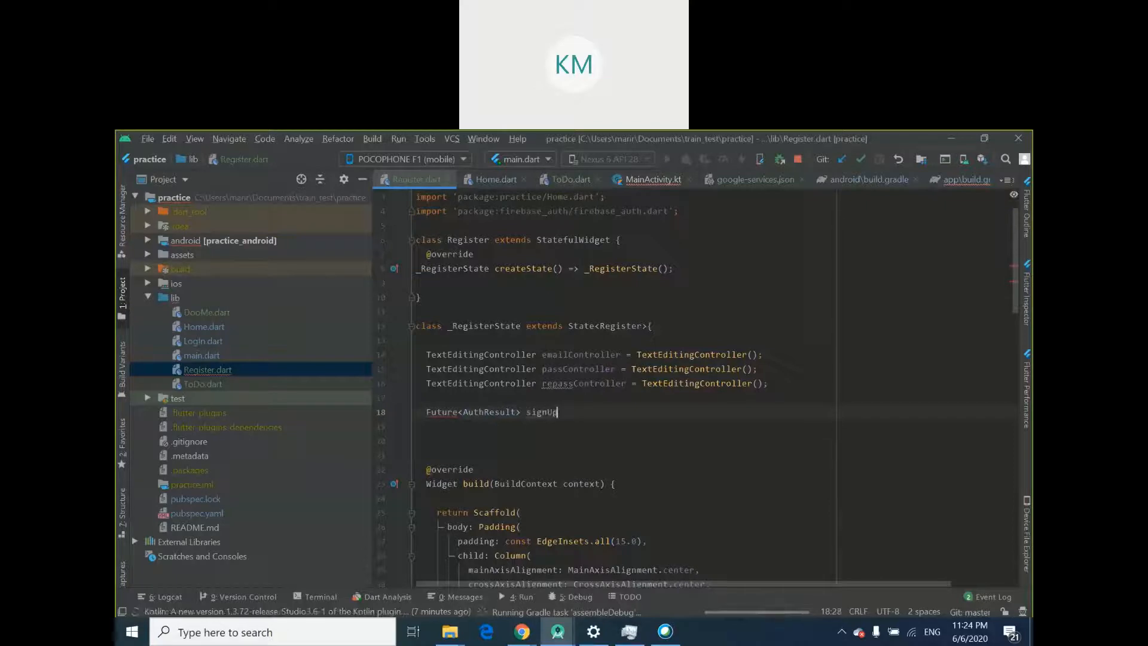
text(())
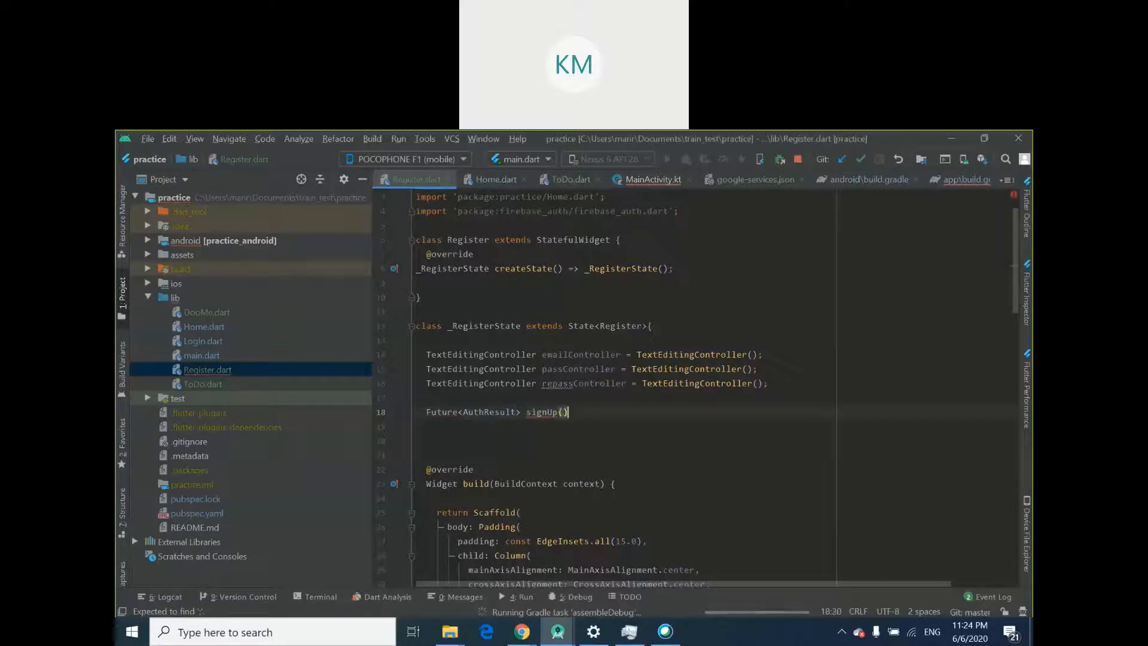
text(S)
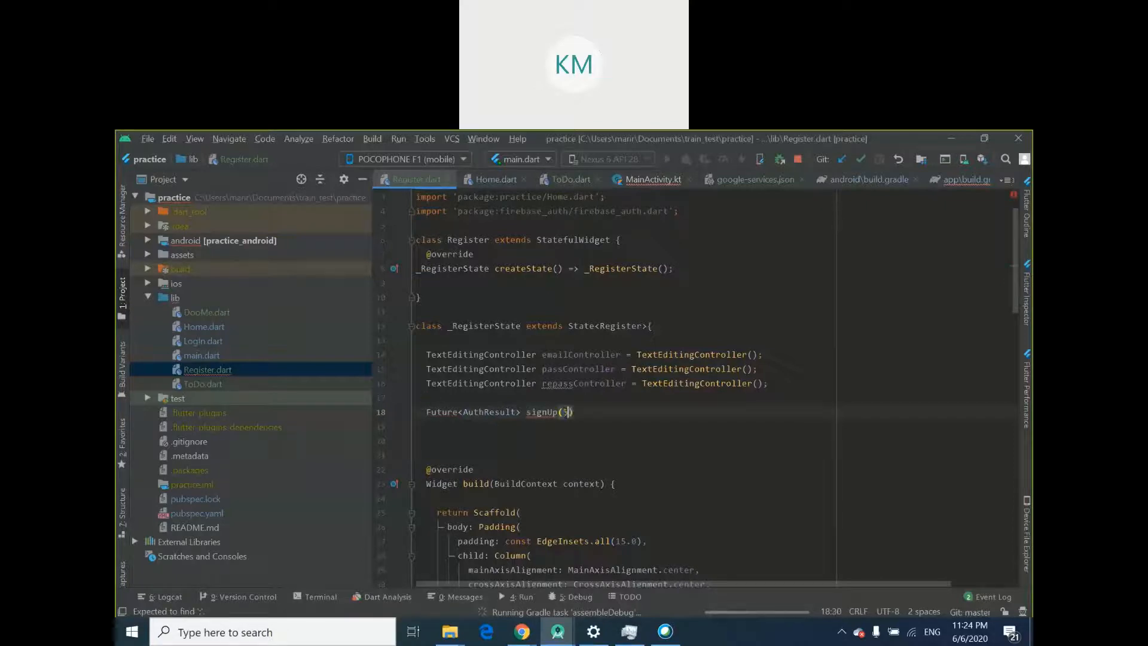
text(String)
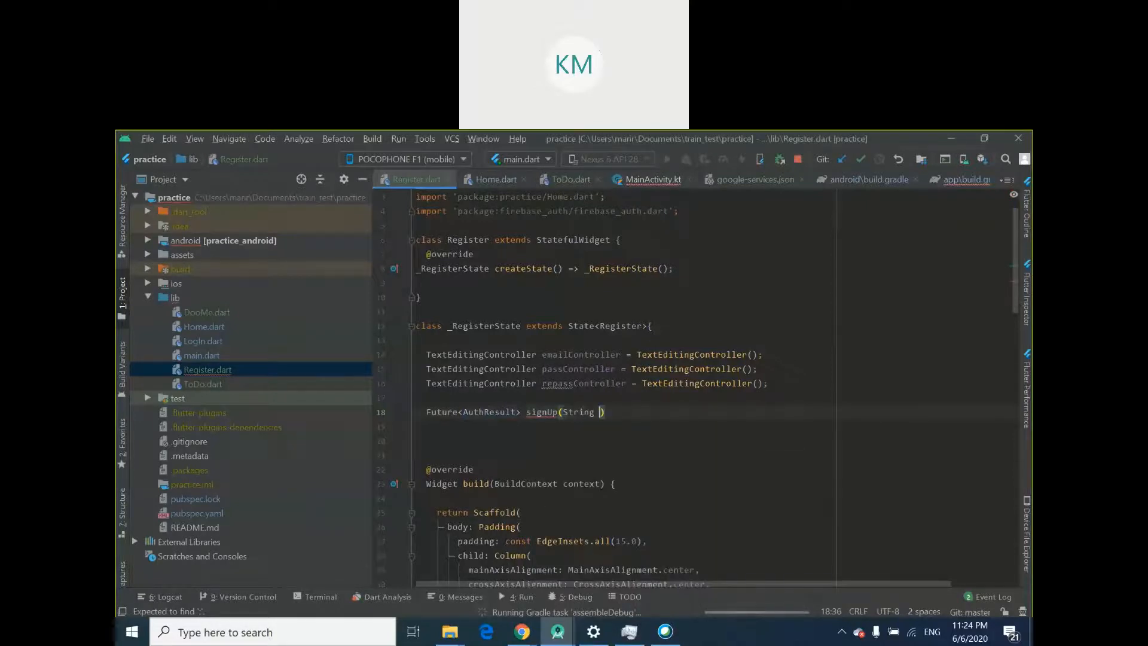
text(email,String pas)
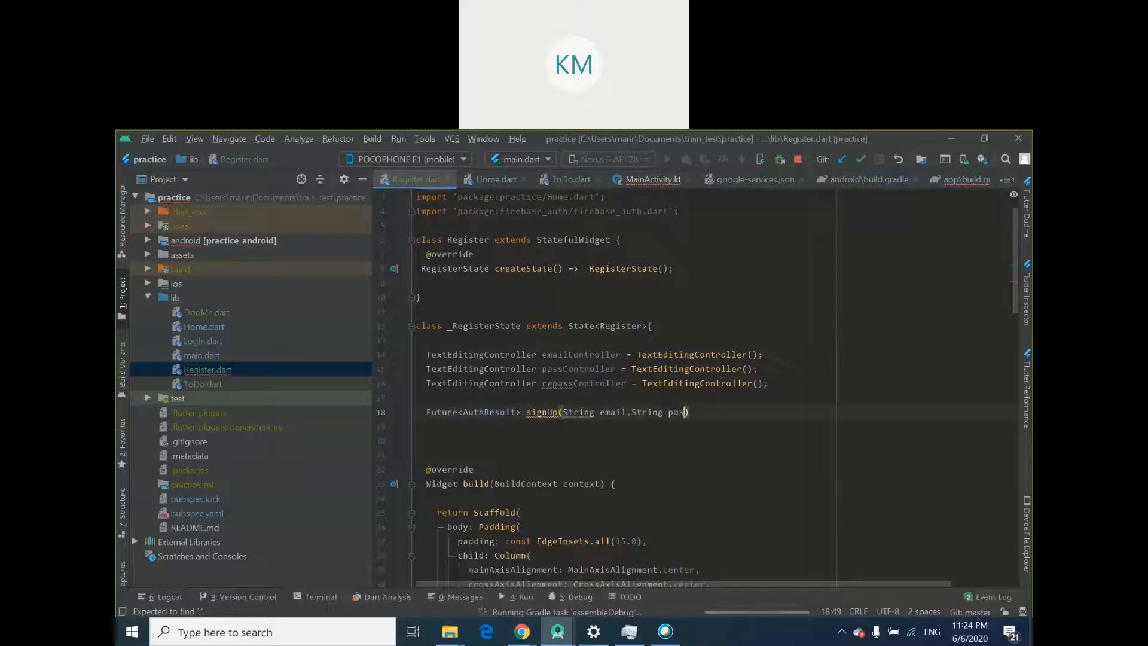
text(sword)
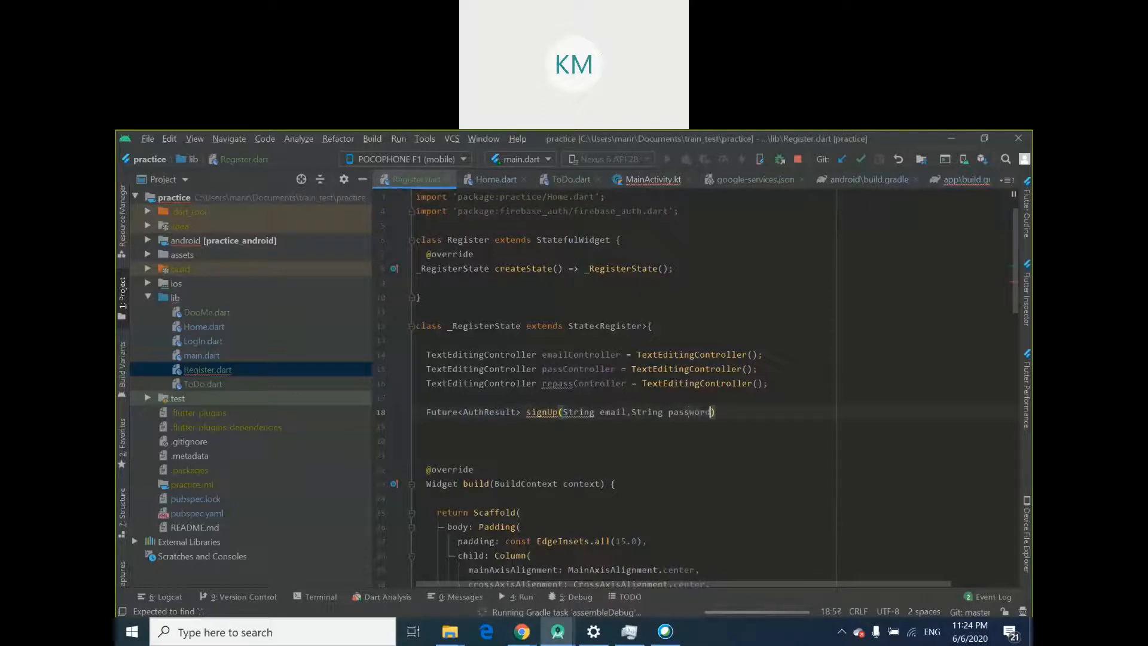
text({)
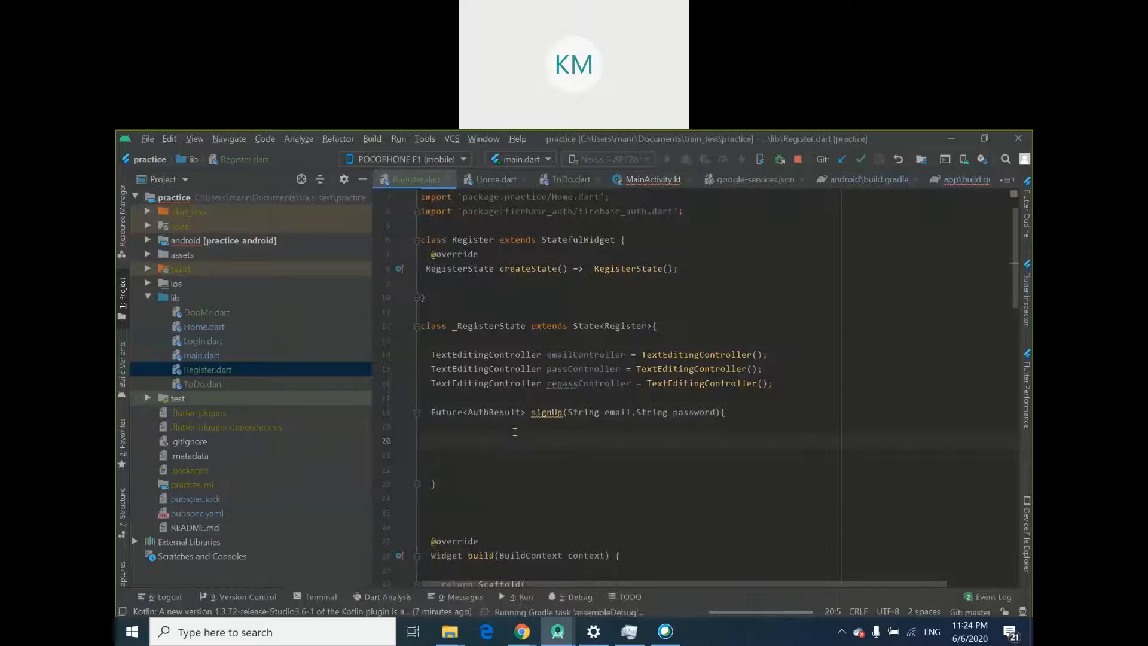
Add final FirebaseAuth _auth = FirebaseAuth.instance;, begin the return and mark signUp async
text(final Fir)
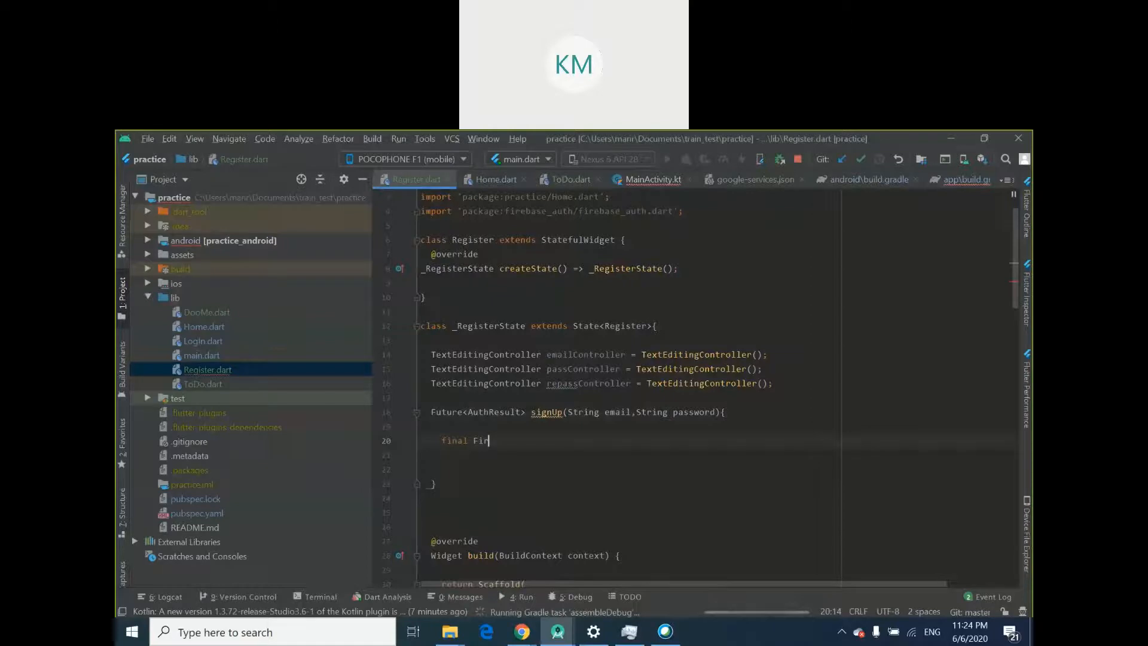
text(ebase)
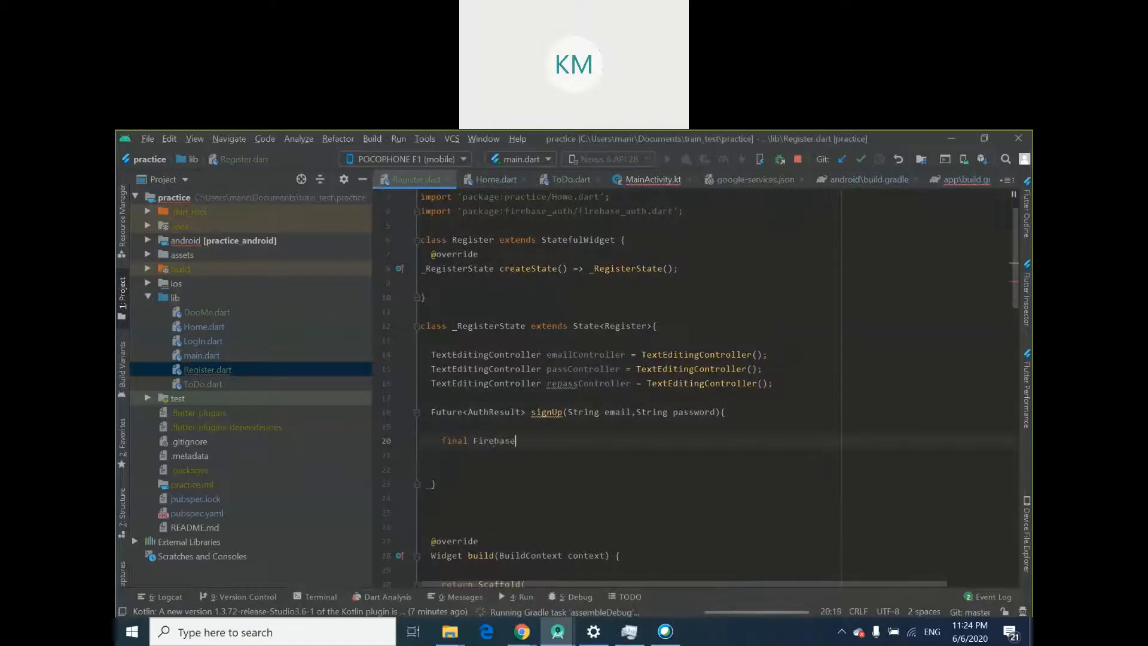
text(Auth)
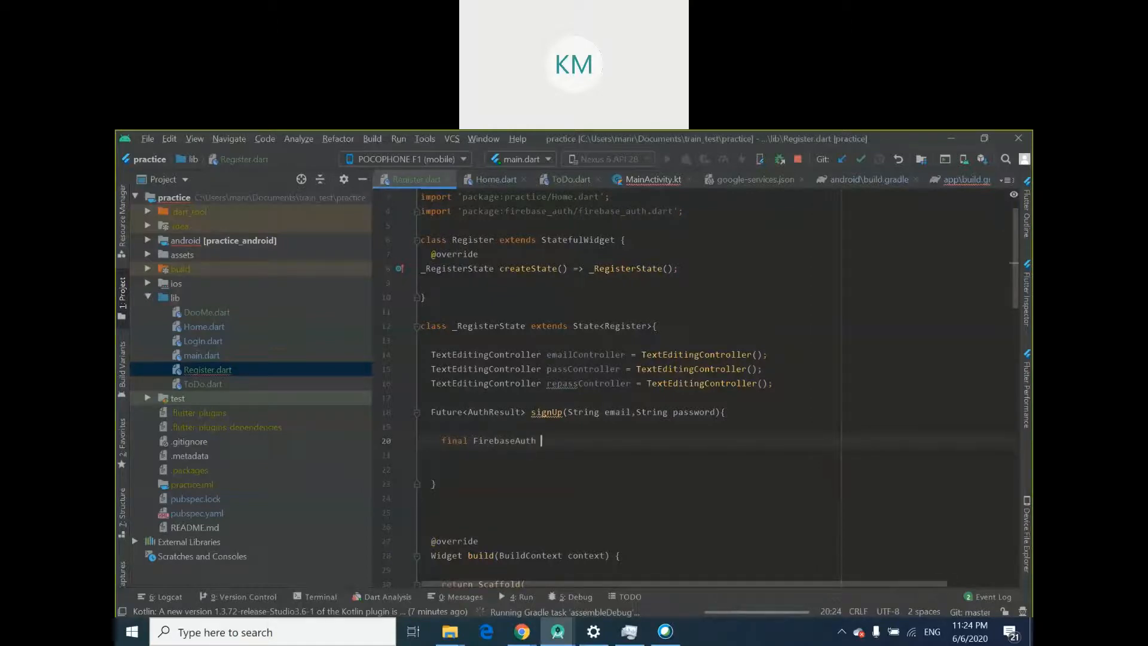
text(_auth =)
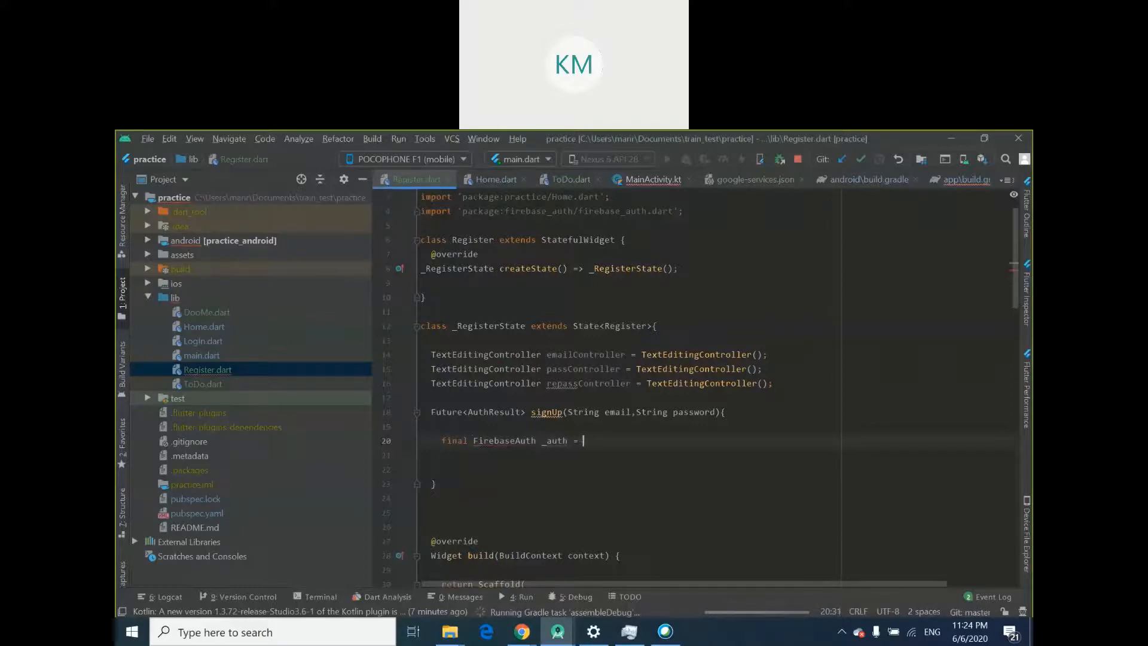
text(Fi)
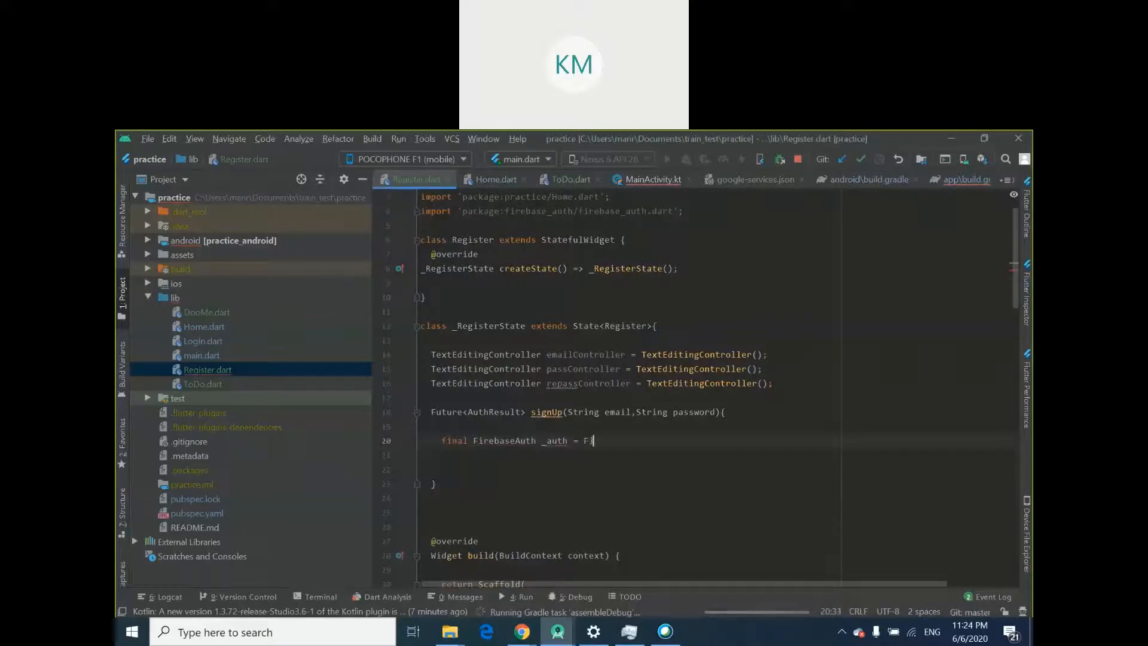
text(irebaseA)
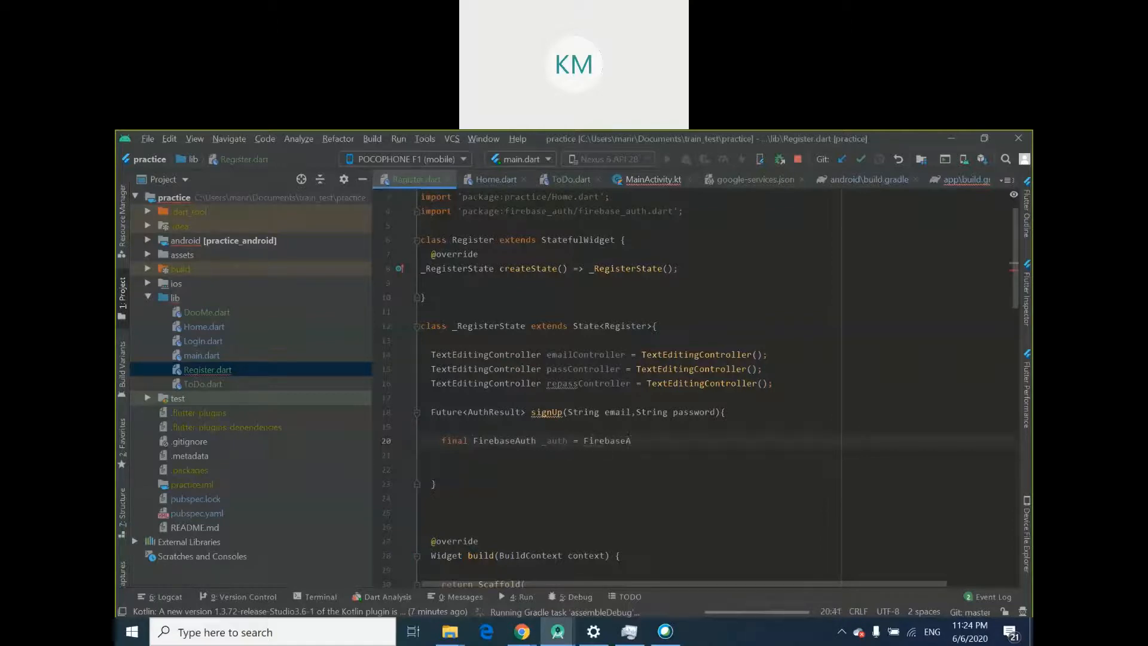
text(uth)
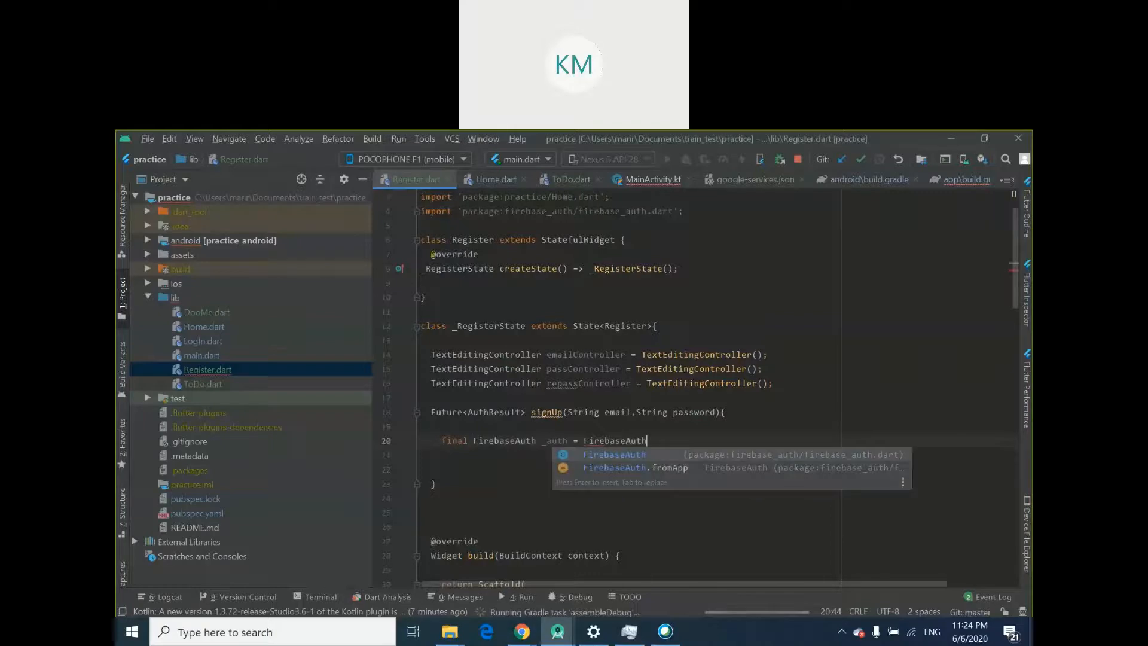
text(.ins)
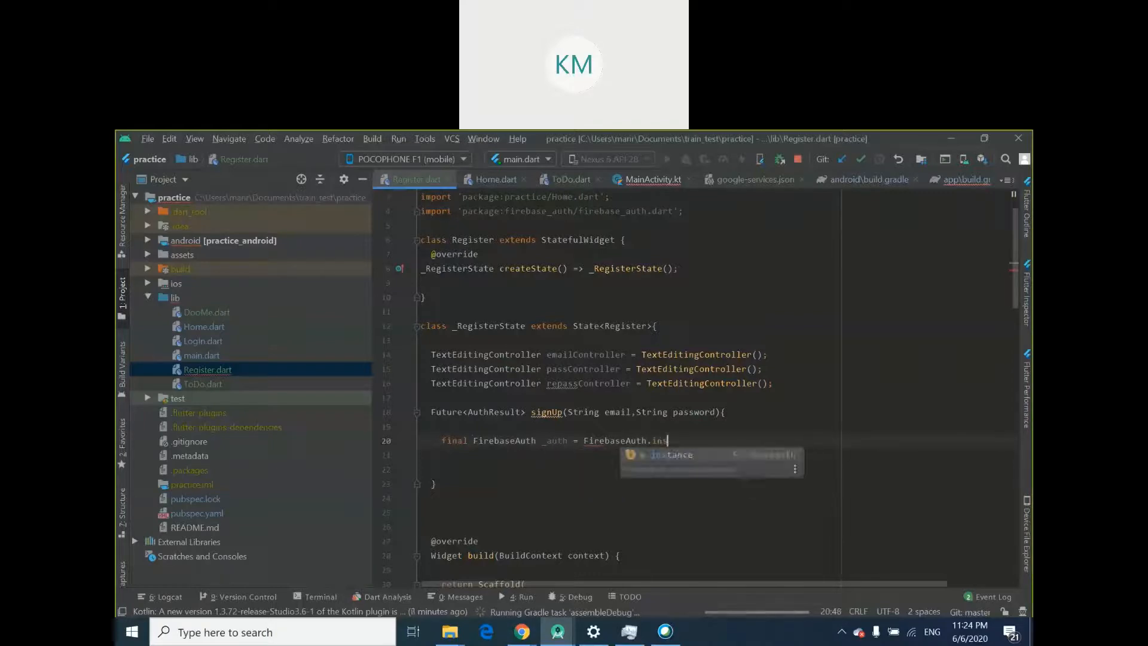
key(Enter)
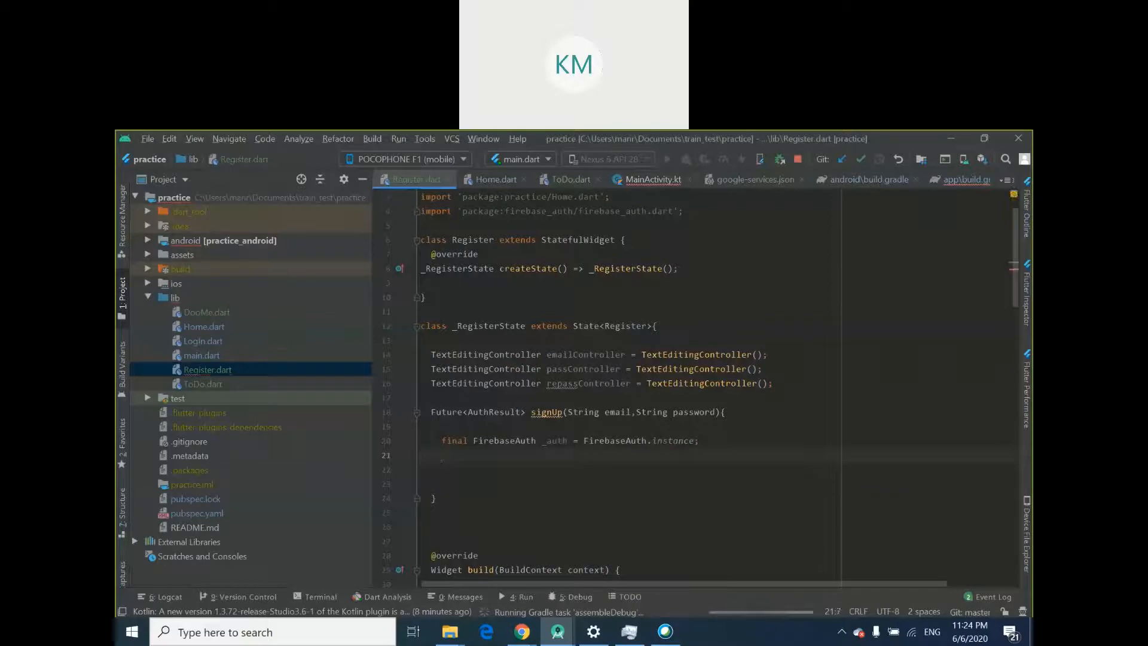
text(return)
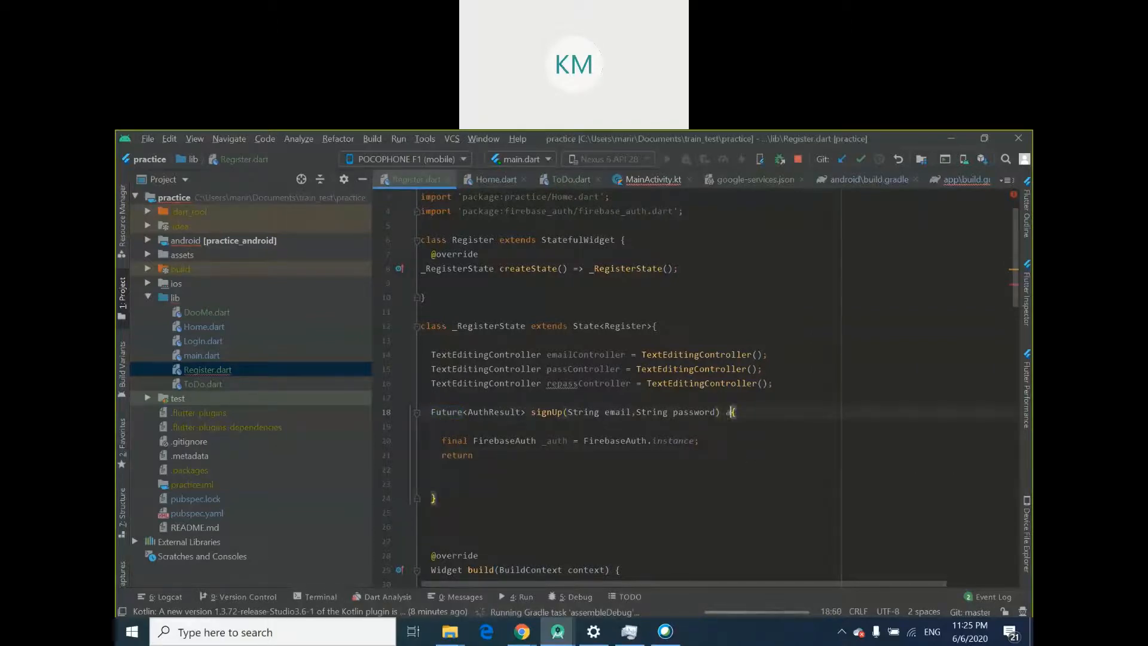
text(async)
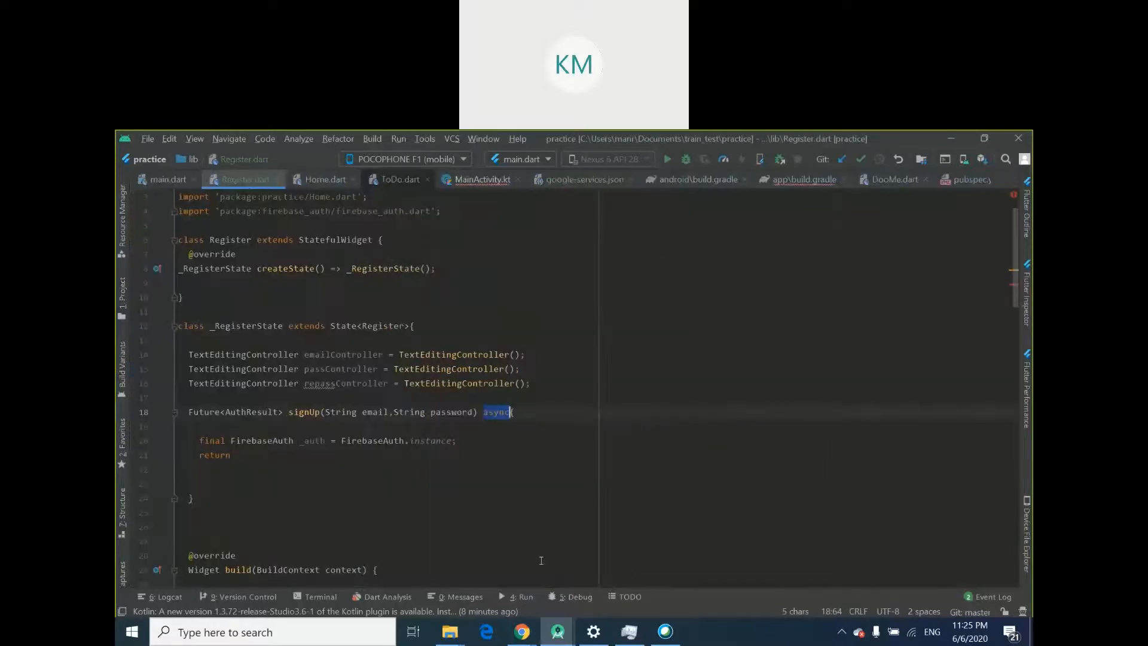
mouse_move(328, 476)
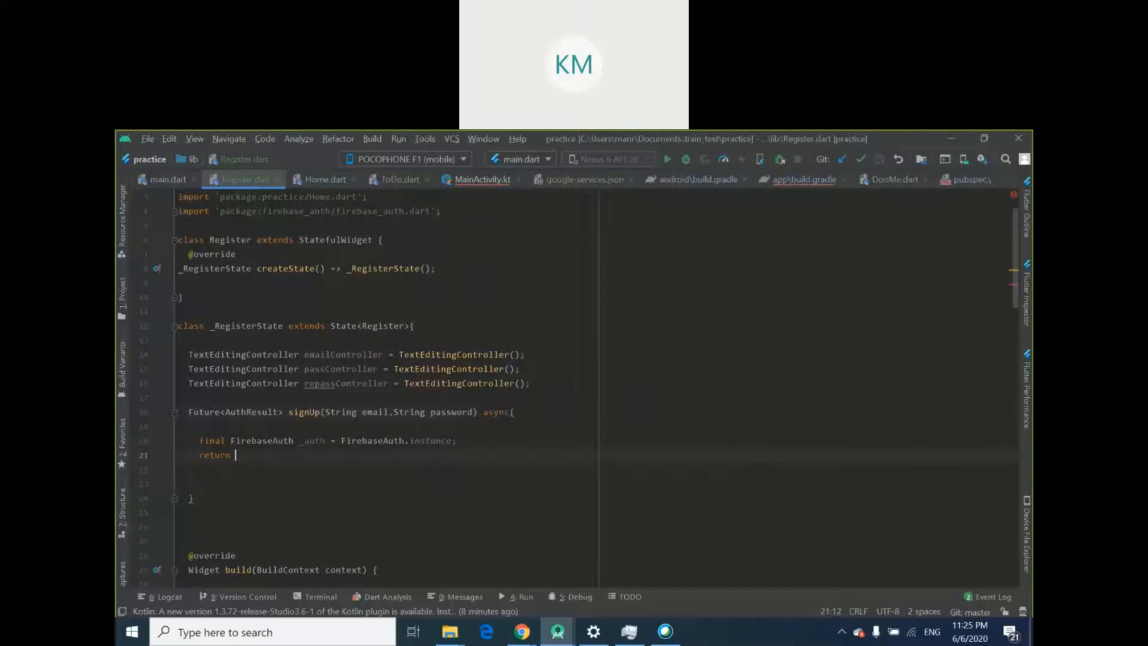
text(aaw)
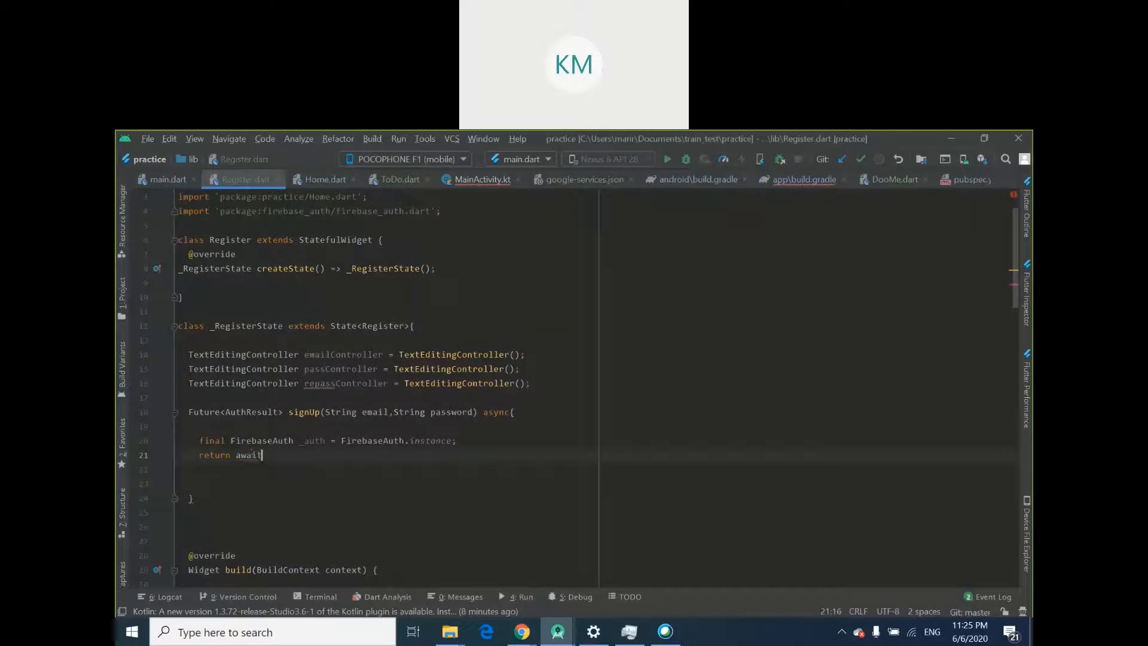
text(_auth.)
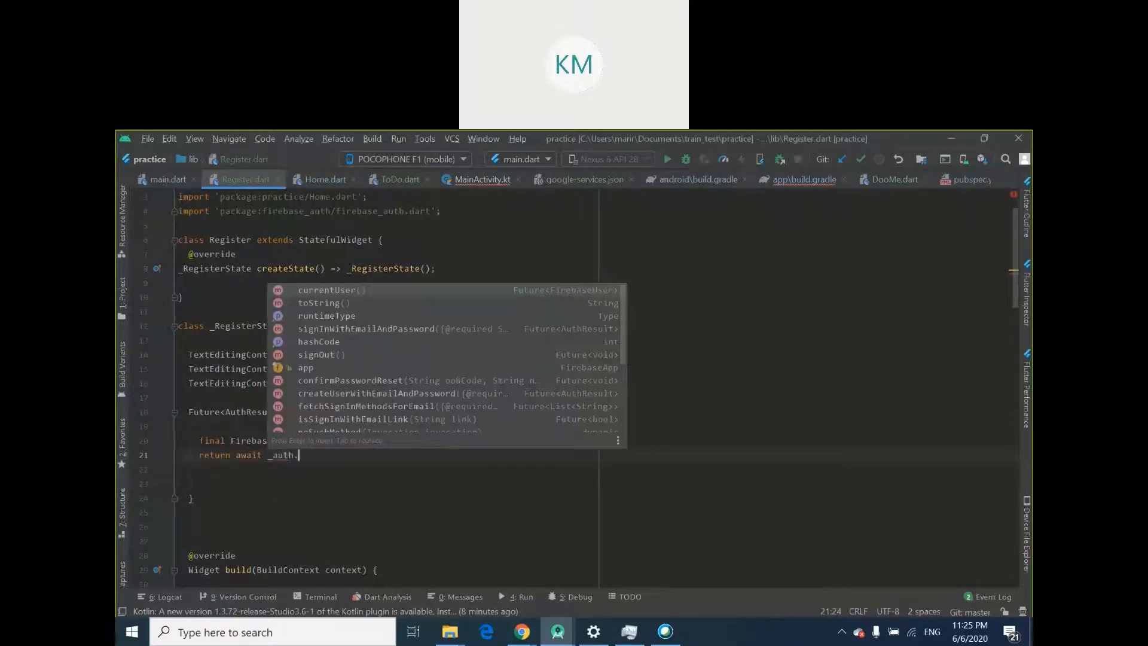
text(c)
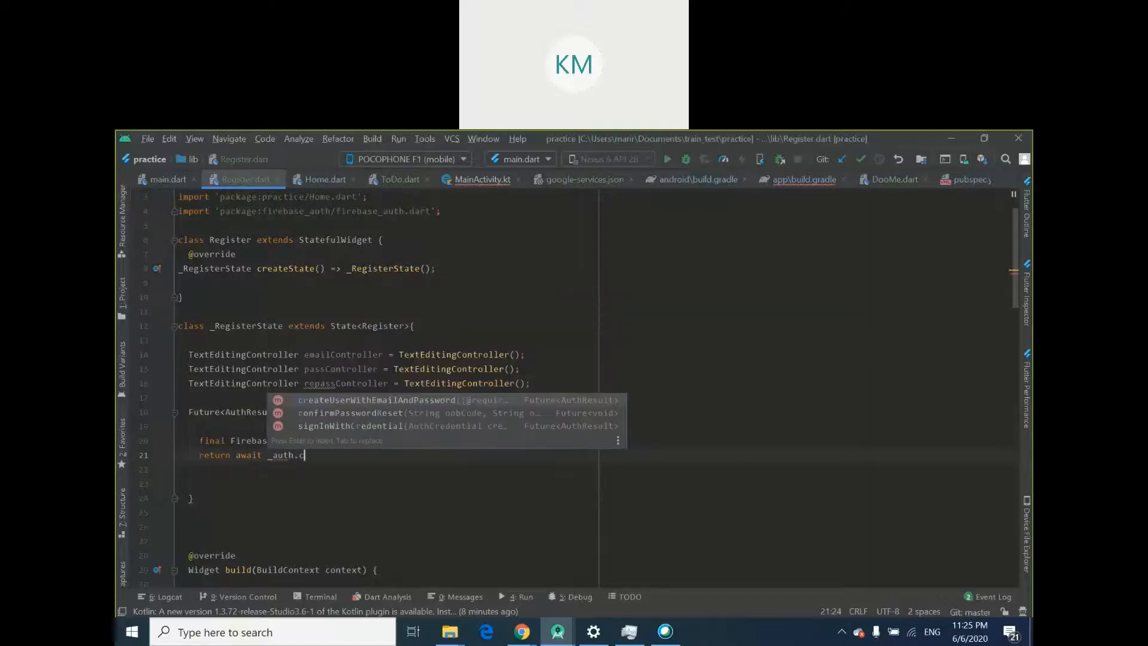
text(re)
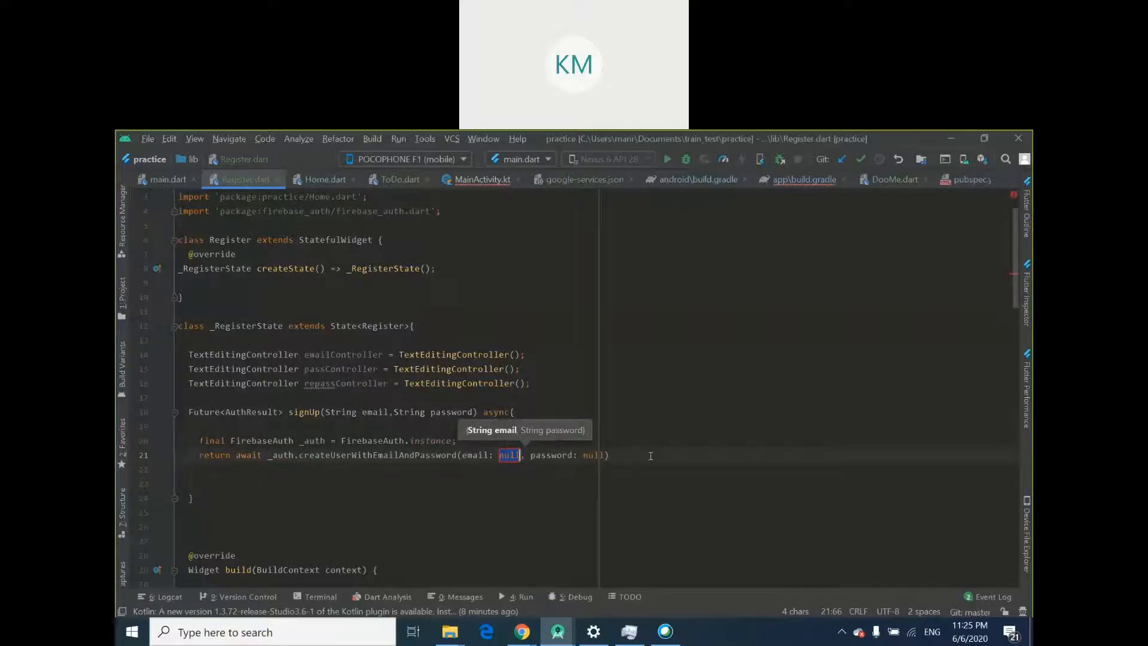
mouse_move(743, 326)
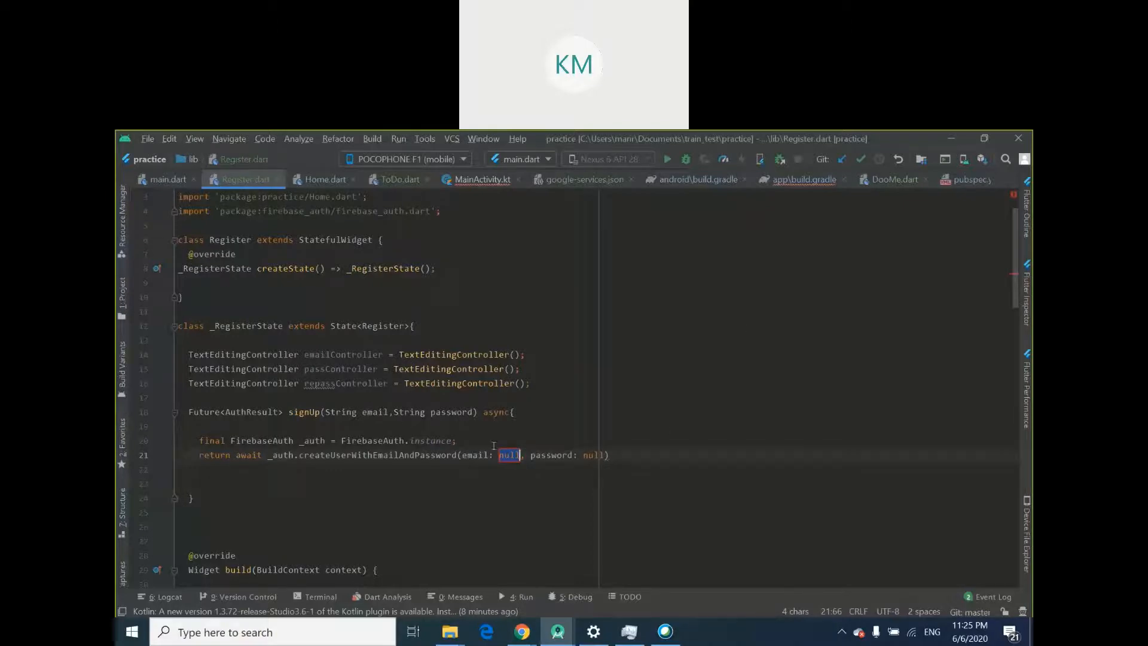
text(email)
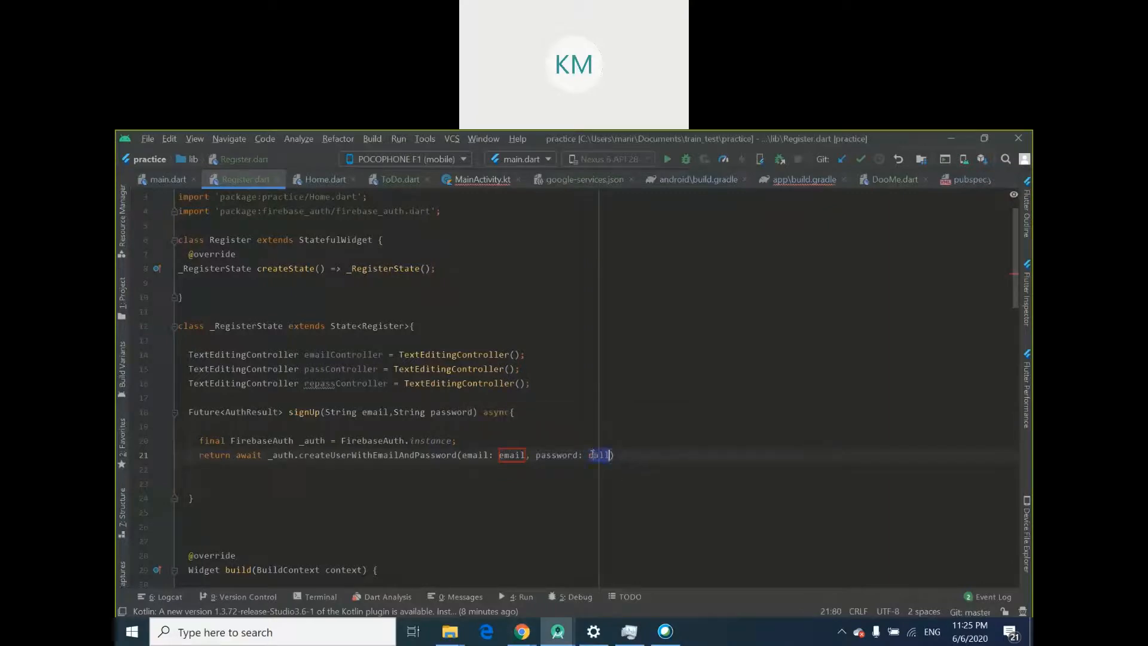
text(password)
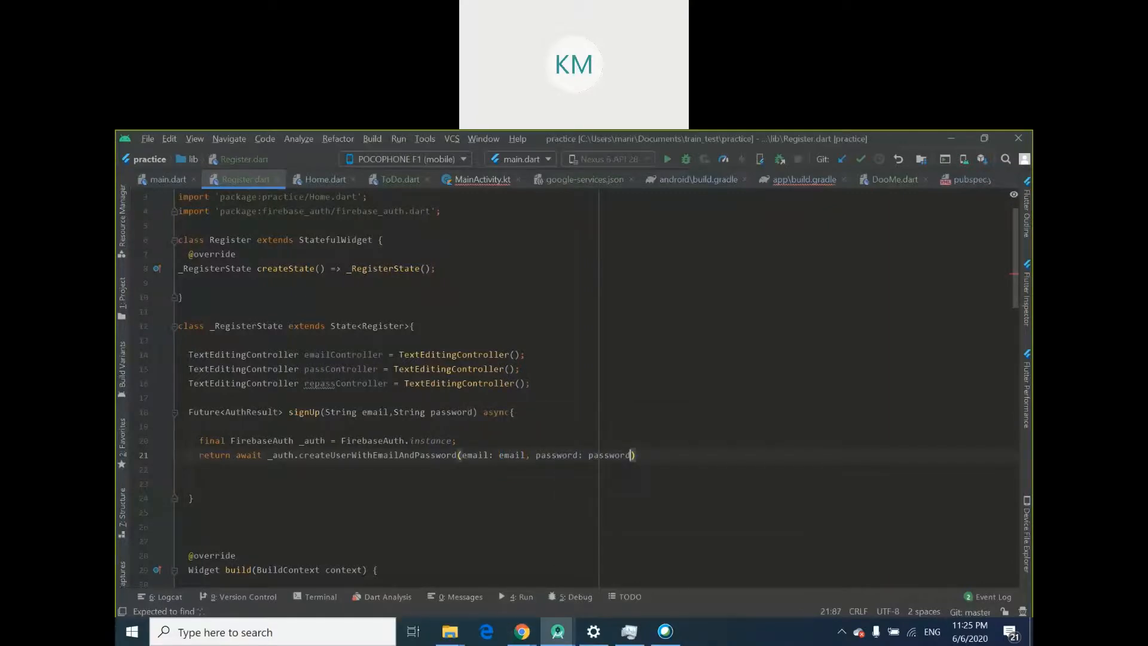
text(;)
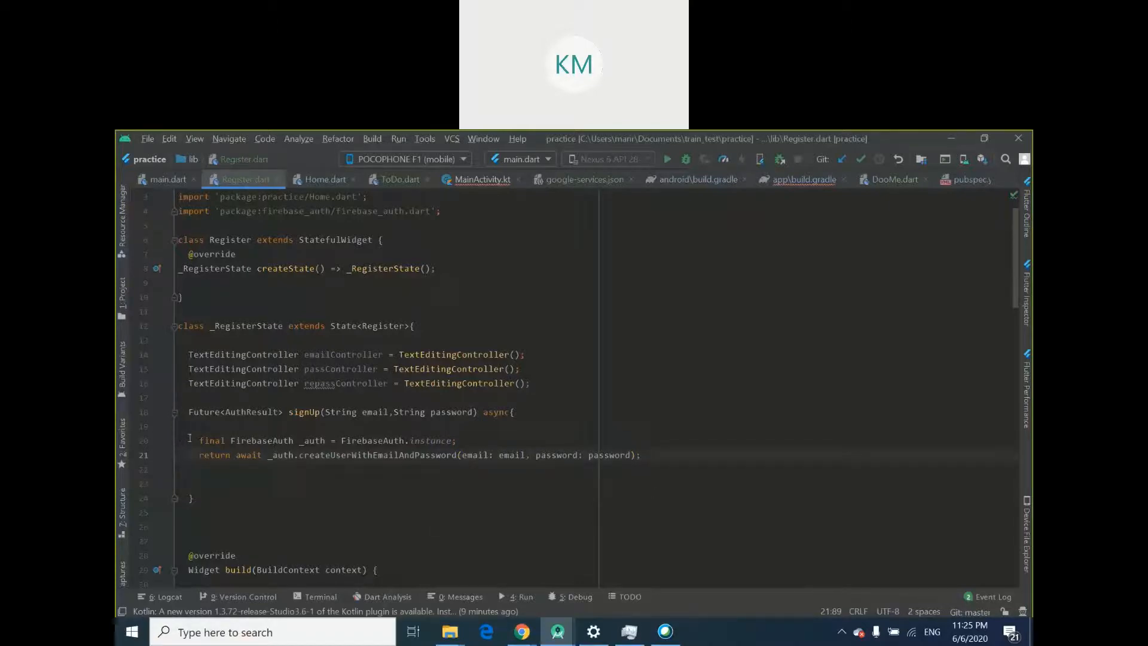
drag(198, 440, 197, 469)
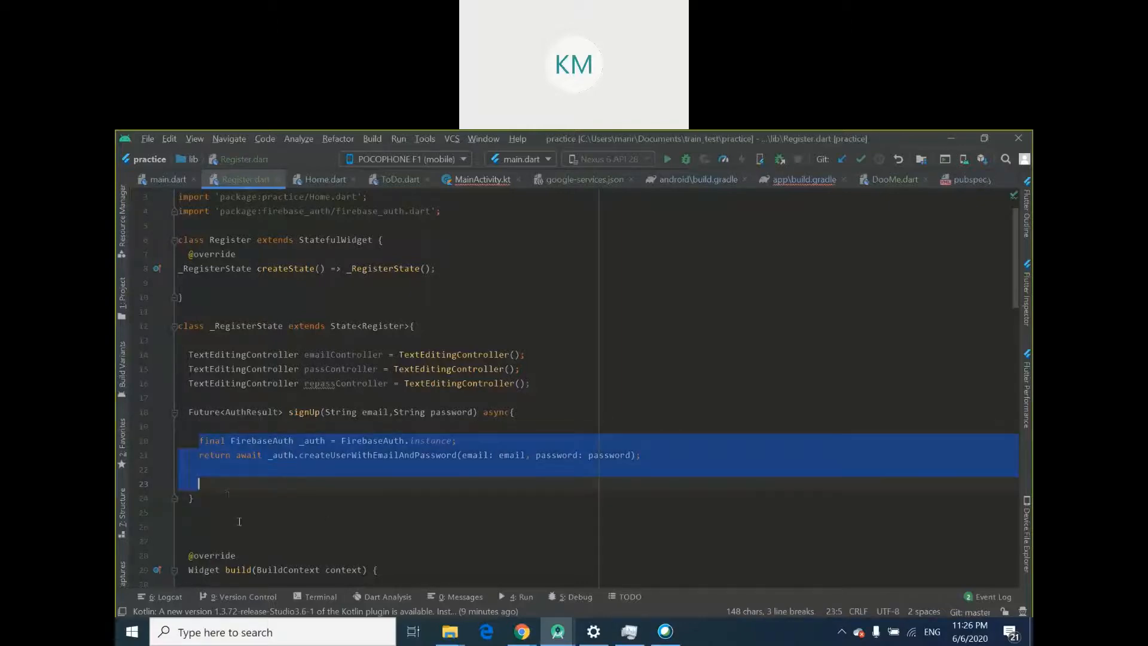
In the Register onPressed, call signUp().then(...) above the Navigator line
double_click(305, 412)
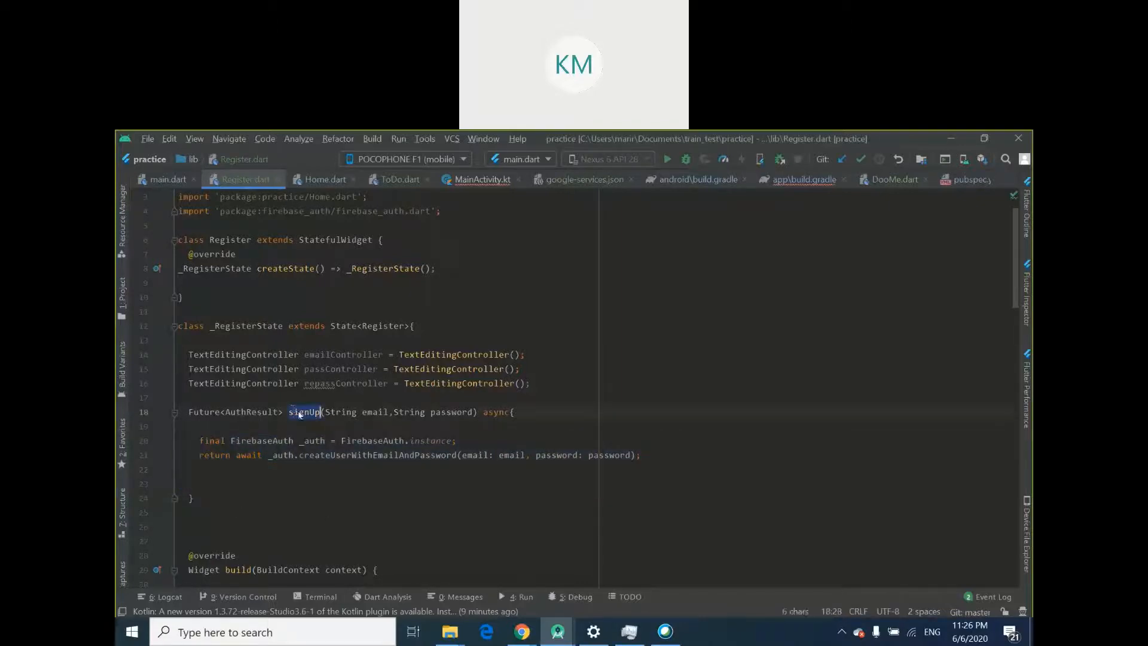
scroll(down, 3)
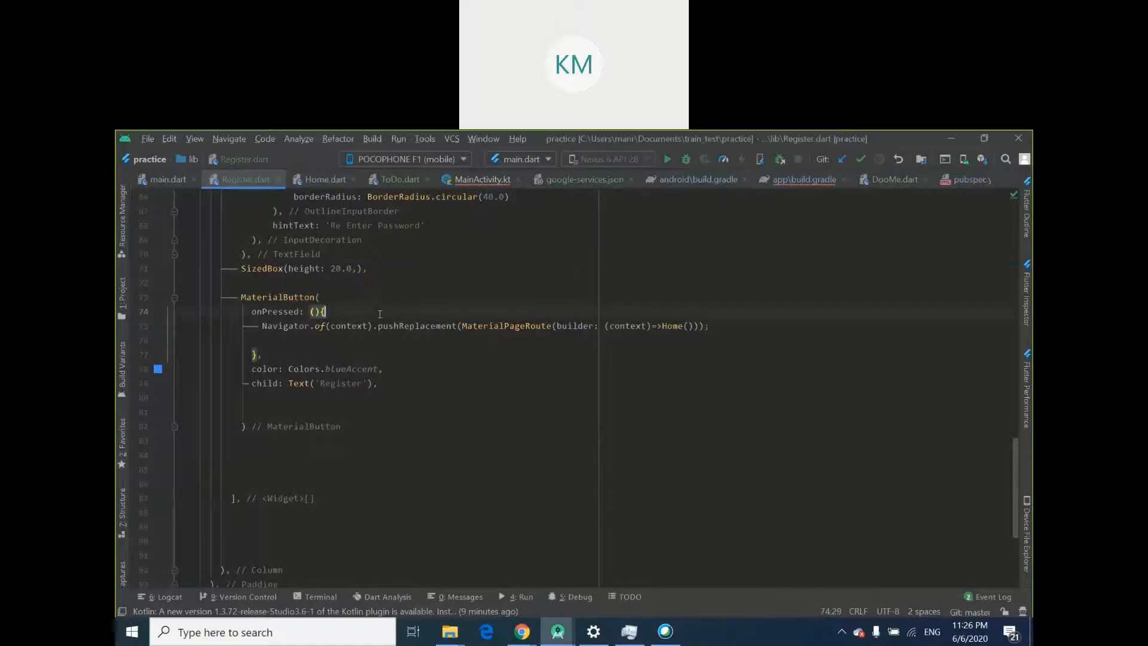
key(Enter)
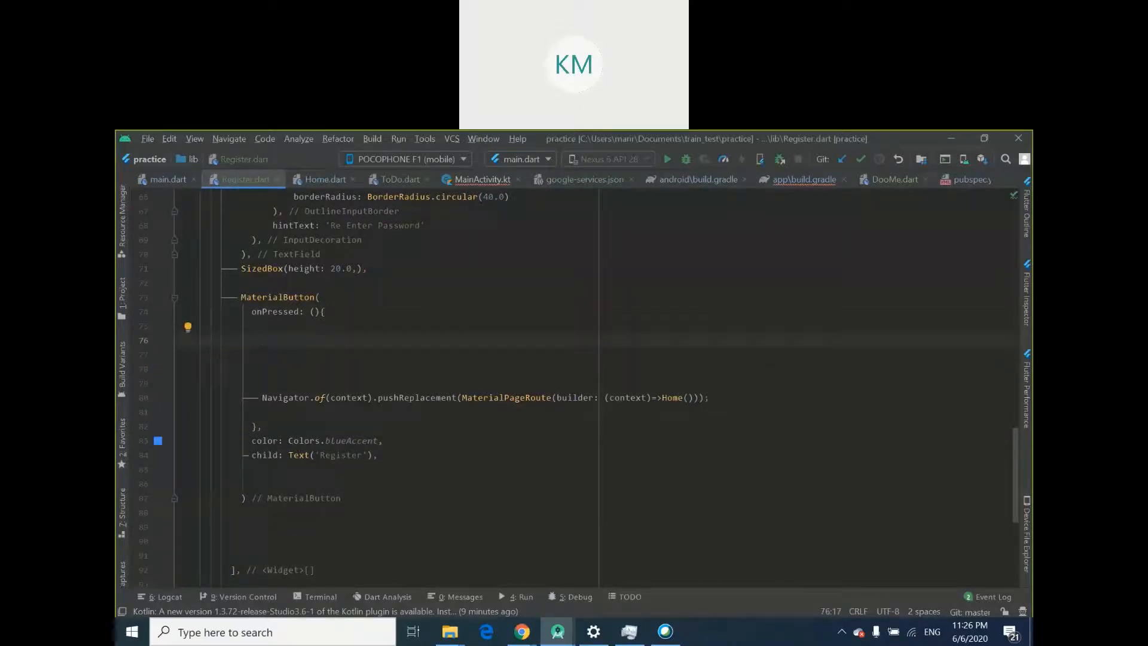
text(signUp)
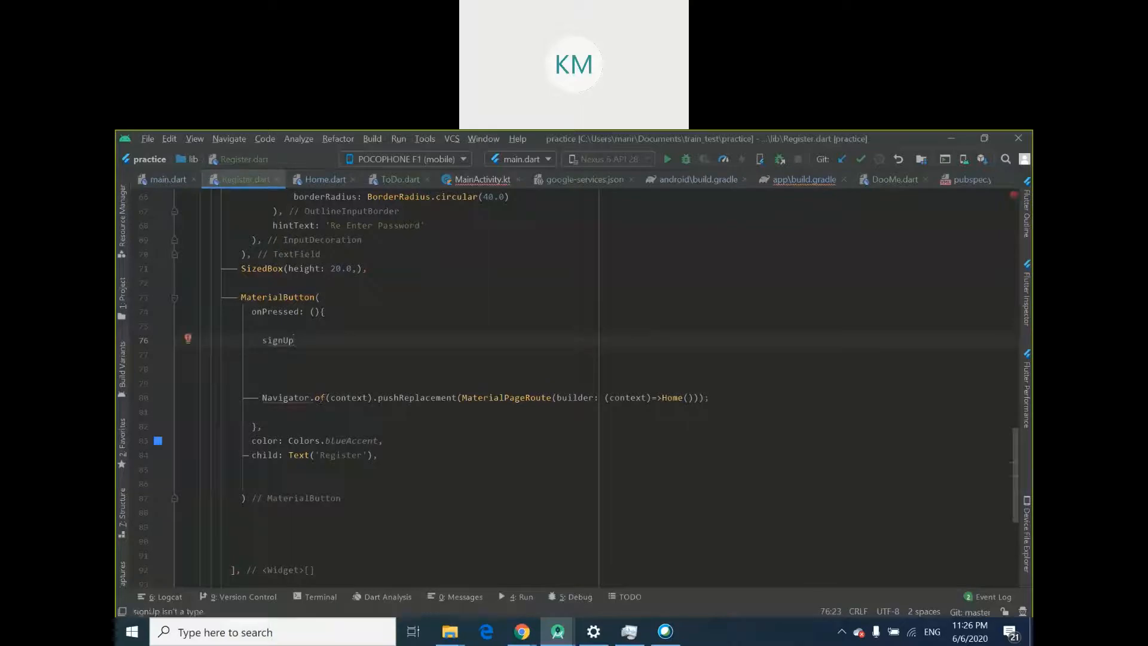
text(())
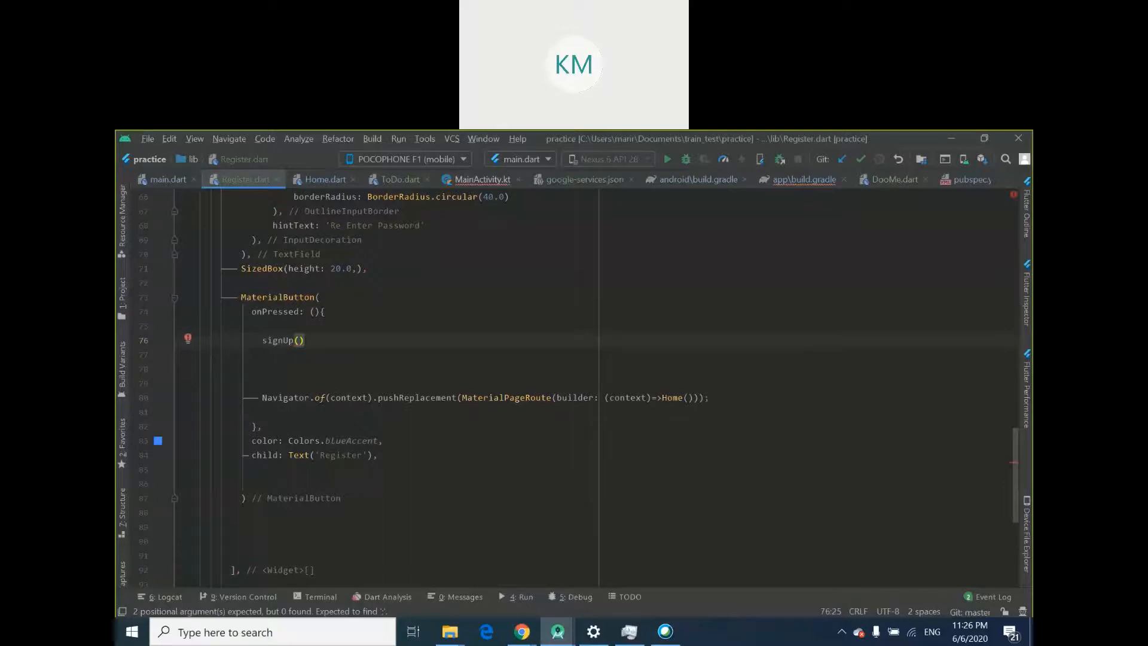
click(305, 340)
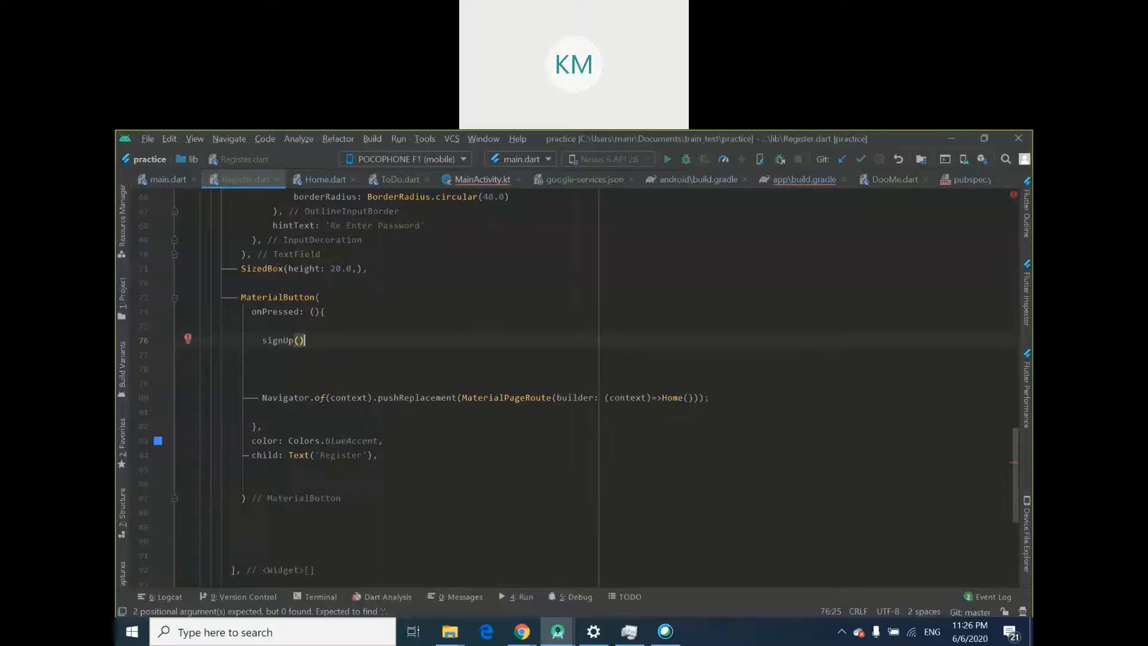
text(.then(onValue))
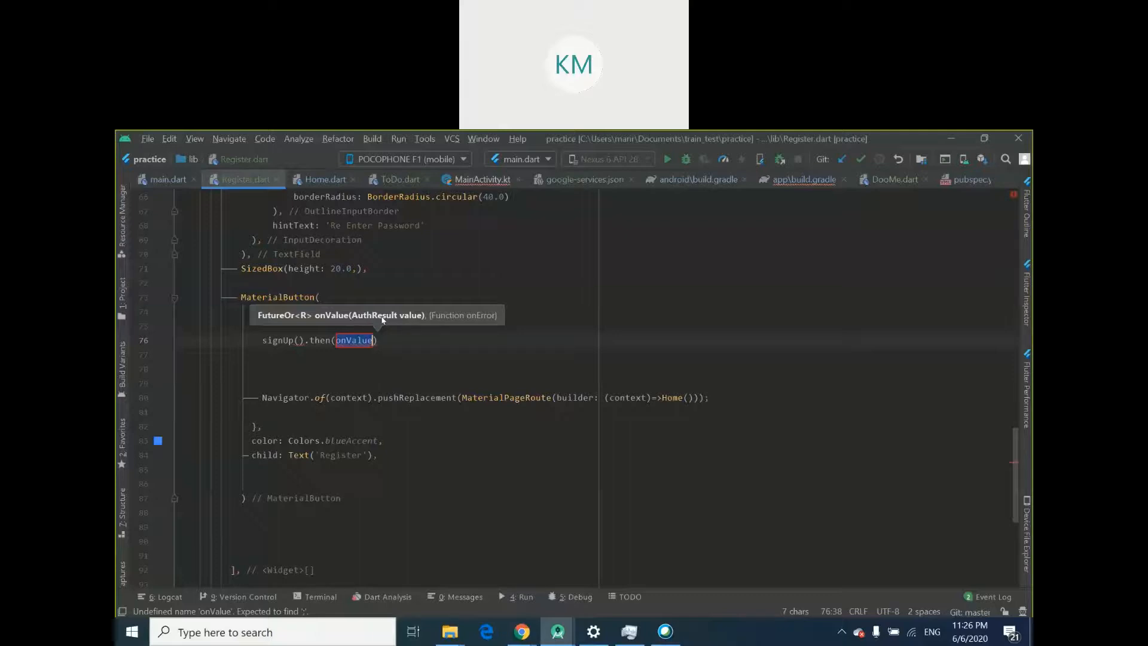
text(())
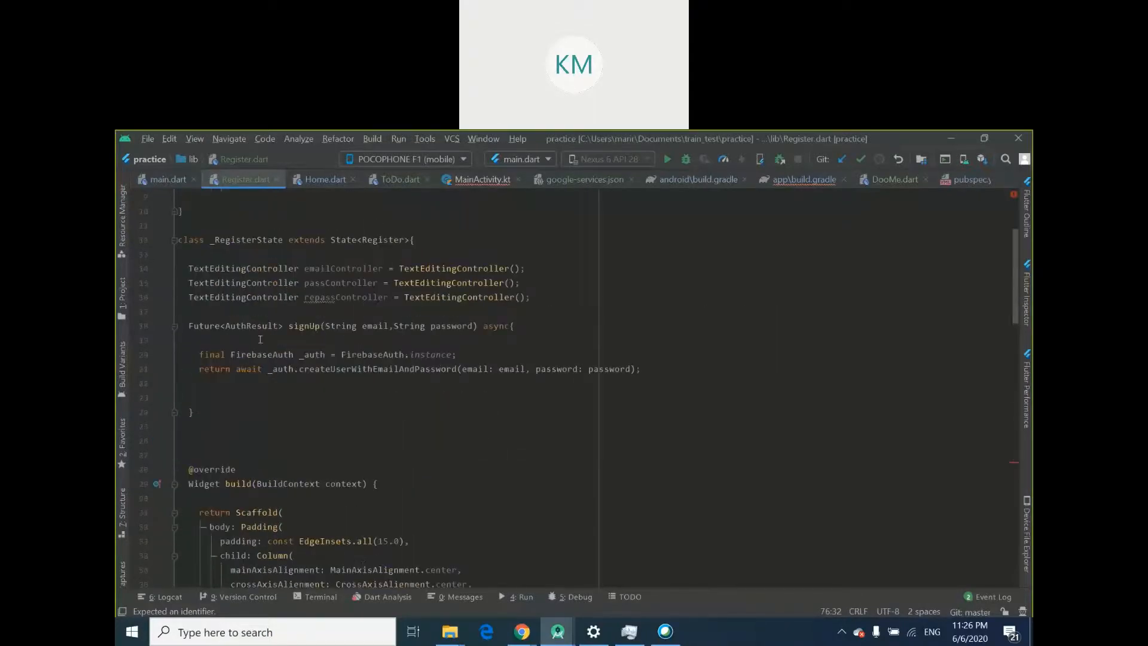
Give the then callback an auth parameter and an empty { } body
scroll(down, 3)
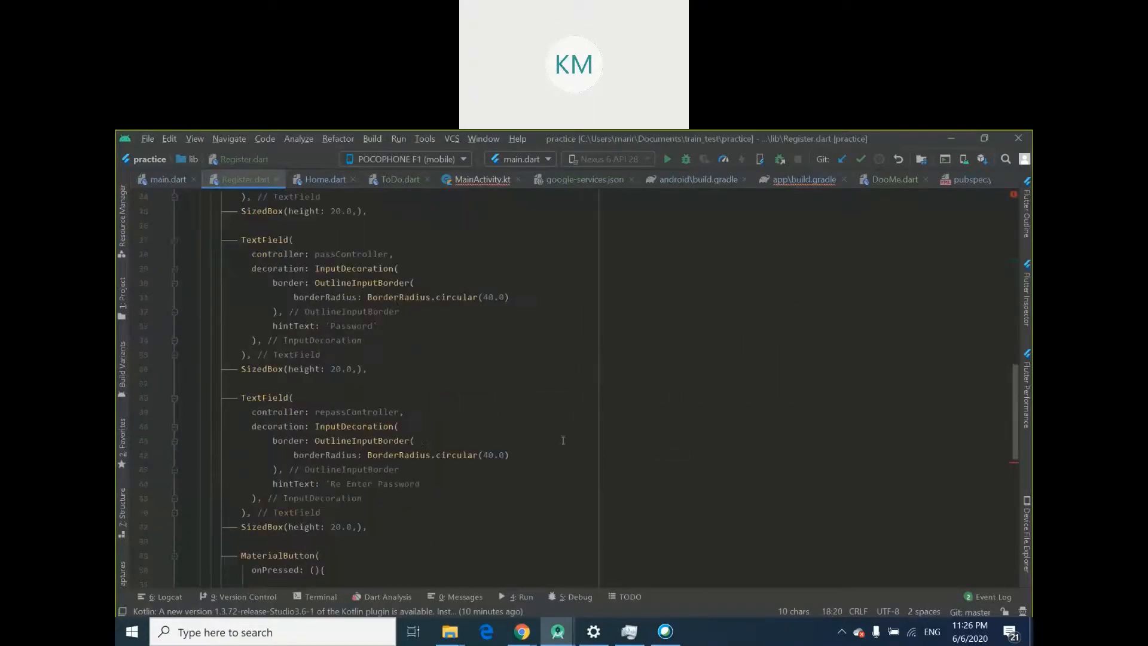
scroll(down, 3)
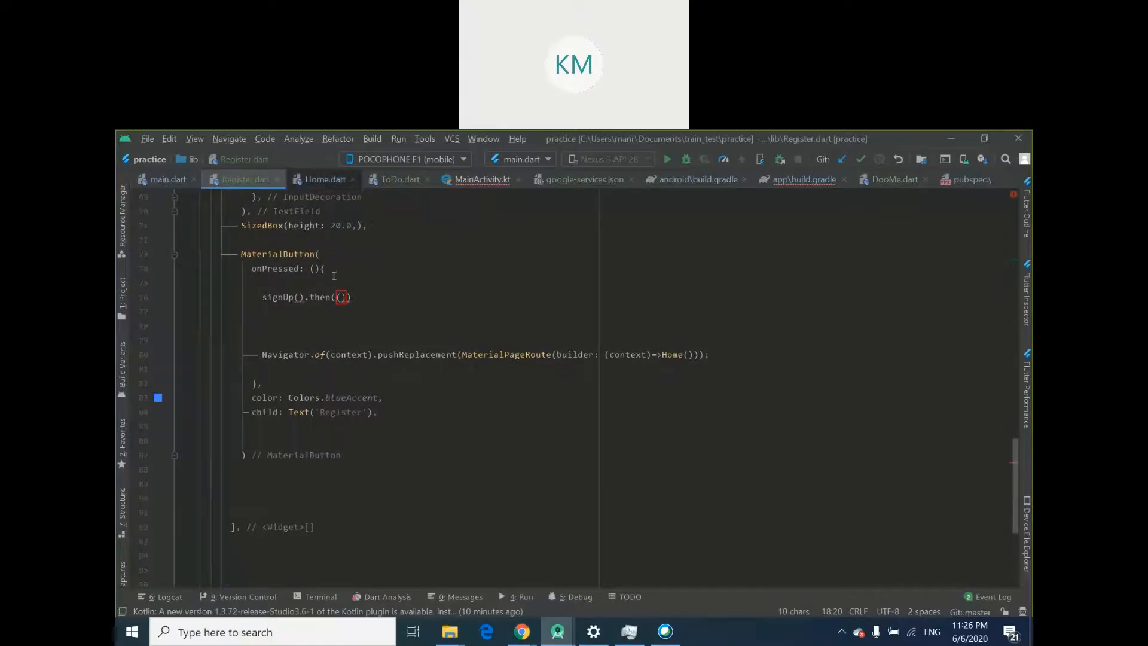
text(u)
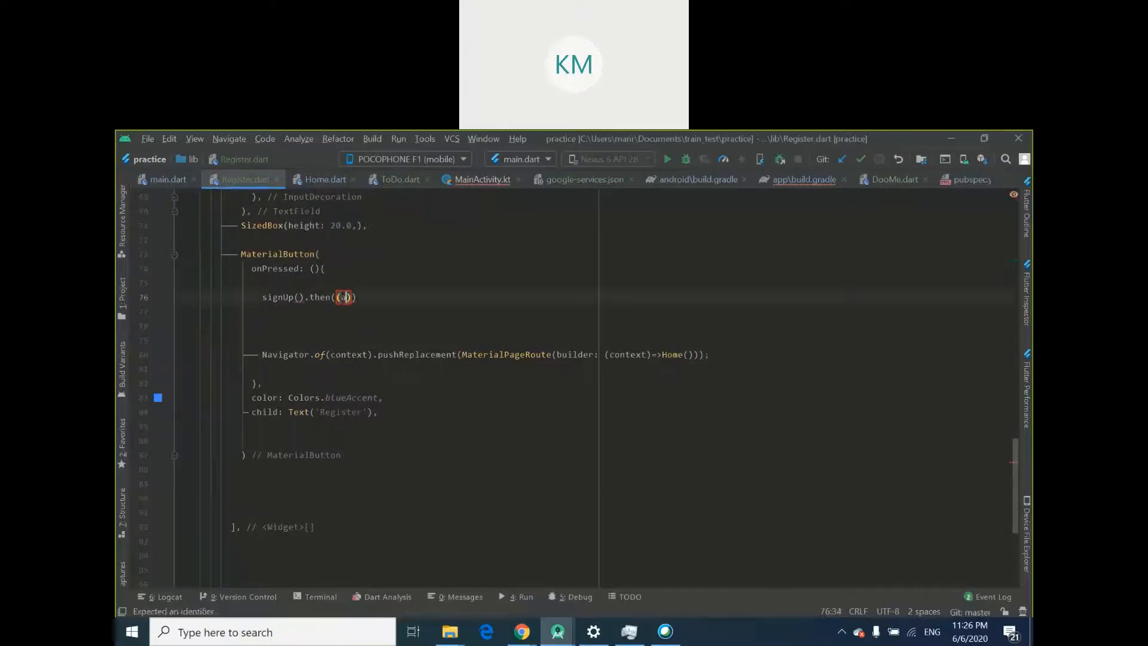
text(auth)
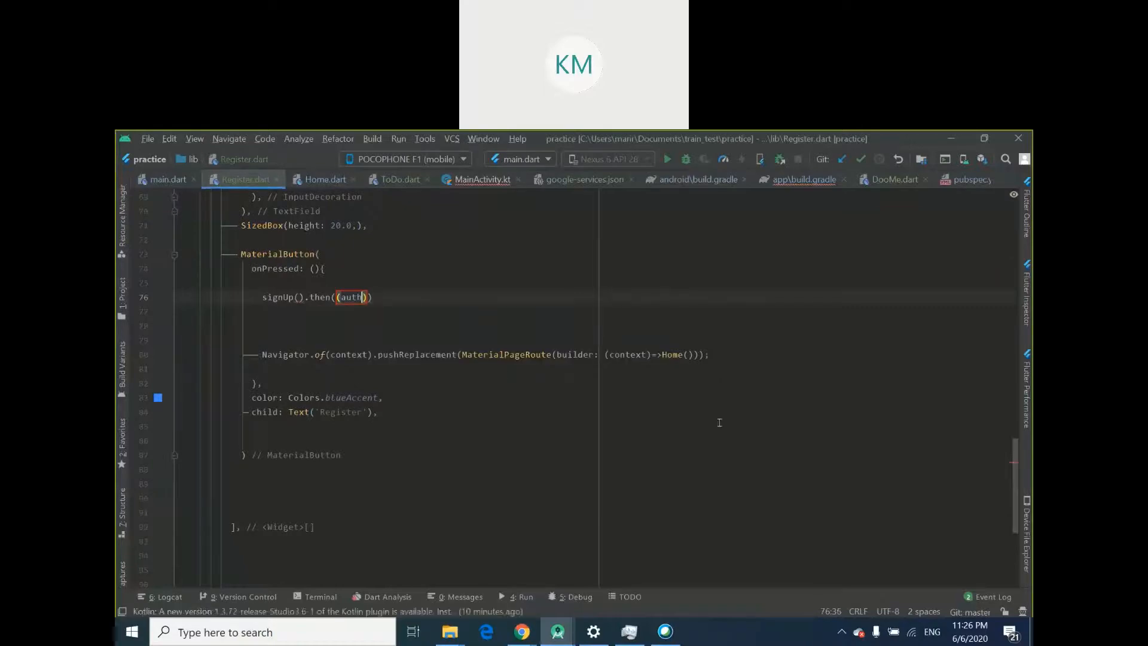
double_click(351, 296)
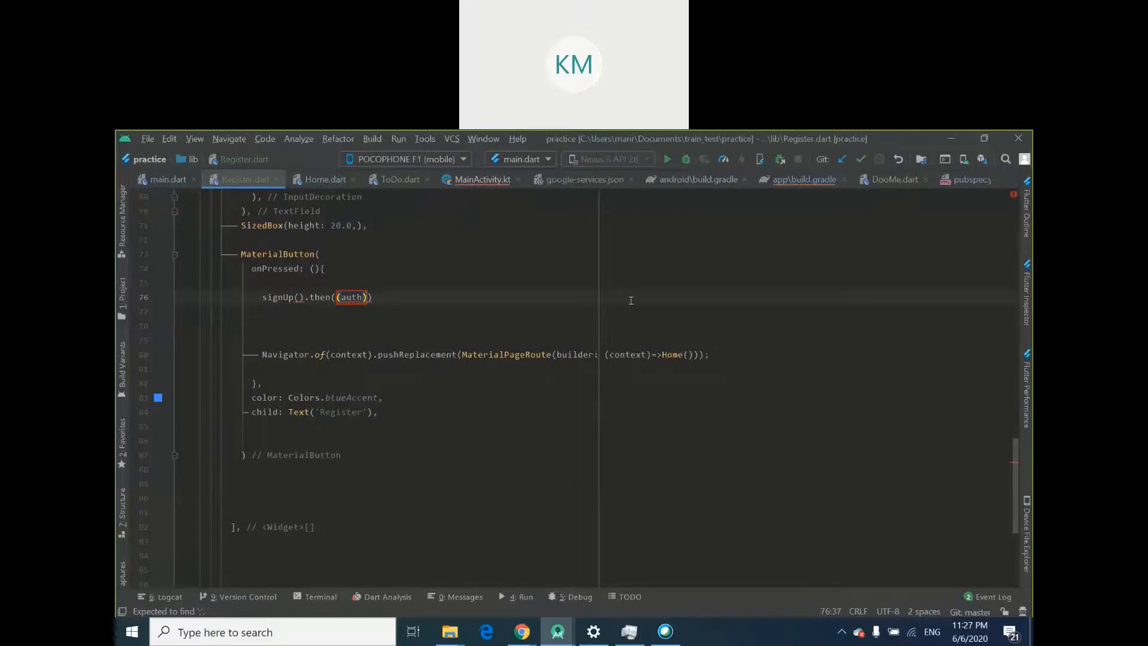
text(=>)
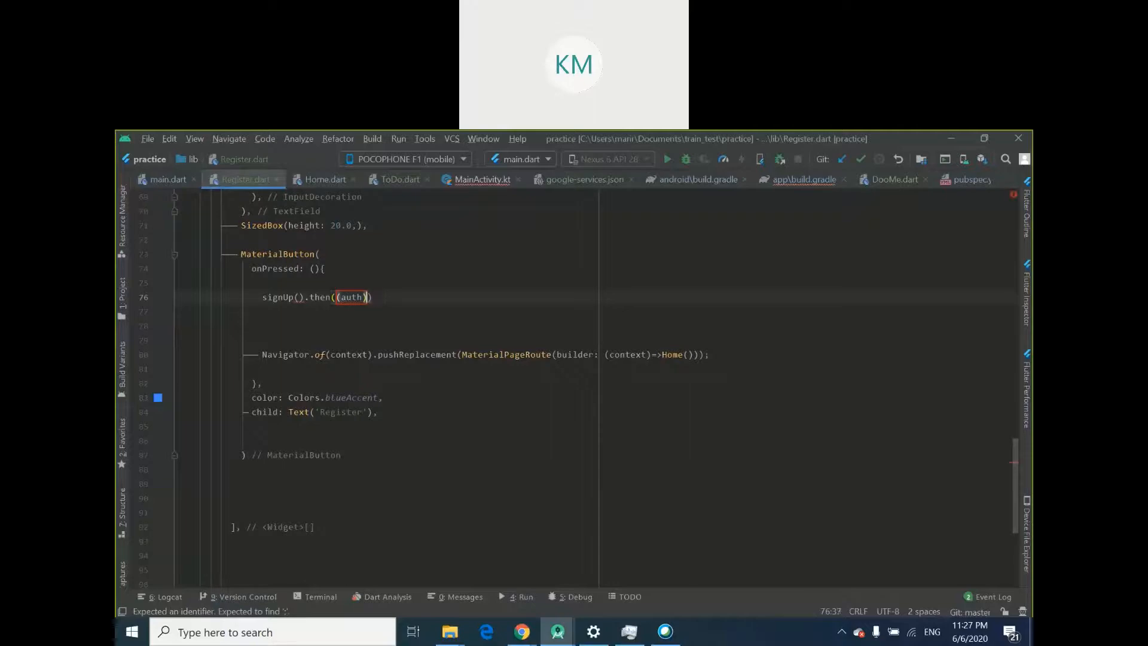
text({)
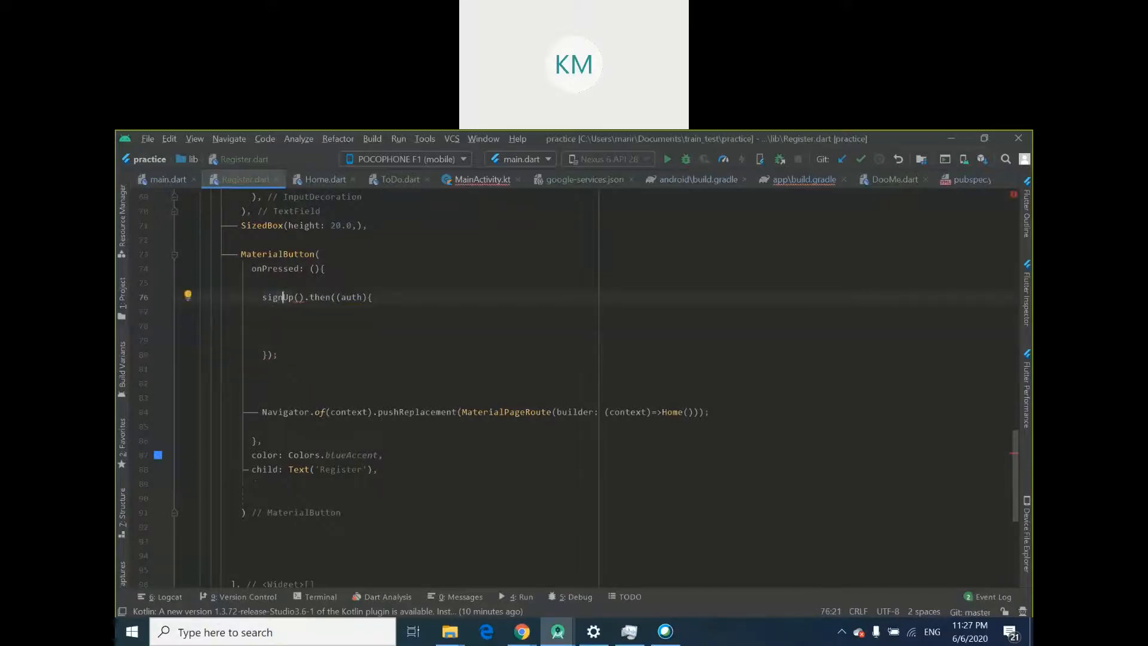
Pass emailController.text and passController.text as signUp's arguments
click(299, 297)
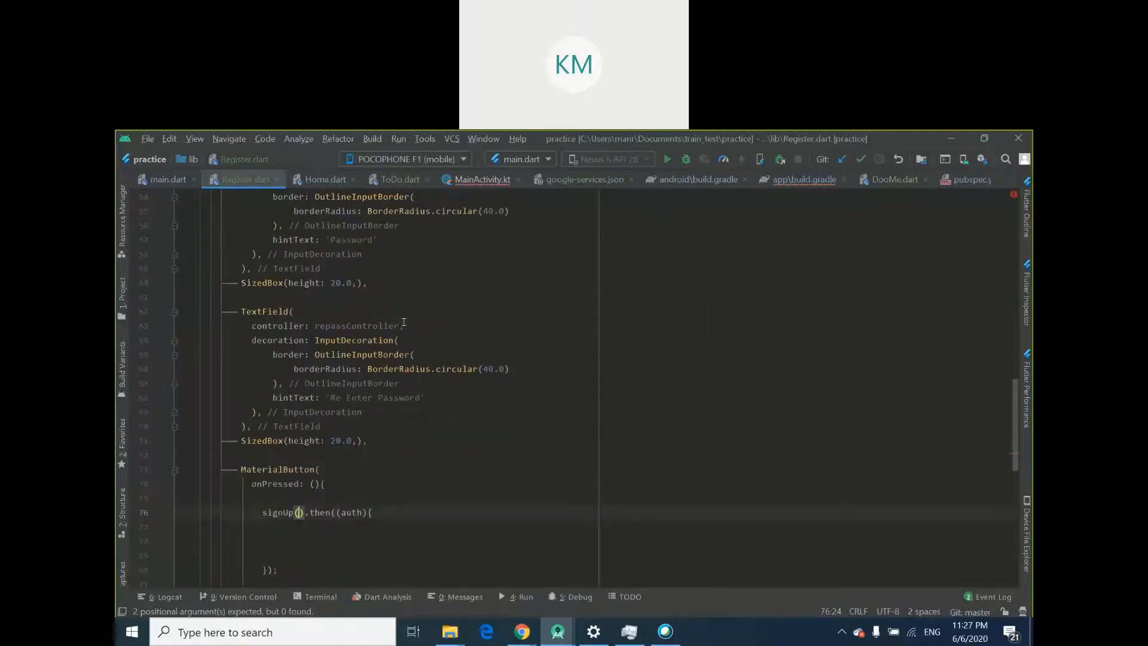
scroll(down, 3)
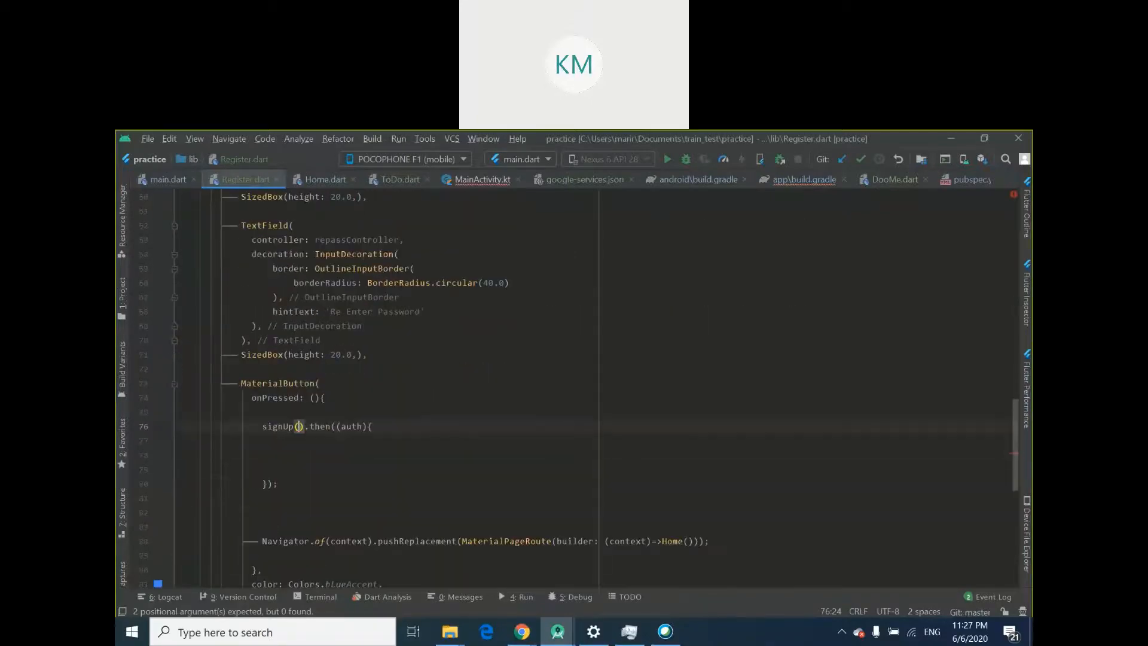
text(emailController.)
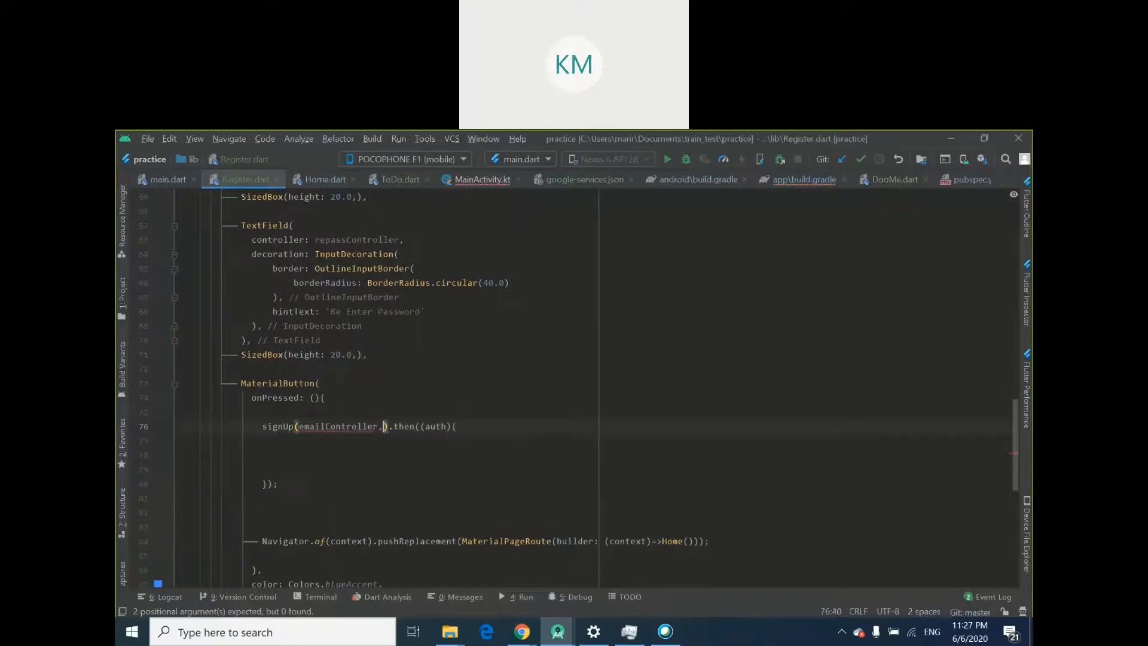
text(,passController)
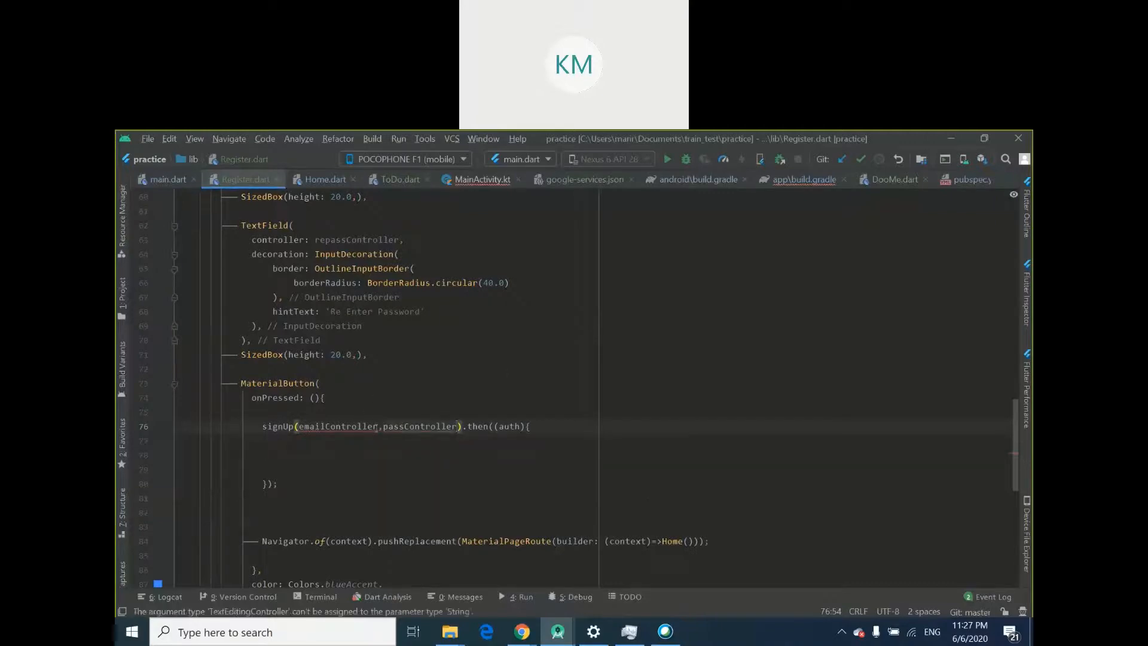
text(.text)
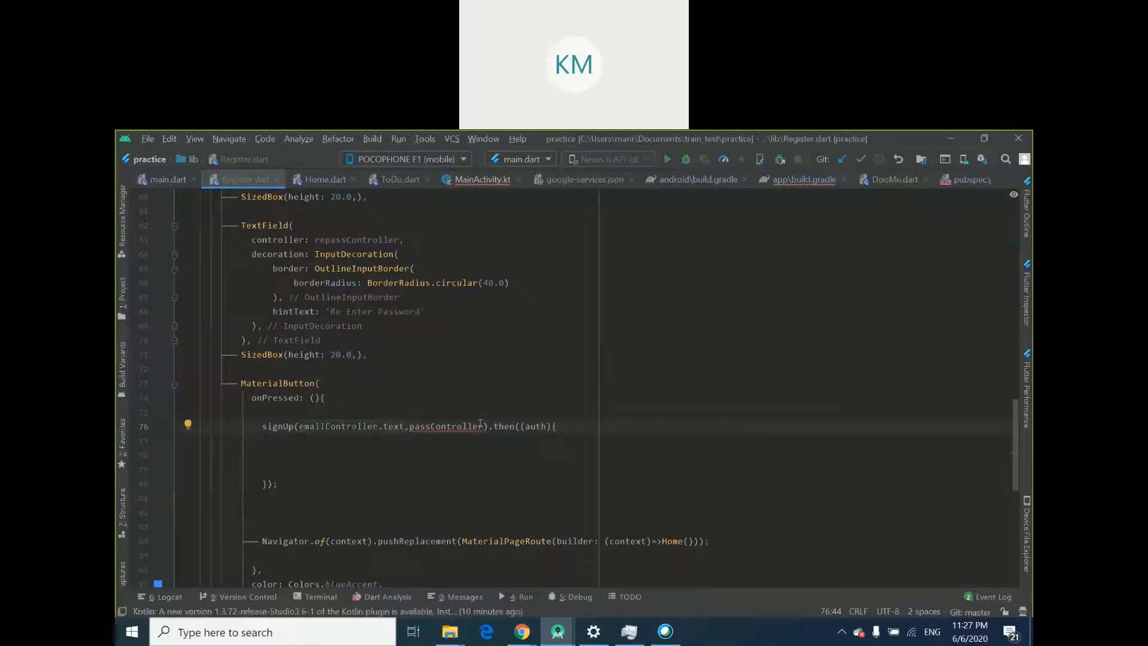
text(.tr)
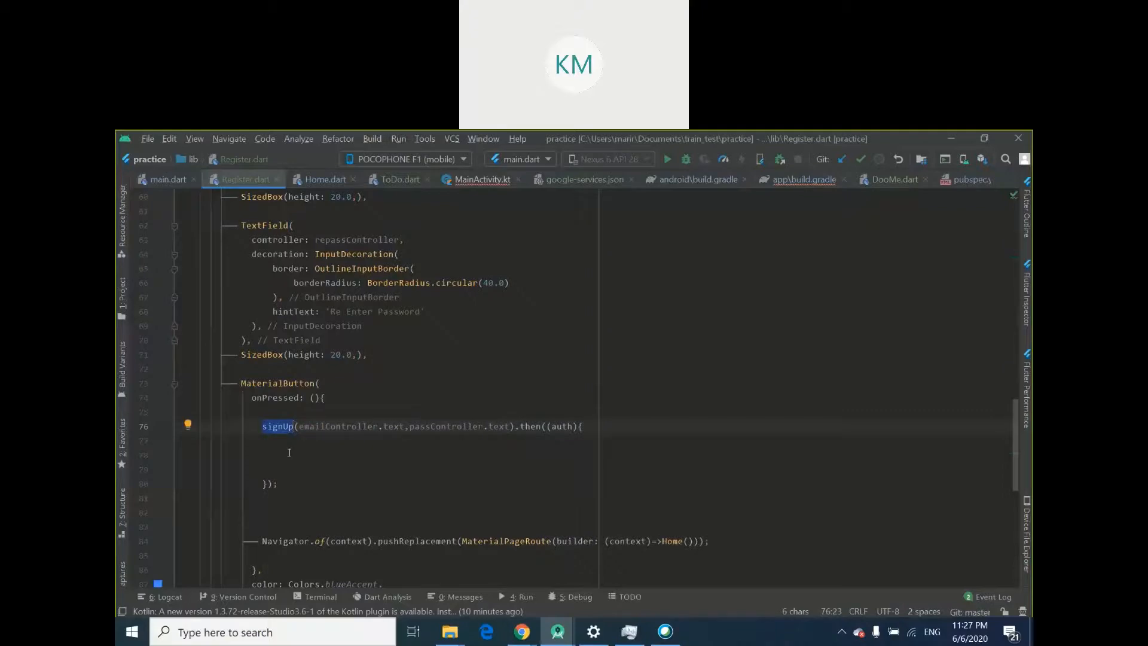
mouse_move(517, 426)
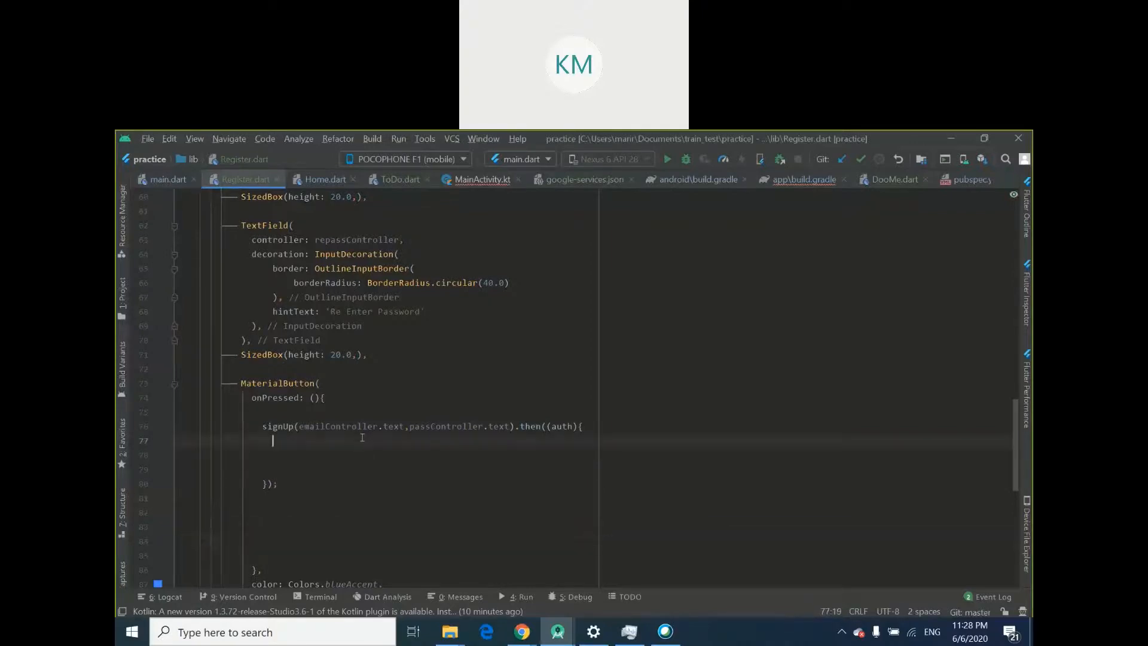
Move the Navigator pushReplacement to Home into the then callback and start an if()
text(Navigator.of(context).pushReplacement(MaterialPageRoute(builder: (context)=>Home()));)
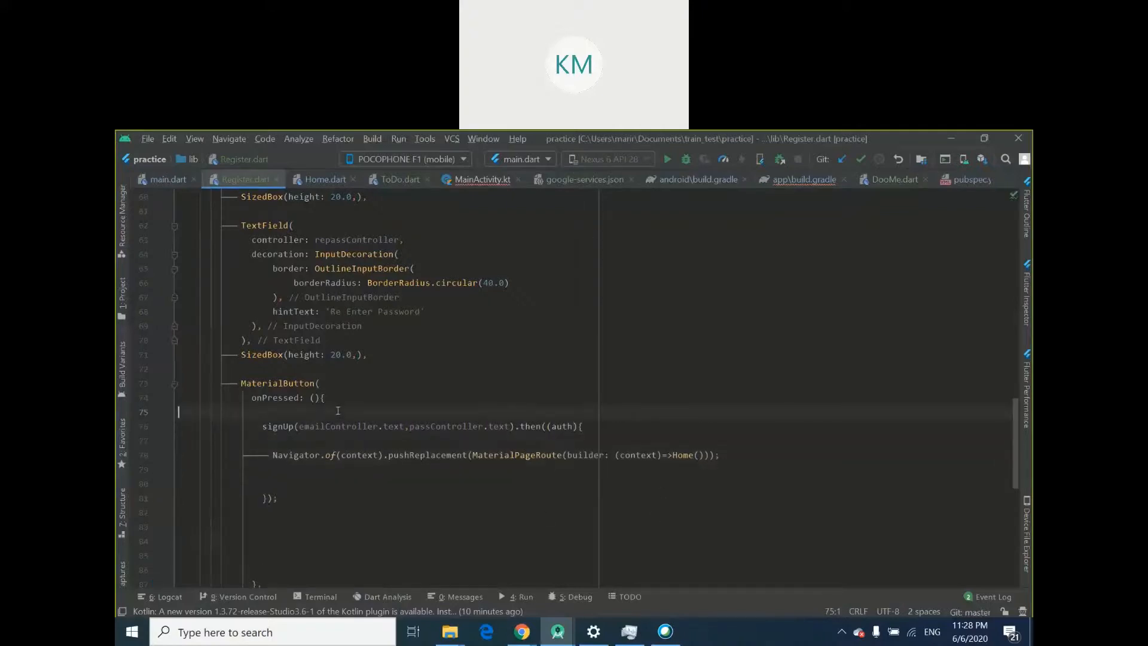
text(if(){)
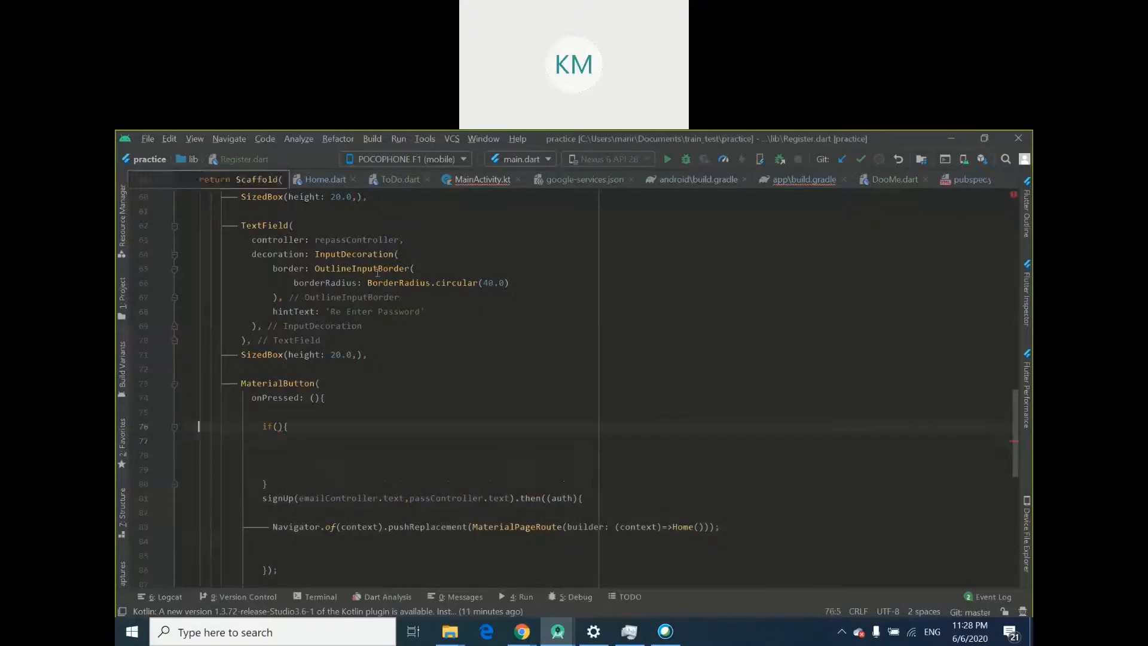
mouse_move(648, 153)
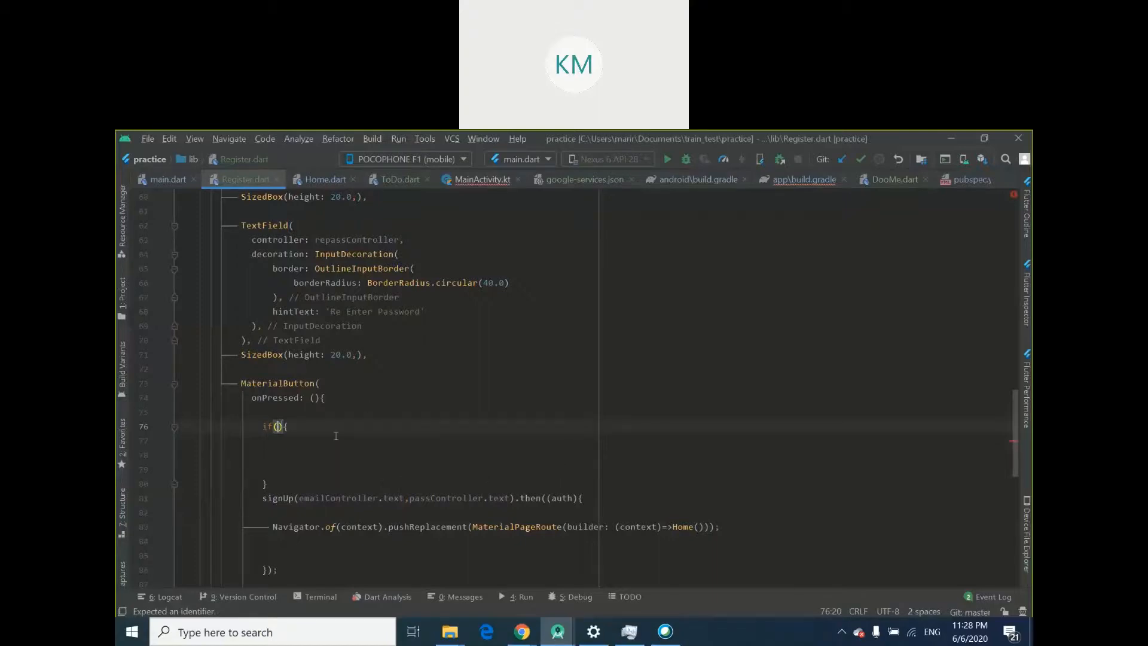
mouse_move(371, 383)
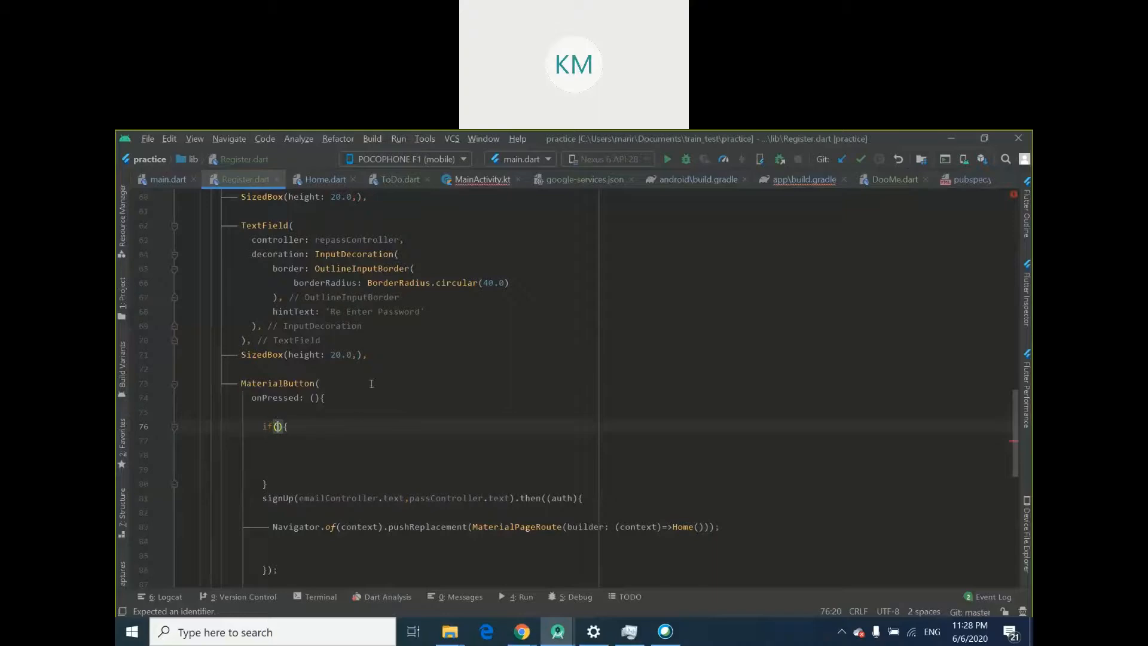
Write the condition repassController.text!=passController.text and start an else{ branch
text(repassController)
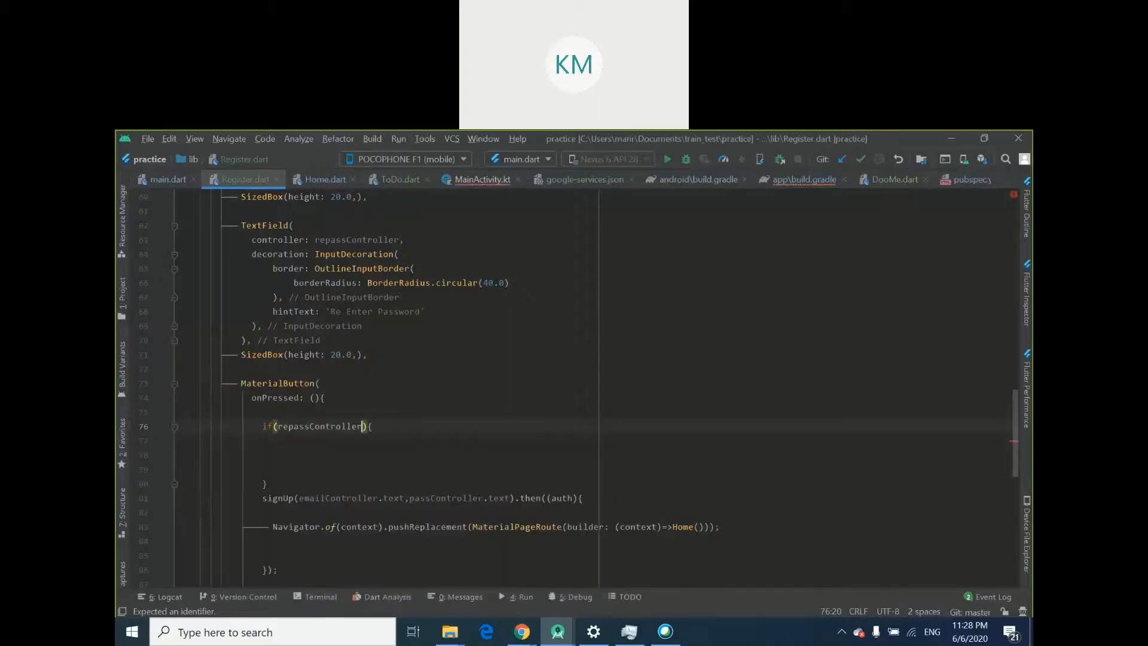
text(!=)
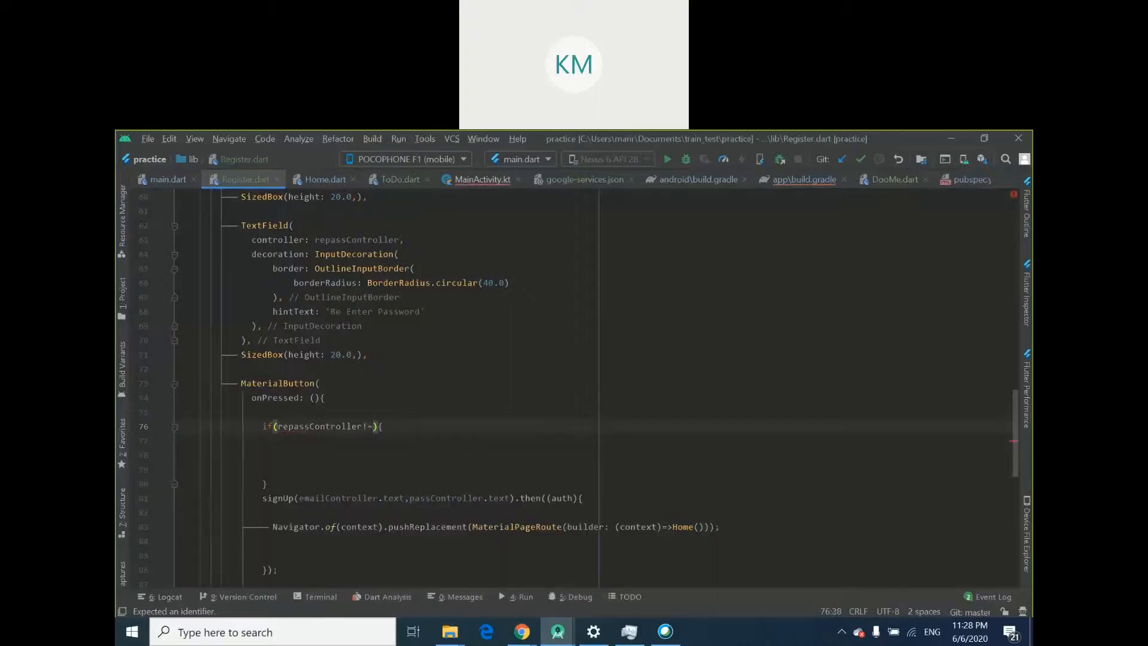
text(passController)
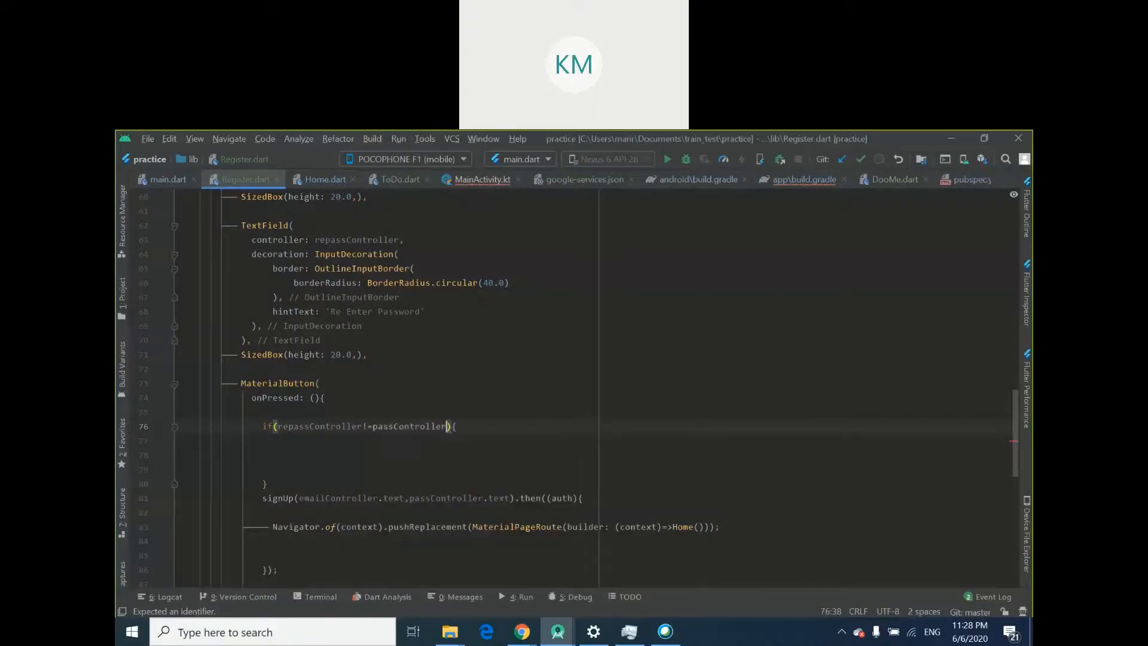
text(.)
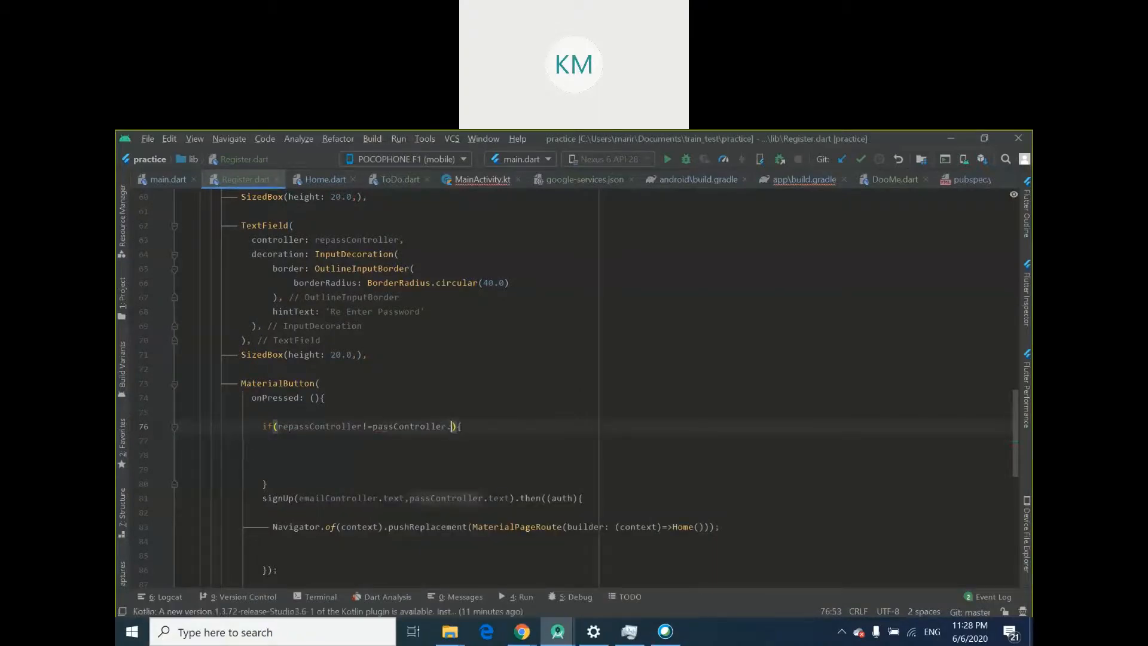
text(.text)
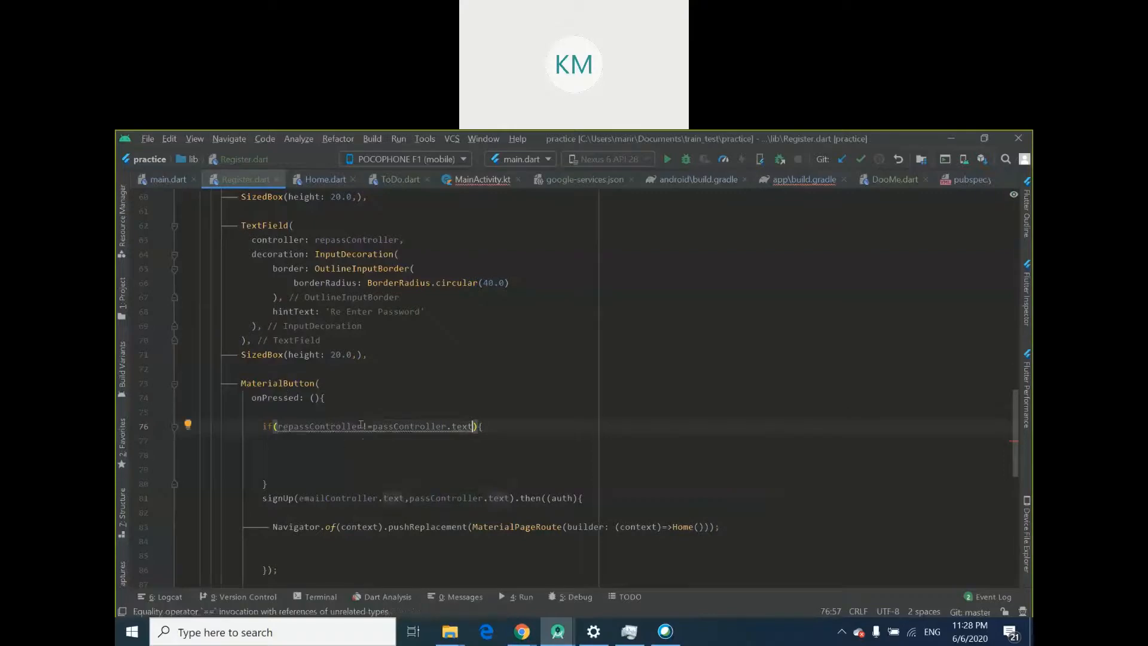
text(text)
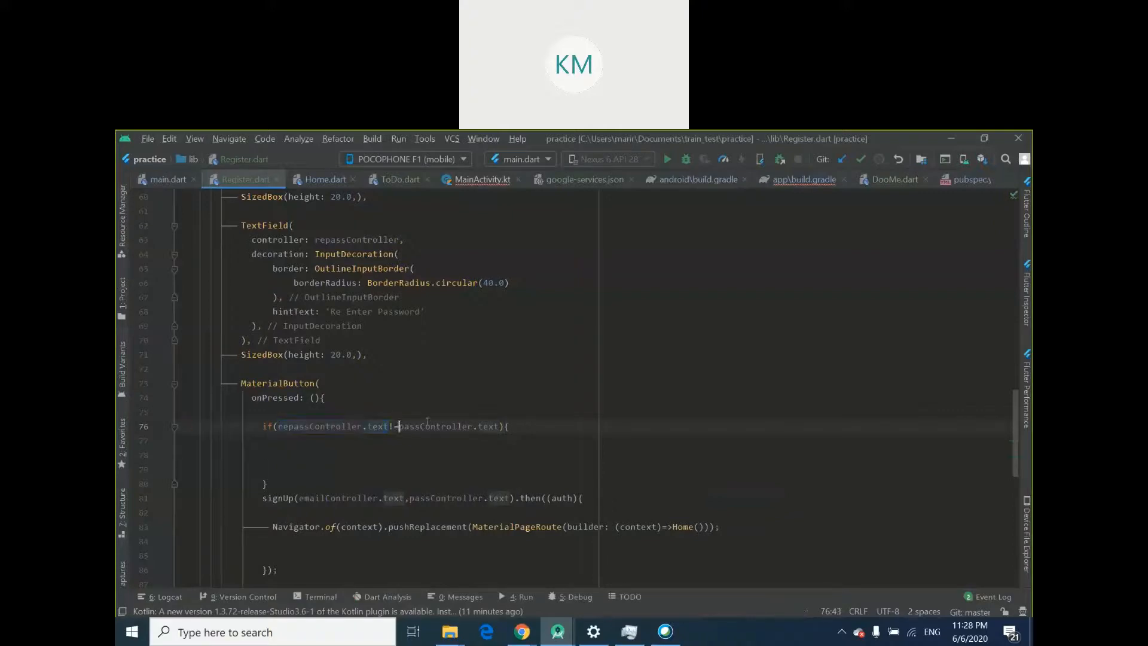
double_click(318, 426)
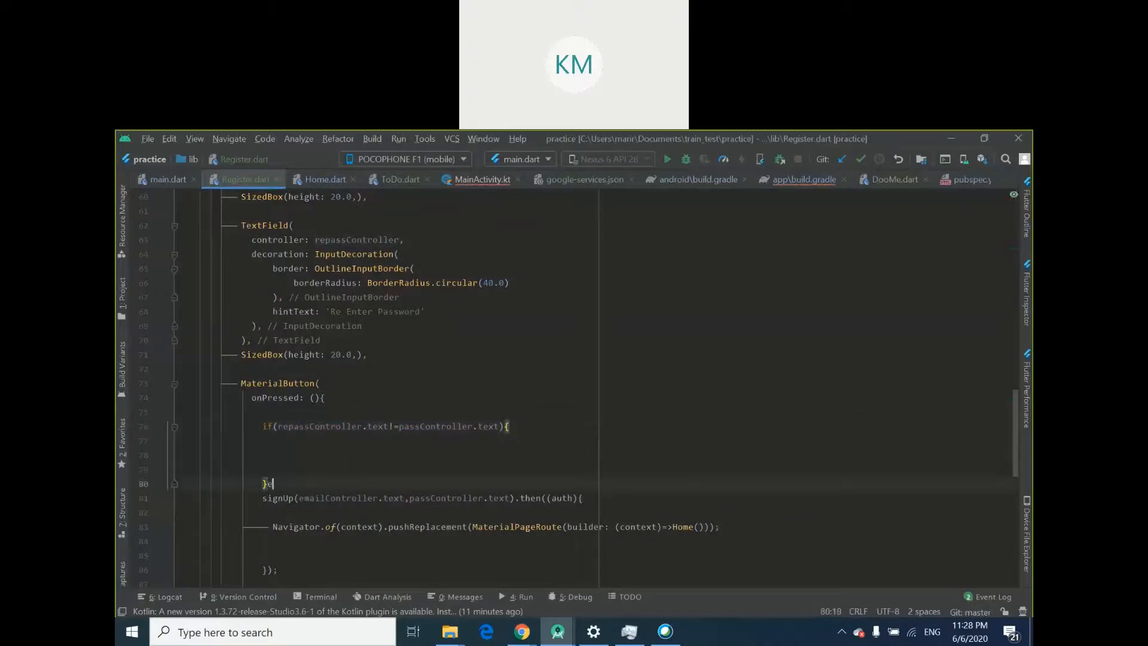
text(else{)
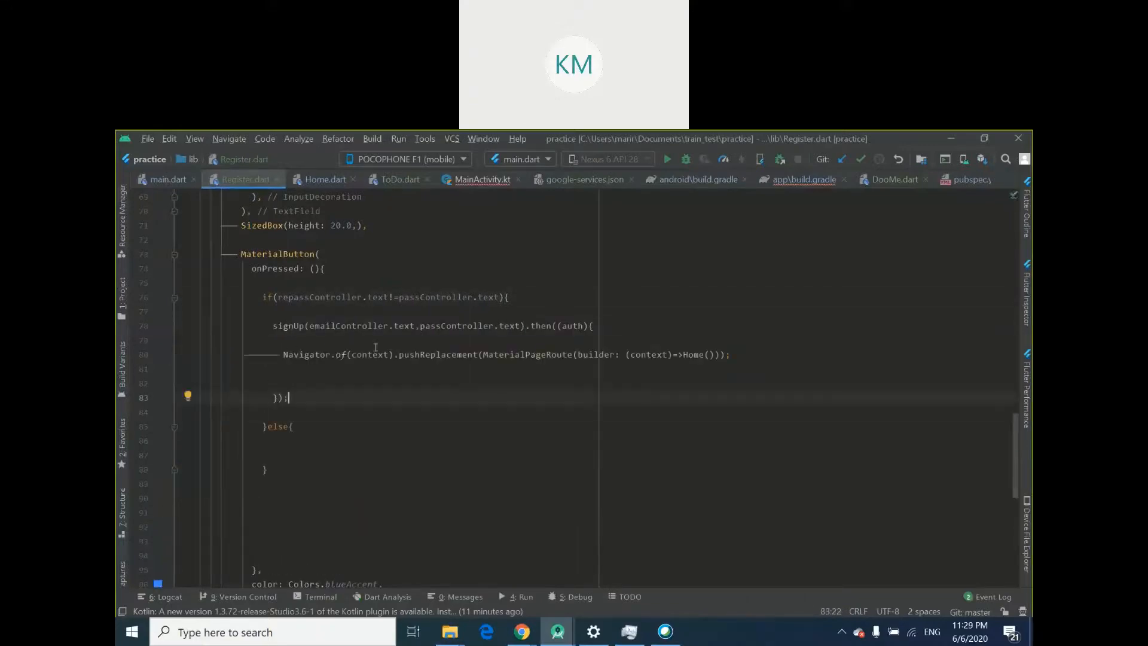
Place the caret inside the empty else branch of the password check
click(413, 297)
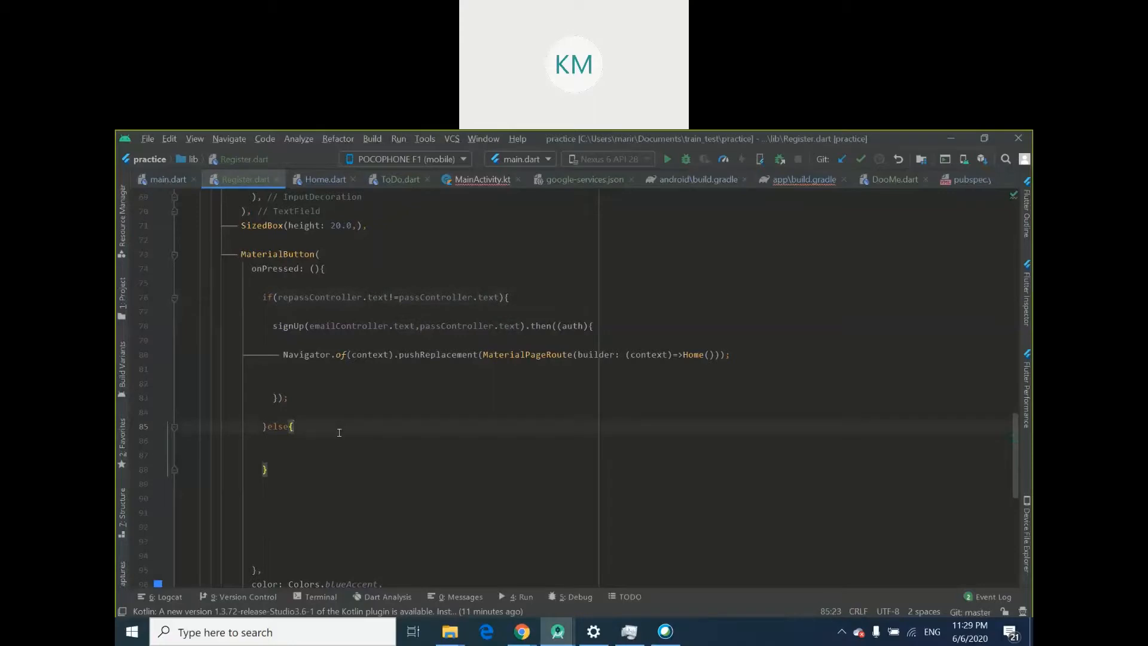
mouse_move(338, 439)
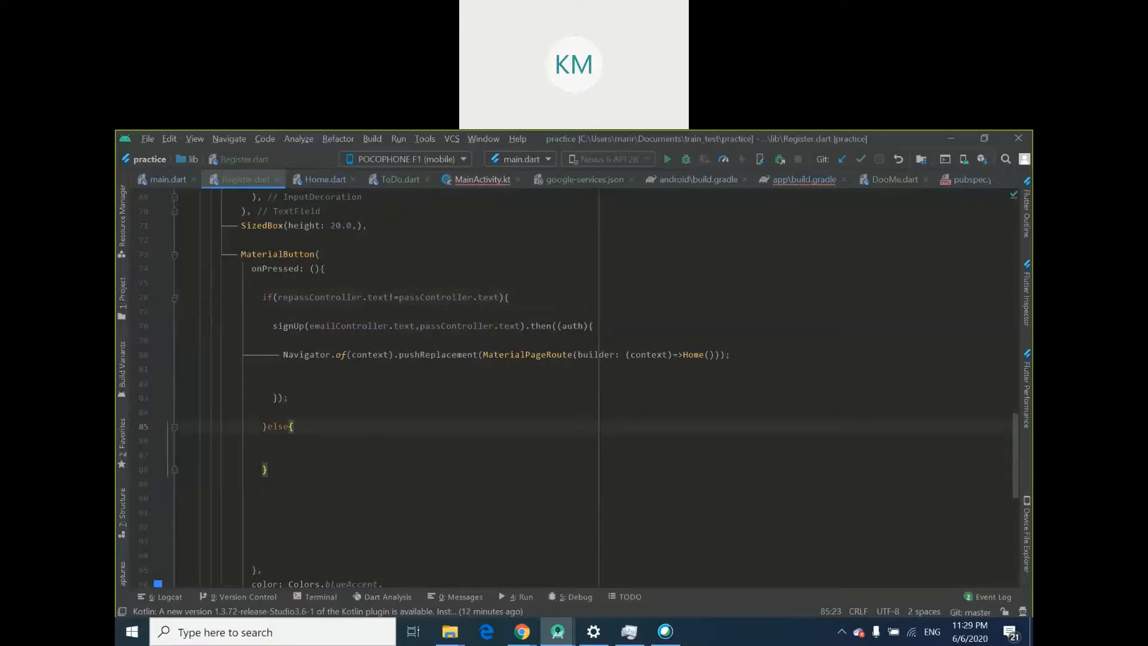
mouse_move(459, 342)
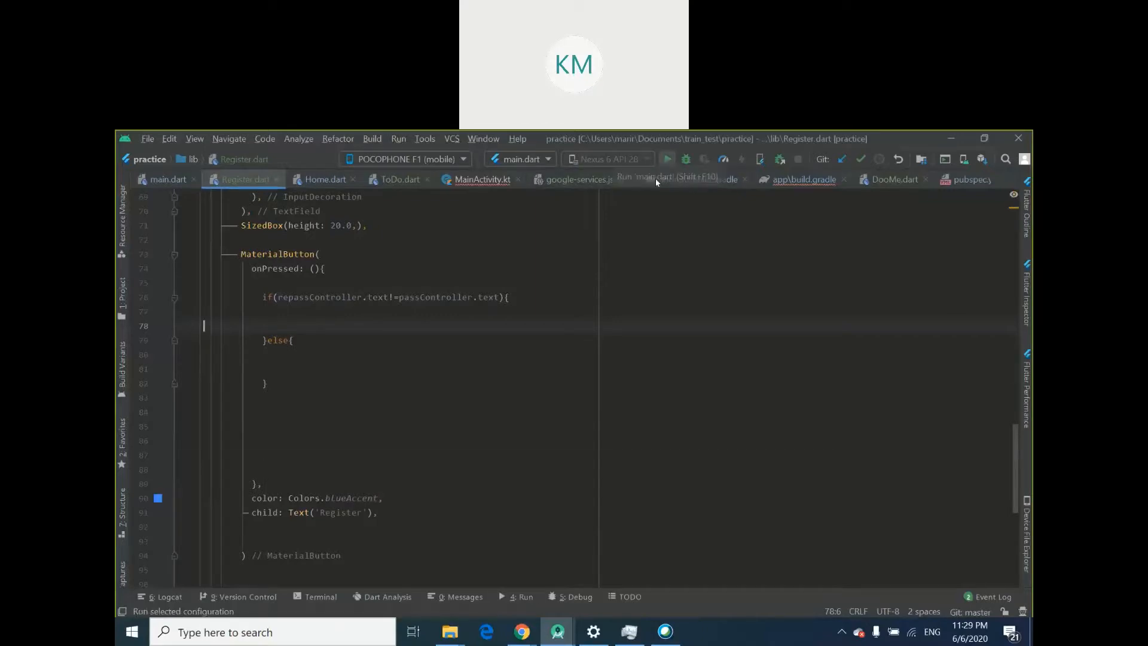
Run main.dart on the phone, place the caret inside the if block and show the project tree
click(667, 158)
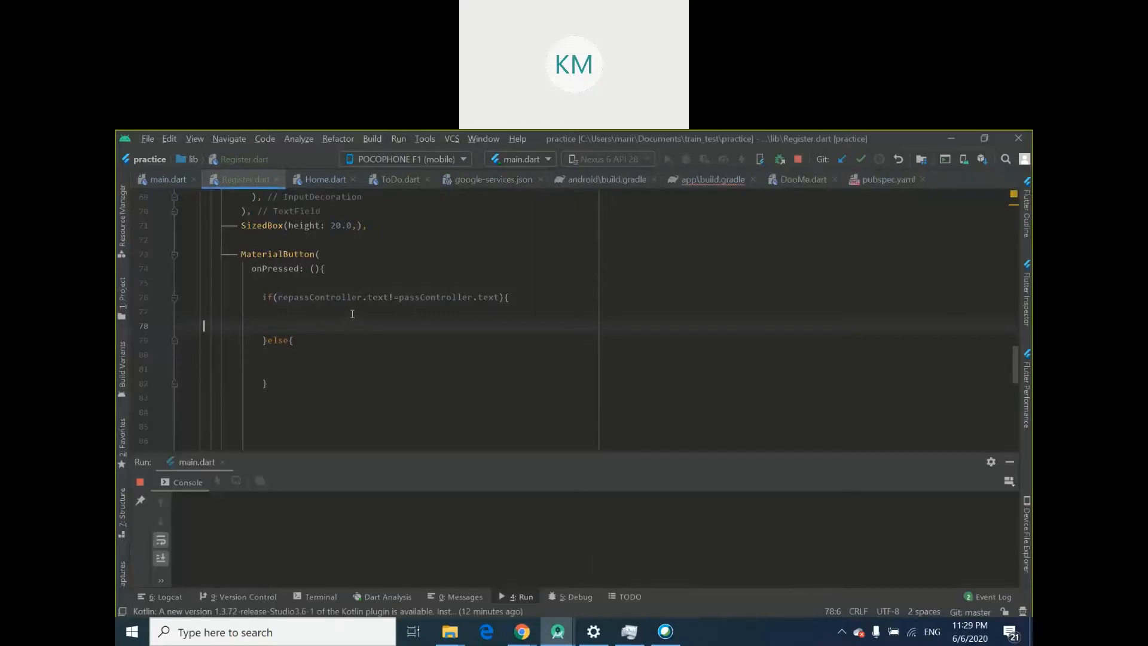
mouse_move(469, 289)
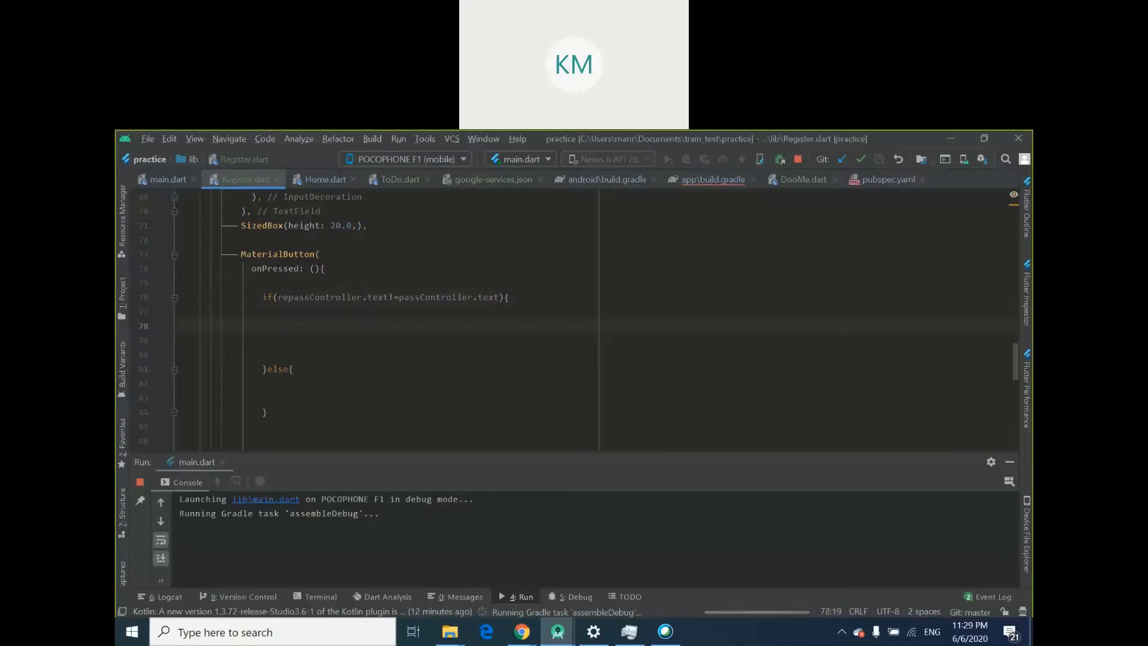
click(273, 326)
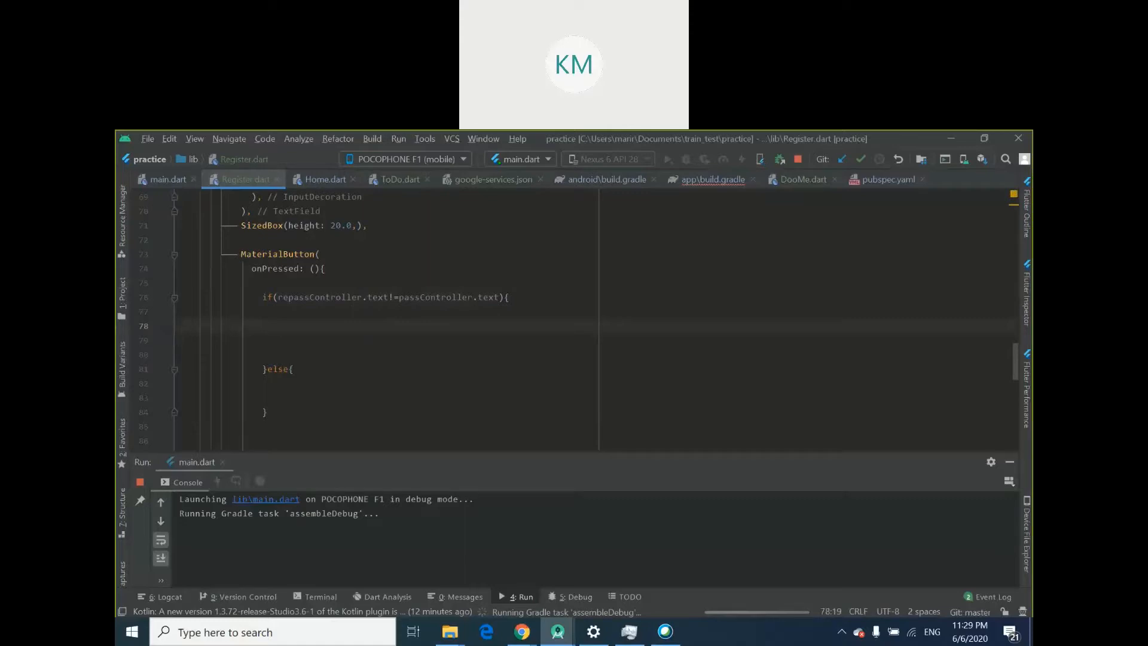
click(273, 326)
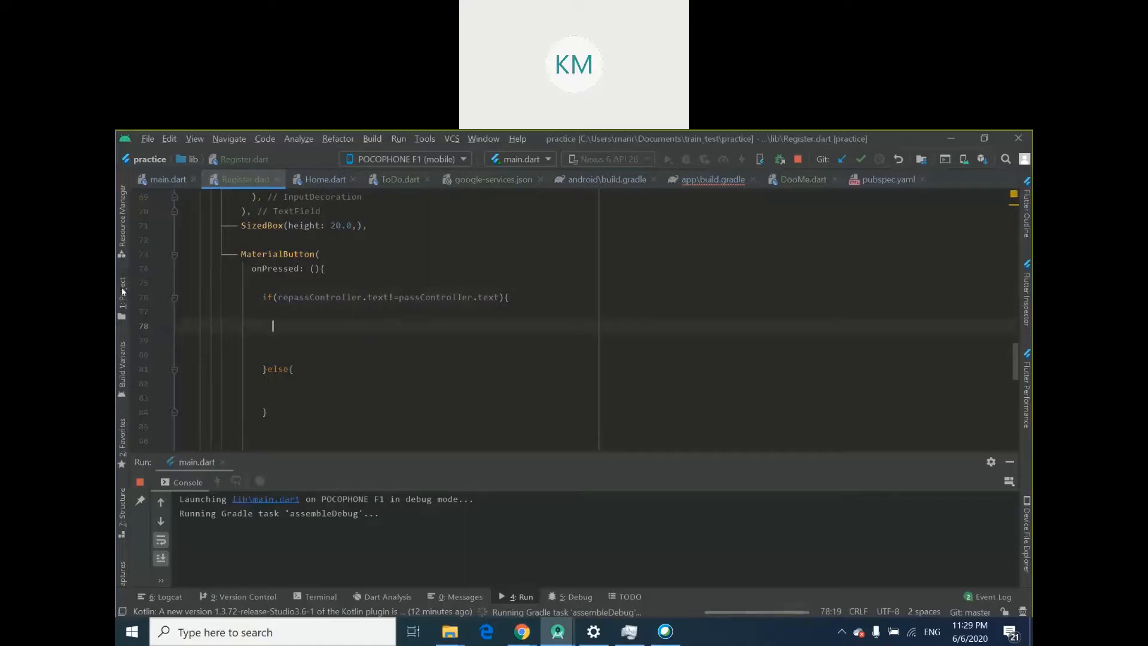
click(122, 288)
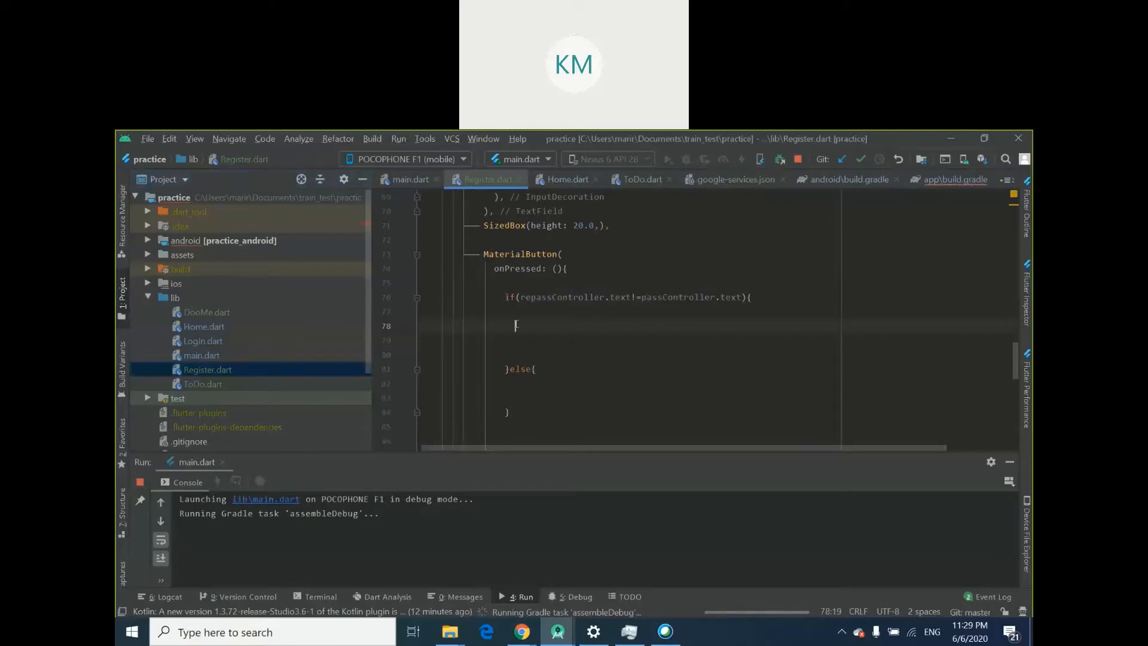
Create a new Dart file named Helper in the lib folder
right_click(172, 296)
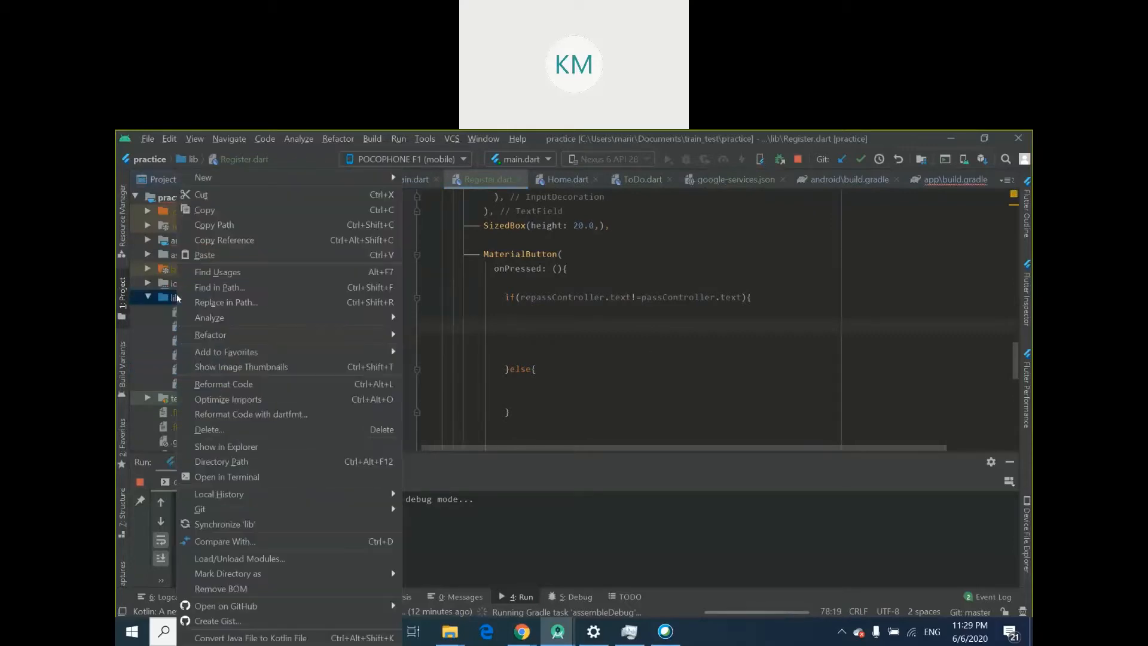
click(204, 177)
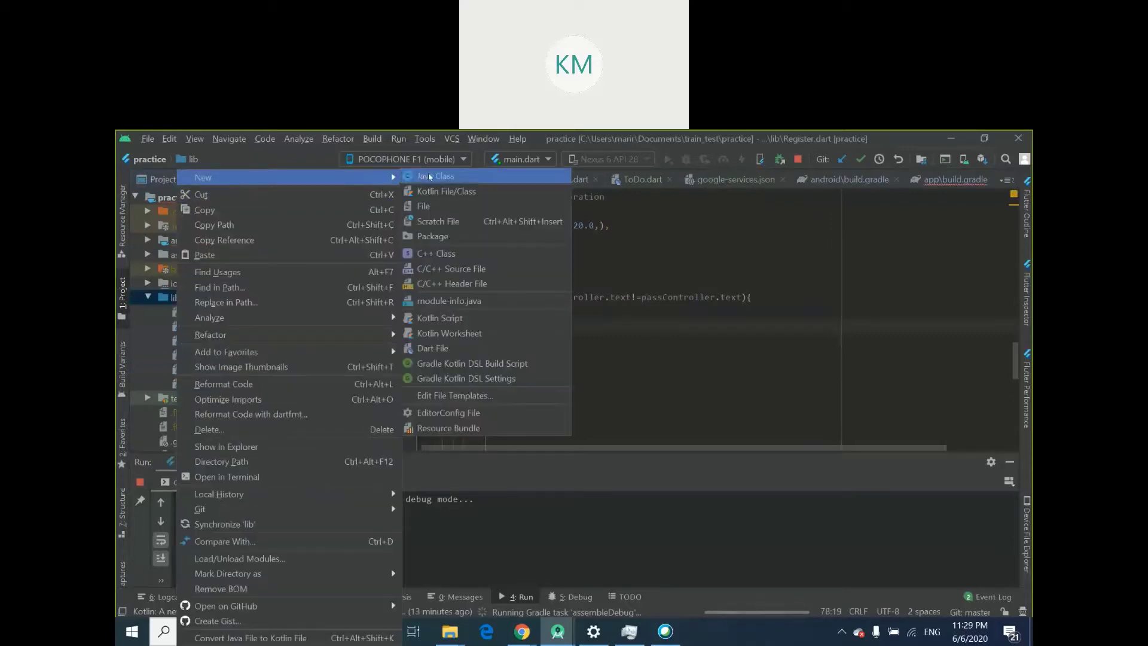
click(432, 349)
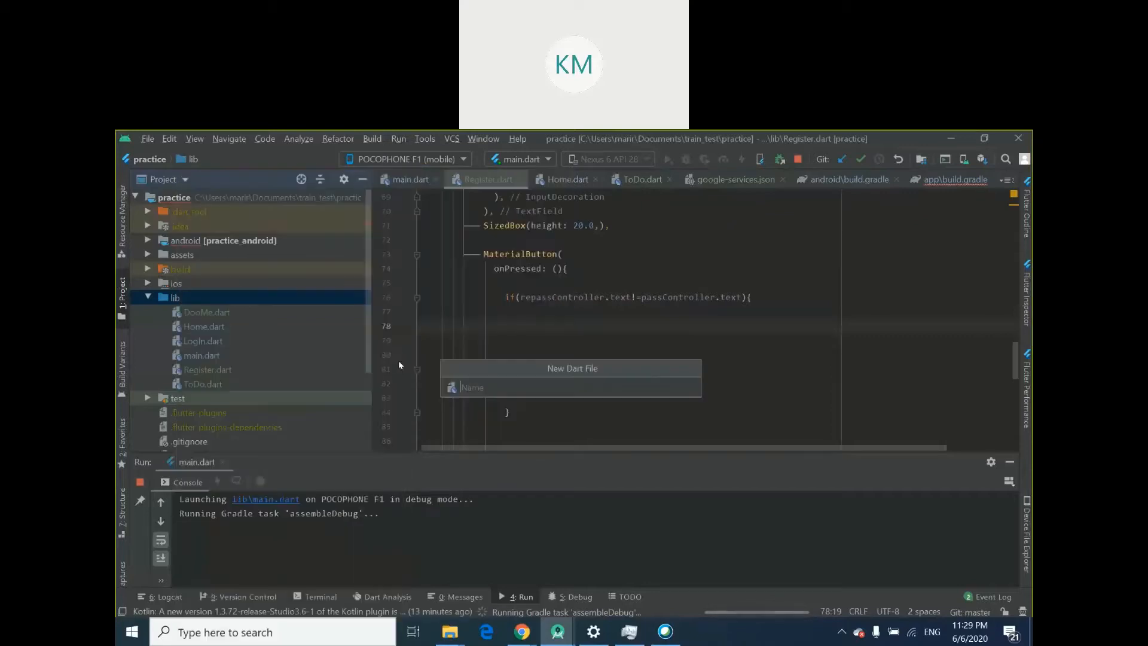
text(Helper)
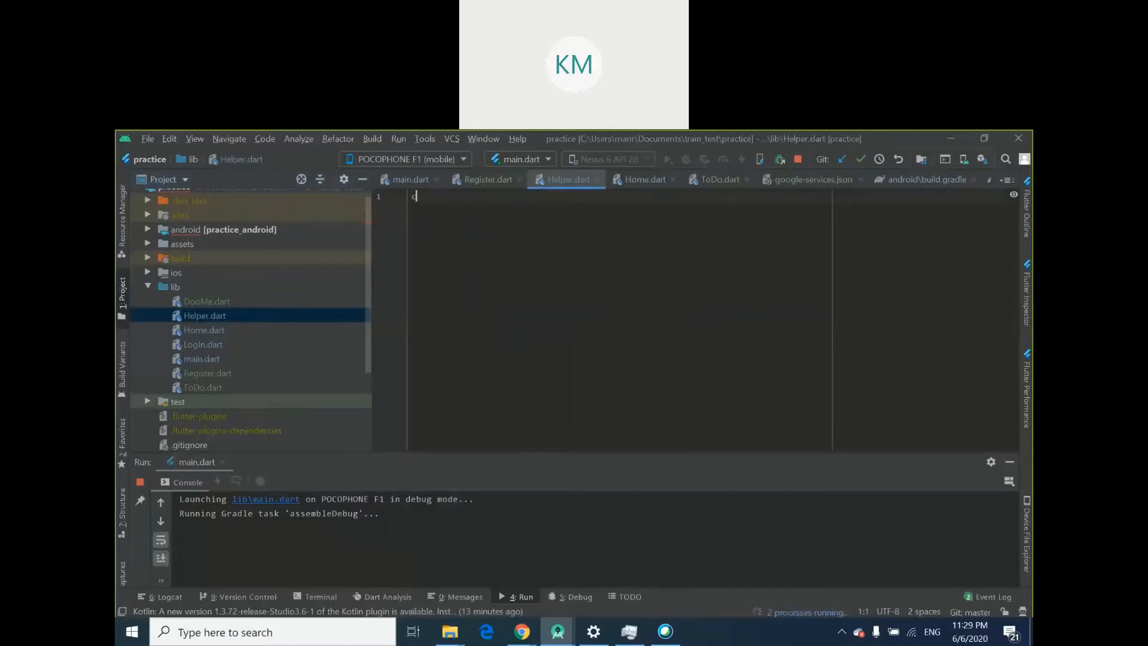
Declare an empty Dialogs class in Helper.dart
text(class)
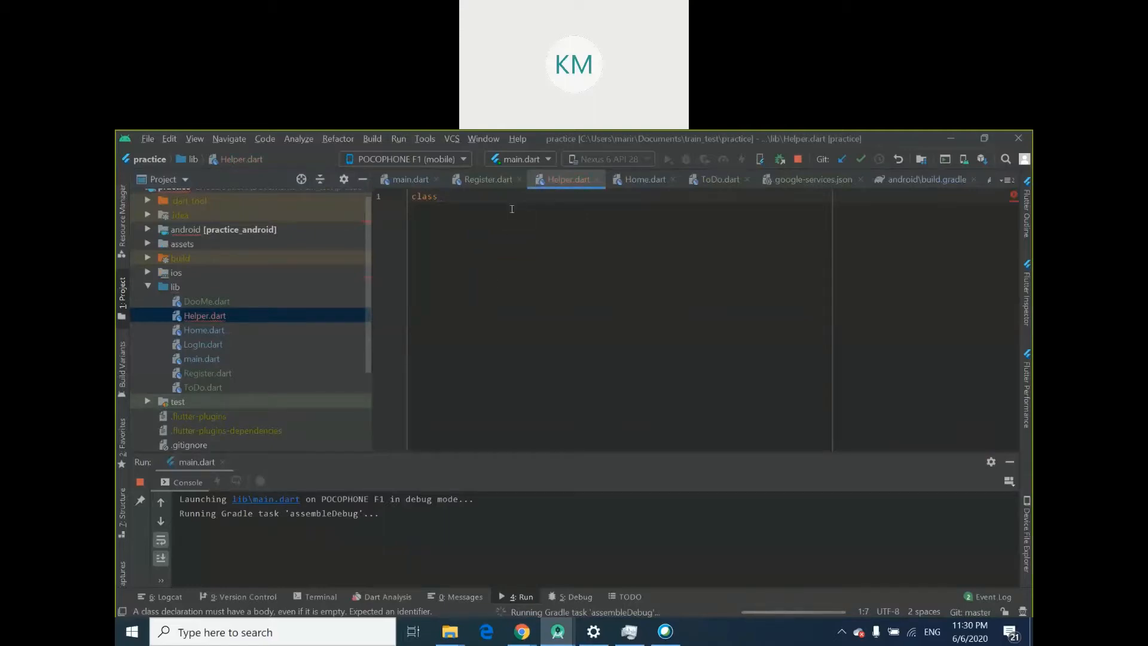
text(Di)
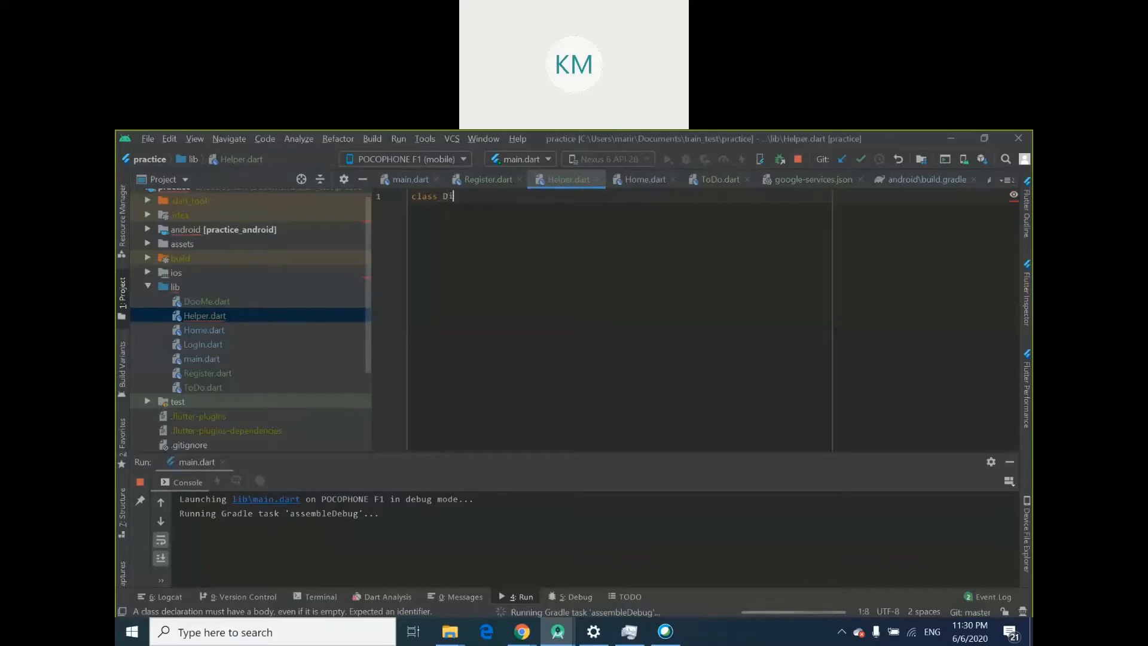
text(ialogs)
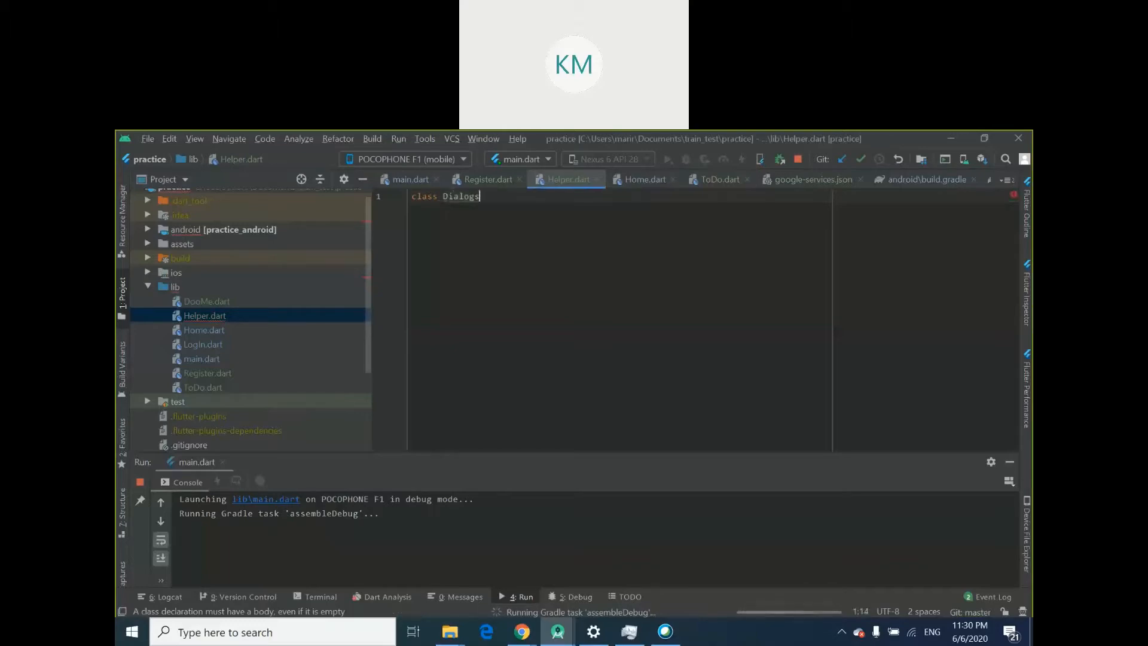
text({)
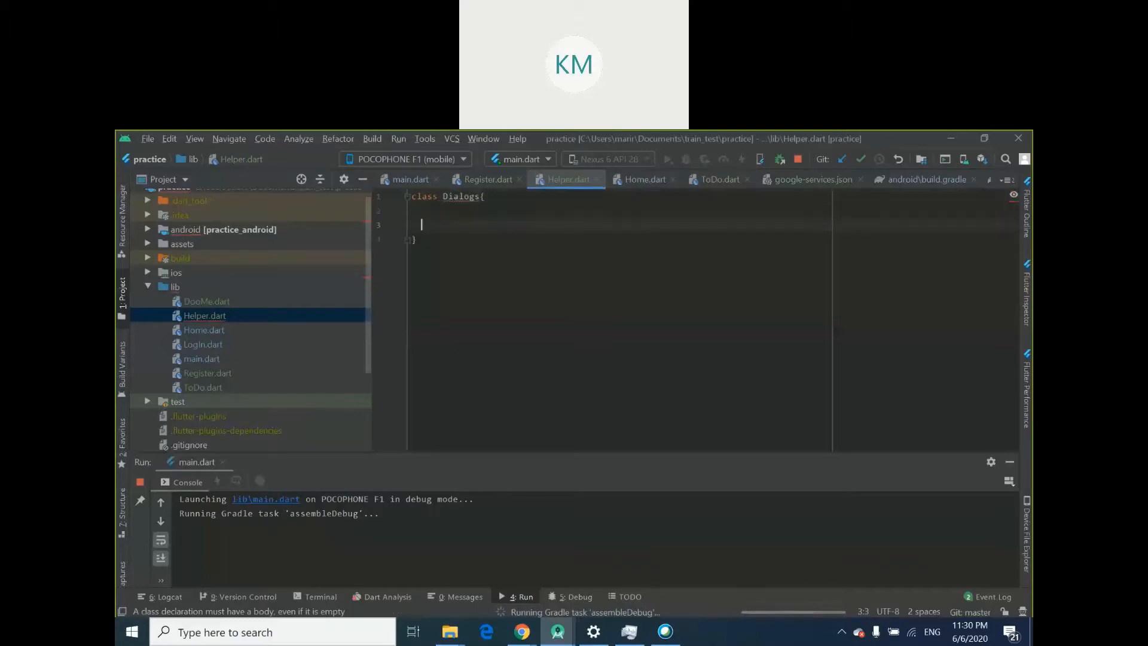
key(Enter)
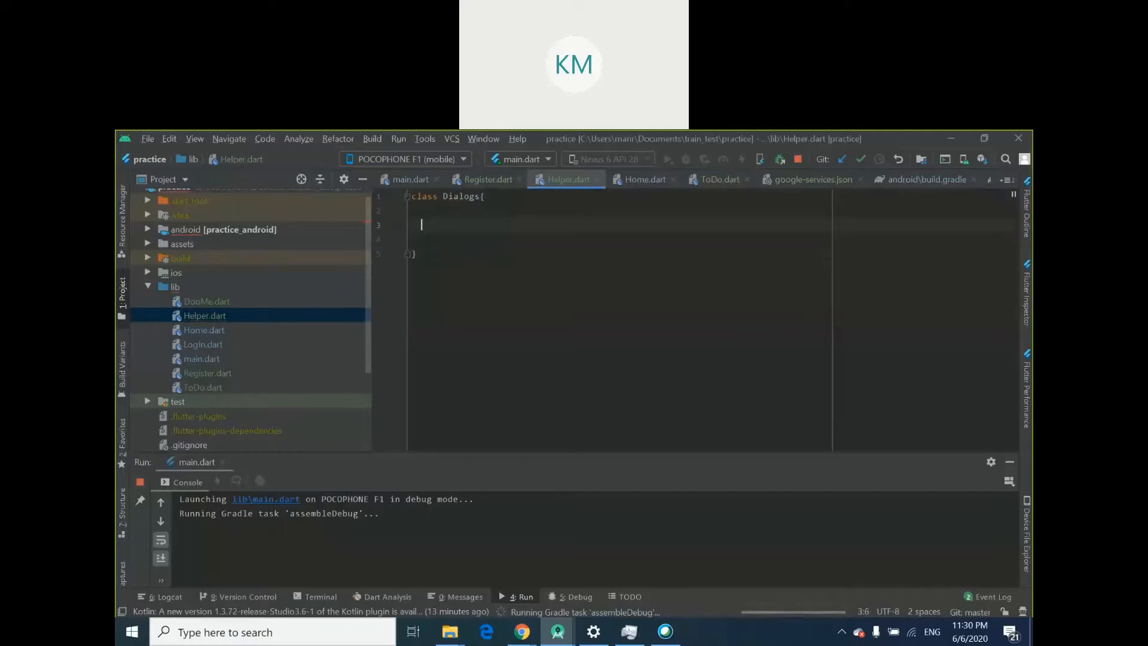
Add a ShowToast(String message) method whose body begins with Flutter
text(ShowToast)
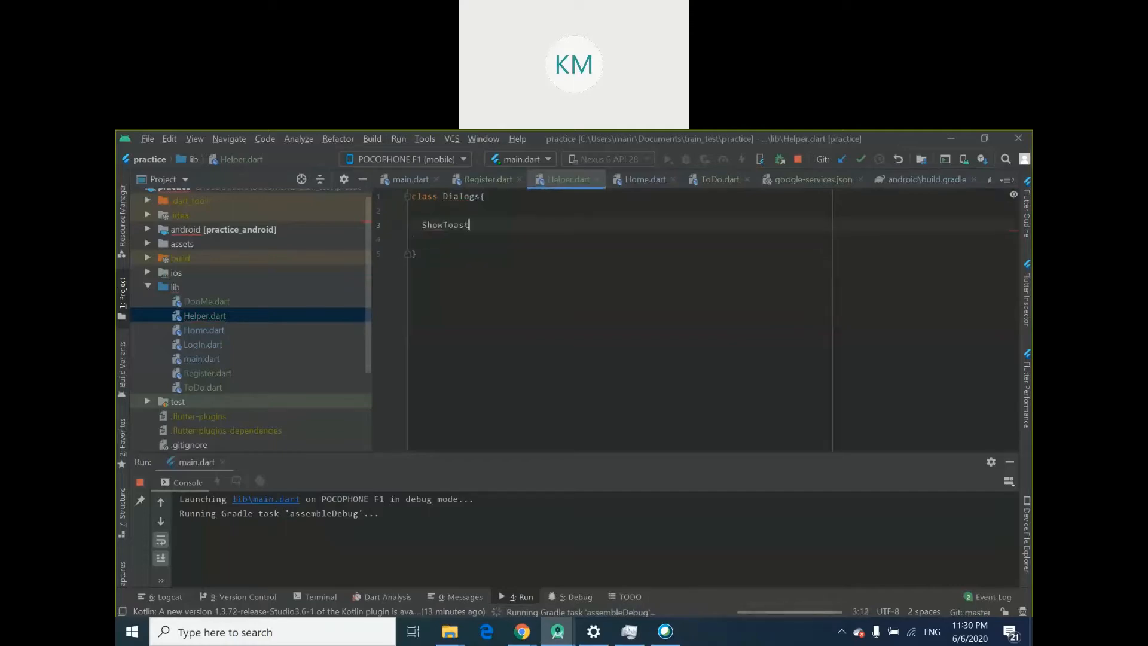
text((){)
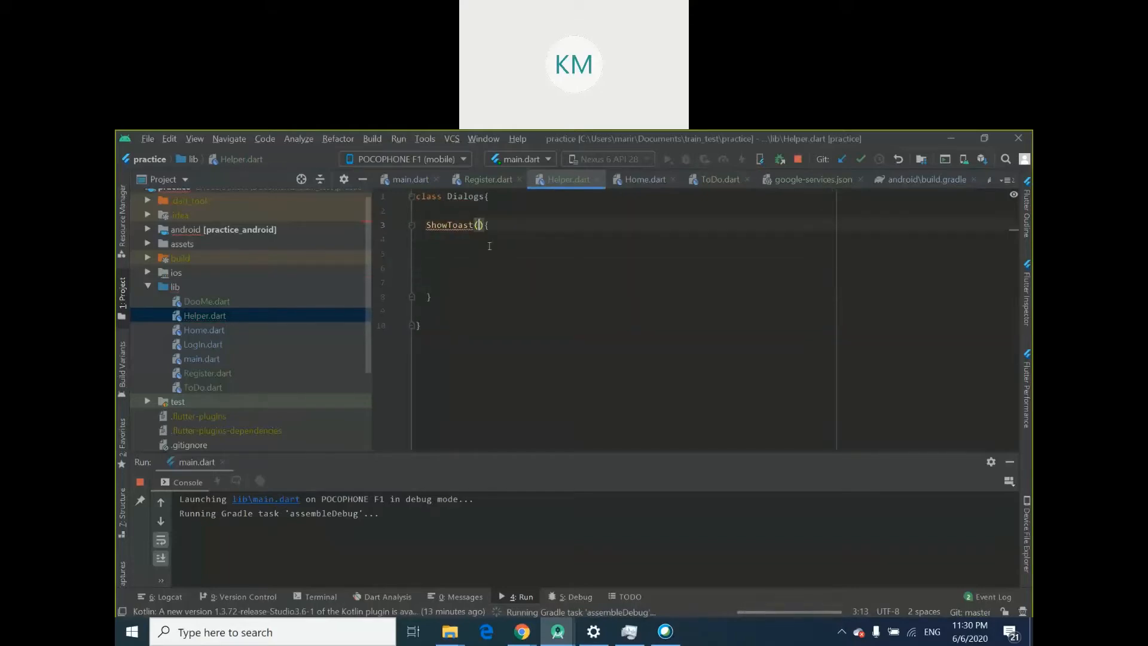
text(S)
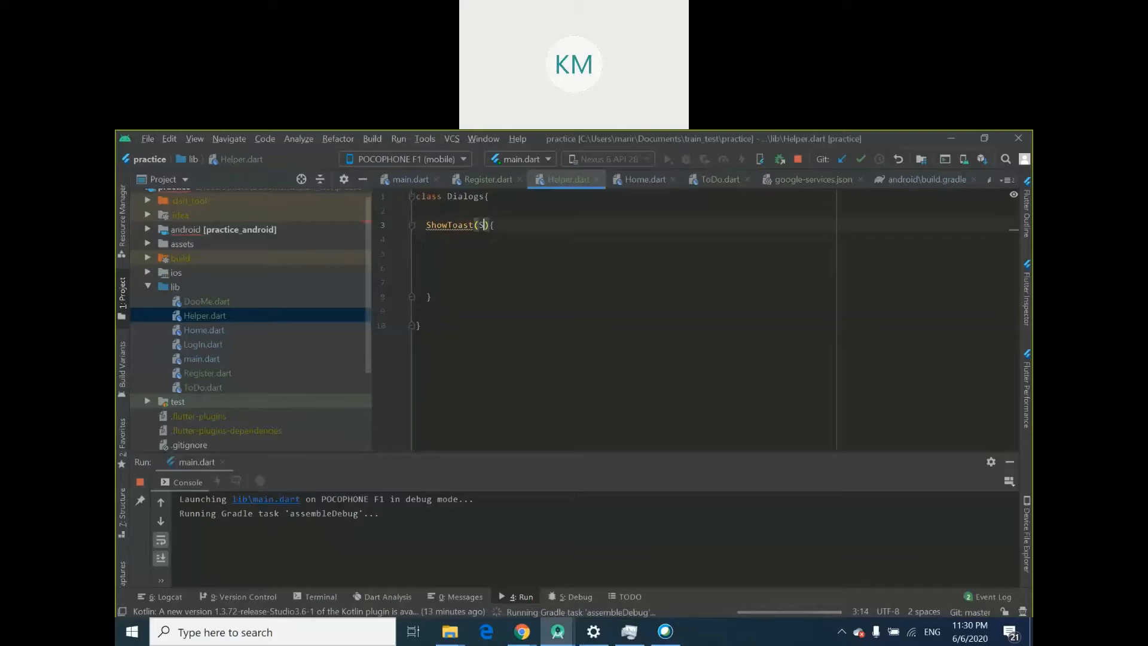
text(String message)
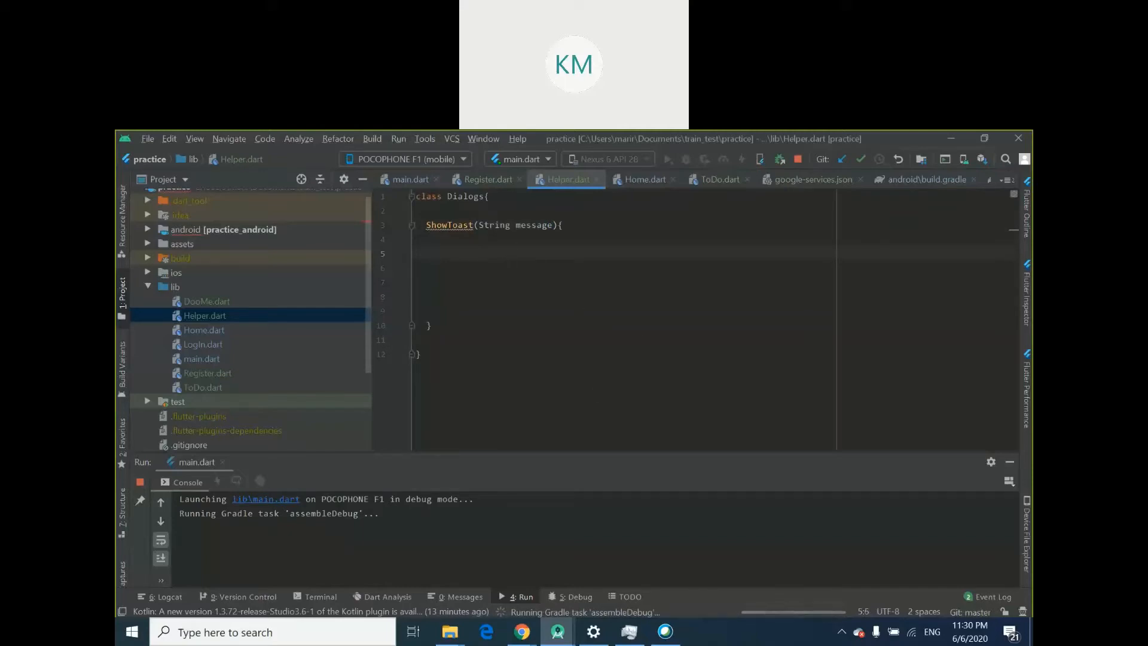
text(Fluttertoast)
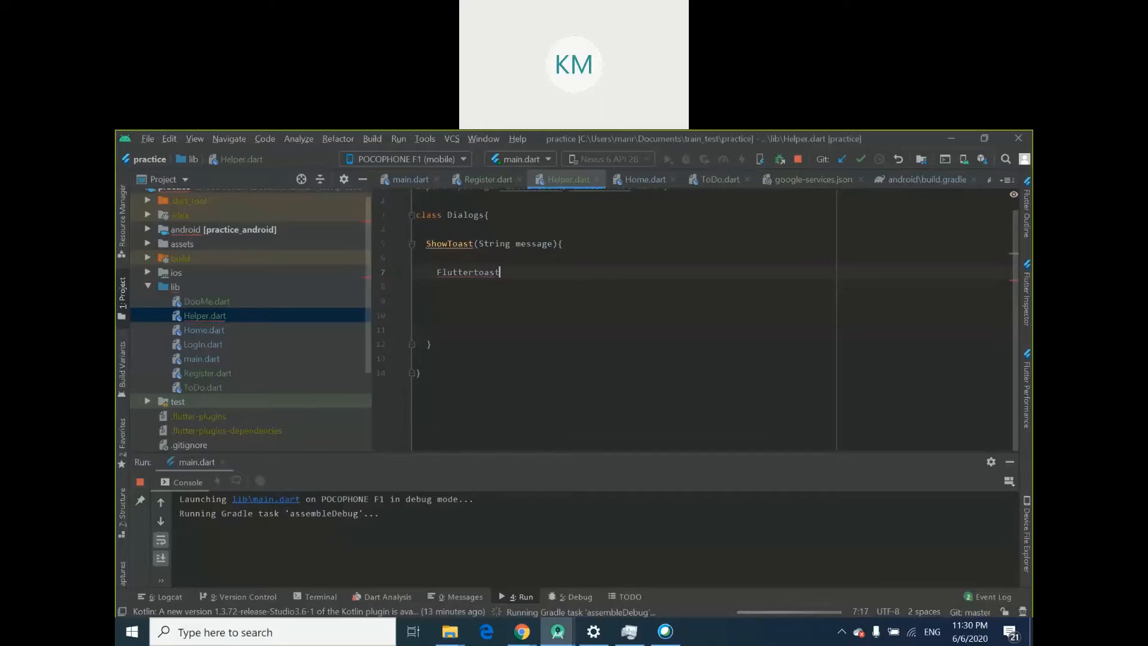
Call Fluttertoast.showToast with msg set to message inside ShowToast
text(.)
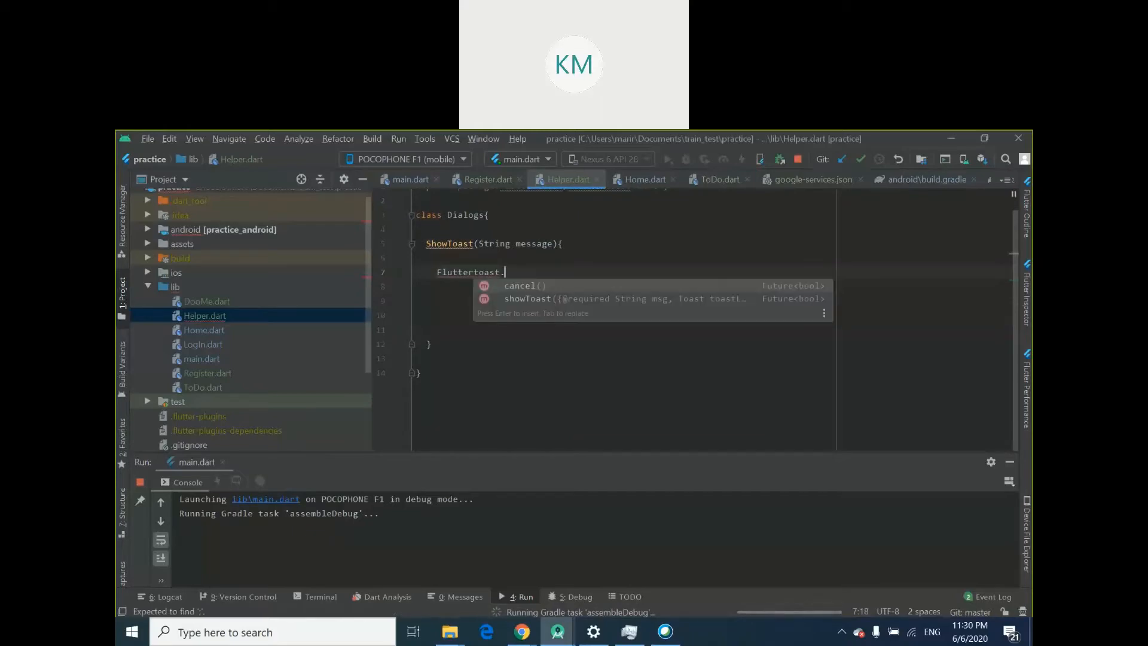
click(526, 299)
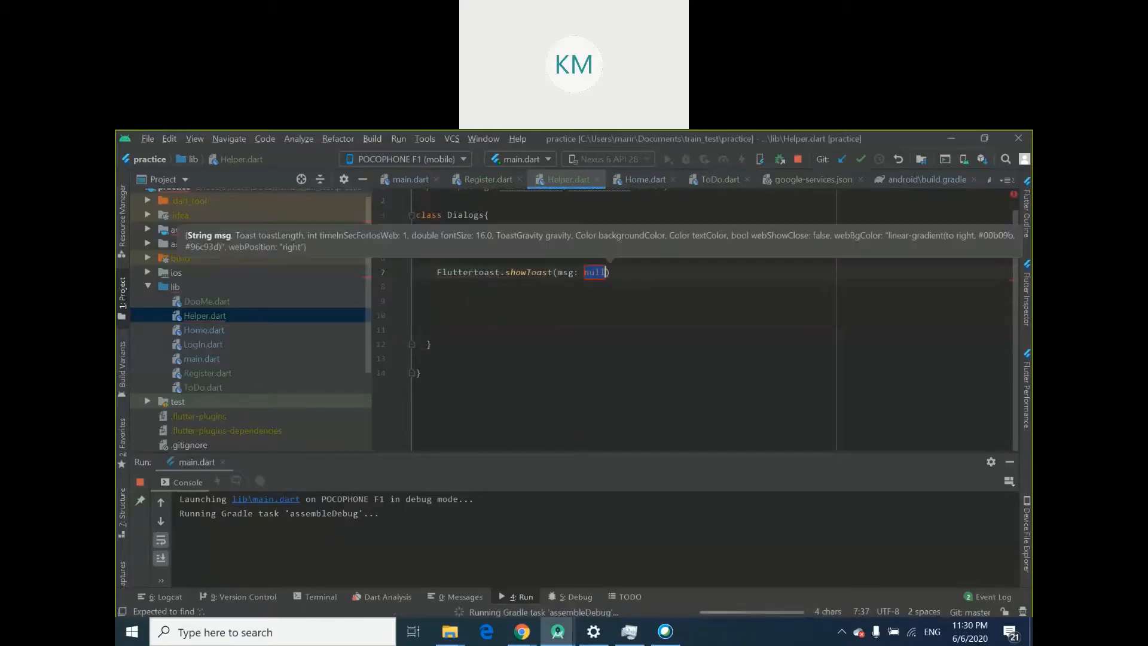
text(m)
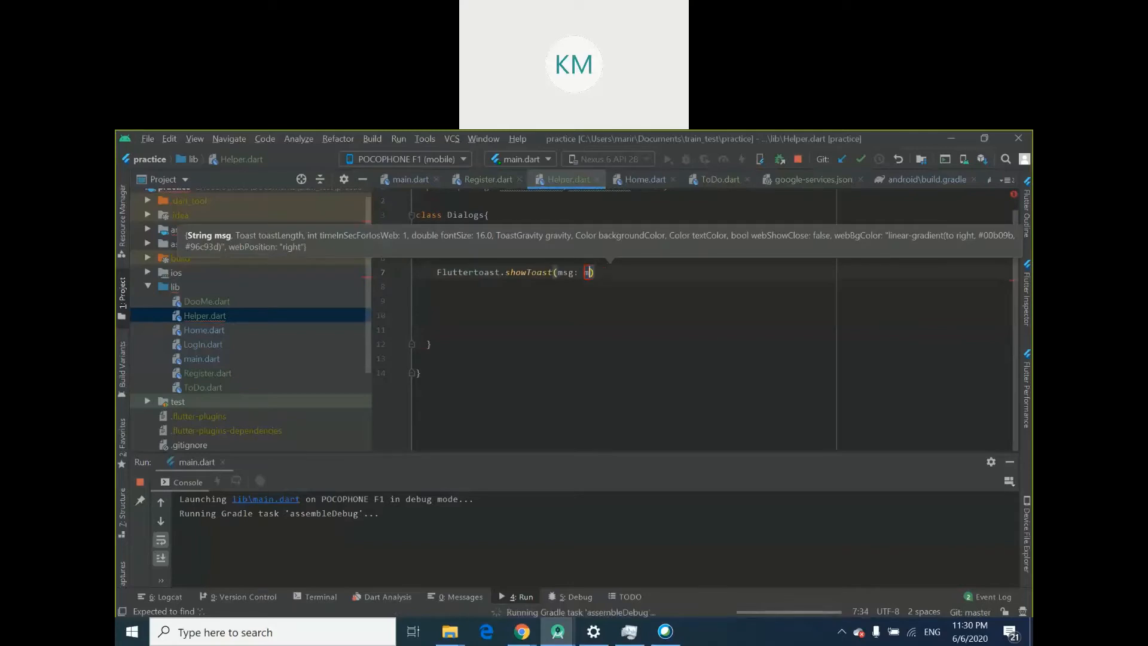
text(mess)
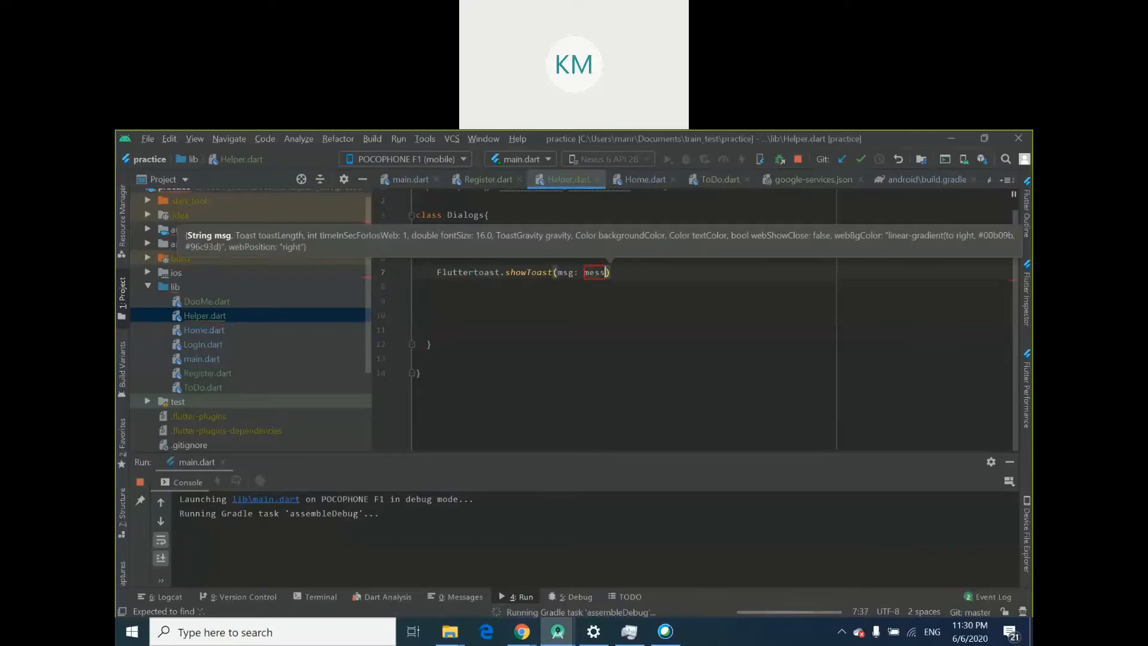
text(age)
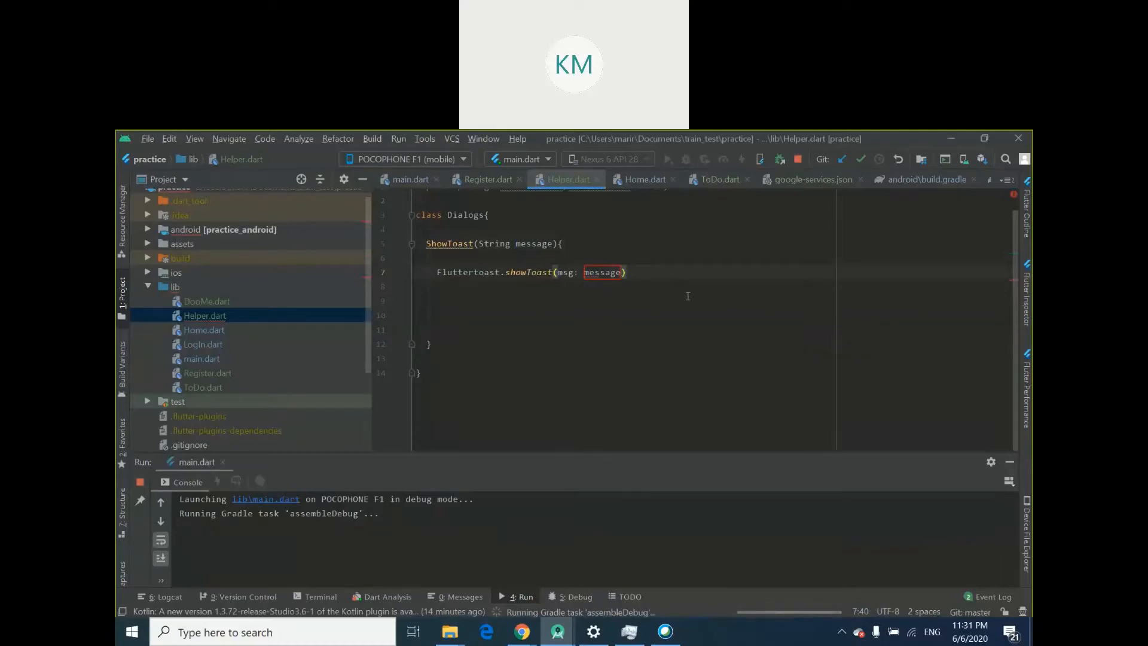
key(Enter)
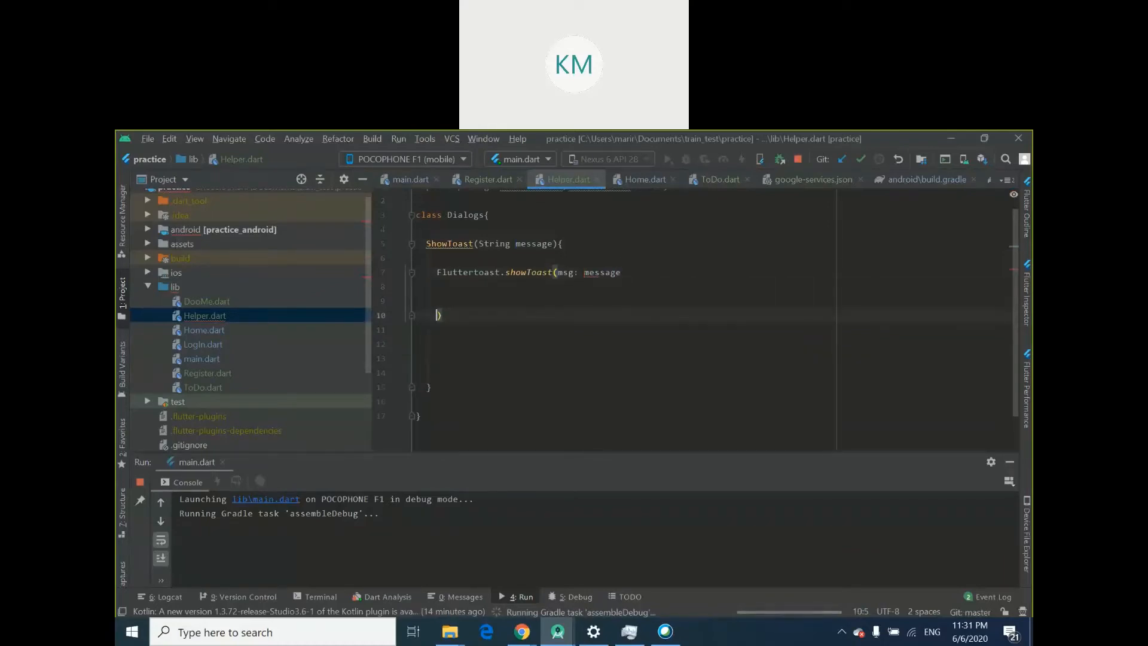